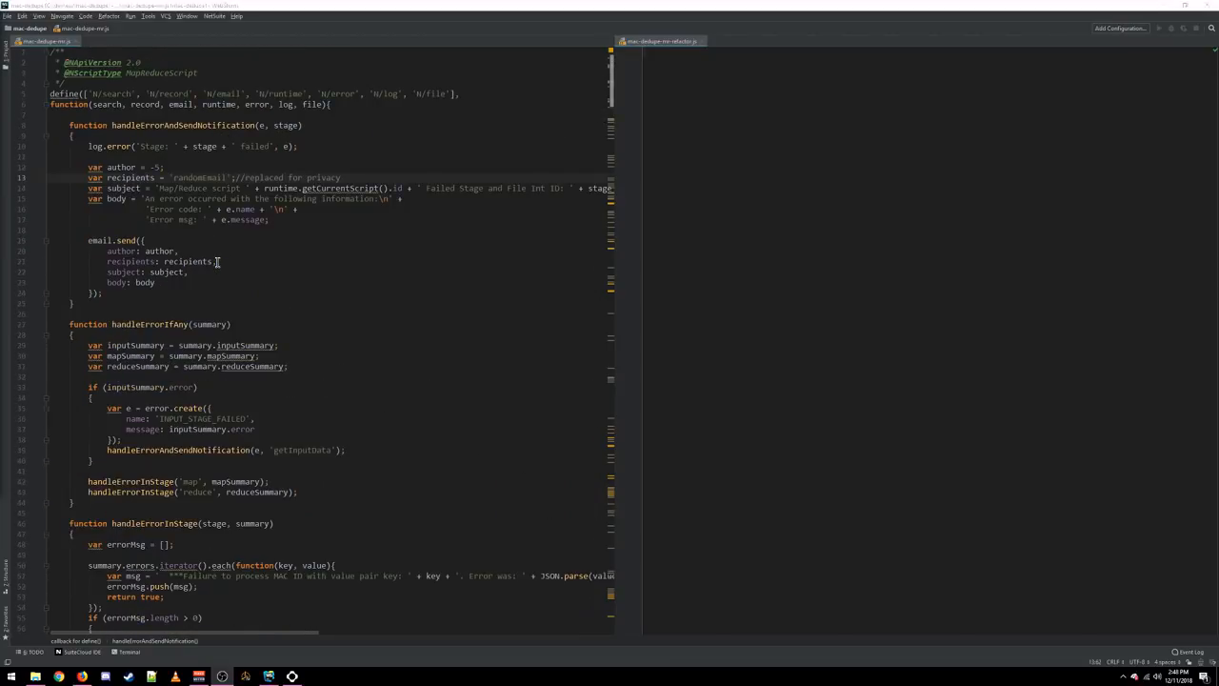
- Move down past getInputData and highlight every use of handleErrorInStage
{"action": "scroll", "scroll_direction": "down", "scroll_amount": 3}
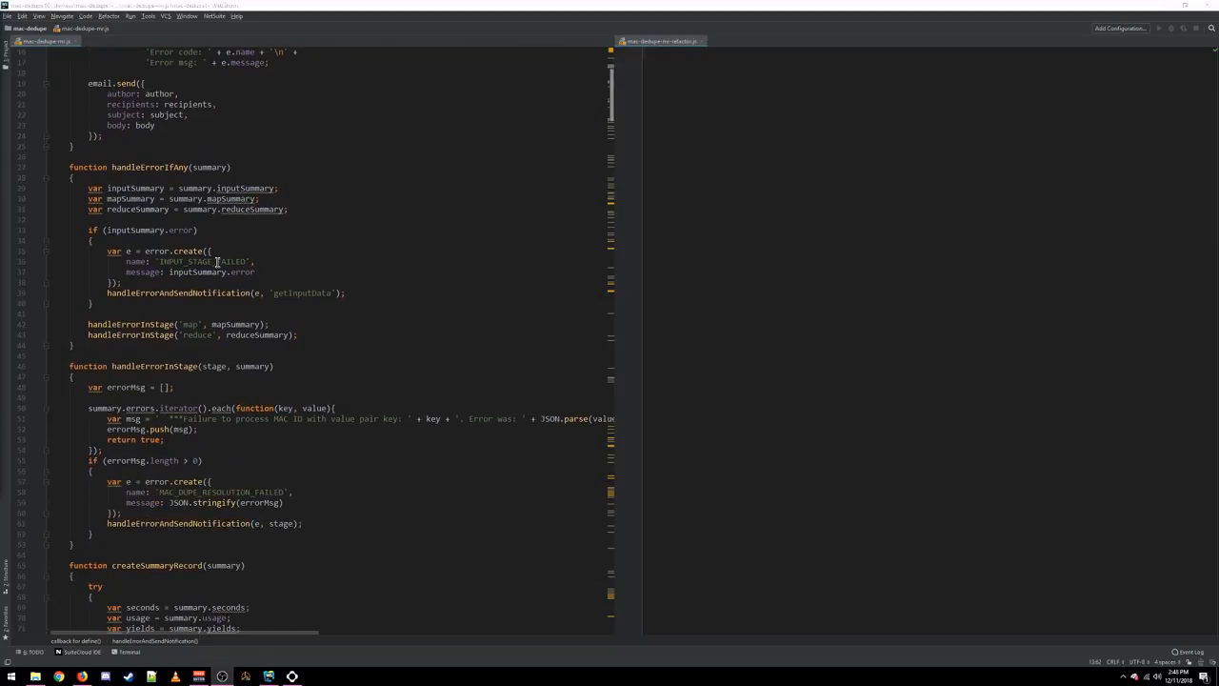
{"action": "scroll", "scroll_direction": "down", "scroll_amount": 3}
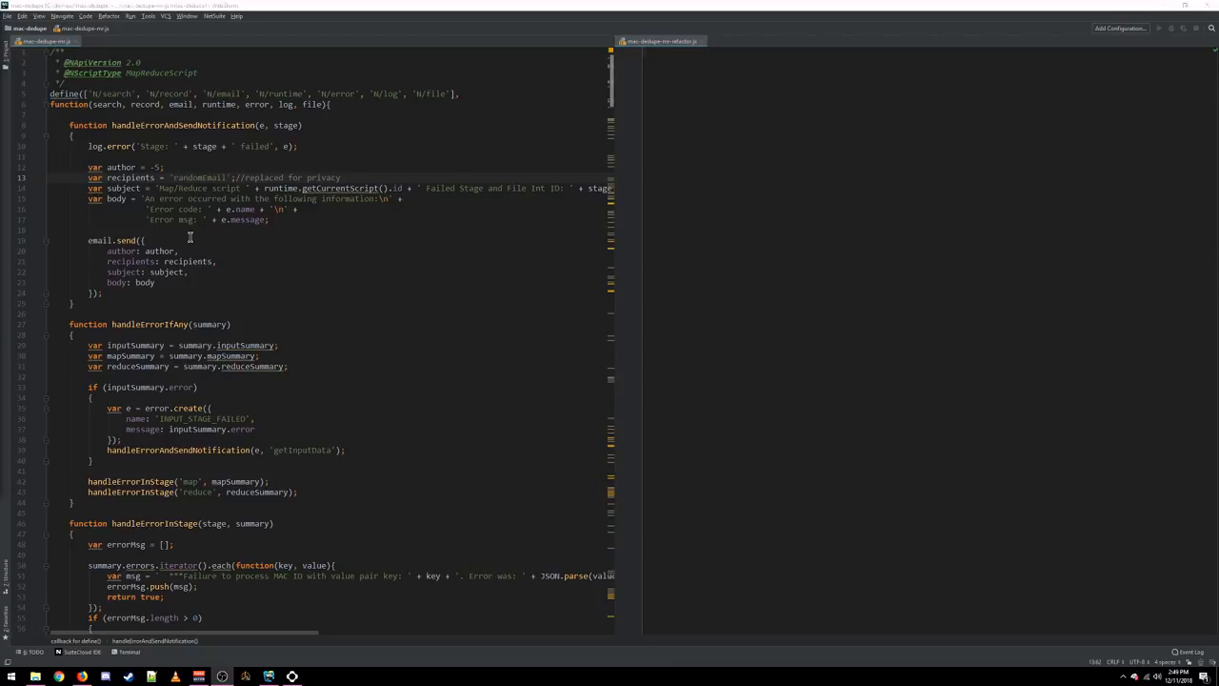
{"action": "mouse_move", "coordinate": [206, 282]}
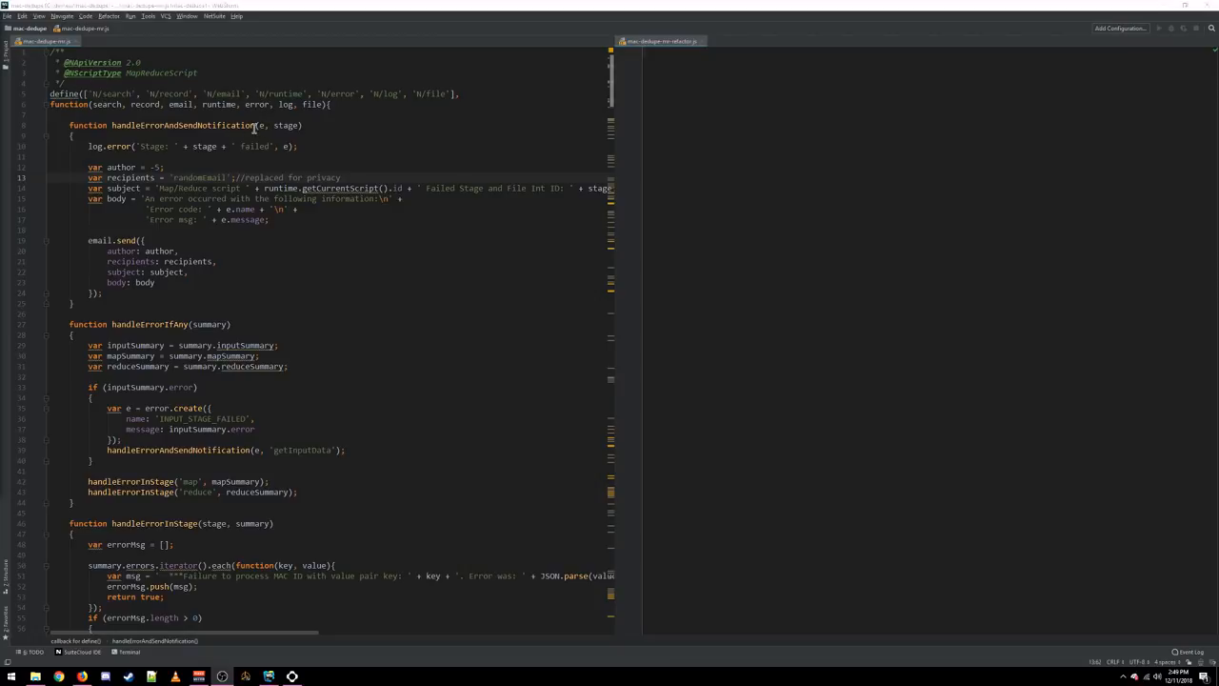
{"action": "scroll", "scroll_direction": "down", "scroll_amount": 3}
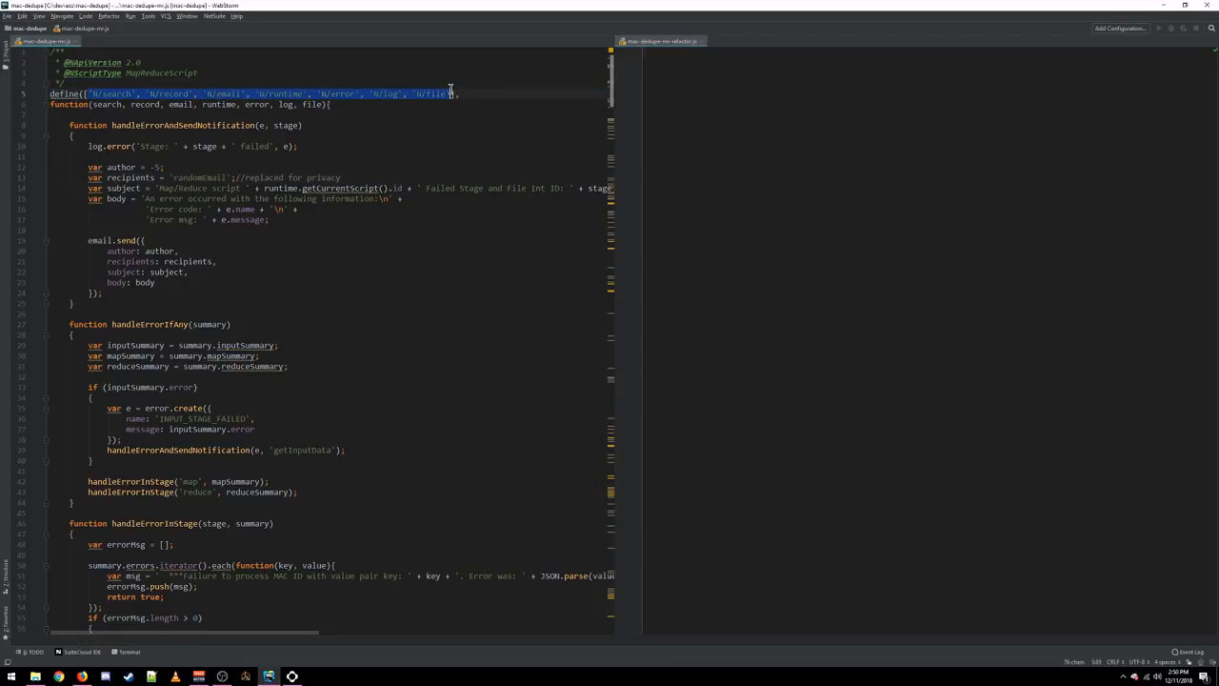
{"action": "left_click", "coordinate": [176, 99]}
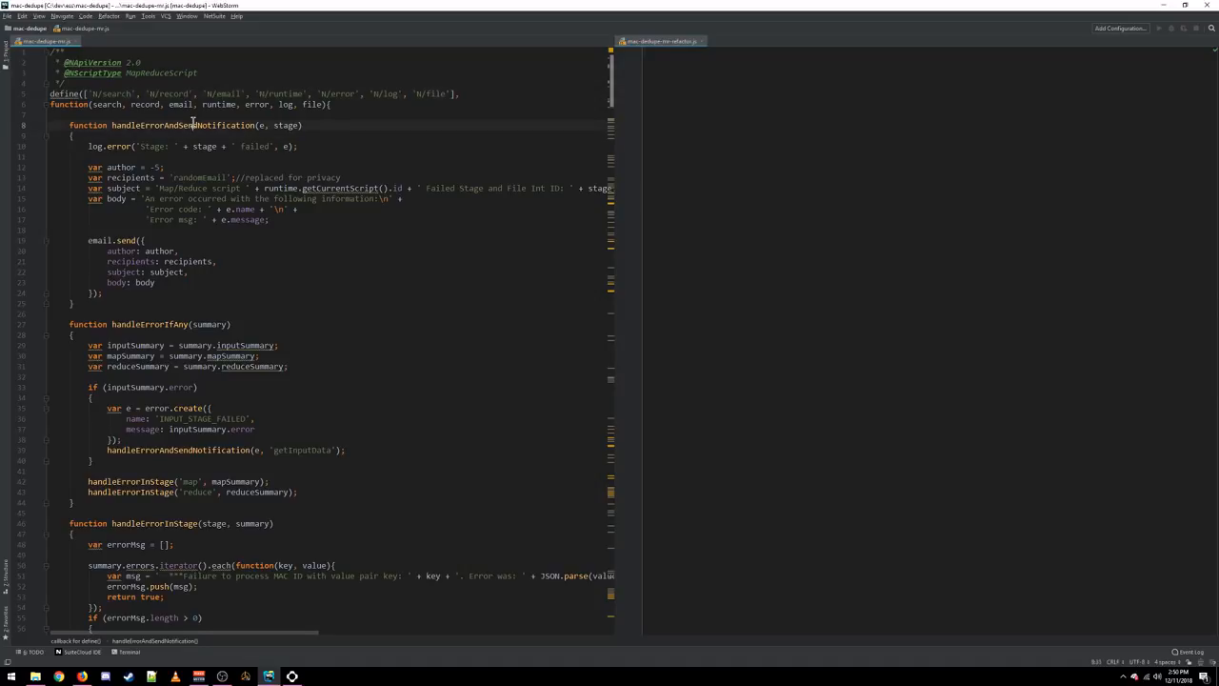
{"action": "double_click", "coordinate": [154, 522]}
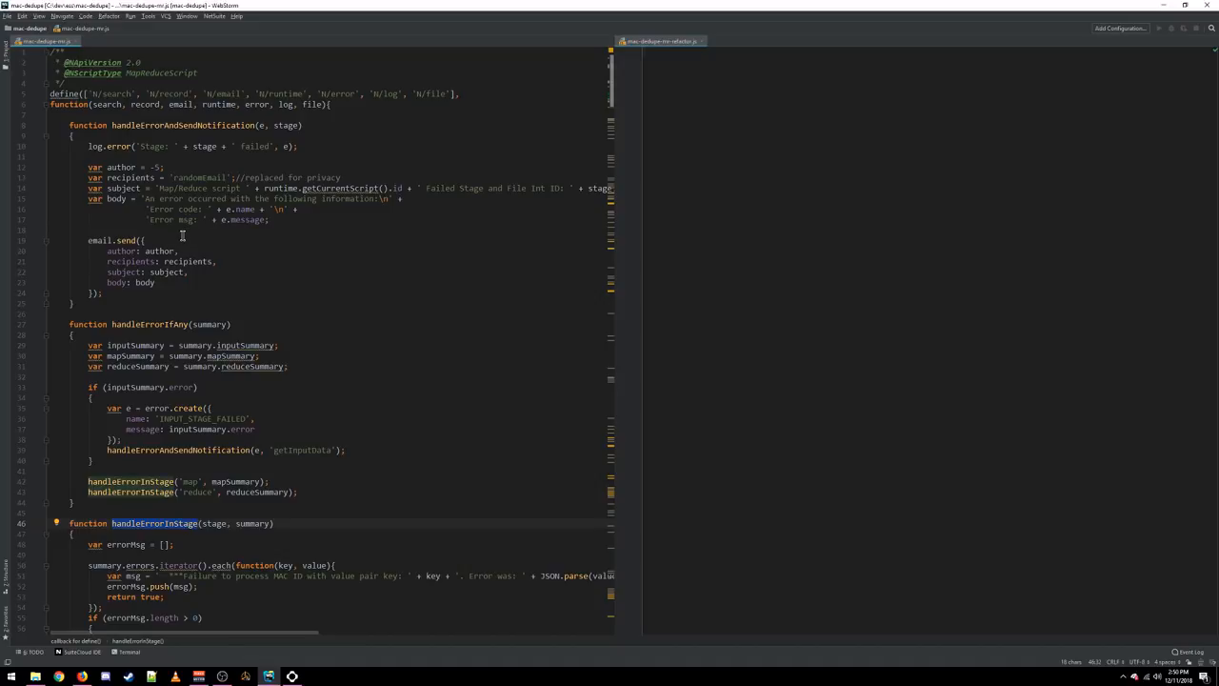
- Continue down through map to the reduce function's record field-comparison list
{"action": "scroll", "scroll_direction": "down", "scroll_amount": 3}
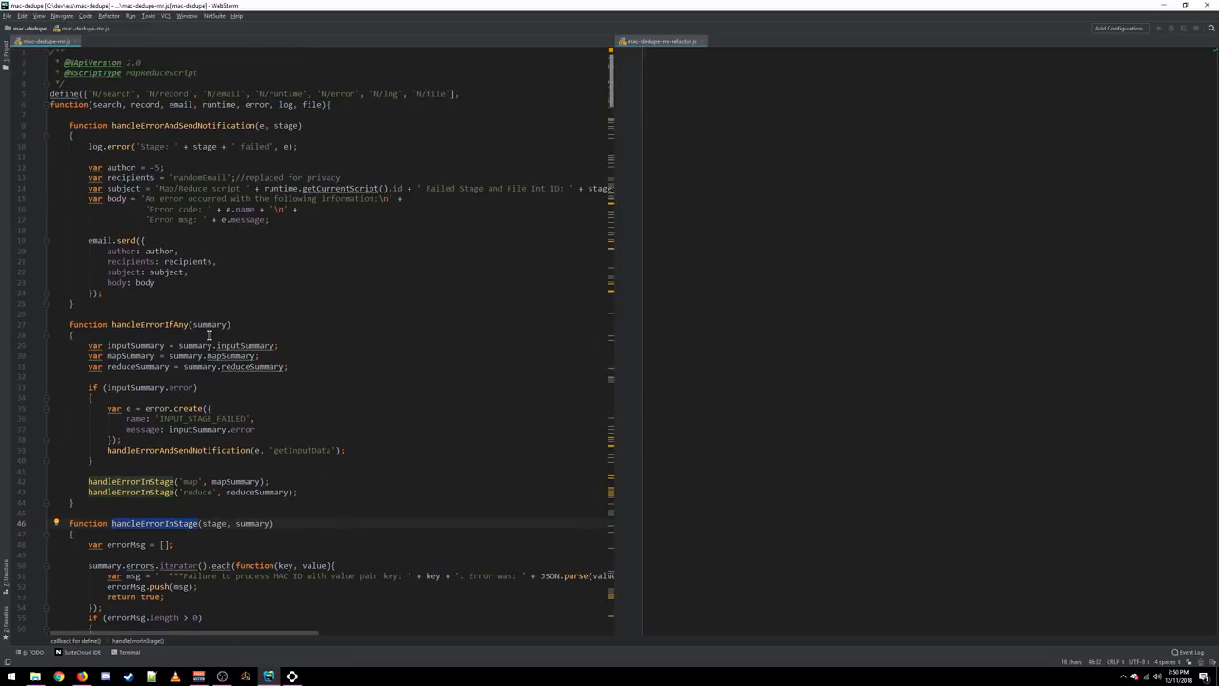
{"action": "scroll", "scroll_direction": "down", "scroll_amount": 3}
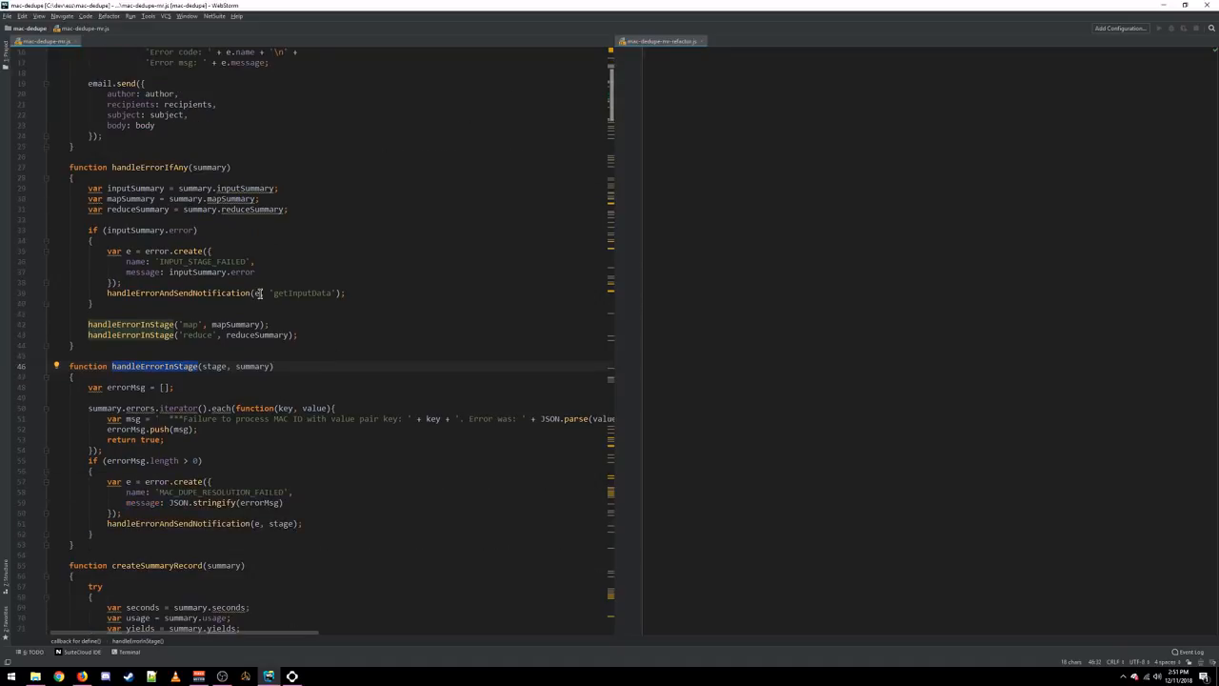
{"action": "scroll", "scroll_direction": "down", "scroll_amount": 3}
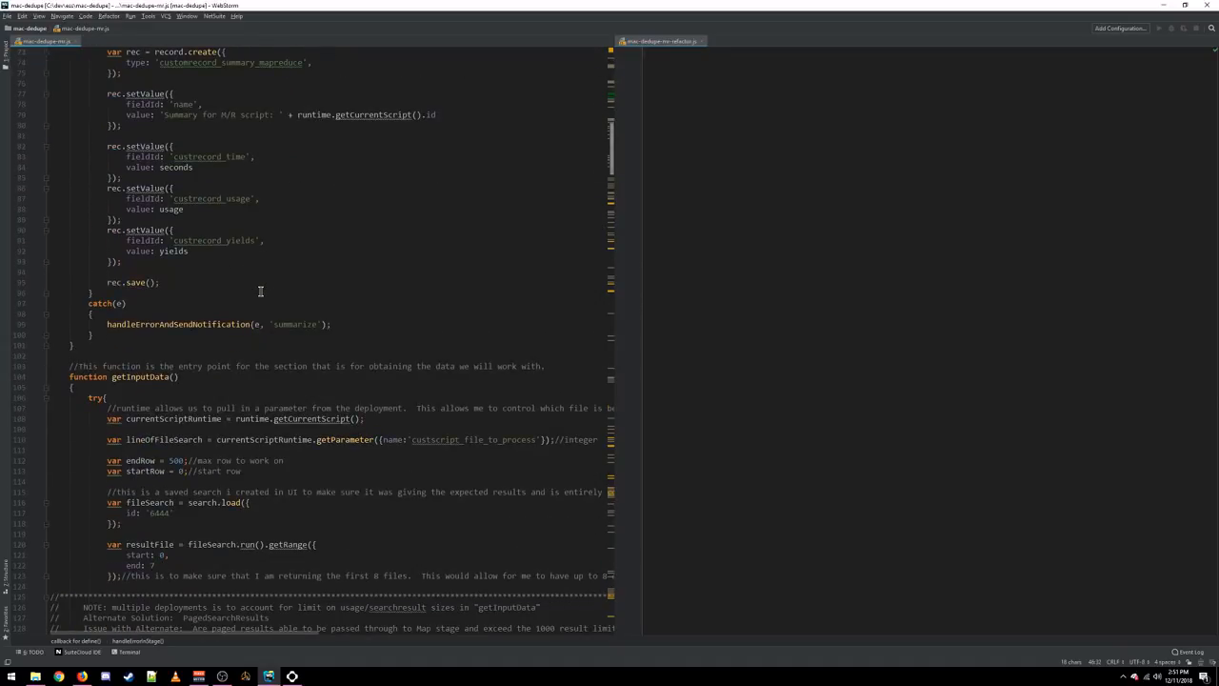
{"action": "scroll", "scroll_direction": "down", "scroll_amount": 3}
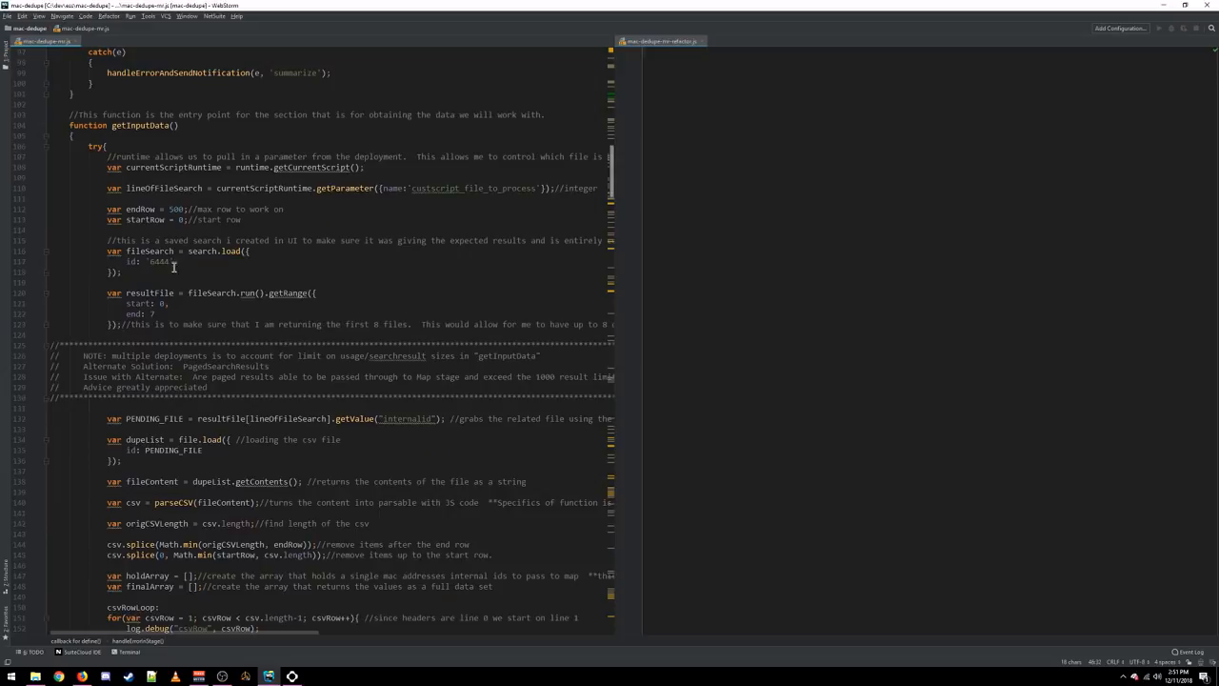
{"action": "scroll", "scroll_direction": "down", "scroll_amount": 3}
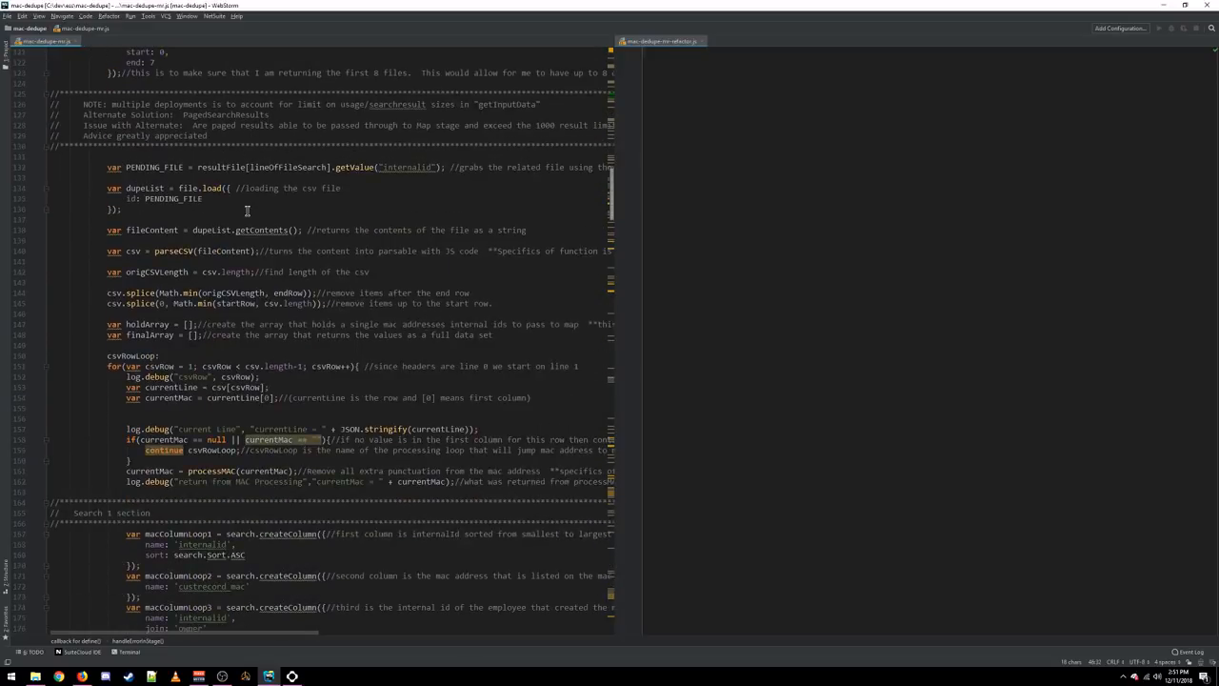
{"action": "scroll", "scroll_direction": "down", "scroll_amount": 3}
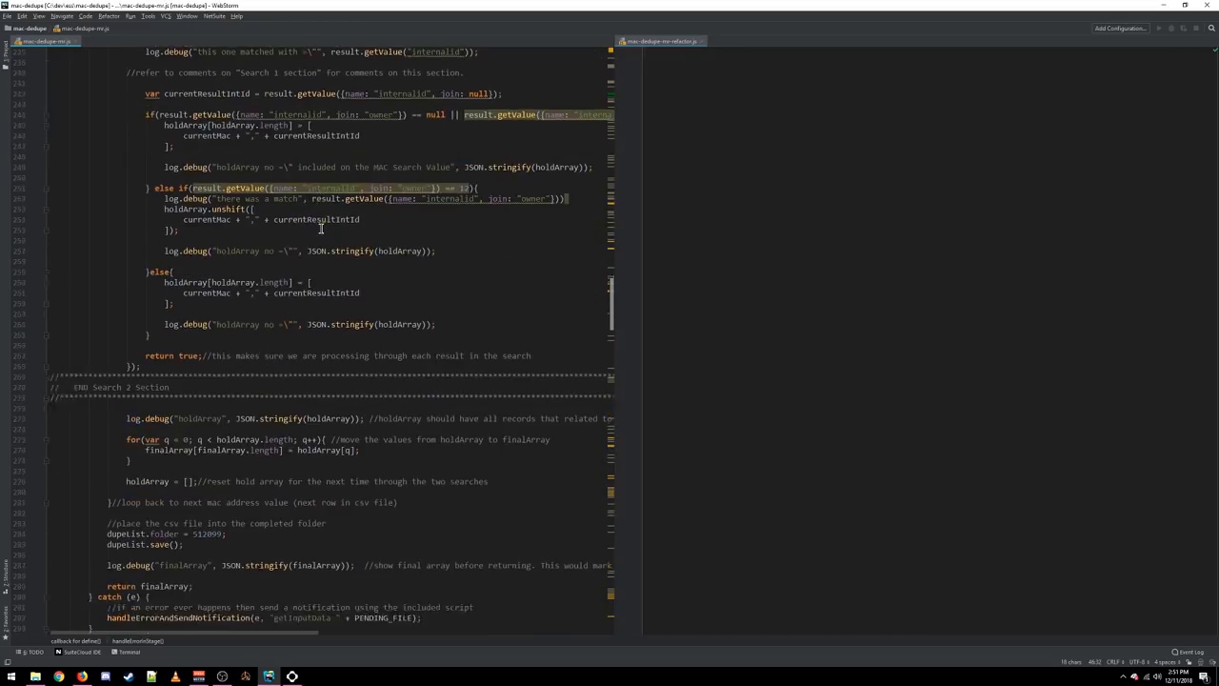
{"action": "scroll", "scroll_direction": "down", "scroll_amount": 3}
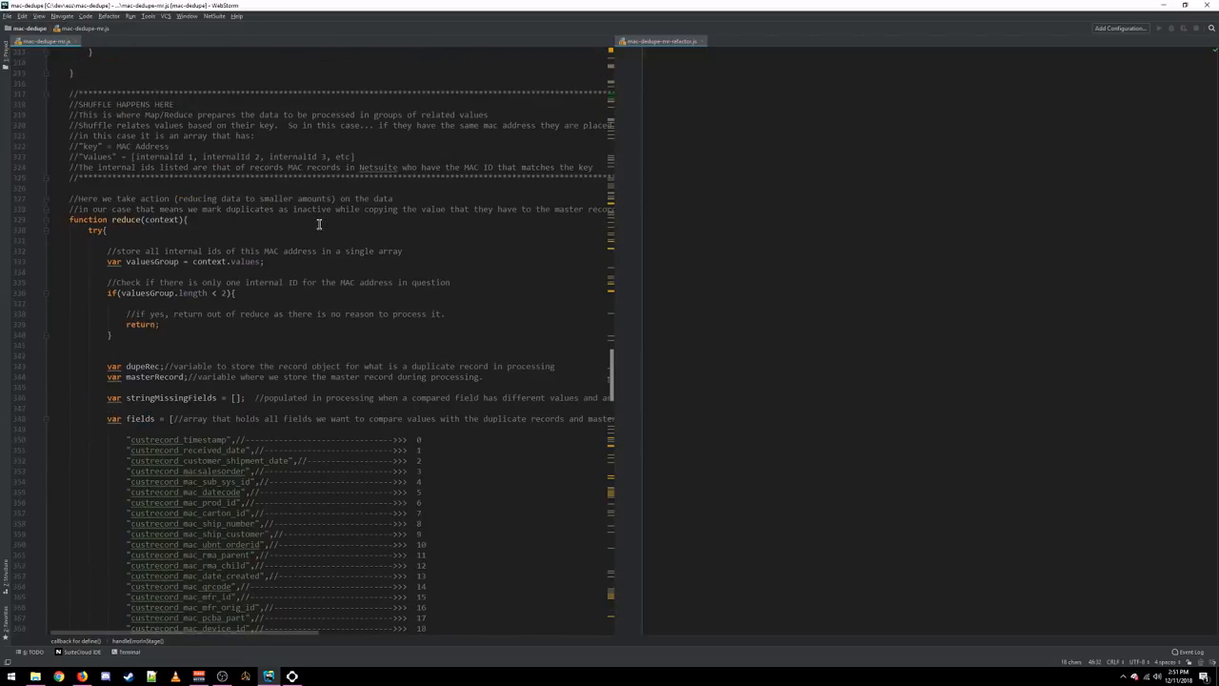
{"action": "scroll", "scroll_direction": "down", "scroll_amount": 3}
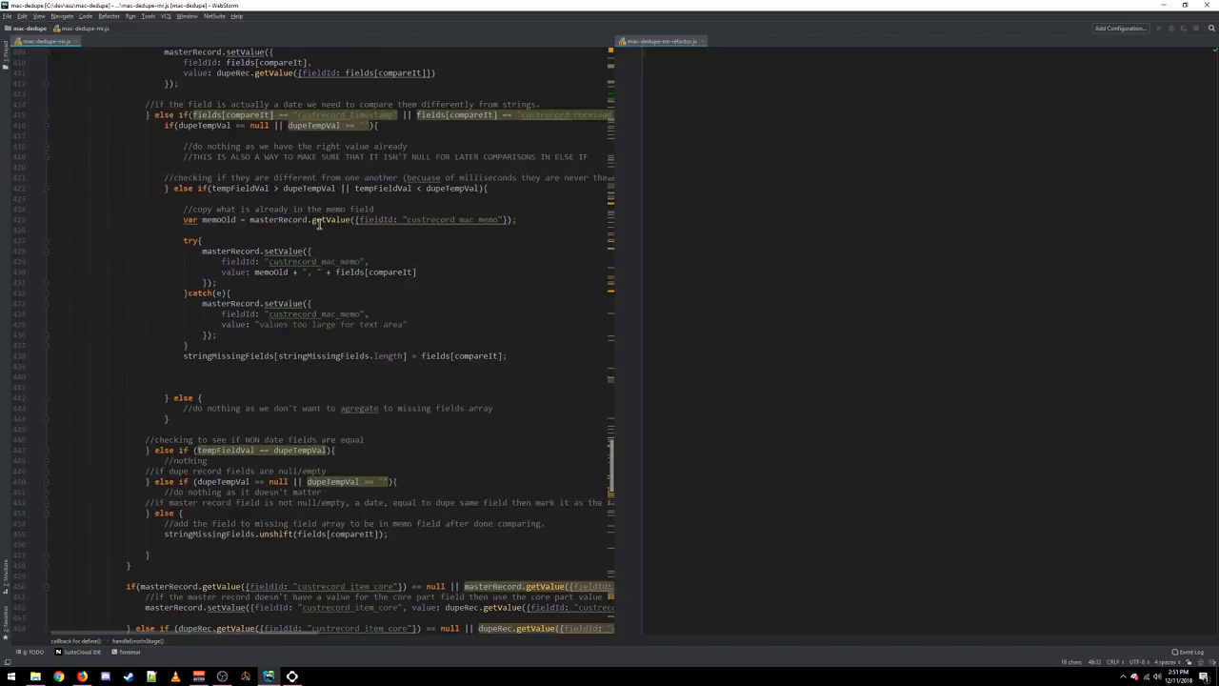
{"action": "scroll", "scroll_direction": "down", "scroll_amount": 3}
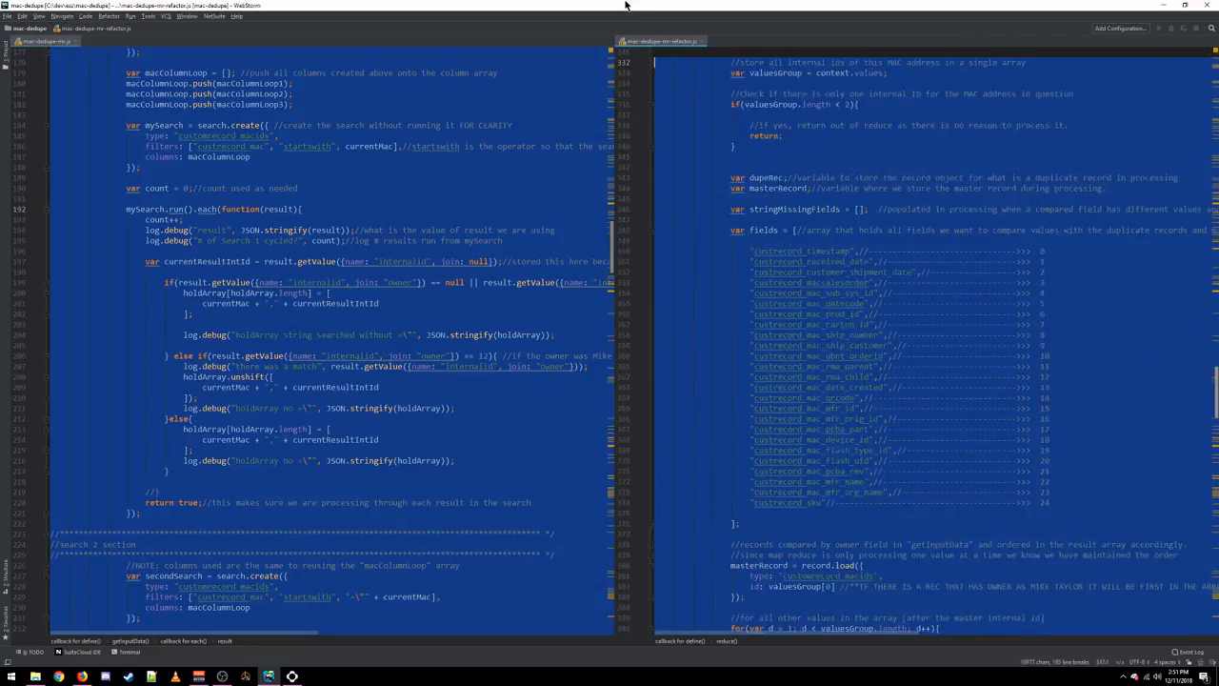
- Bring the module definition and getInputData into the right pane beside the search loop
{"action": "scroll", "scroll_direction": "down", "scroll_amount": 3}
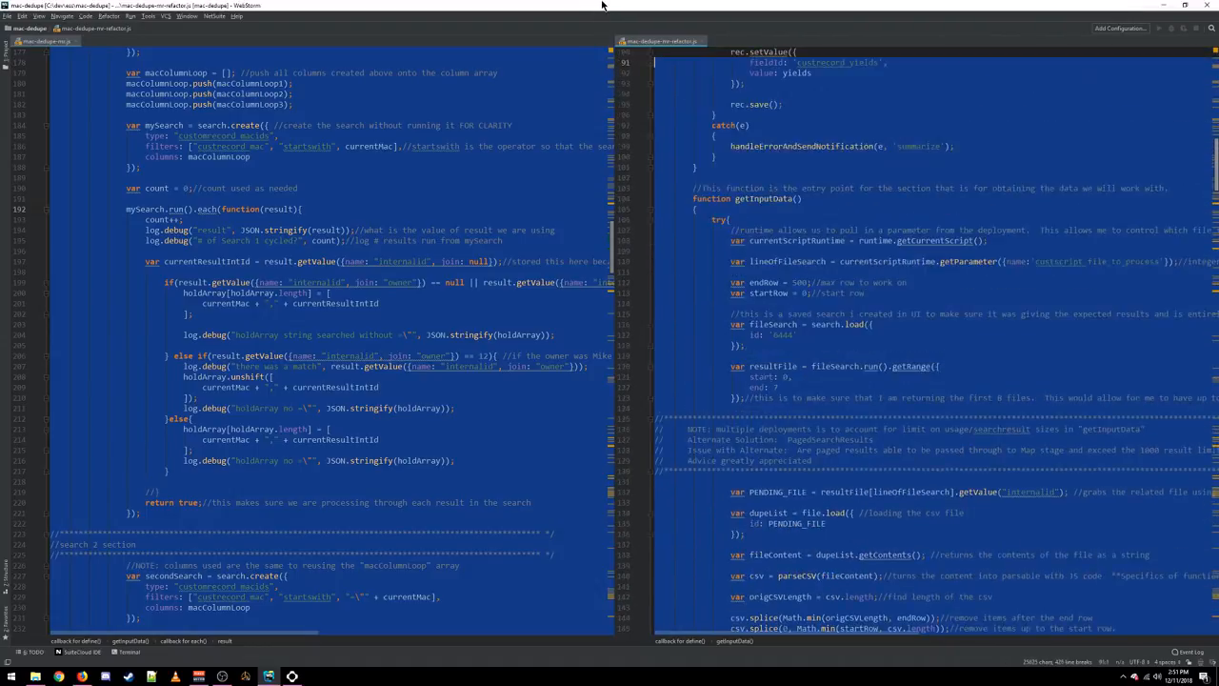
{"action": "scroll", "scroll_direction": "down", "scroll_amount": 3}
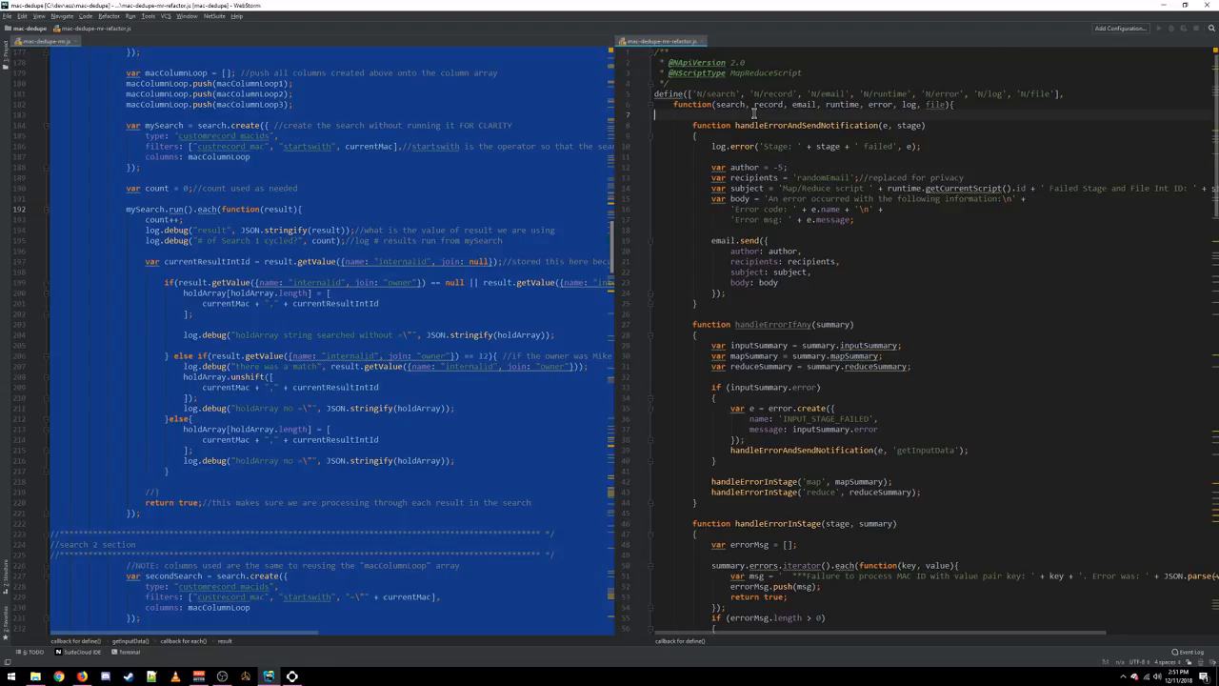
{"action": "scroll", "scroll_direction": "down", "scroll_amount": 3}
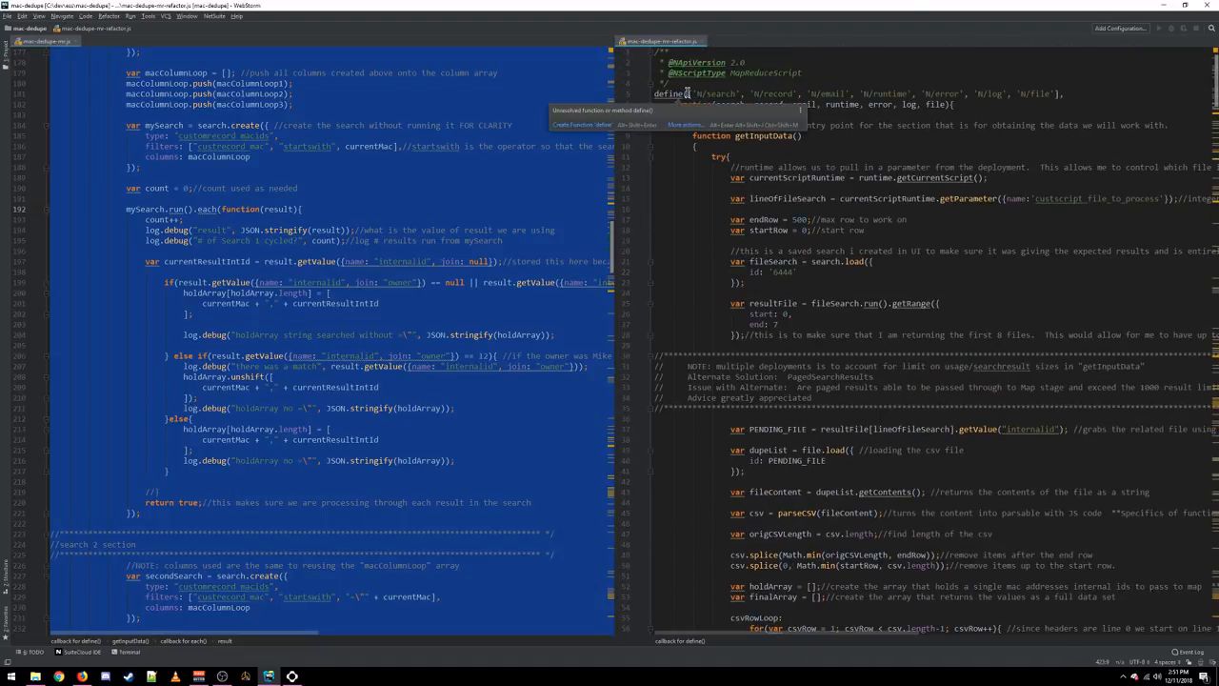
{"action": "mouse_move", "coordinate": [686, 94]}
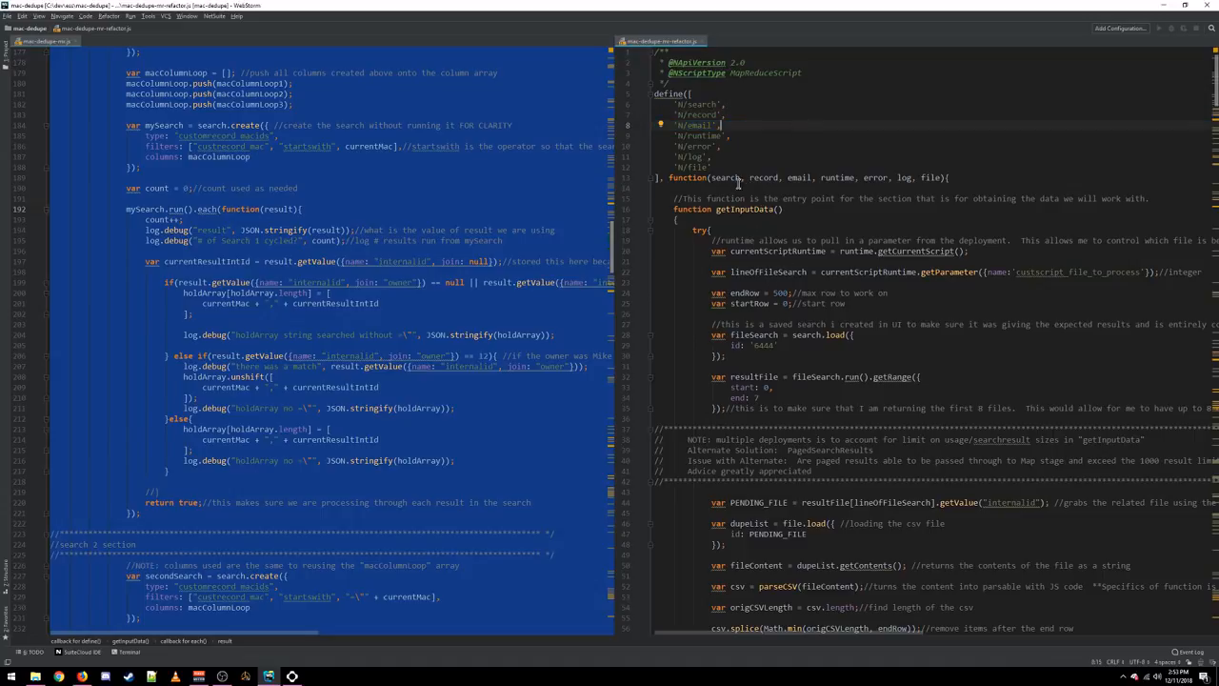
{"action": "mouse_move", "coordinate": [873, 236]}
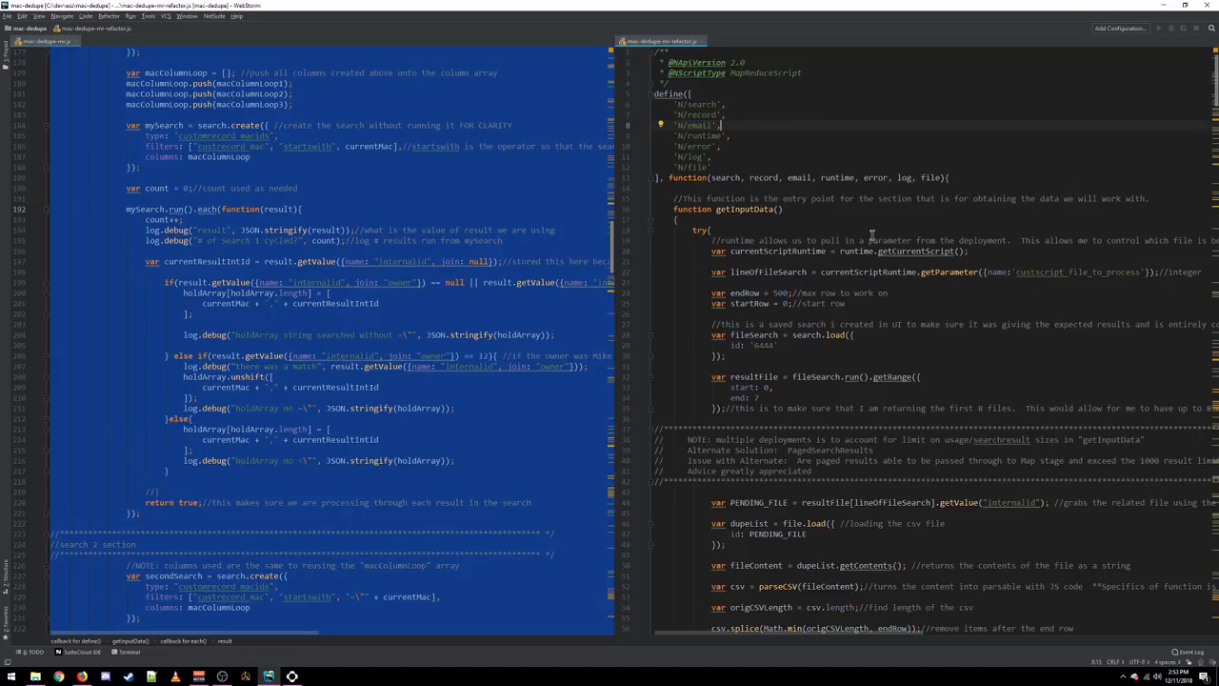
- Split the define array so 'N/search', 'N/record' and the other modules sit one per line
{"action": "scroll", "scroll_direction": "down", "scroll_amount": 3}
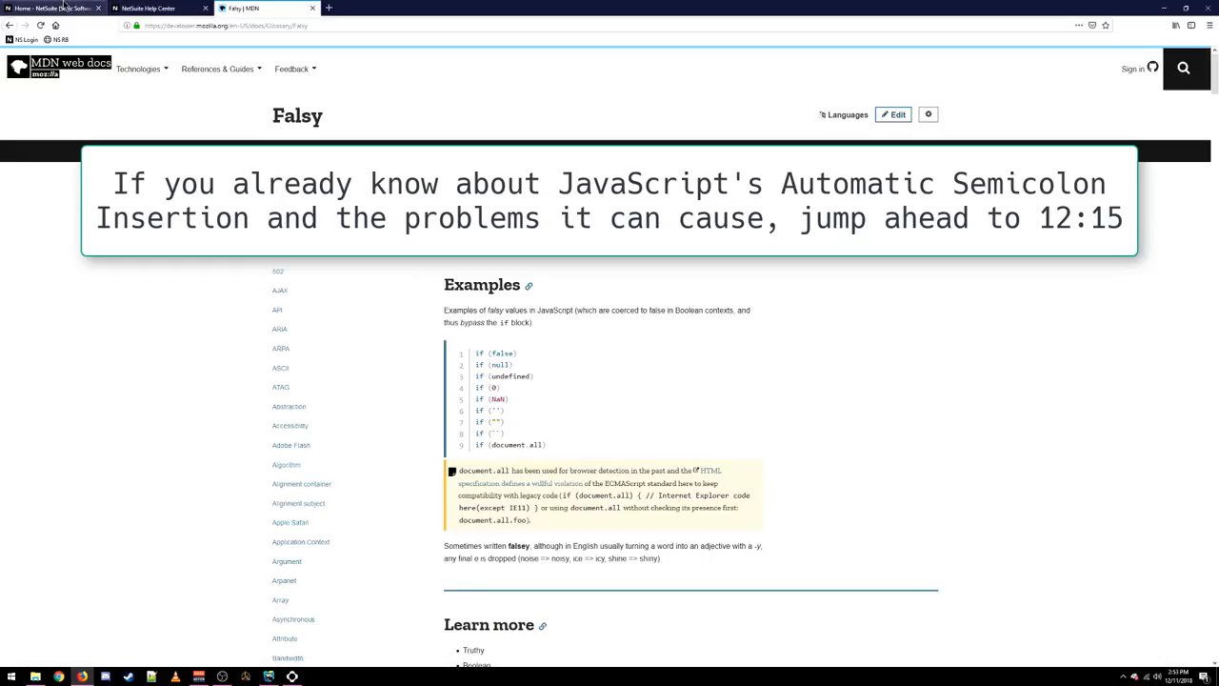
- Open Firefox's Web Console below the MDN Falsy page and focus its input line
{"action": "key", "text": "F12"}
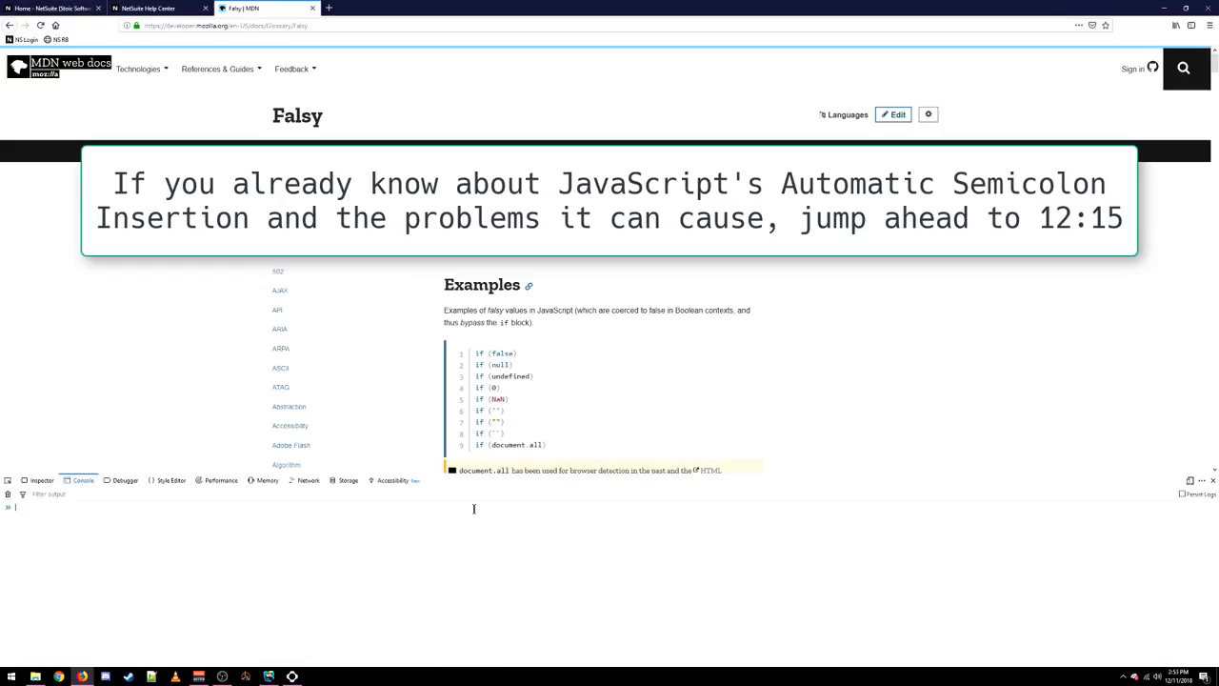
{"action": "left_click", "coordinate": [54, 7]}
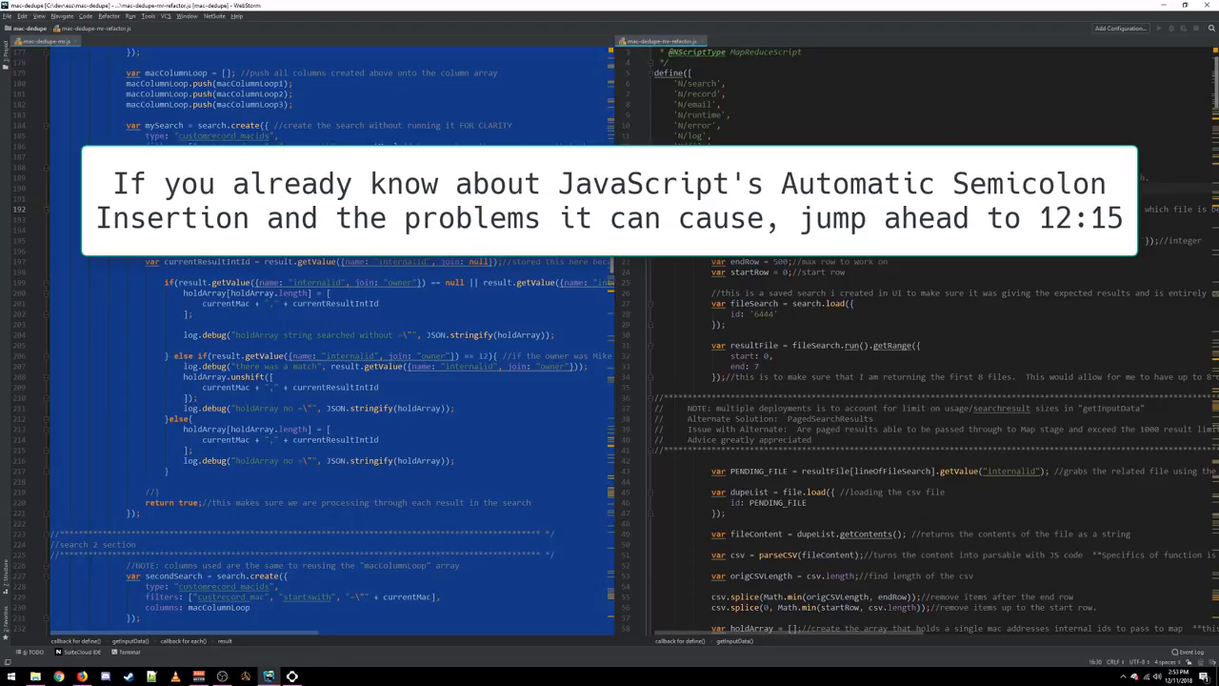
{"action": "mouse_move", "coordinate": [442, 55]}
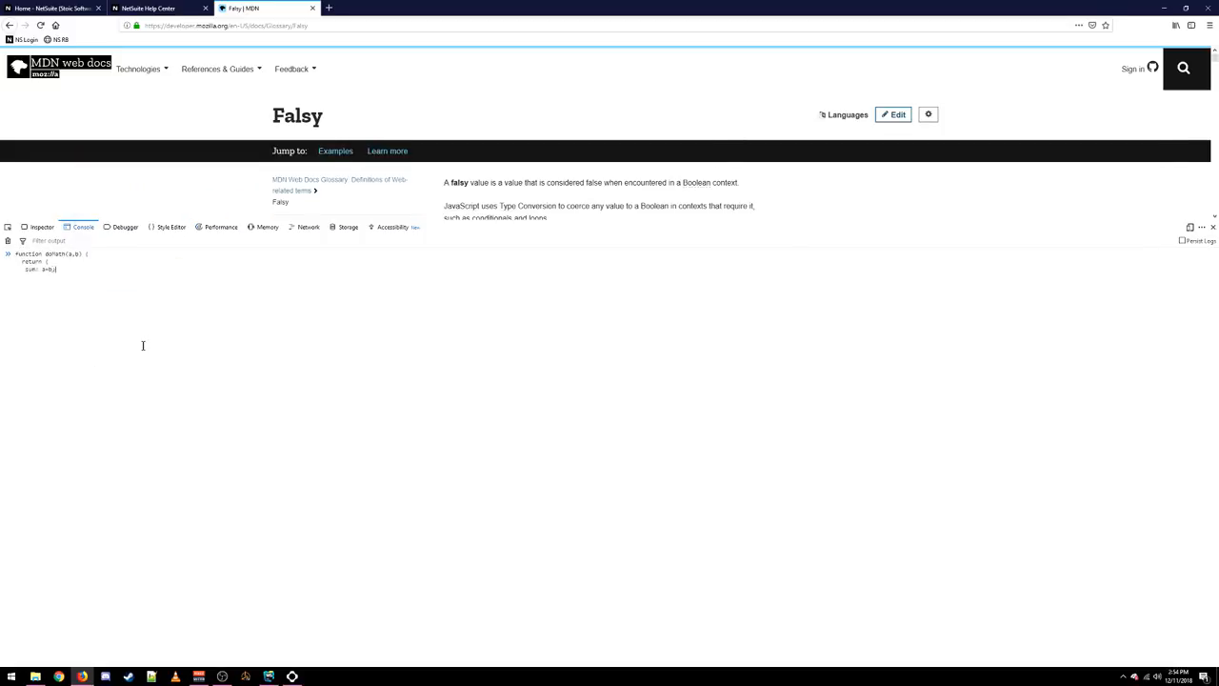
- Enter a test function returning an object literal into the console and evaluate it
{"action": "type", "text": "diff: a-b"}
{"action": "type", "text": "doMath(5,3)"}
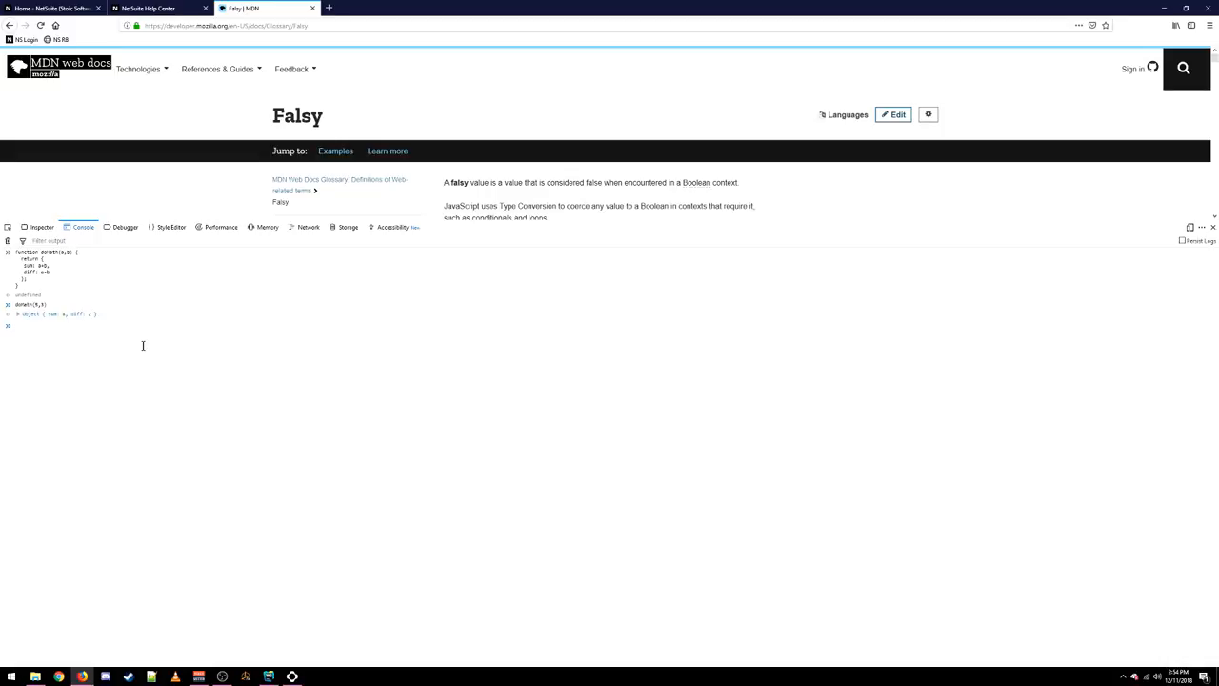
{"action": "left_click", "coordinate": [19, 312]}
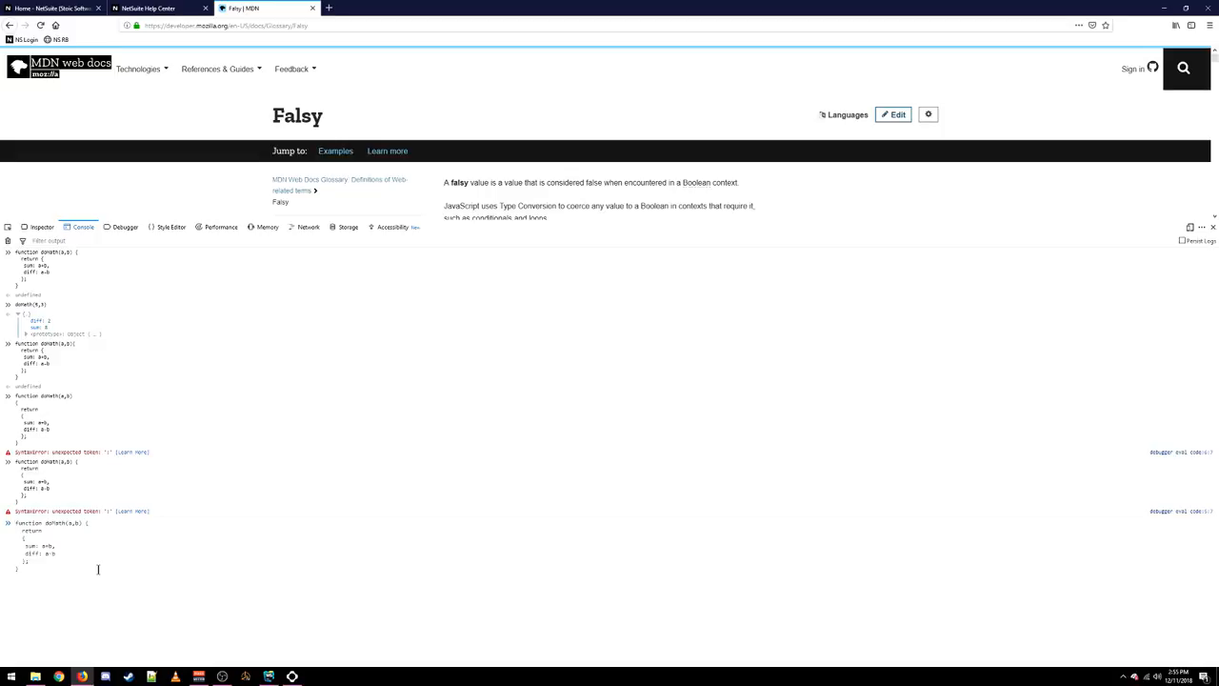
{"action": "mouse_move", "coordinate": [145, 548]}
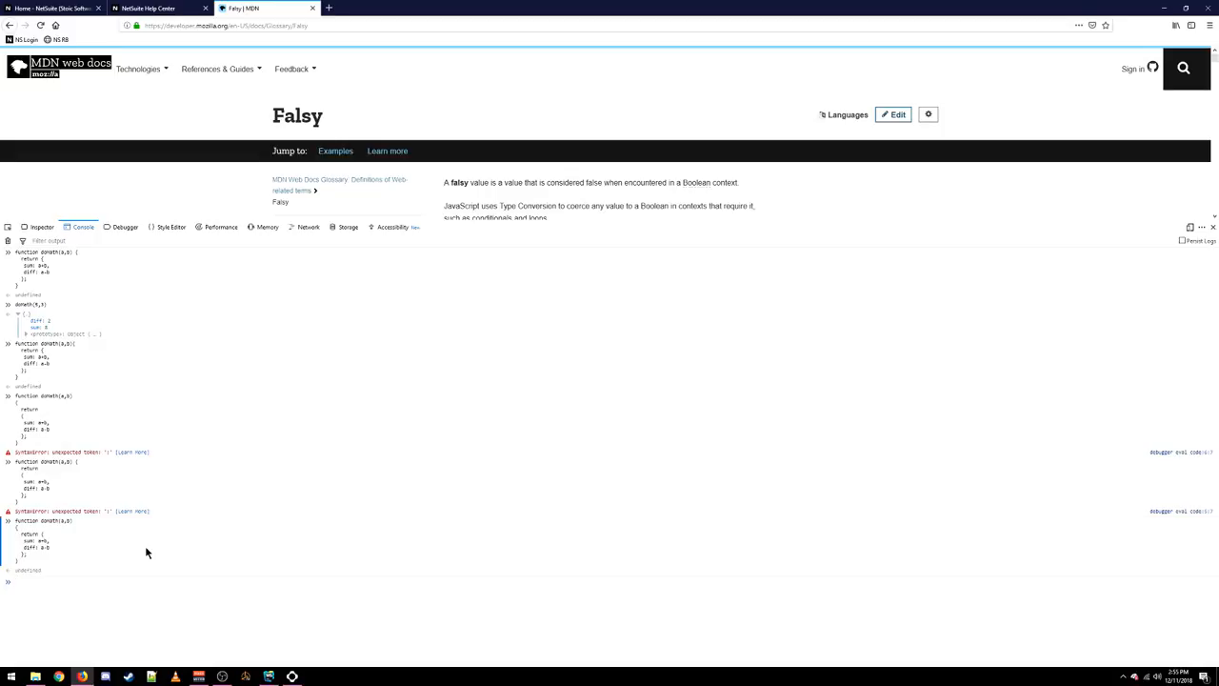
{"action": "mouse_move", "coordinate": [53, 548]}
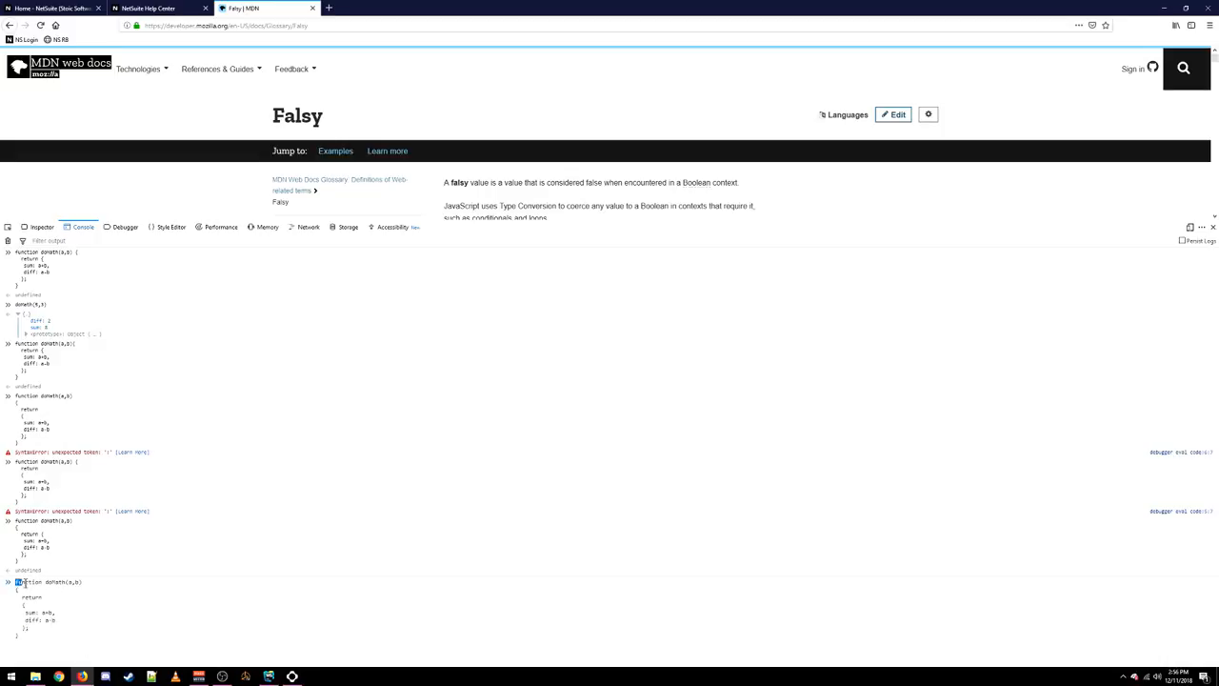
- Select and rerun the return-object test function names in the console, then return to the WebStorm script
{"action": "double_click", "coordinate": [30, 599]}
{"action": "type", "text": ";"}
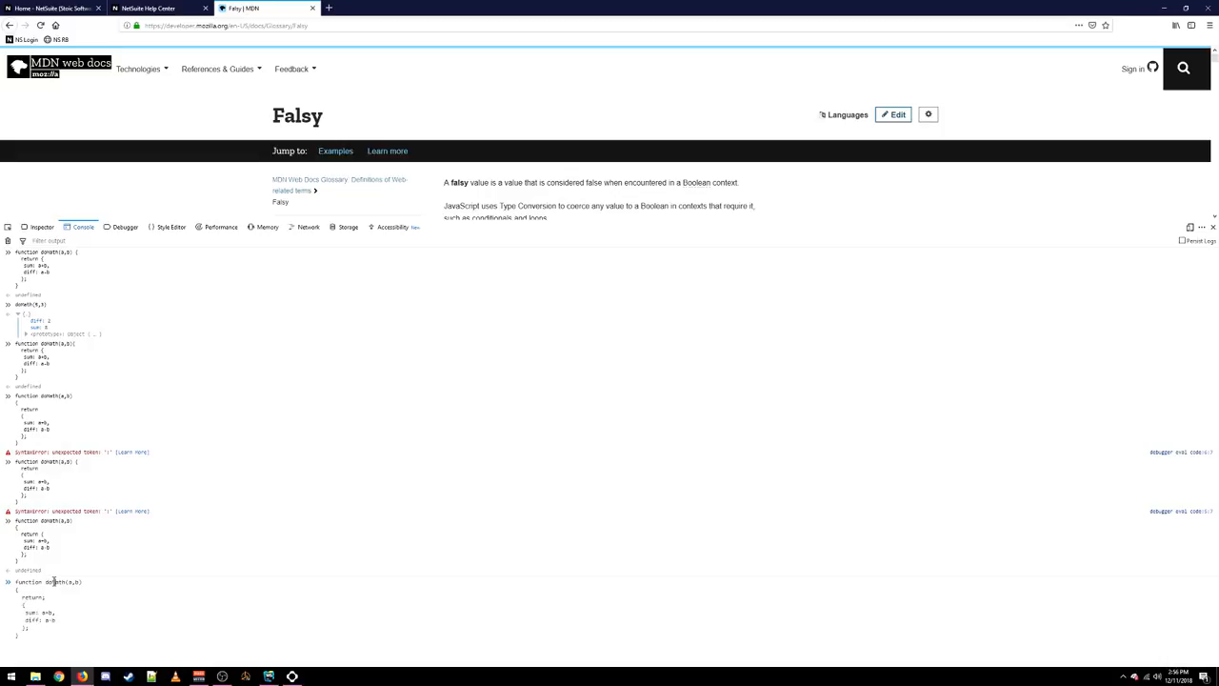
{"action": "double_click", "coordinate": [53, 583]}
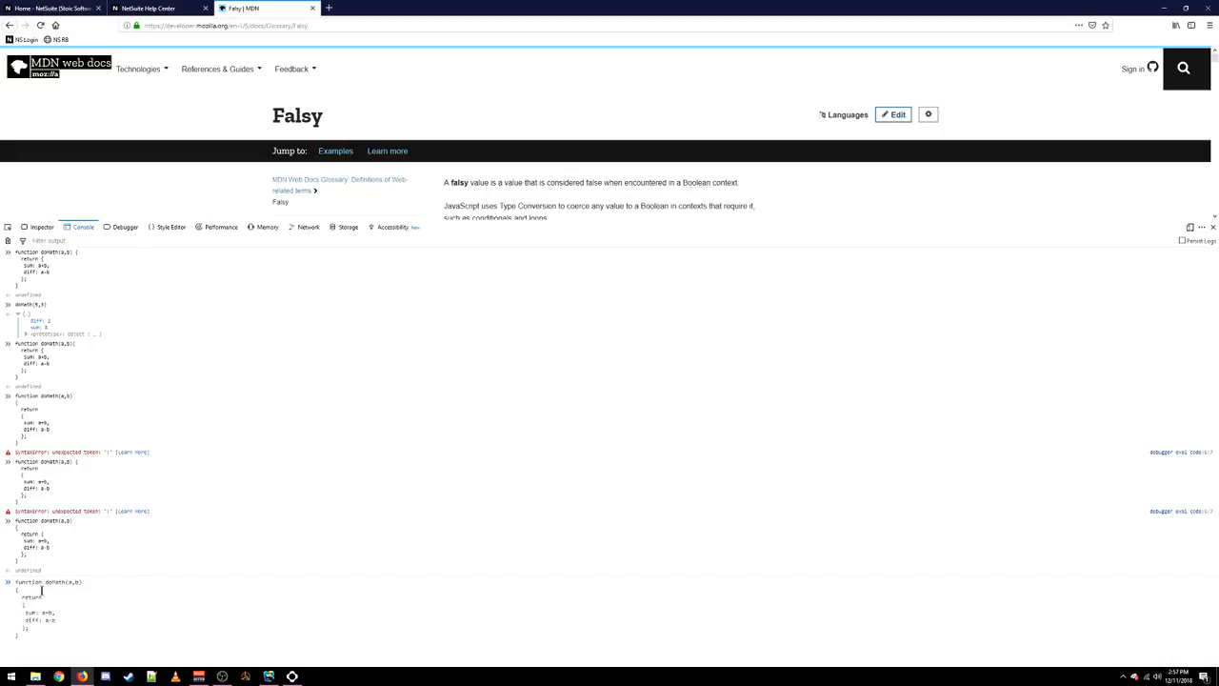
{"action": "double_click", "coordinate": [30, 596]}
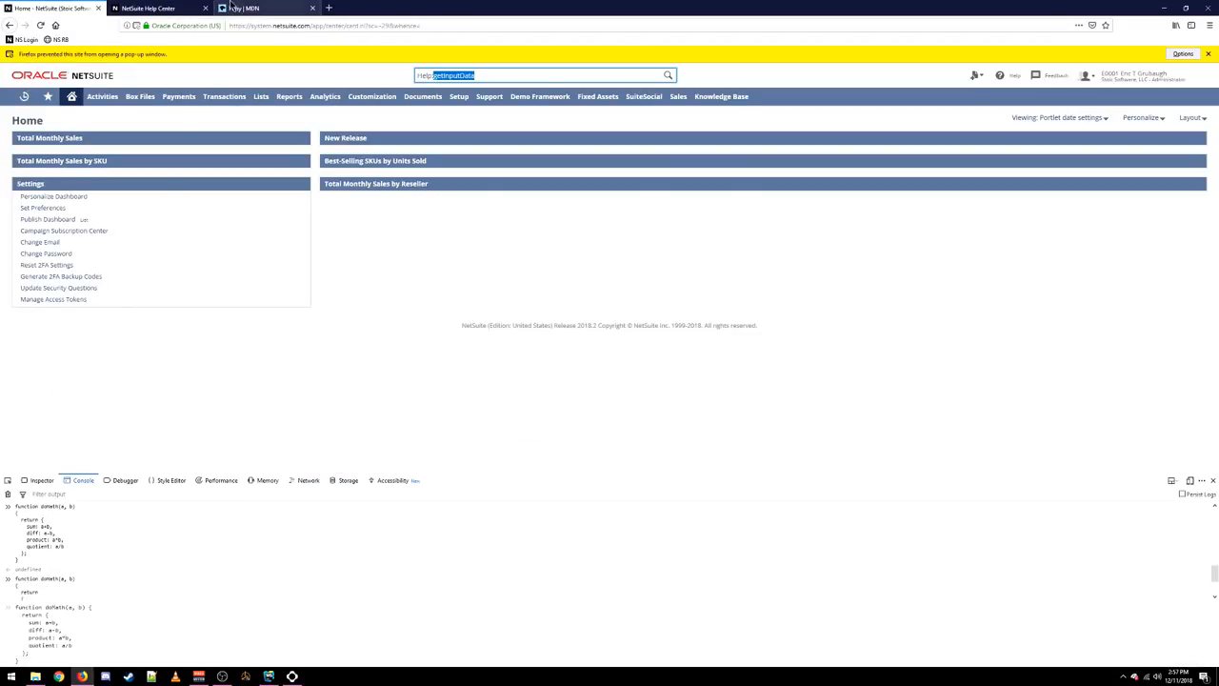
{"action": "left_click", "coordinate": [271, 674]}
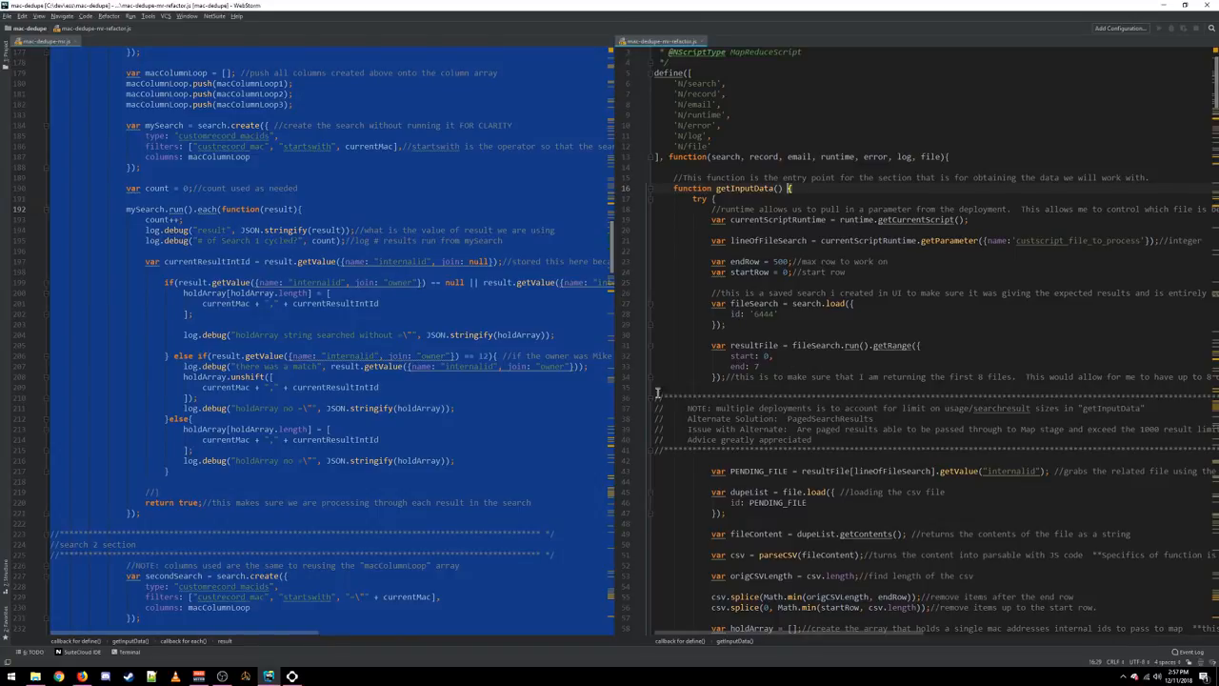
{"action": "mouse_move", "coordinate": [812, 398]}
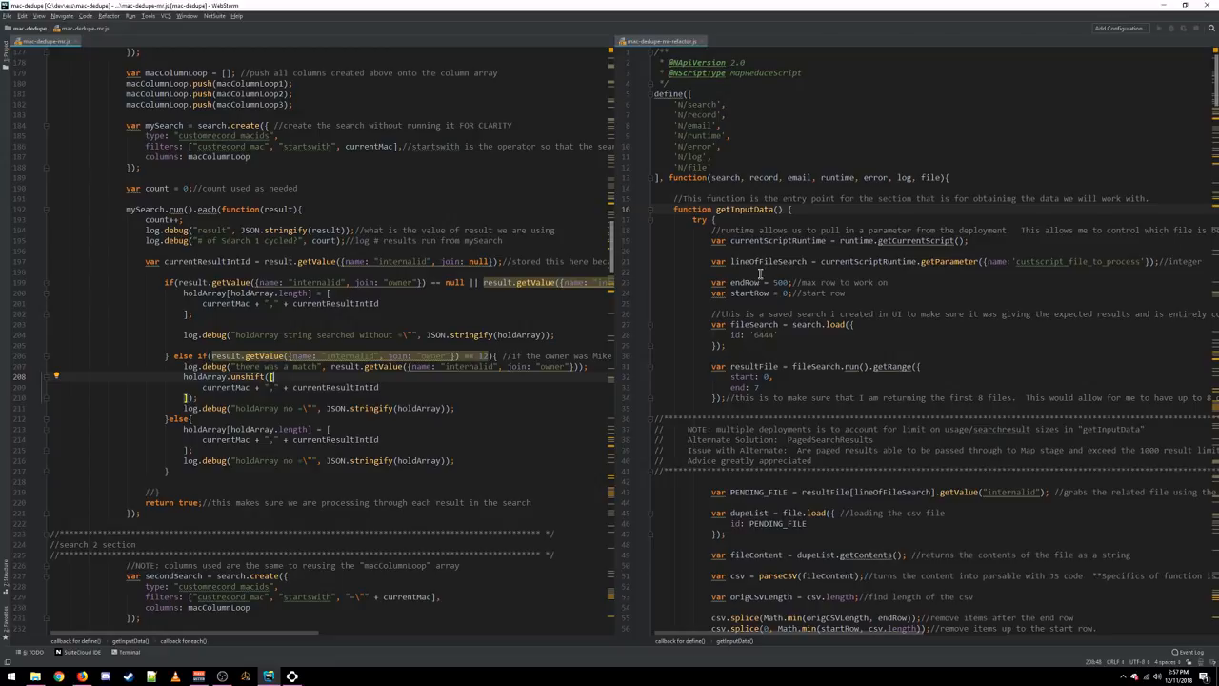
{"action": "mouse_move", "coordinate": [760, 274]}
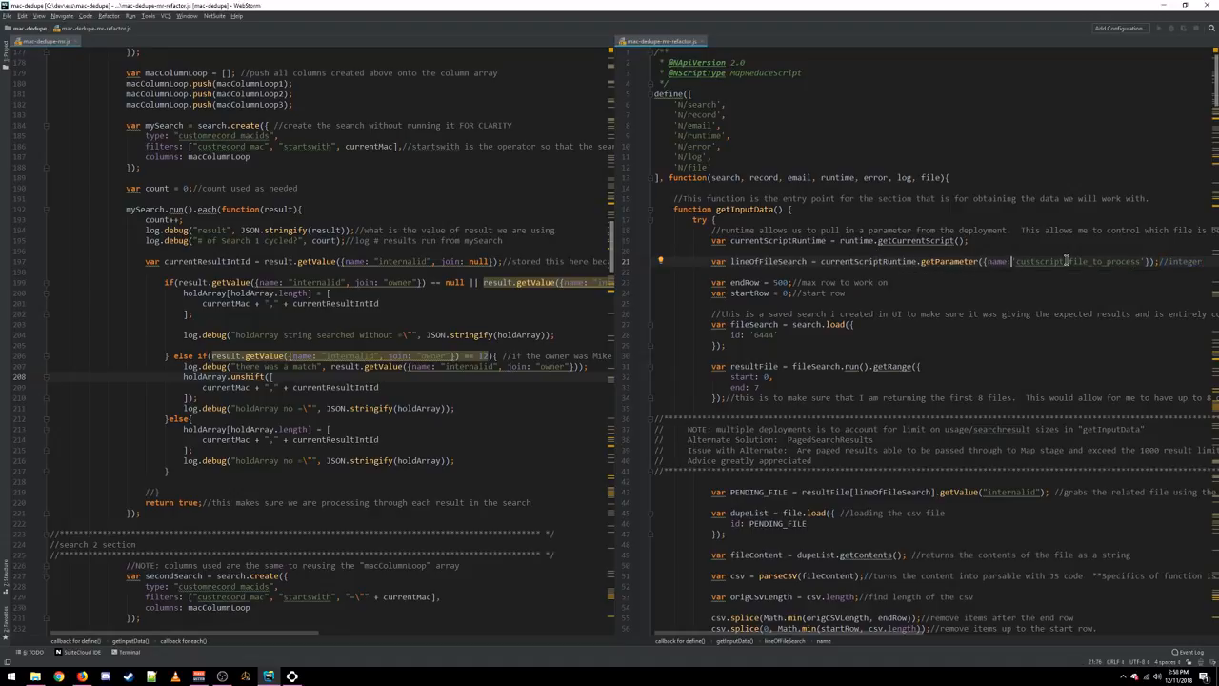
- Move the trailing comments for lineOfFileSearch, endRow and startRow onto their own lines
{"action": "double_click", "coordinate": [1076, 261]}
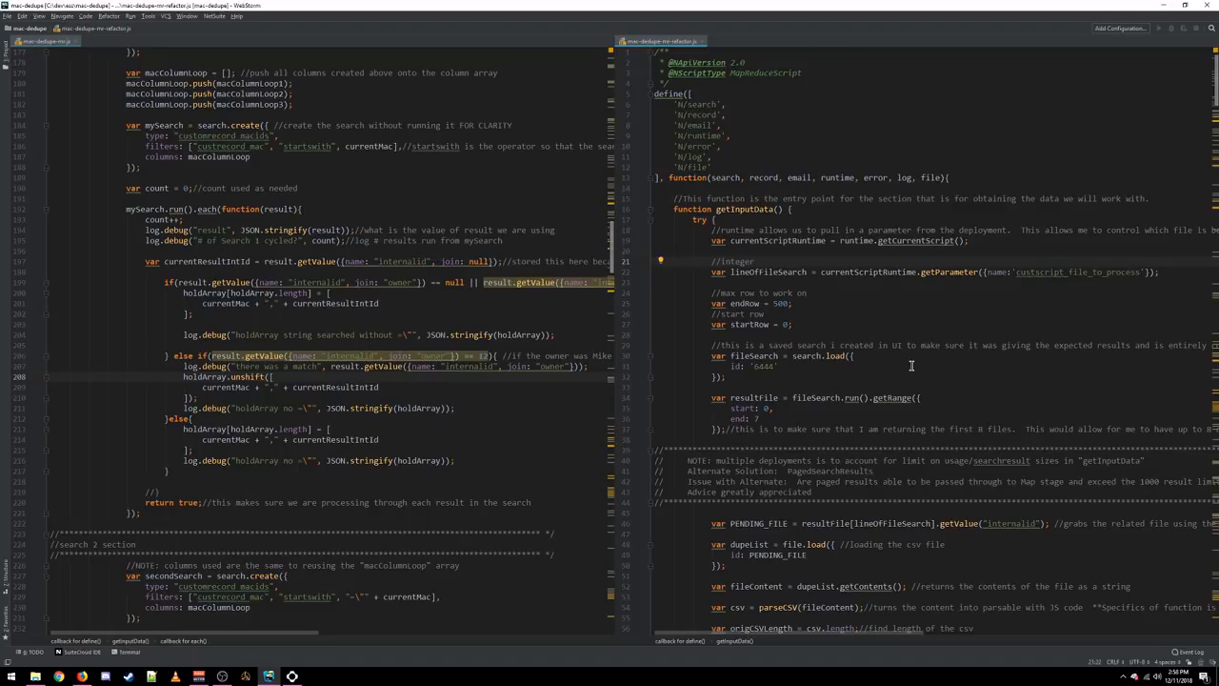
- Read down through the CSV row loop to the search section in the right pane
{"action": "scroll", "scroll_direction": "down", "scroll_amount": 3}
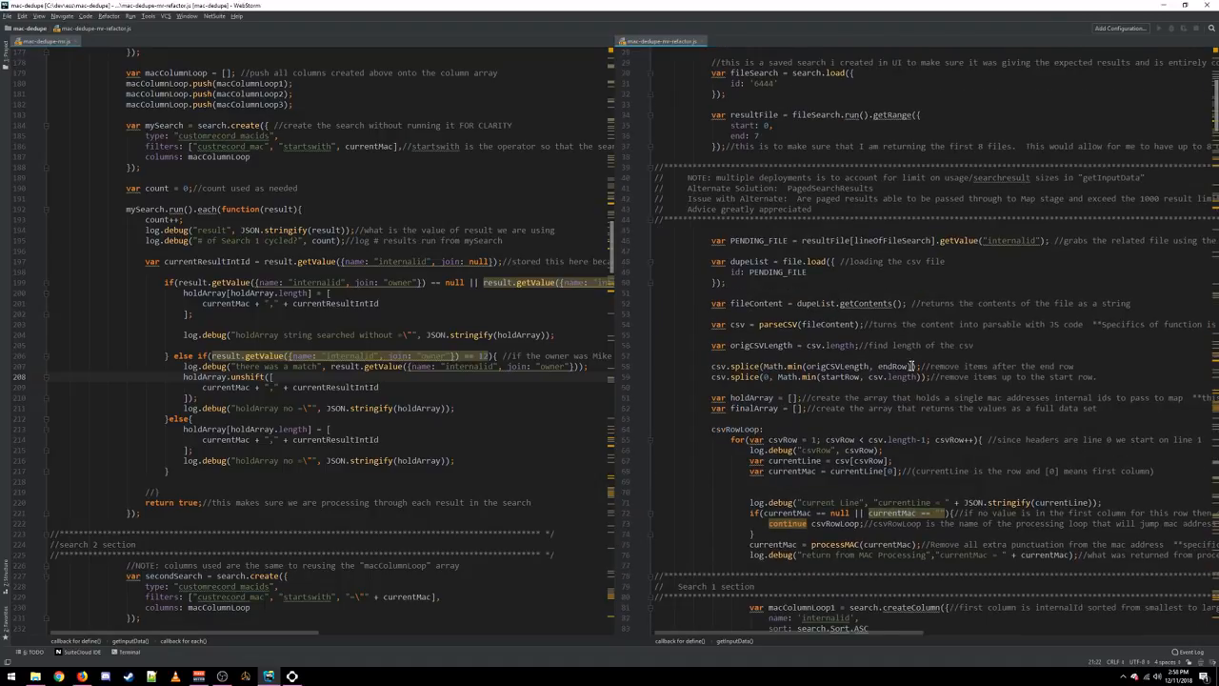
{"action": "scroll", "scroll_direction": "down", "scroll_amount": 3}
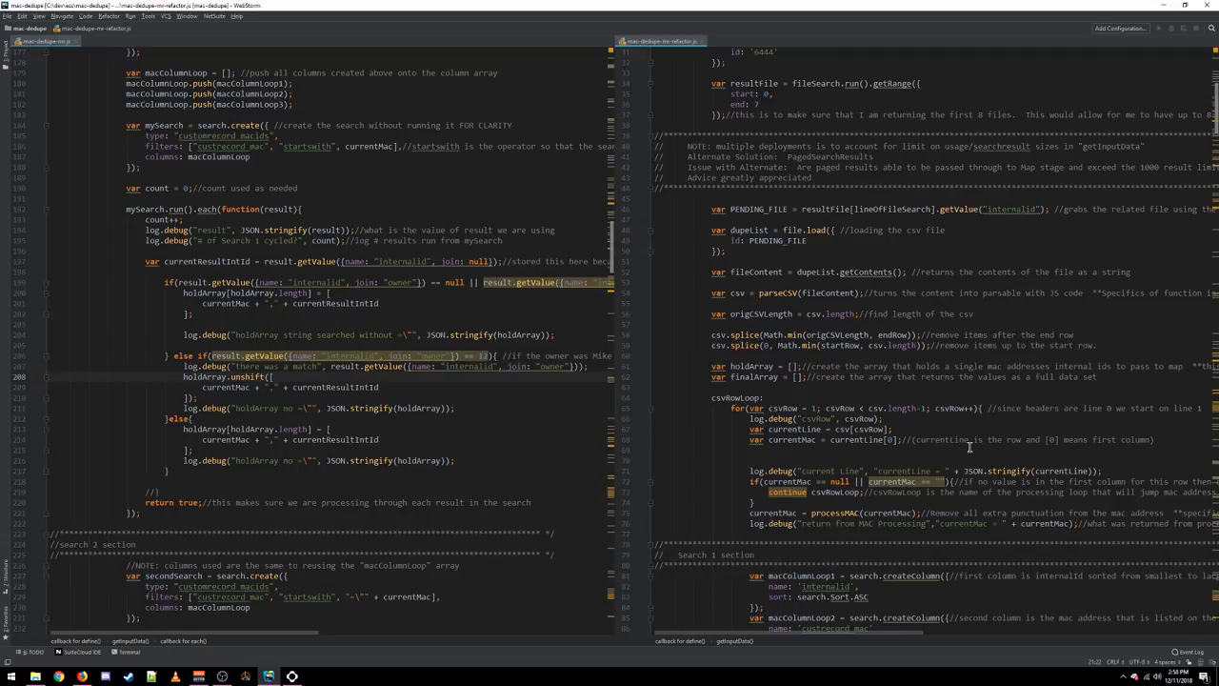
{"action": "scroll", "scroll_direction": "down", "scroll_amount": 3}
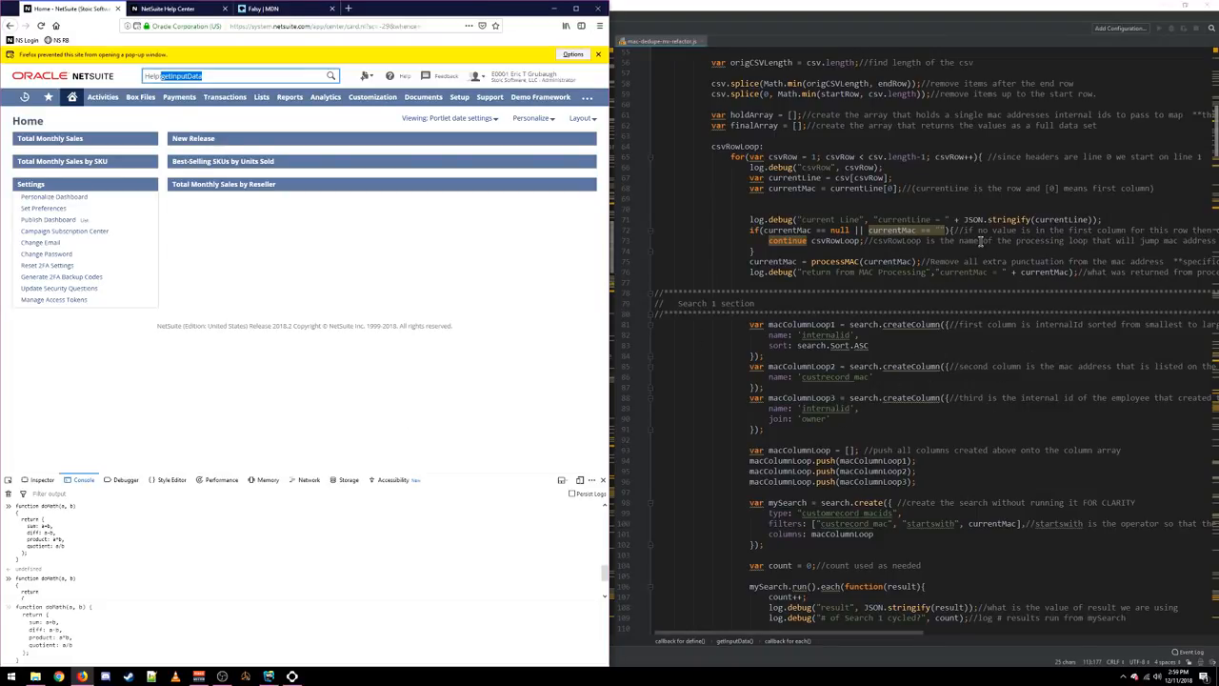
{"action": "scroll", "scroll_direction": "down", "scroll_amount": 3}
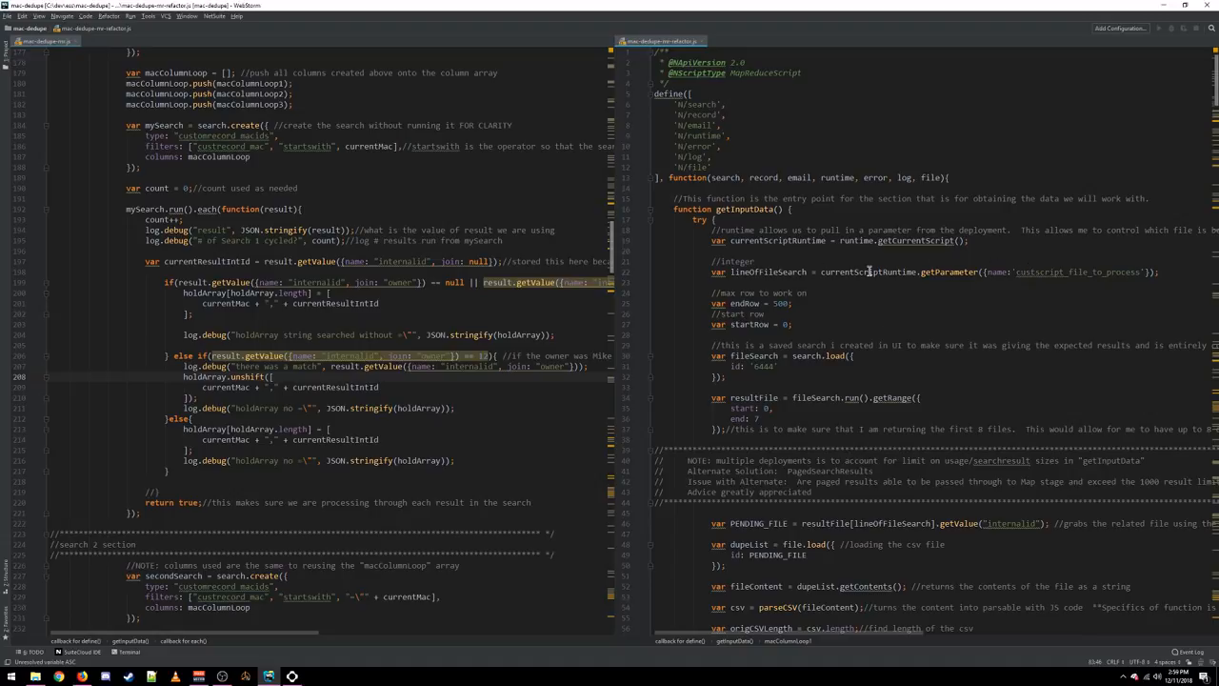
{"action": "mouse_move", "coordinate": [789, 263]}
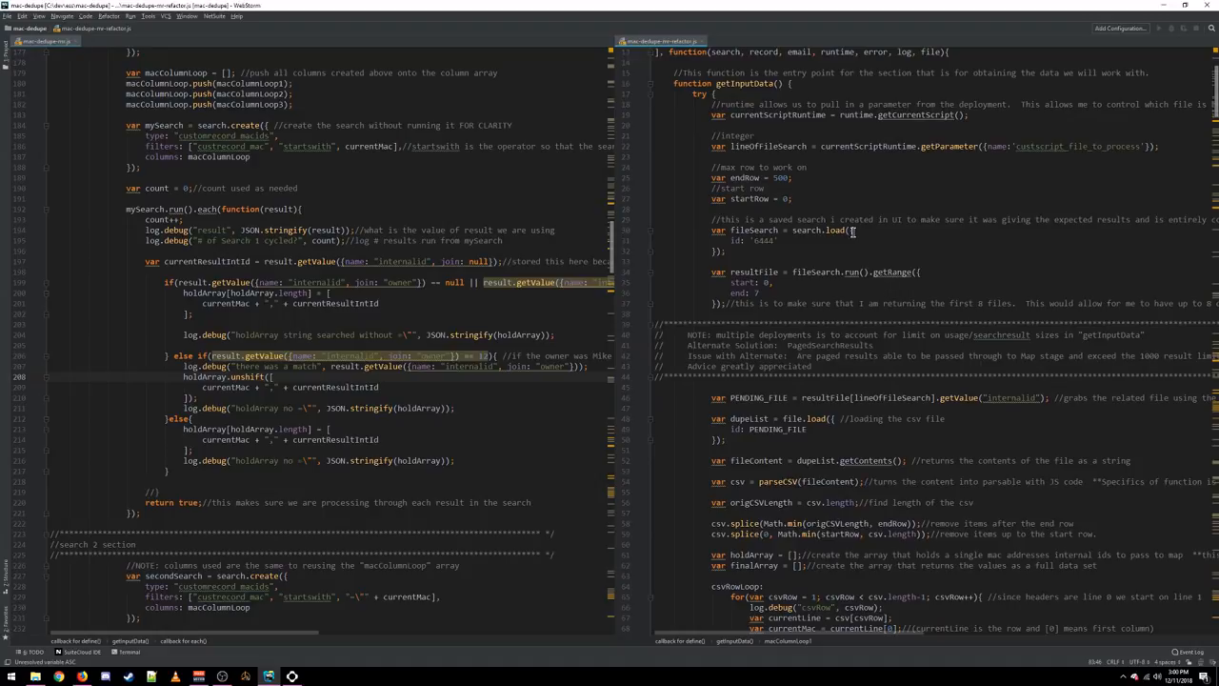
{"action": "mouse_move", "coordinate": [785, 129]}
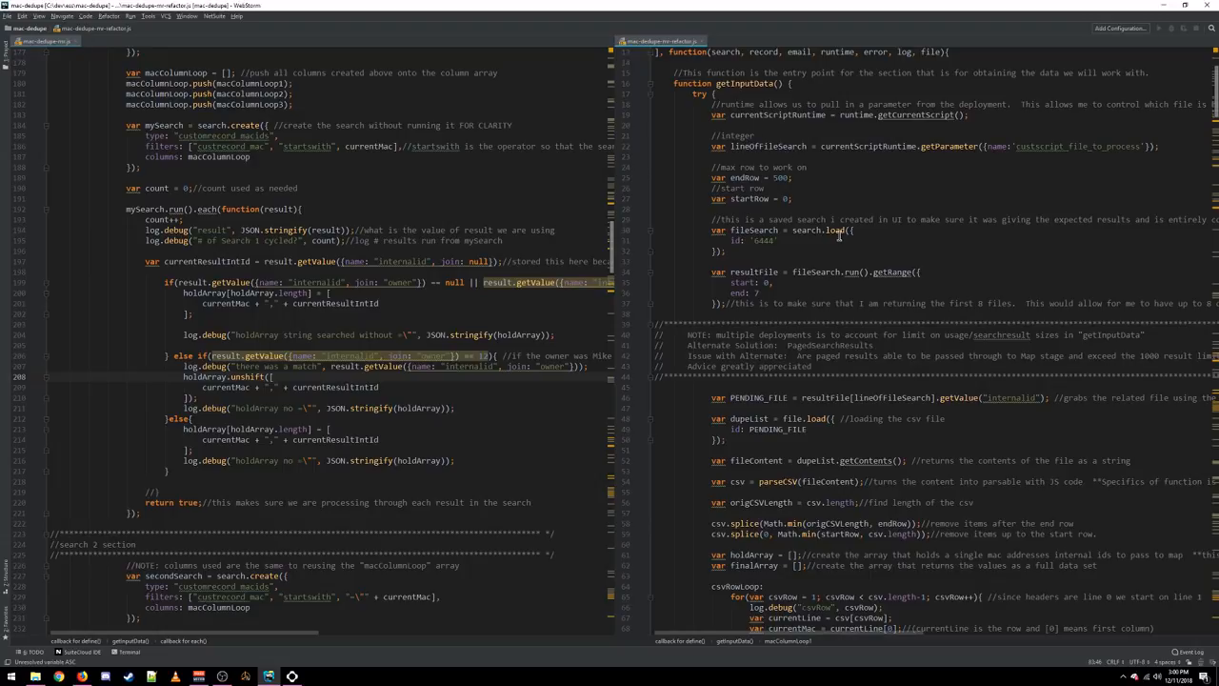
{"action": "double_click", "coordinate": [766, 240]}
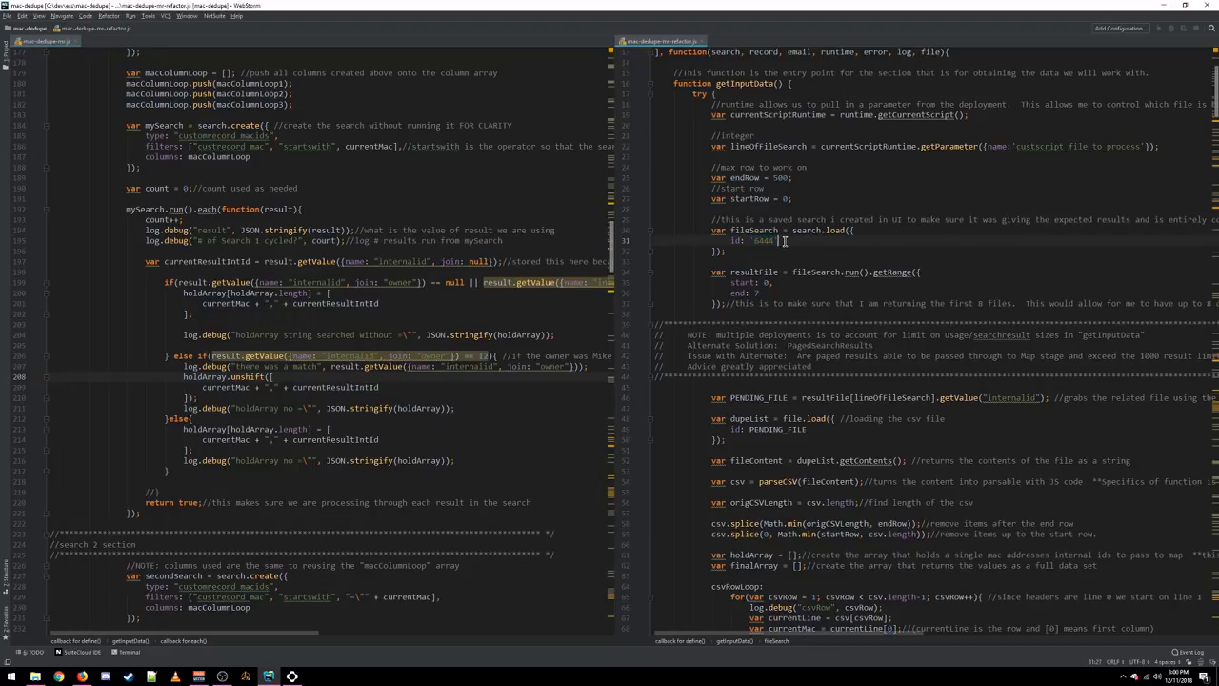
{"action": "double_click", "coordinate": [762, 240]}
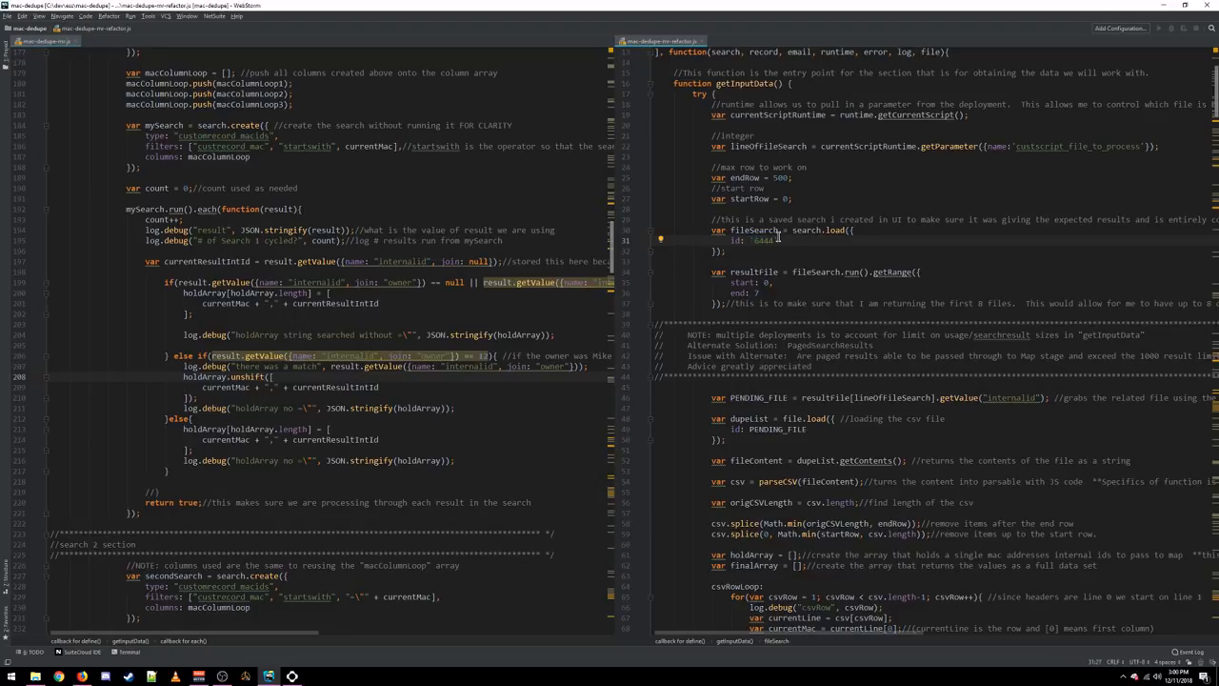
{"action": "mouse_move", "coordinate": [775, 255]}
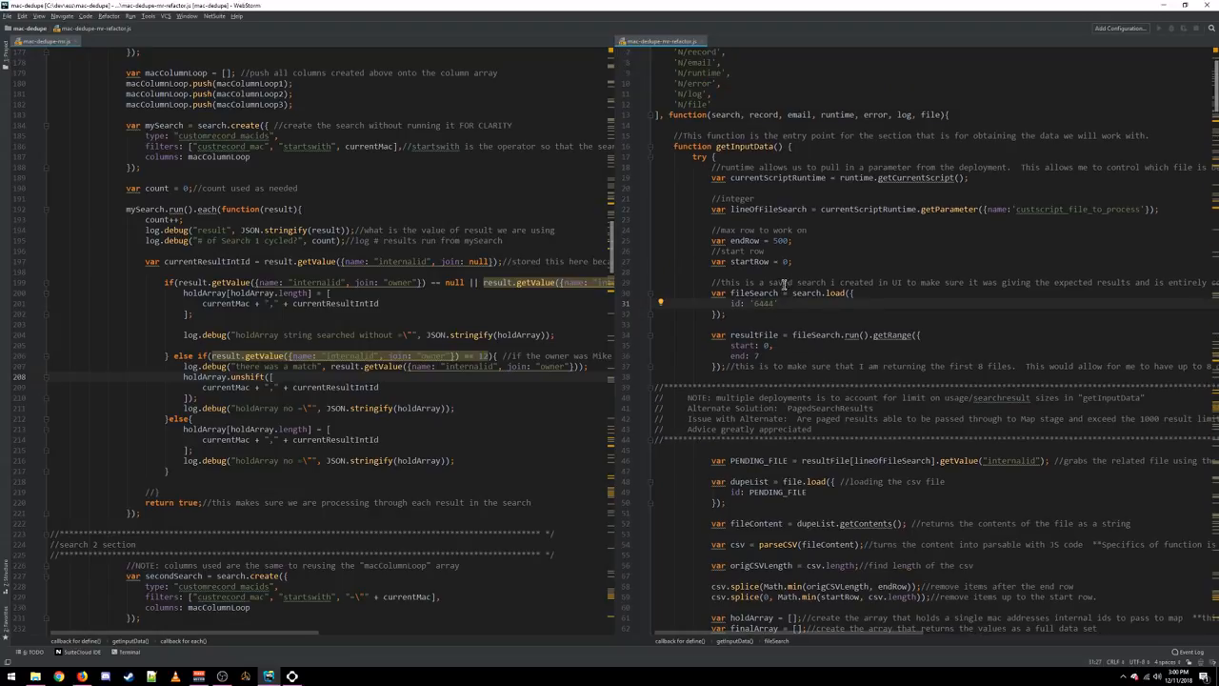
{"action": "scroll", "scroll_direction": "up", "scroll_amount": 3}
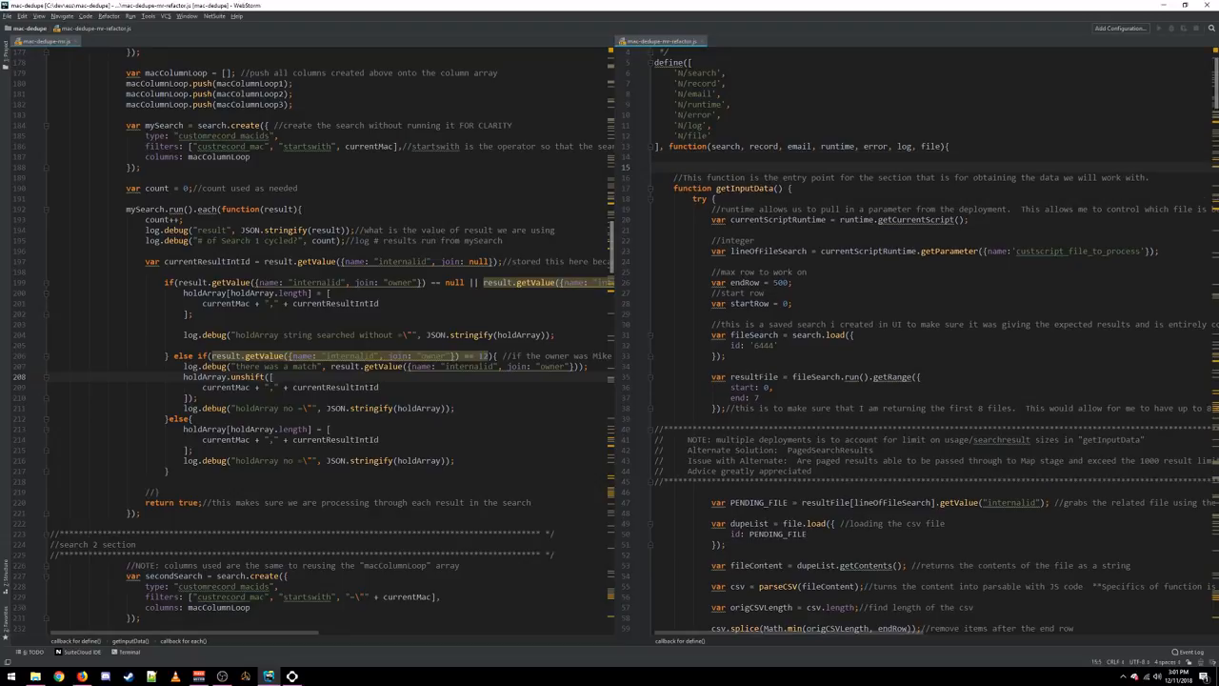
- Declare var FILE_SEARCH_ID = 6444 and load the saved search with that constant
{"action": "type", "text": "var FILE_SEARCH_ID = 6444;"}
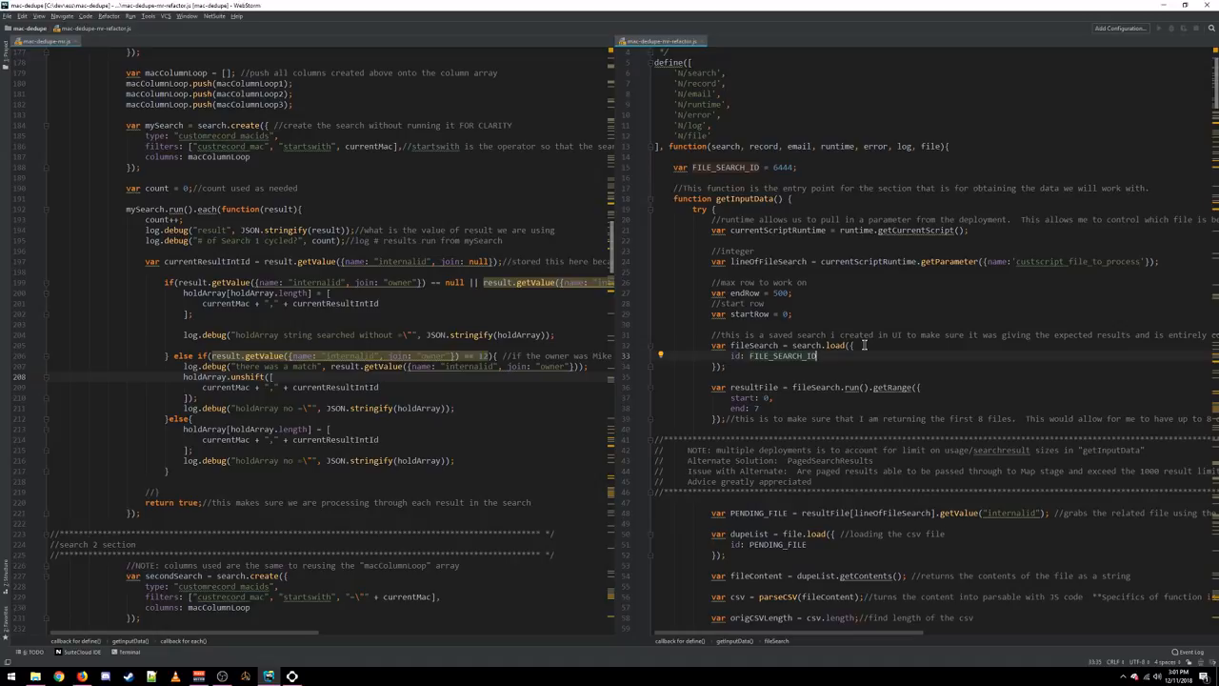
{"action": "mouse_move", "coordinate": [815, 333]}
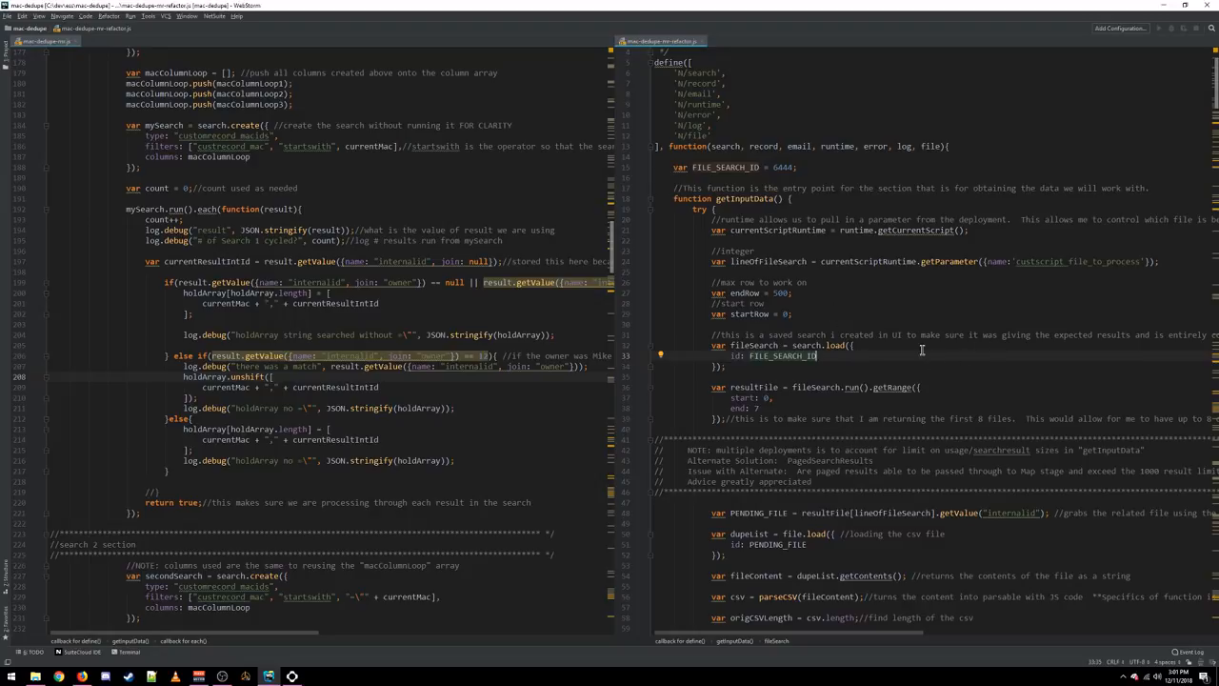
{"action": "scroll", "scroll_direction": "down", "scroll_amount": 3}
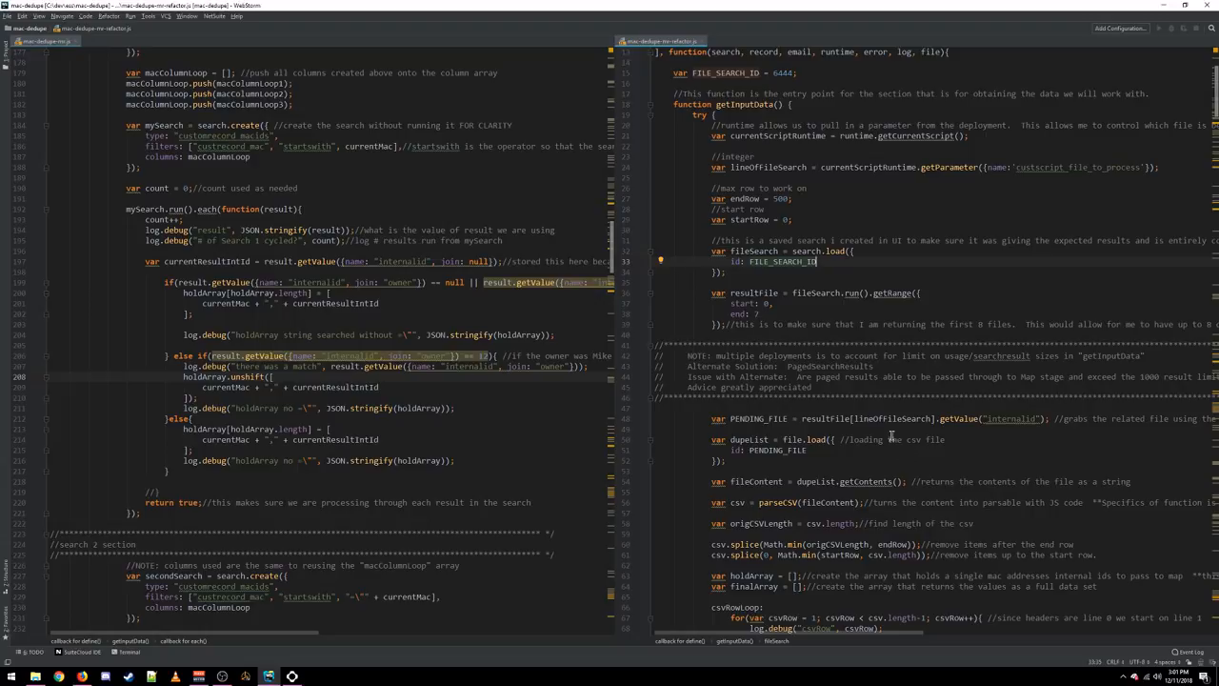
{"action": "mouse_move", "coordinate": [839, 482]}
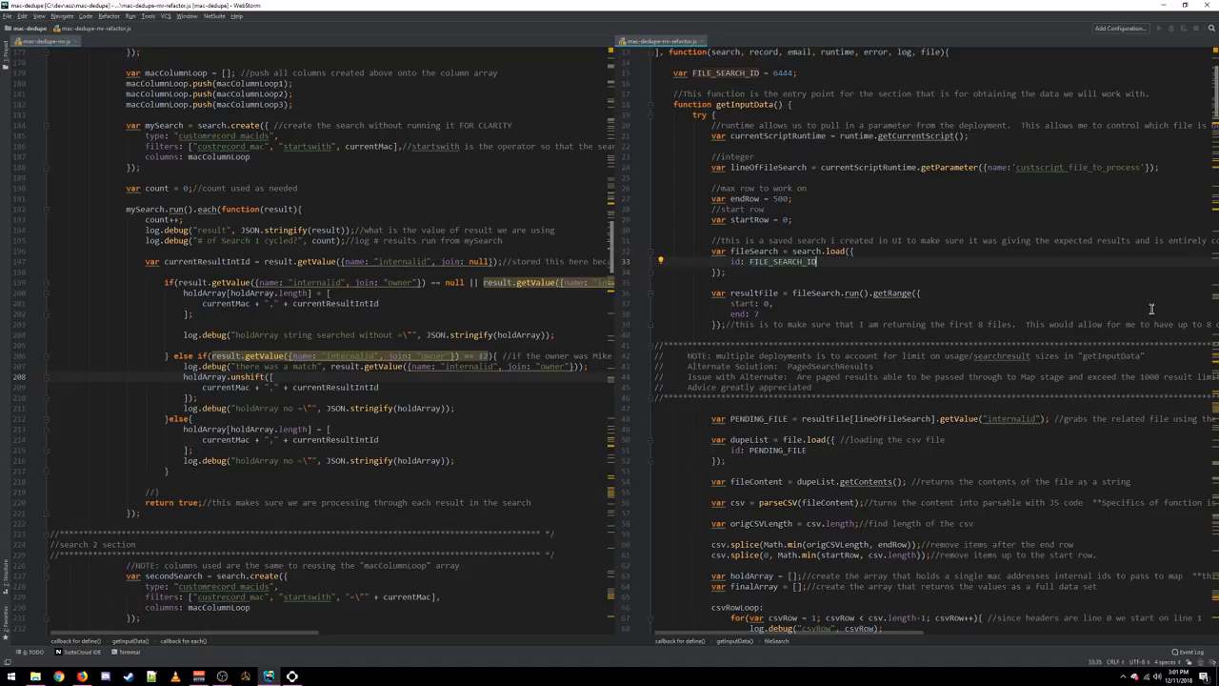
{"action": "scroll", "scroll_direction": "down", "scroll_amount": 3}
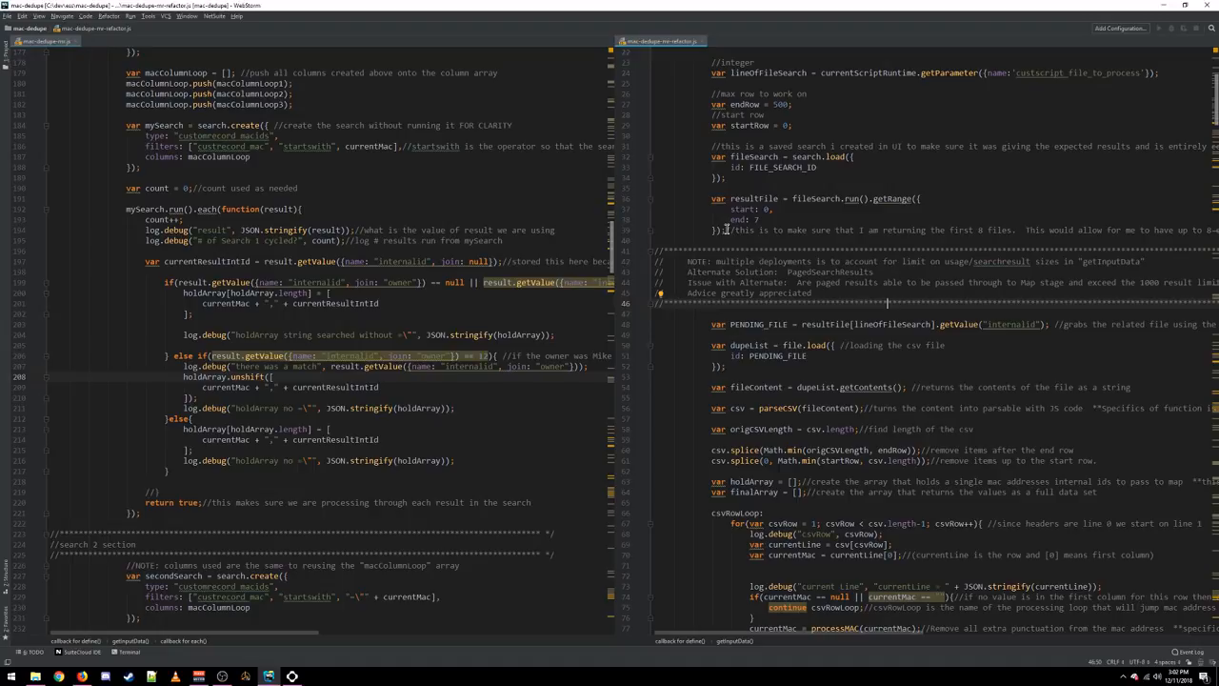
- Select and read the multiple-deployments NOTE comment in getInputData, then clear the selection
{"action": "left_click_drag", "start_coordinate": [728, 228], "coordinate": [1014, 228]}
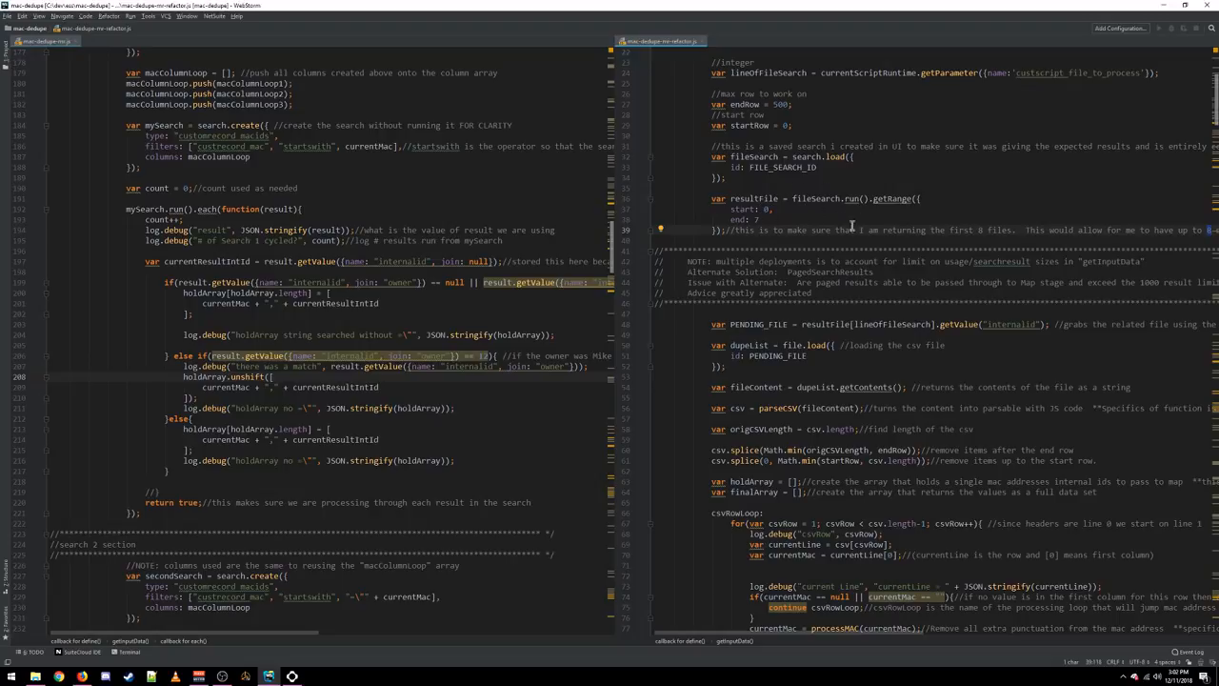
{"action": "mouse_move", "coordinate": [817, 221]}
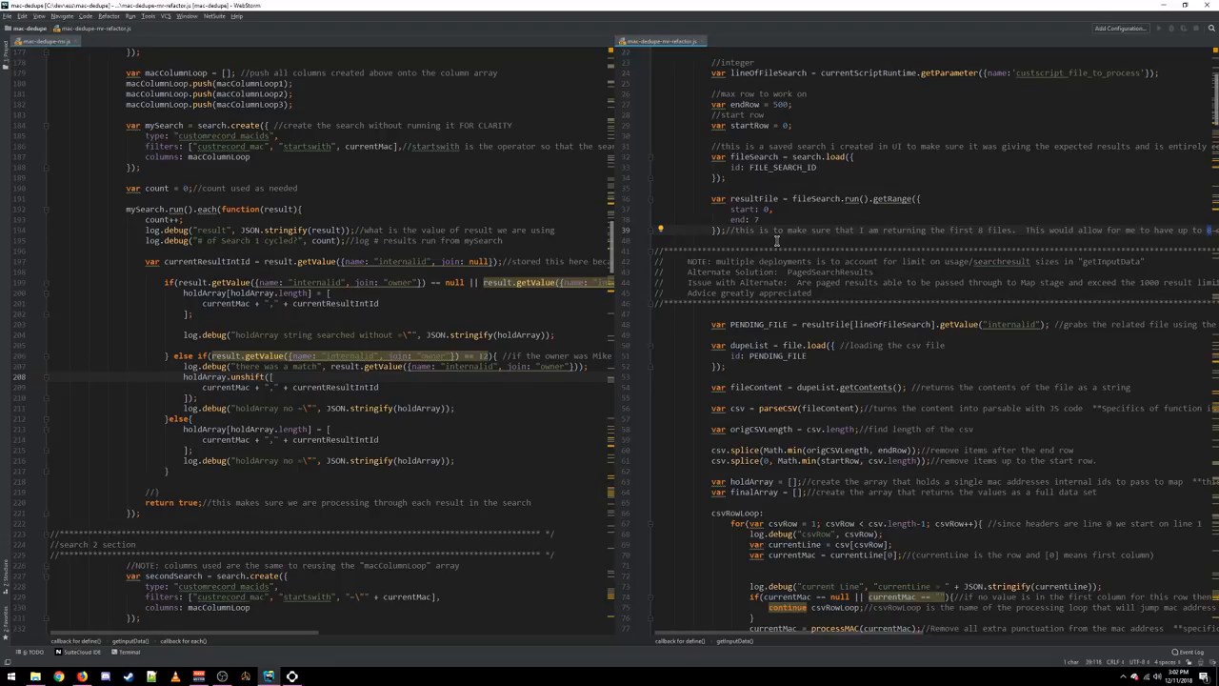
{"action": "mouse_move", "coordinate": [780, 246]}
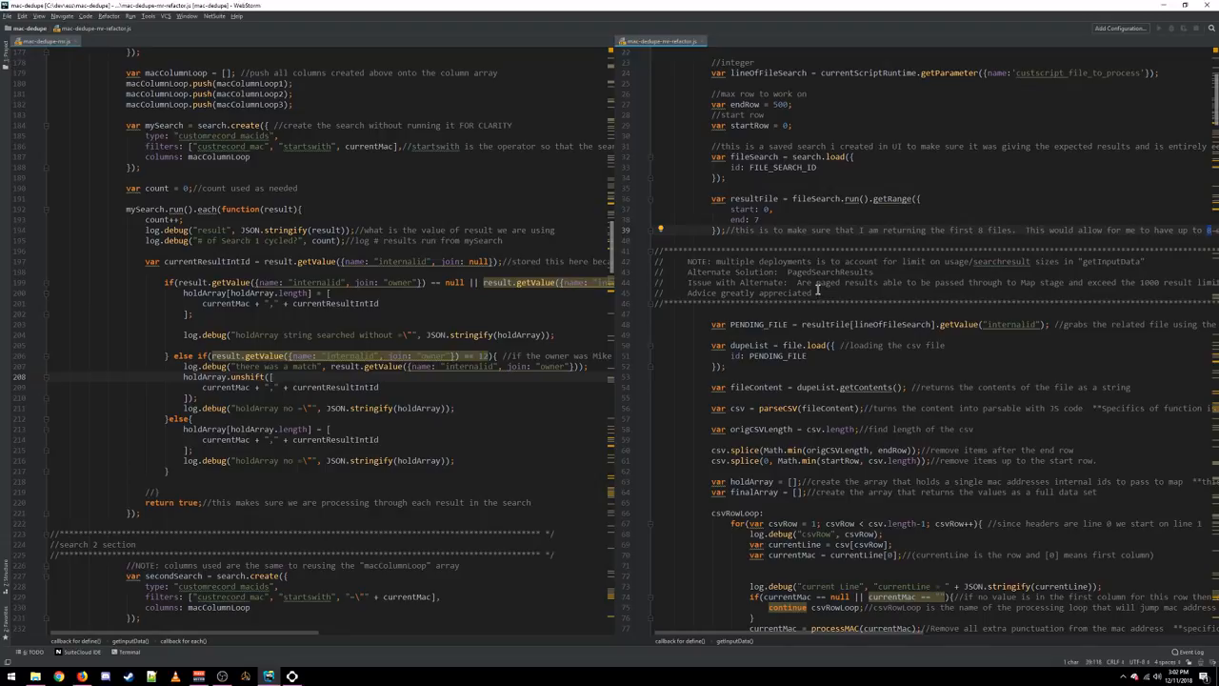
{"action": "mouse_move", "coordinate": [819, 294]}
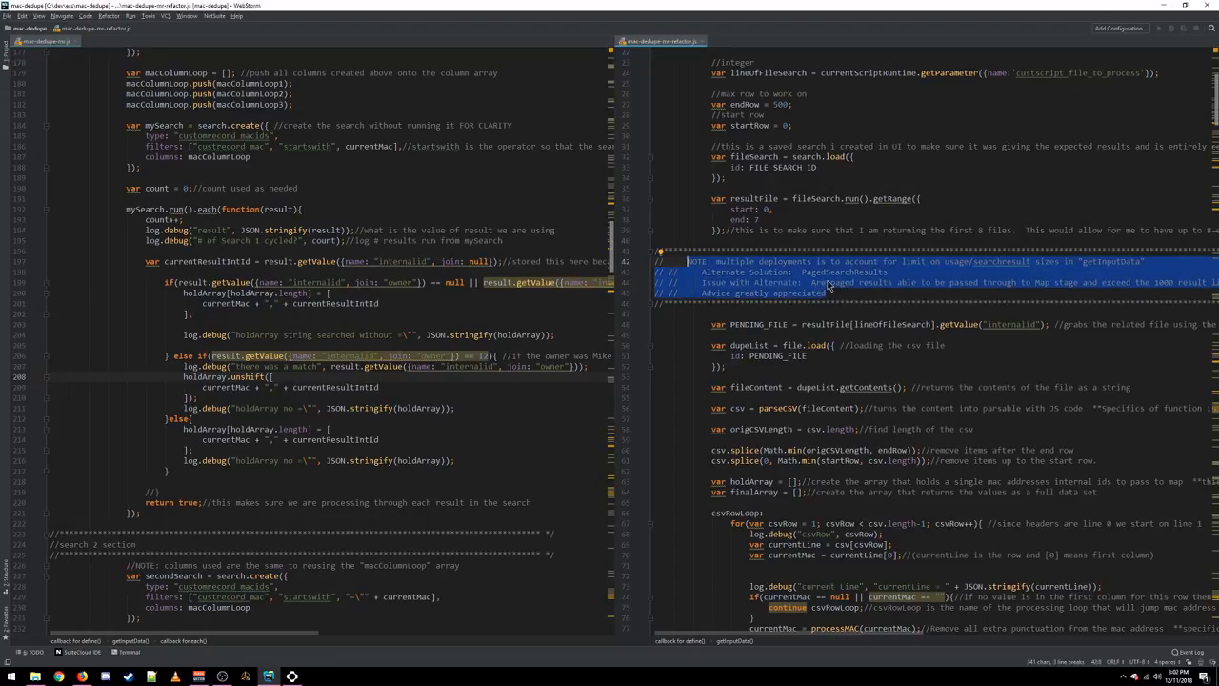
{"action": "left_click", "coordinate": [924, 274]}
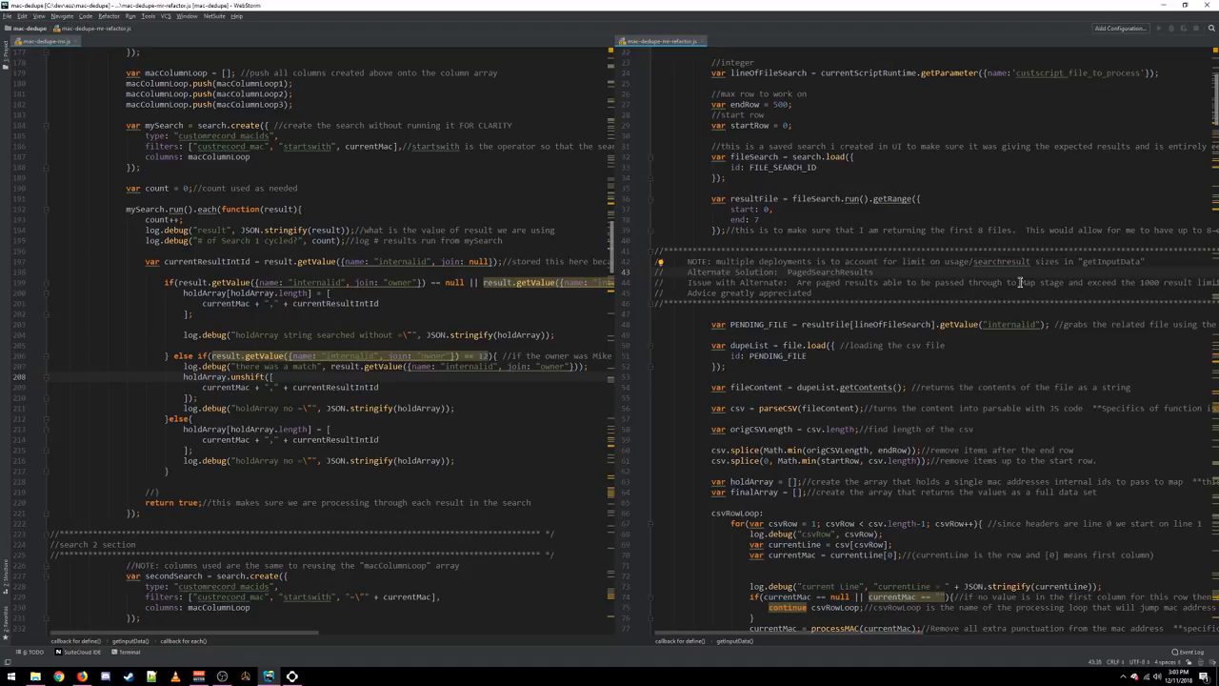
{"action": "mouse_move", "coordinate": [861, 232]}
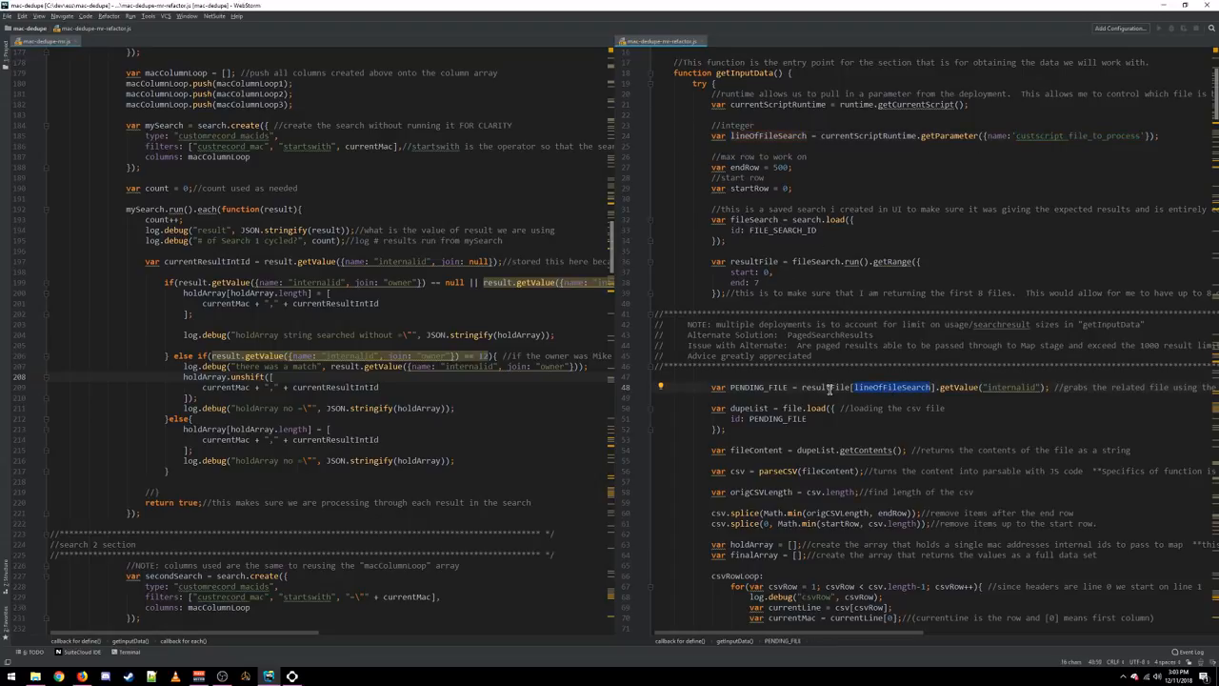
- Trace the resultFile variable, then scroll down to the resultSplit and parseCSV helpers
{"action": "double_click", "coordinate": [825, 387]}
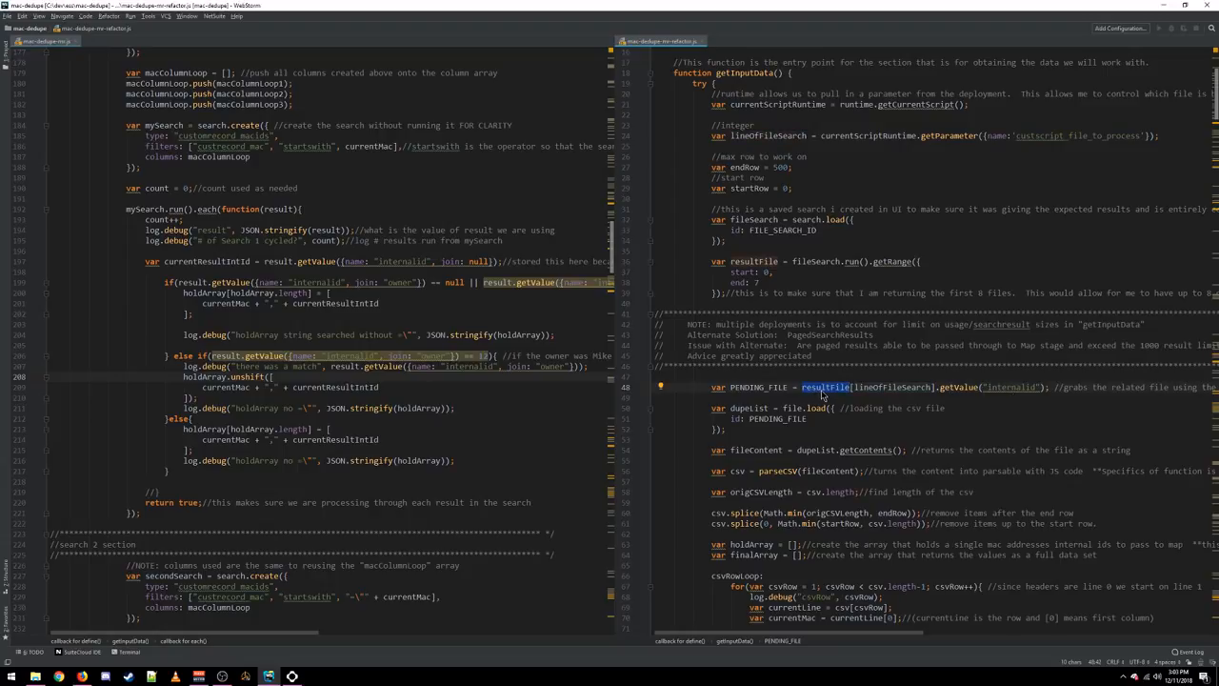
{"action": "scroll", "scroll_direction": "down", "scroll_amount": 3}
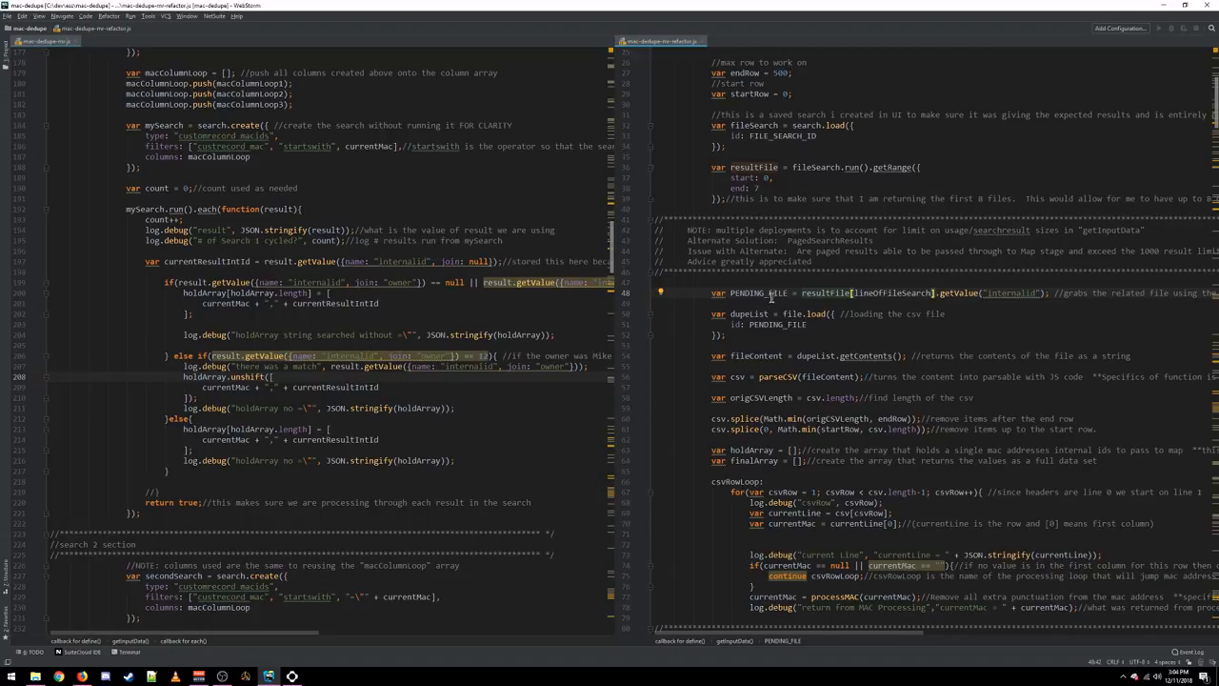
{"action": "mouse_move", "coordinate": [829, 297]}
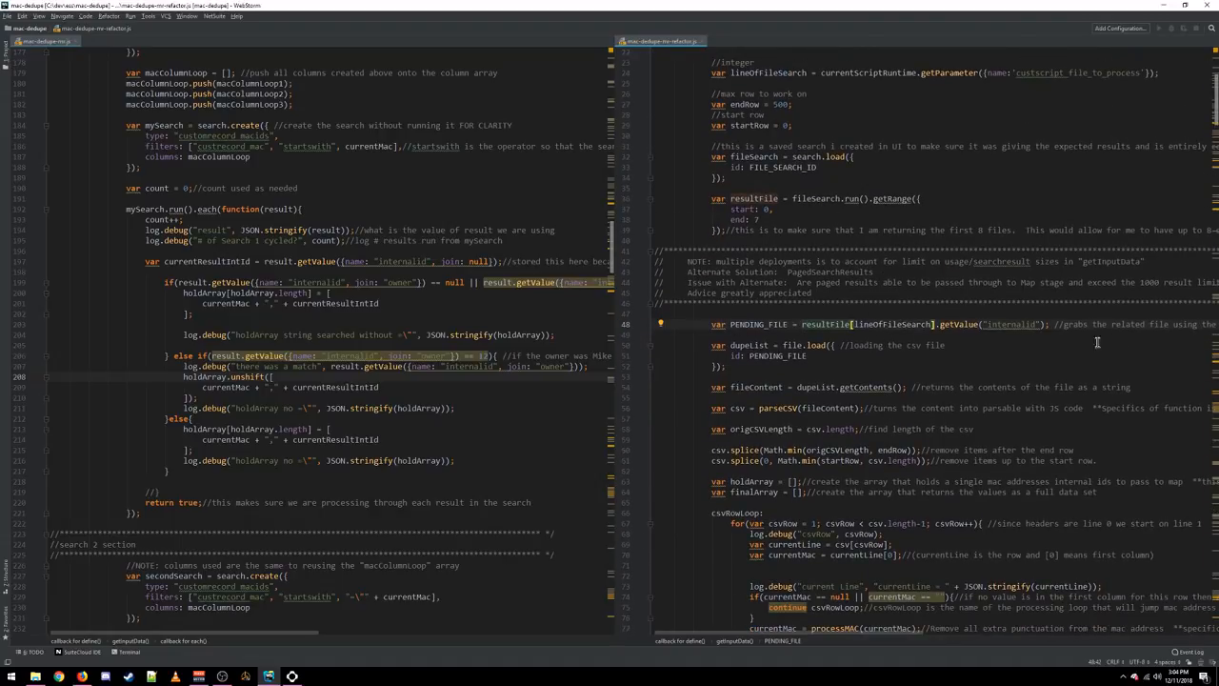
{"action": "scroll", "scroll_direction": "down", "scroll_amount": 3}
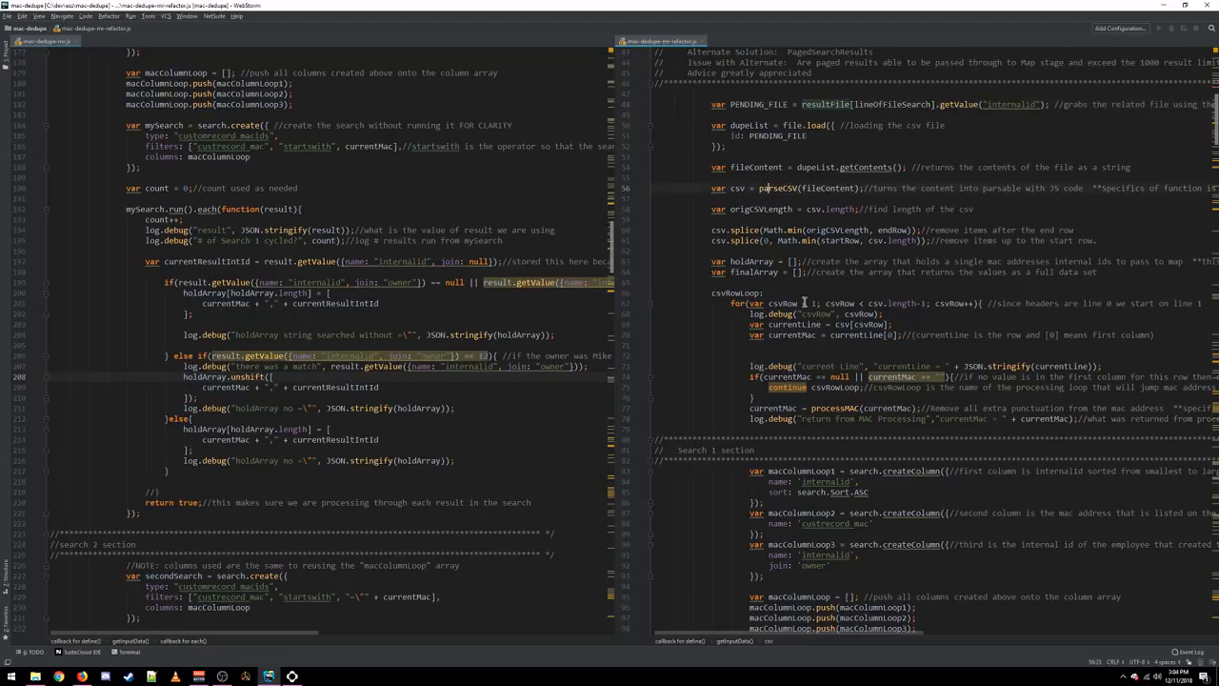
{"action": "scroll", "scroll_direction": "down", "scroll_amount": 3}
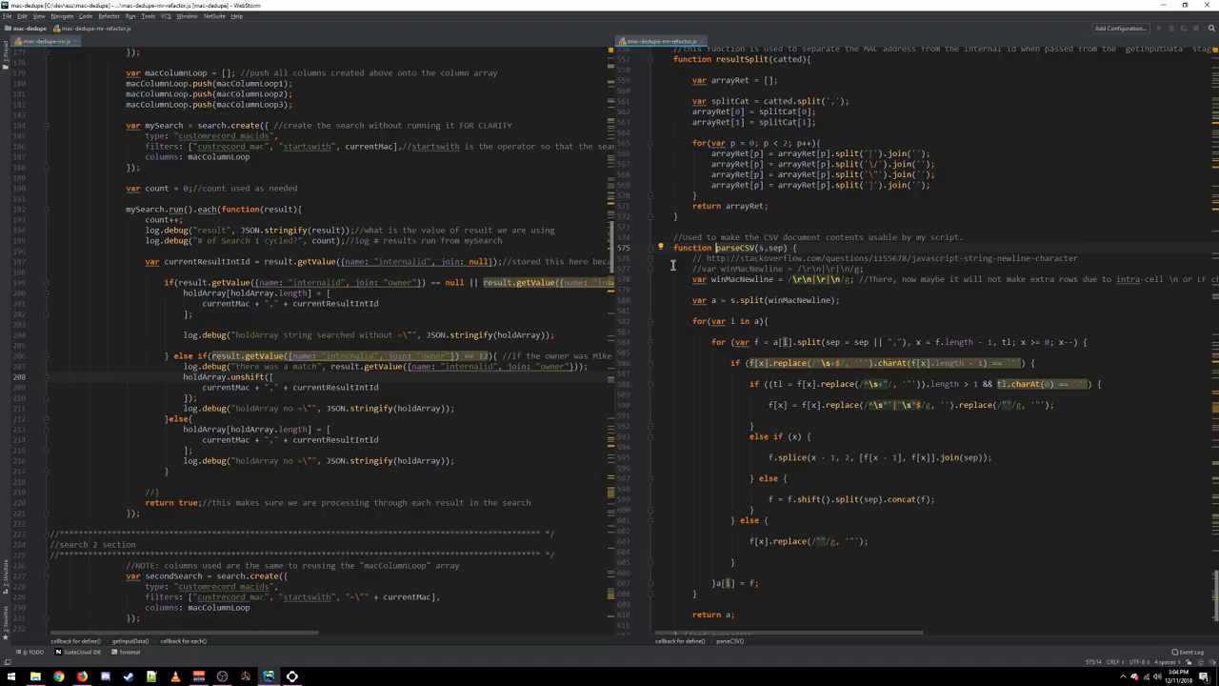
{"action": "mouse_move", "coordinate": [804, 572]}
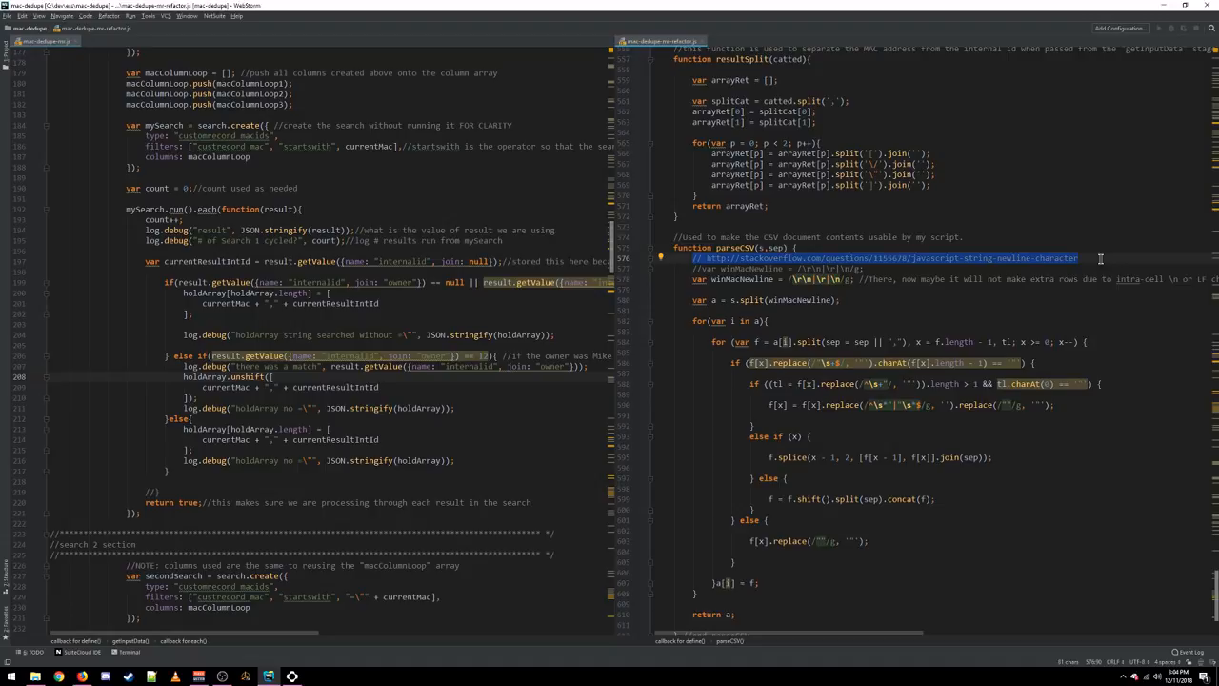
{"action": "mouse_move", "coordinate": [1097, 256]}
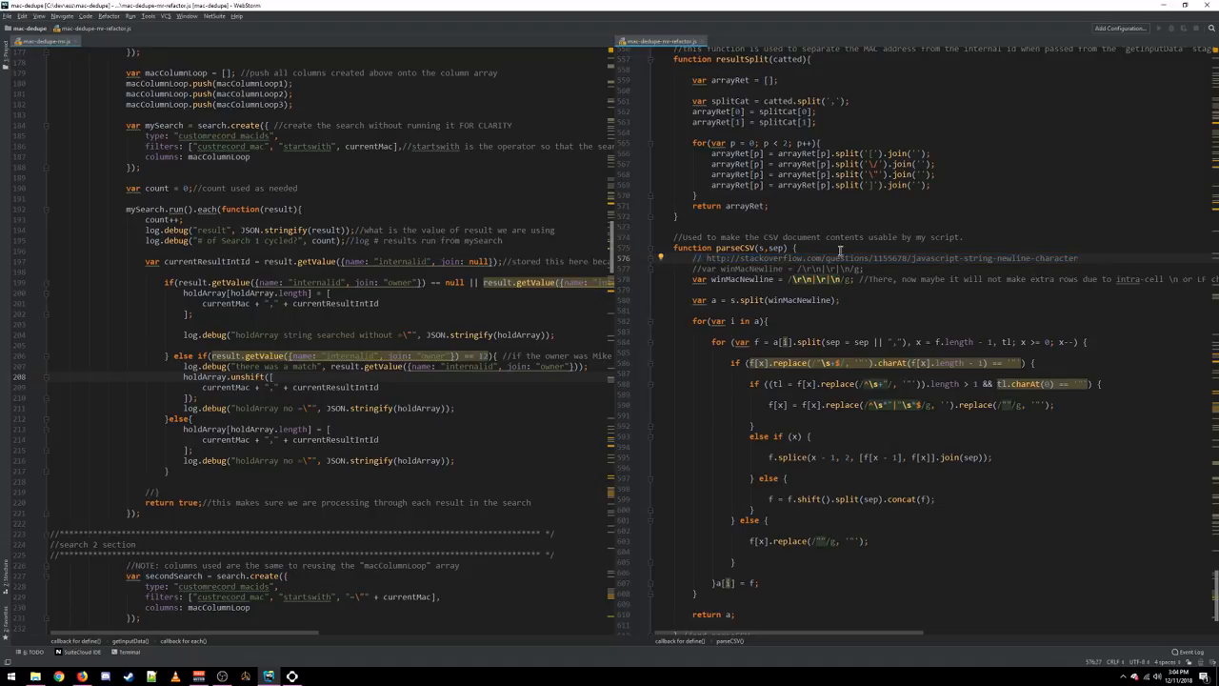
{"action": "left_click_drag", "start_coordinate": [705, 259], "coordinate": [1077, 259]}
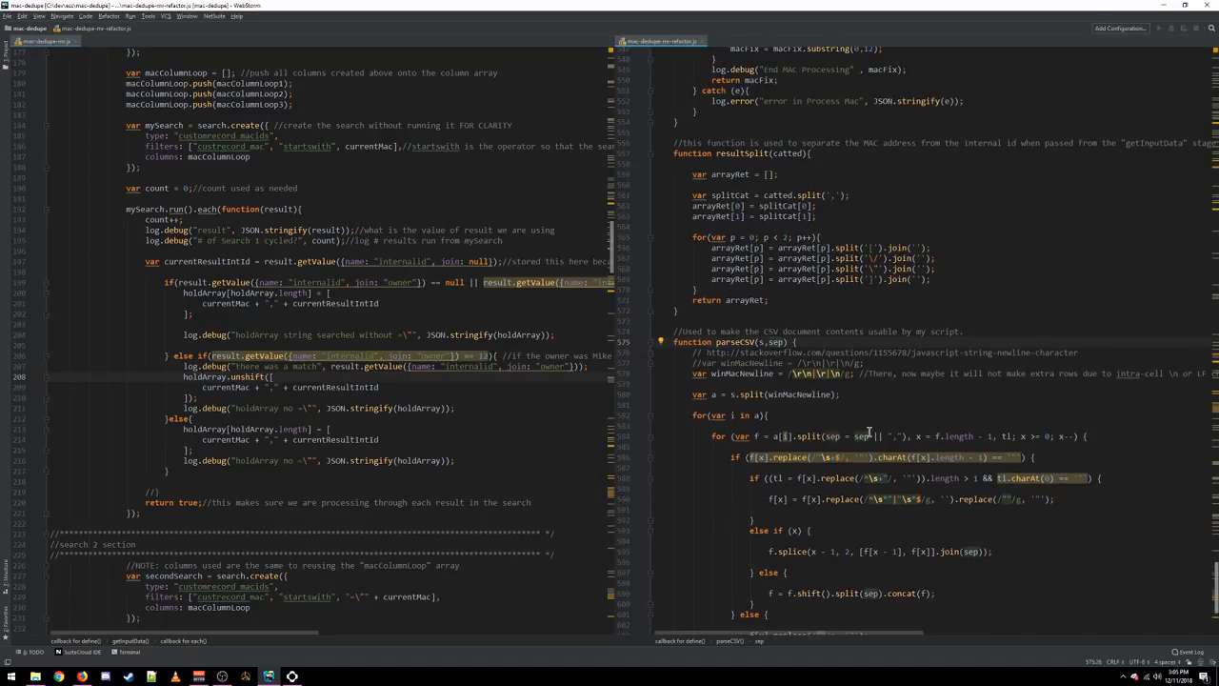
- Scroll back up through processMAC to the file load and csvRow loop
{"action": "scroll", "scroll_direction": "down", "scroll_amount": 3}
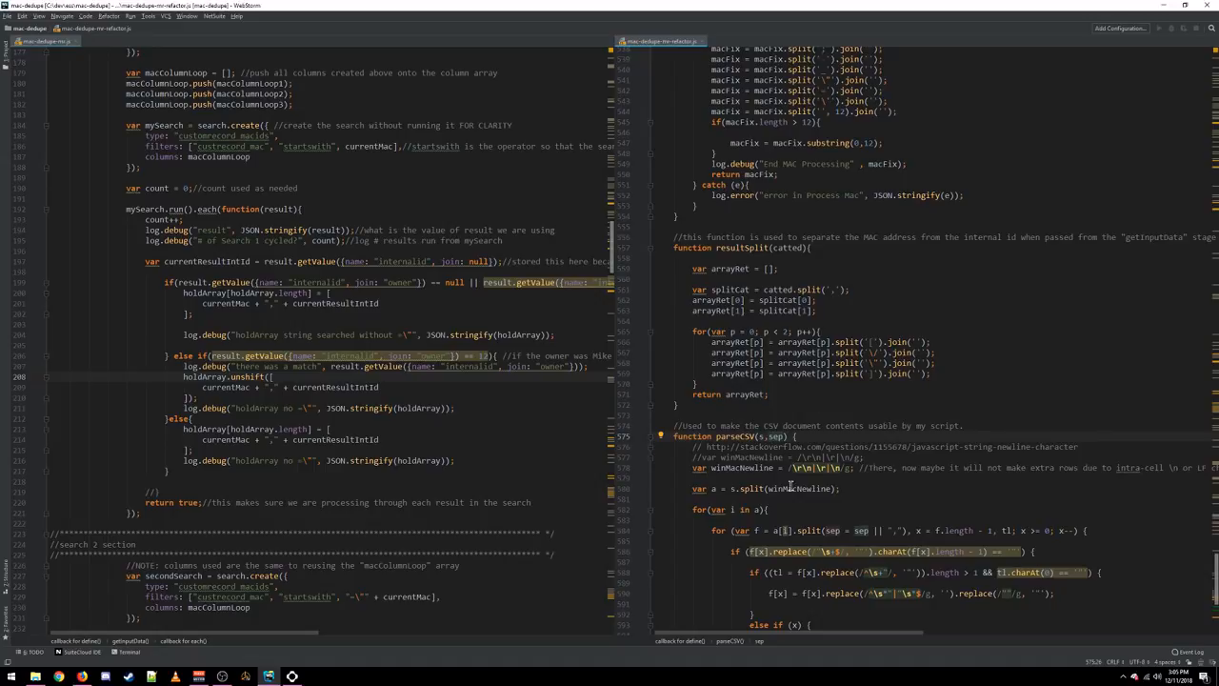
{"action": "scroll", "scroll_direction": "down", "scroll_amount": 3}
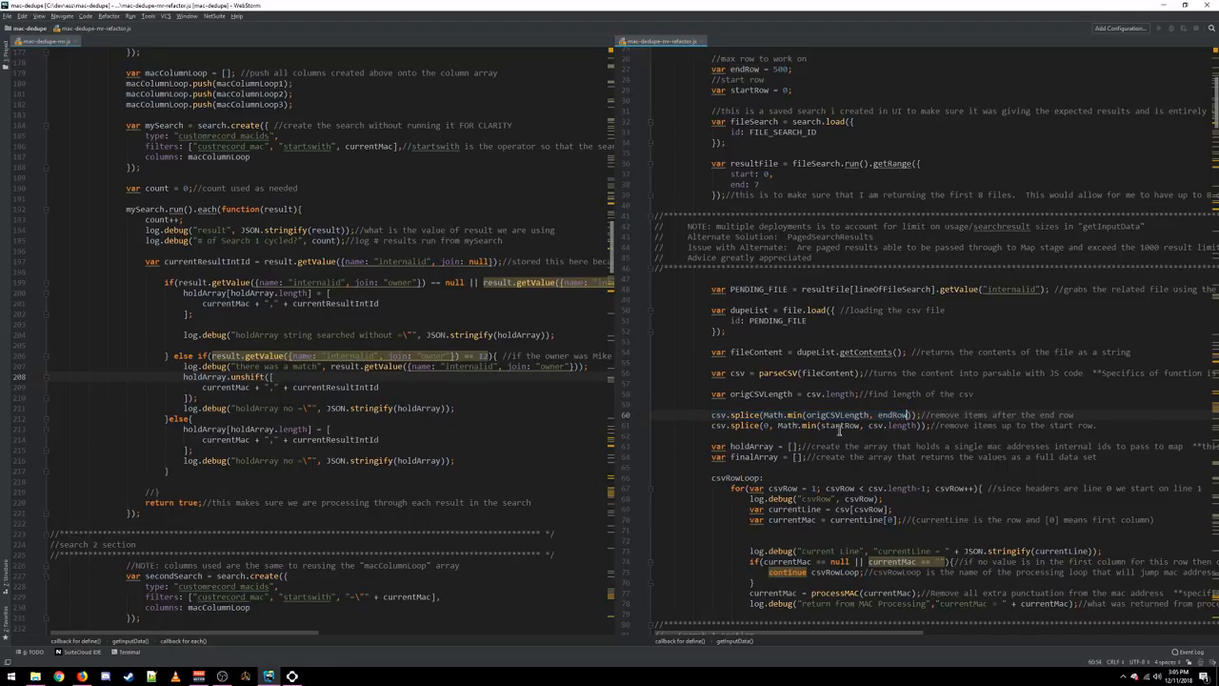
- Highlight endRow's usages and the csvRow loop label while scrolling into the Search 1 section
{"action": "double_click", "coordinate": [839, 415]}
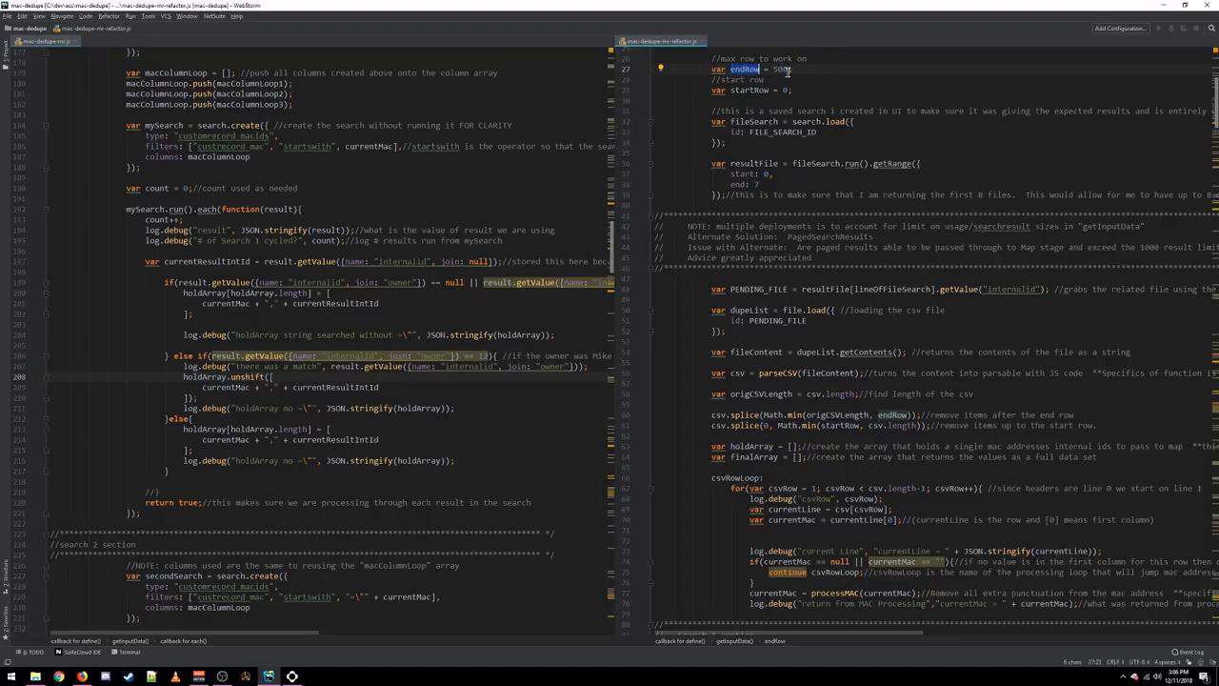
{"action": "mouse_move", "coordinate": [850, 331]}
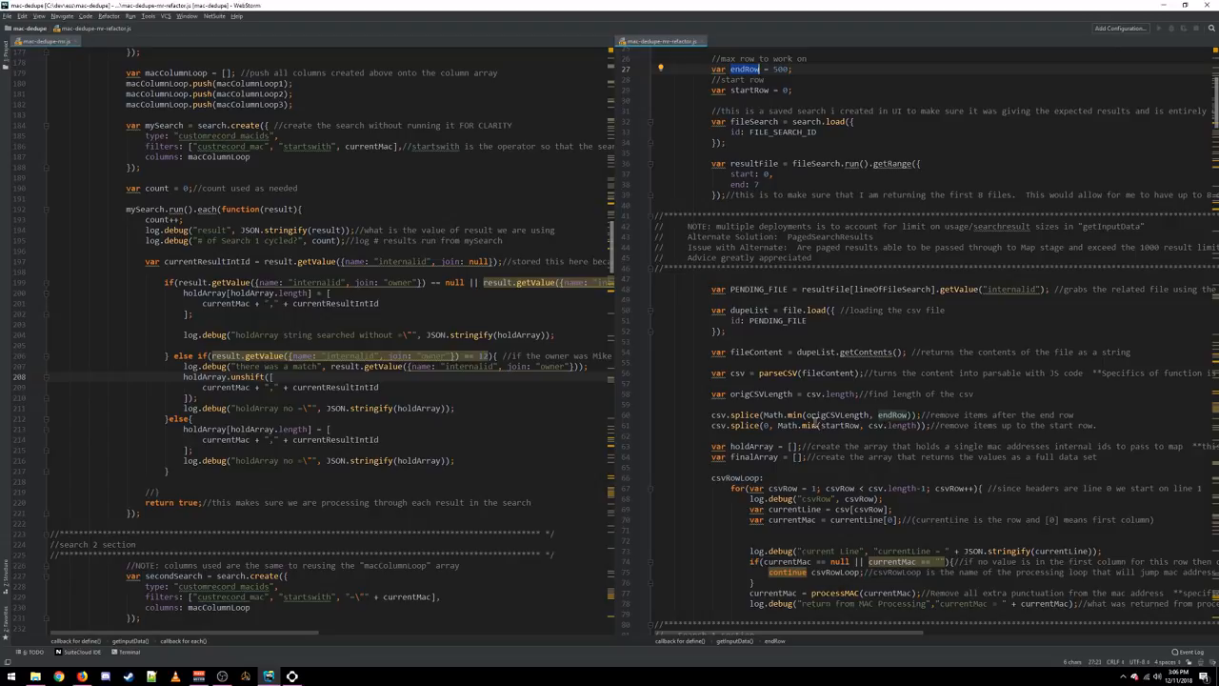
{"action": "scroll", "scroll_direction": "down", "scroll_amount": 3}
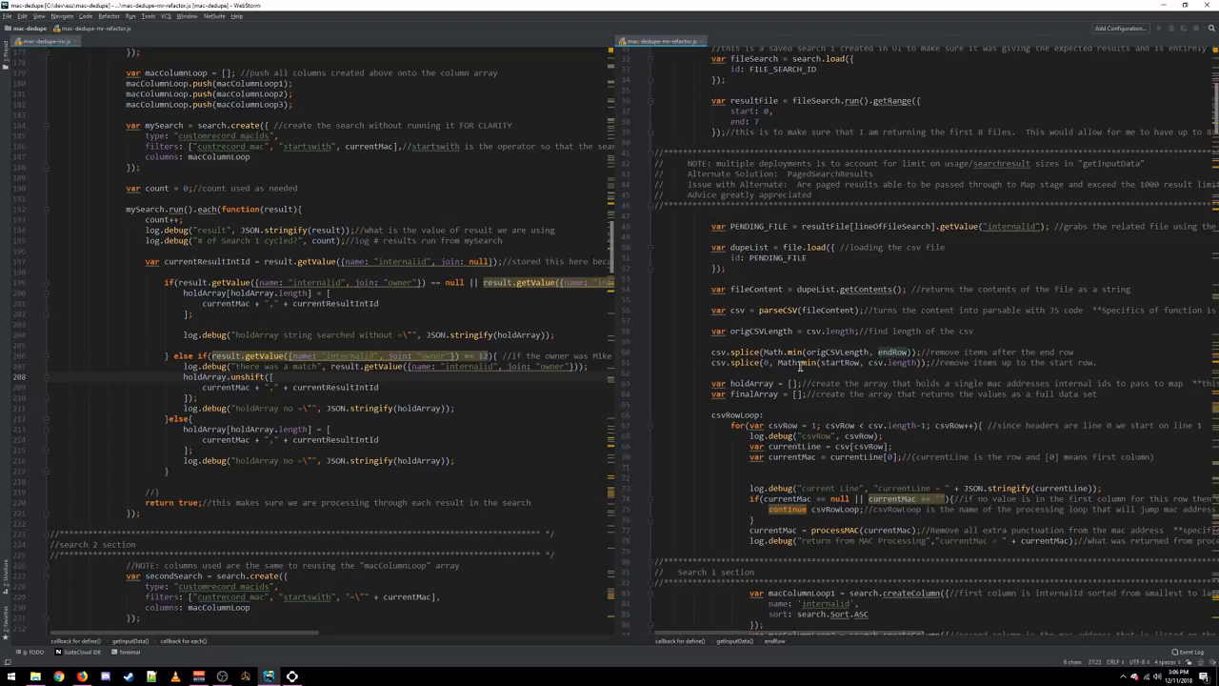
{"action": "scroll", "scroll_direction": "down", "scroll_amount": 3}
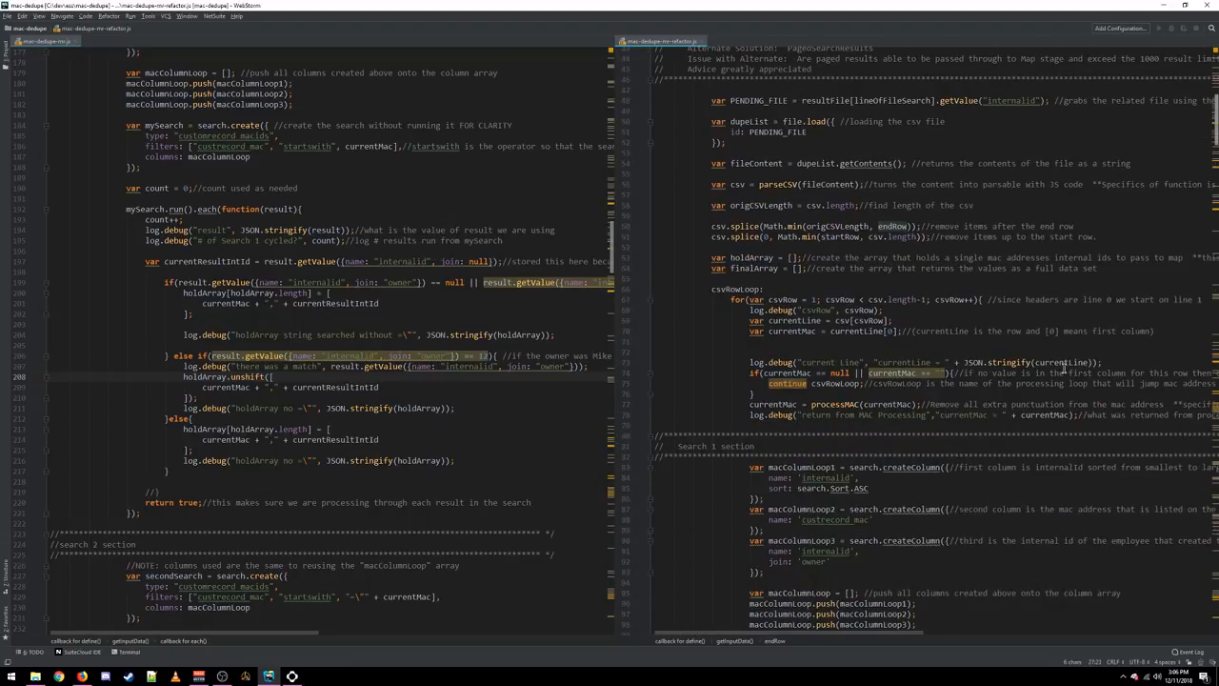
{"action": "scroll", "scroll_direction": "down", "scroll_amount": 3}
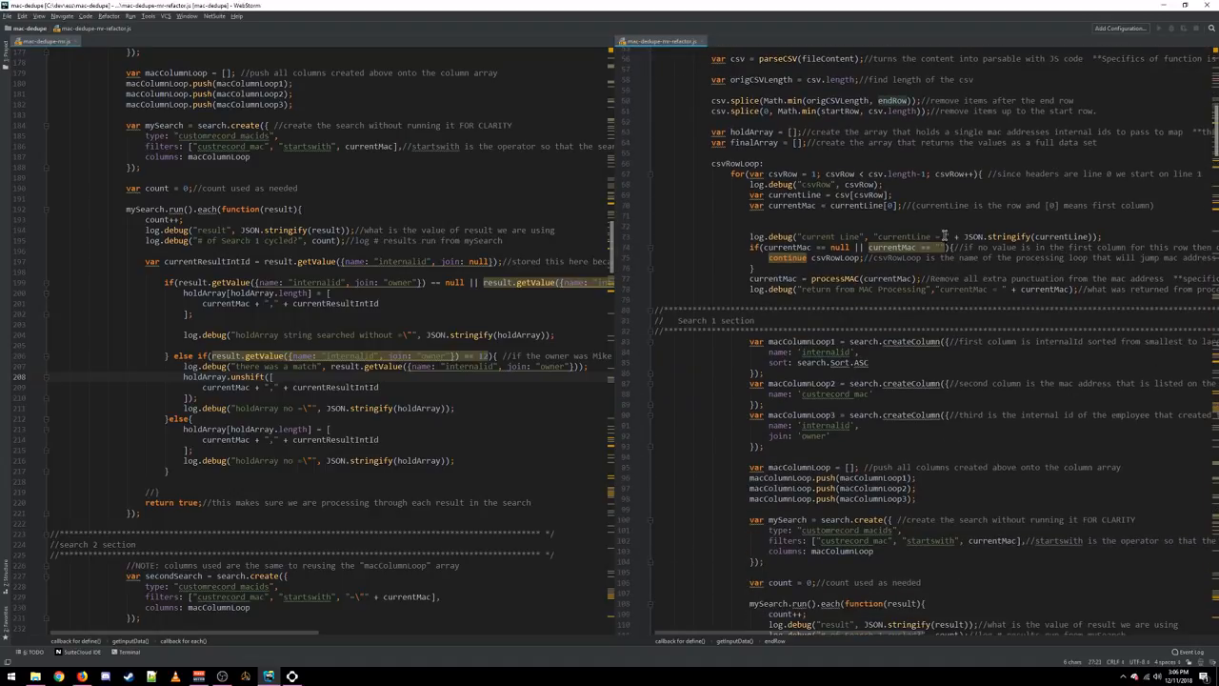
{"action": "mouse_move", "coordinate": [701, 182]}
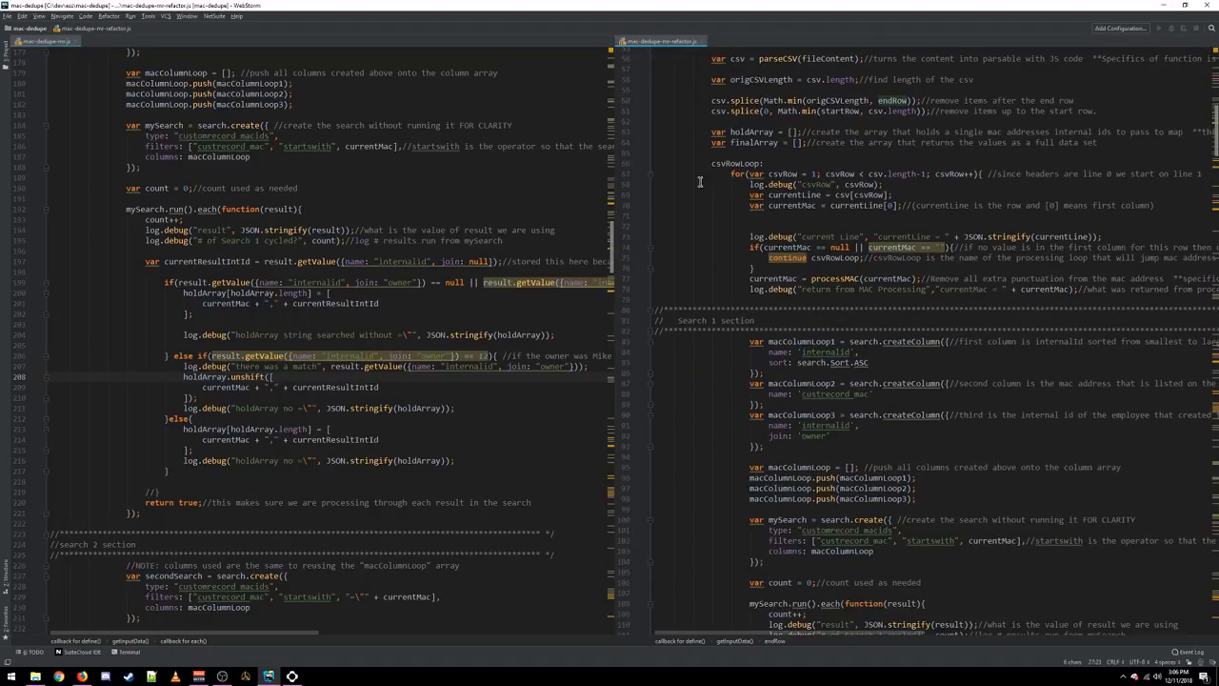
{"action": "double_click", "coordinate": [735, 163]}
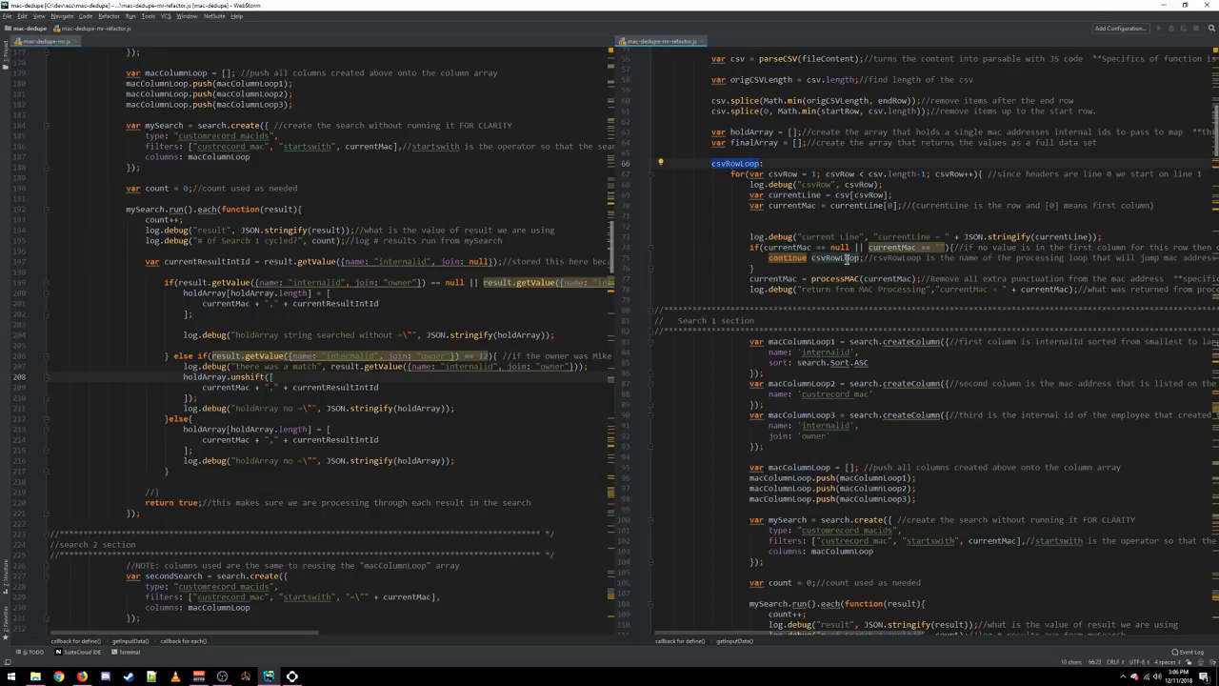
{"action": "scroll", "scroll_direction": "down", "scroll_amount": 3}
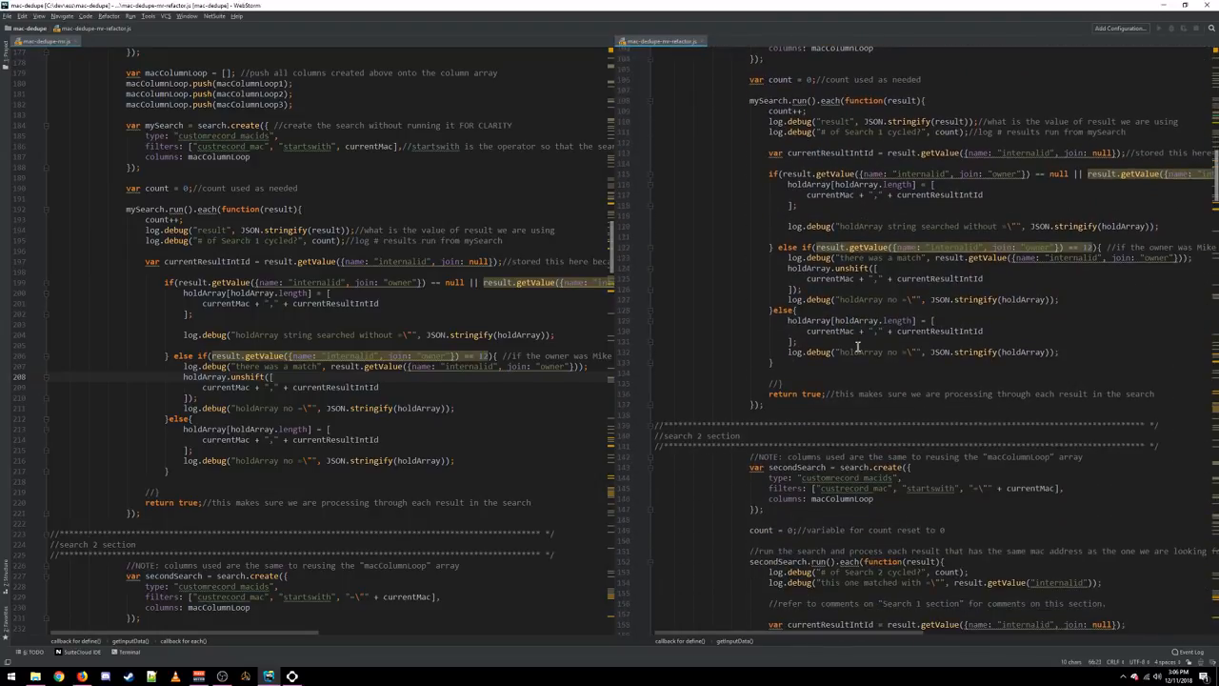
{"action": "scroll", "scroll_direction": "down", "scroll_amount": 3}
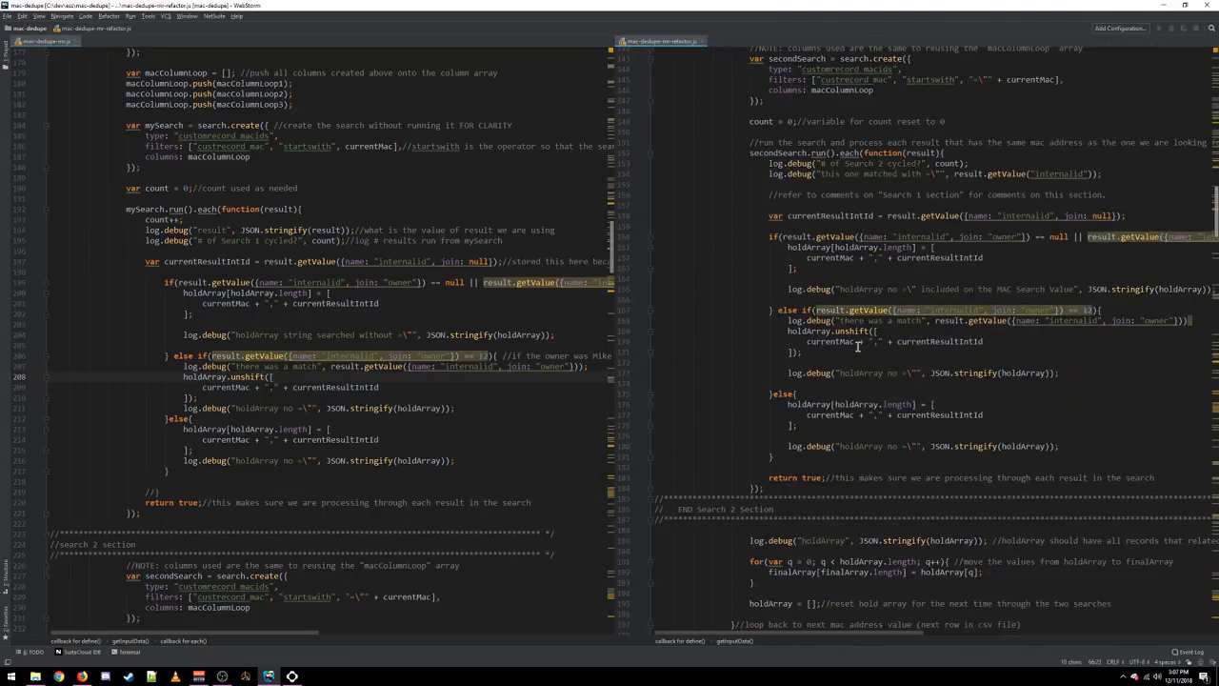
{"action": "scroll", "scroll_direction": "down", "scroll_amount": 3}
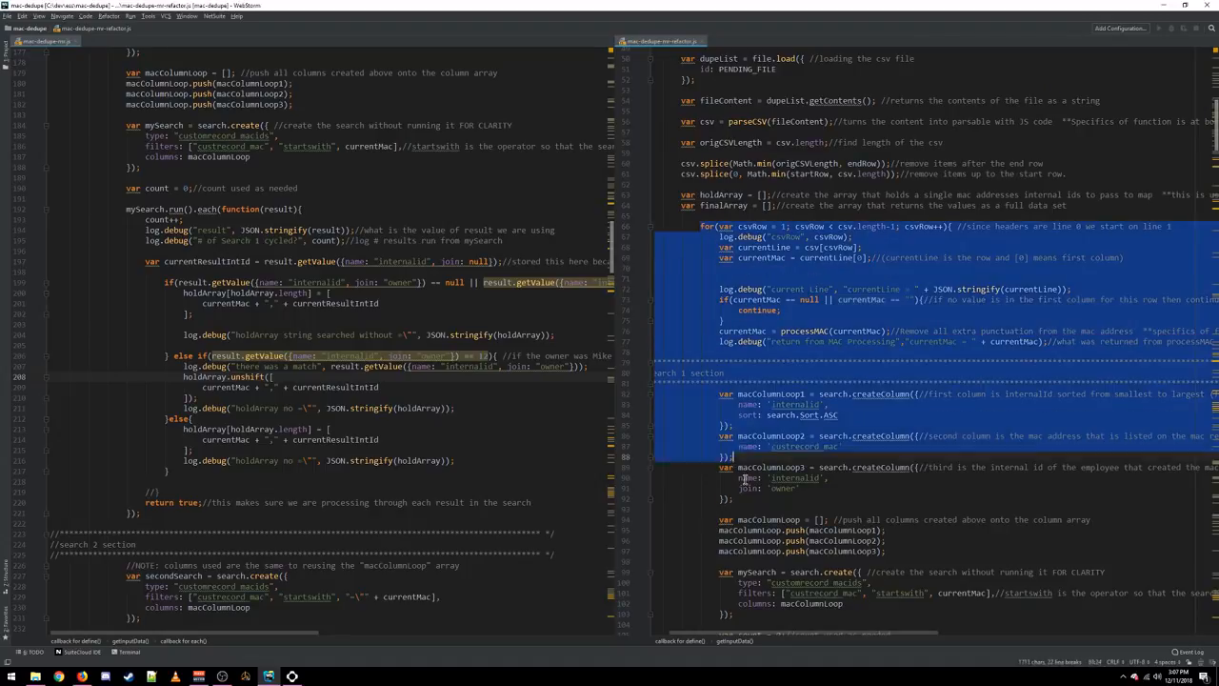
{"action": "scroll", "scroll_direction": "down", "scroll_amount": 3}
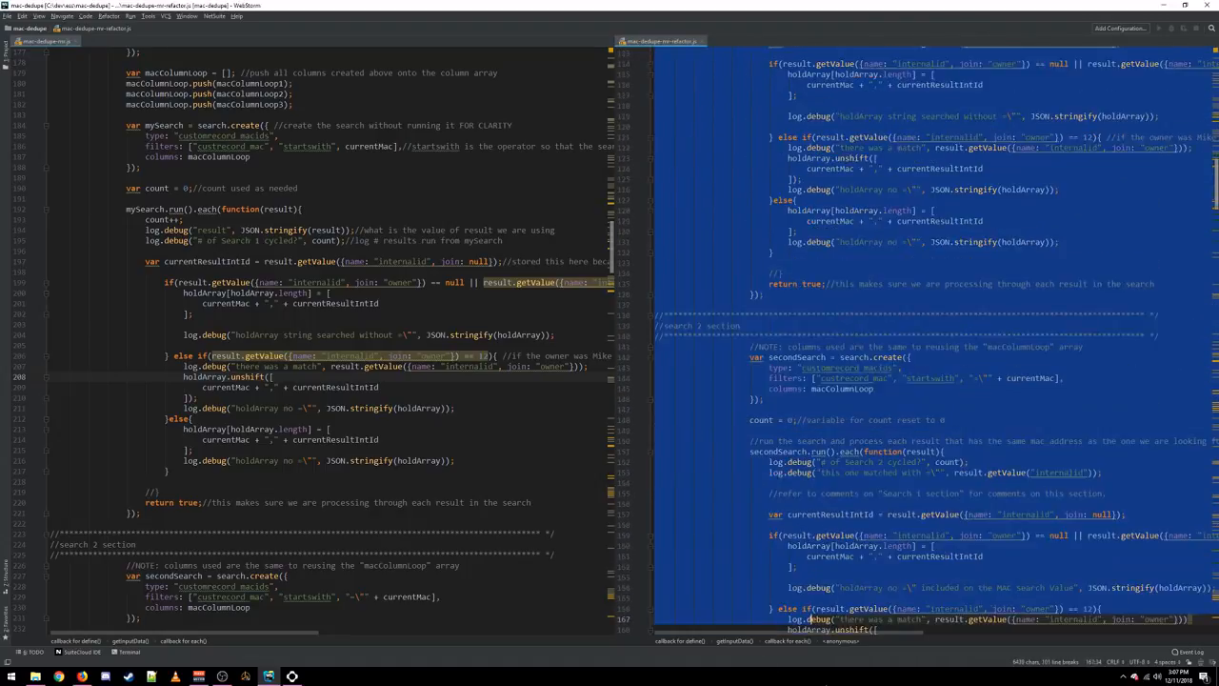
{"action": "scroll", "scroll_direction": "down", "scroll_amount": 3}
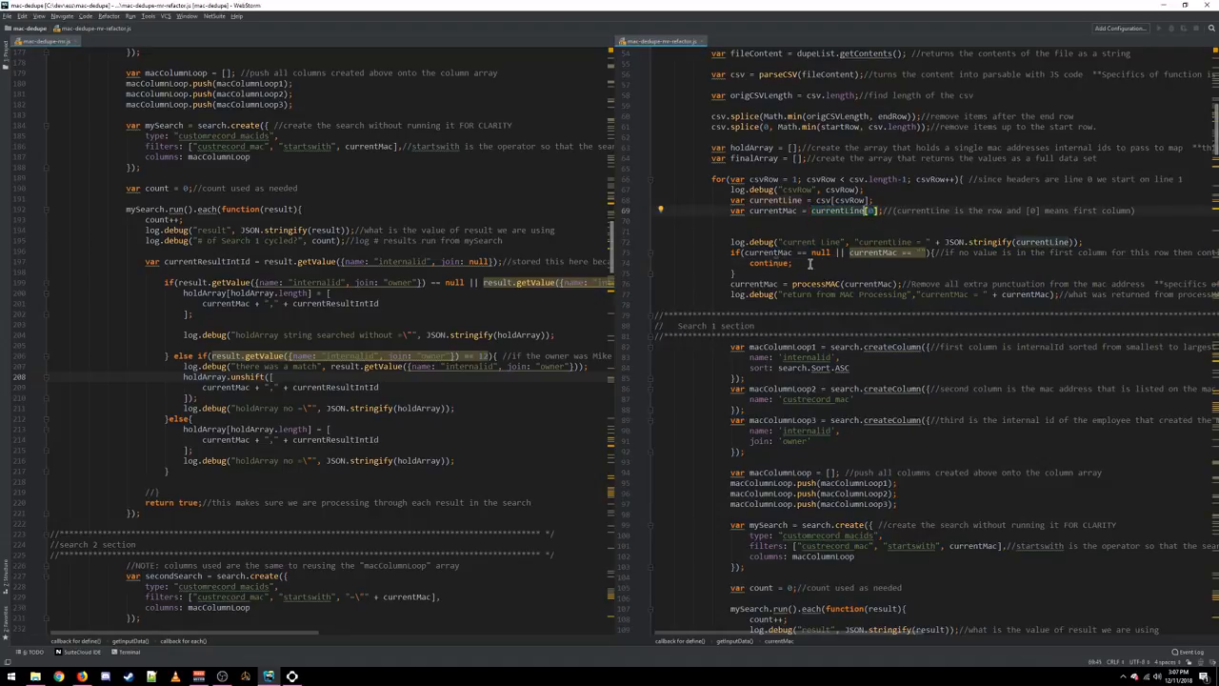
{"action": "mouse_move", "coordinate": [779, 312]}
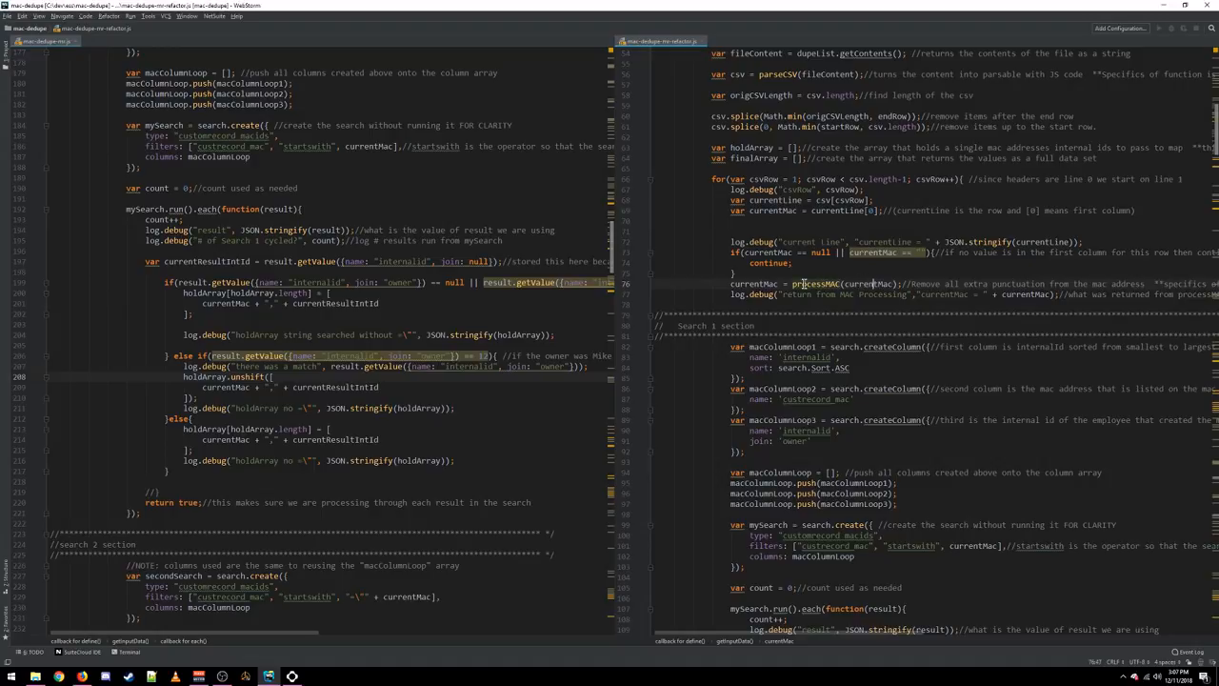
{"action": "double_click", "coordinate": [815, 282]}
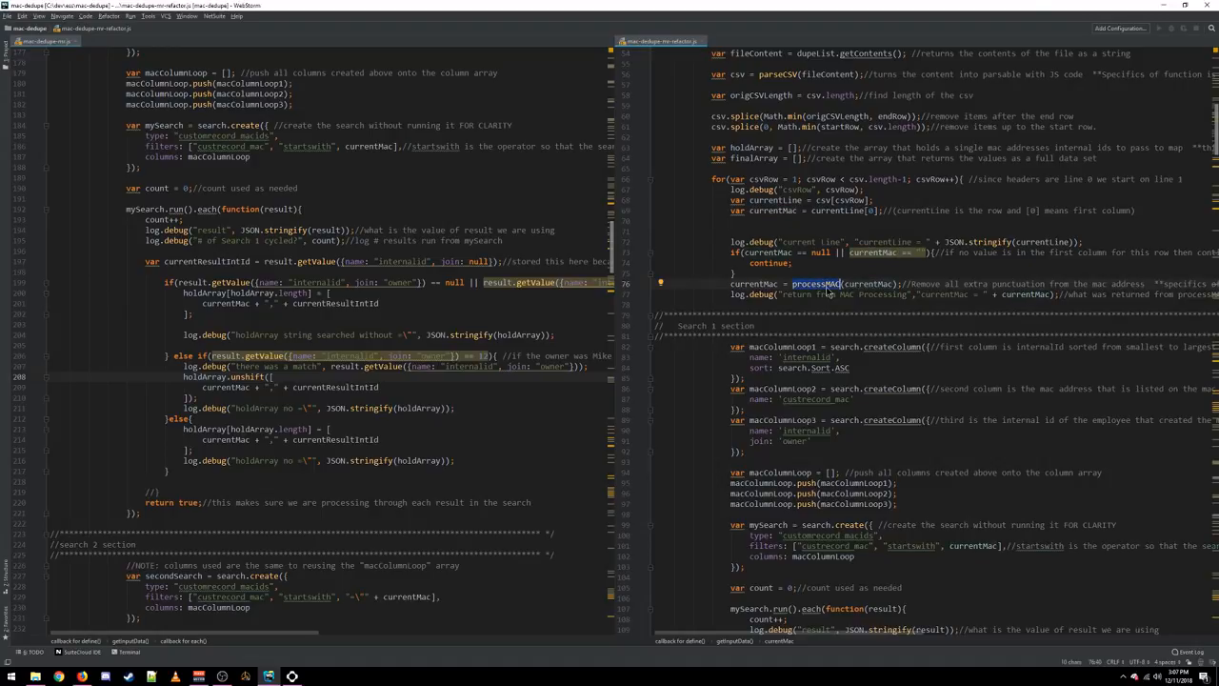
{"action": "scroll", "scroll_direction": "down", "scroll_amount": 3}
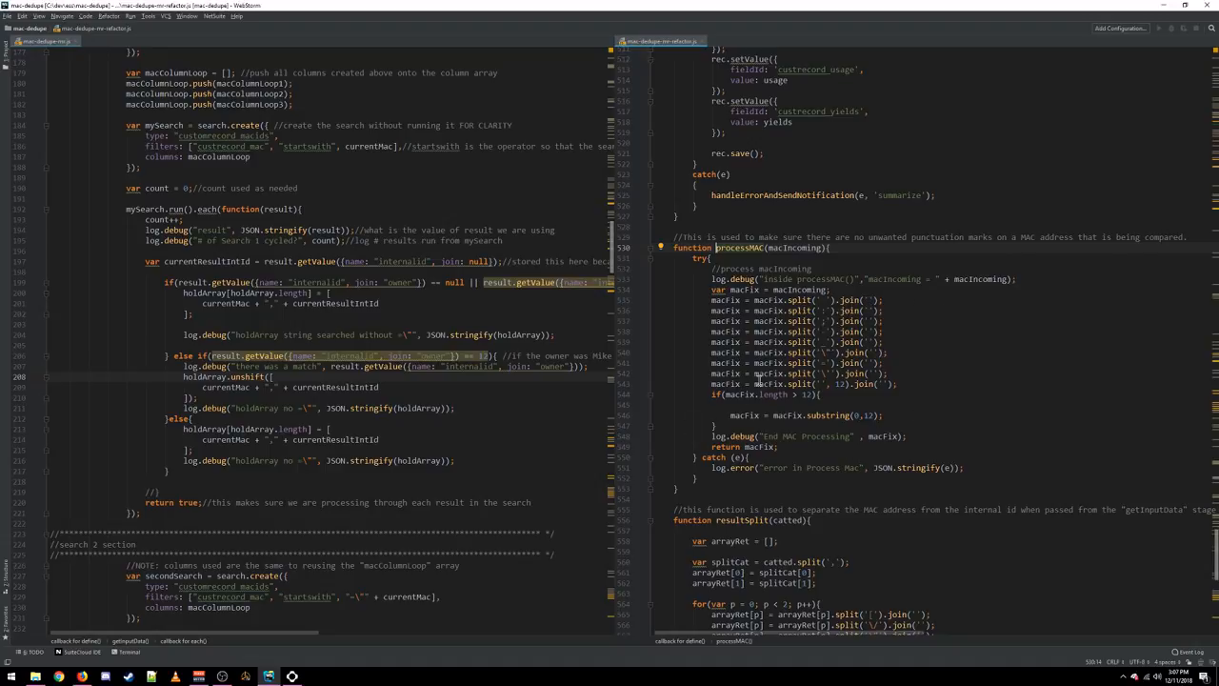
{"action": "mouse_move", "coordinate": [846, 194]}
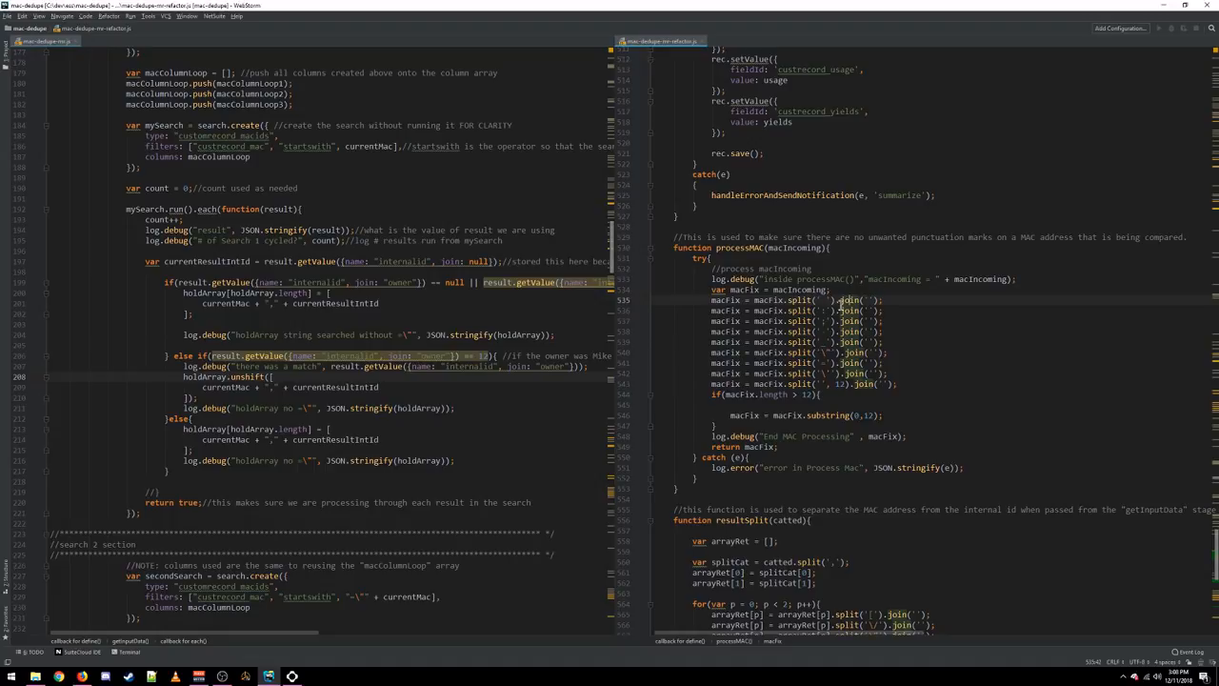
{"action": "mouse_move", "coordinate": [842, 276]}
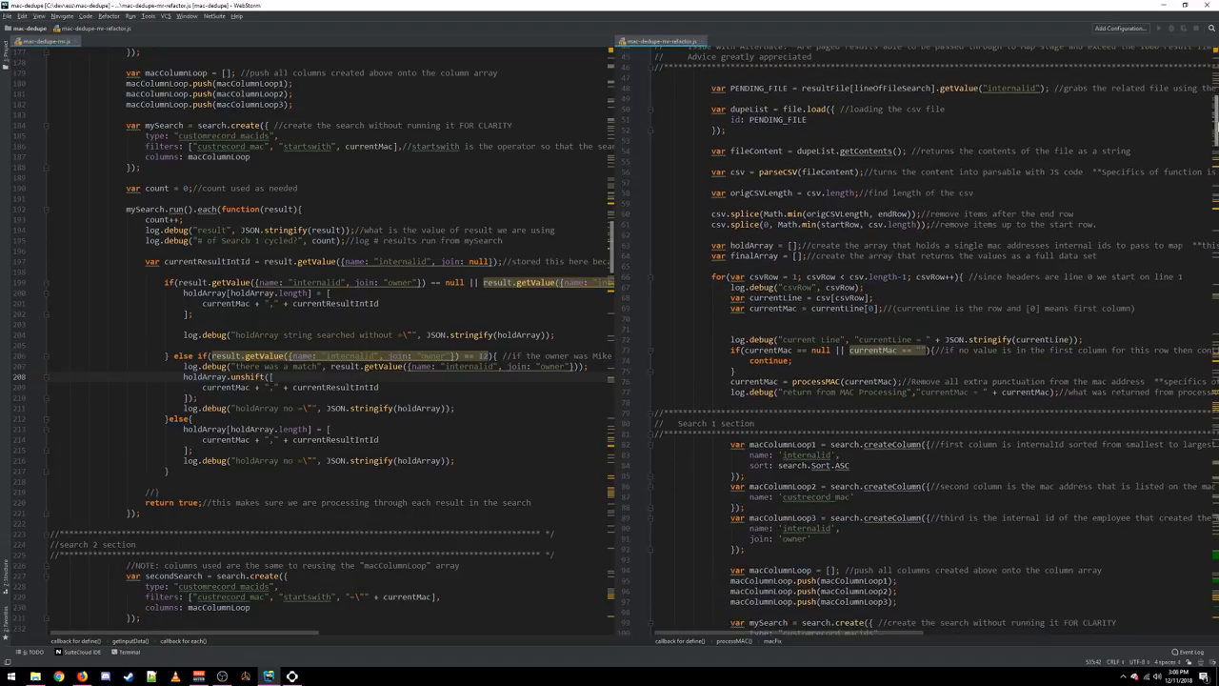
{"action": "scroll", "scroll_direction": "down", "scroll_amount": 3}
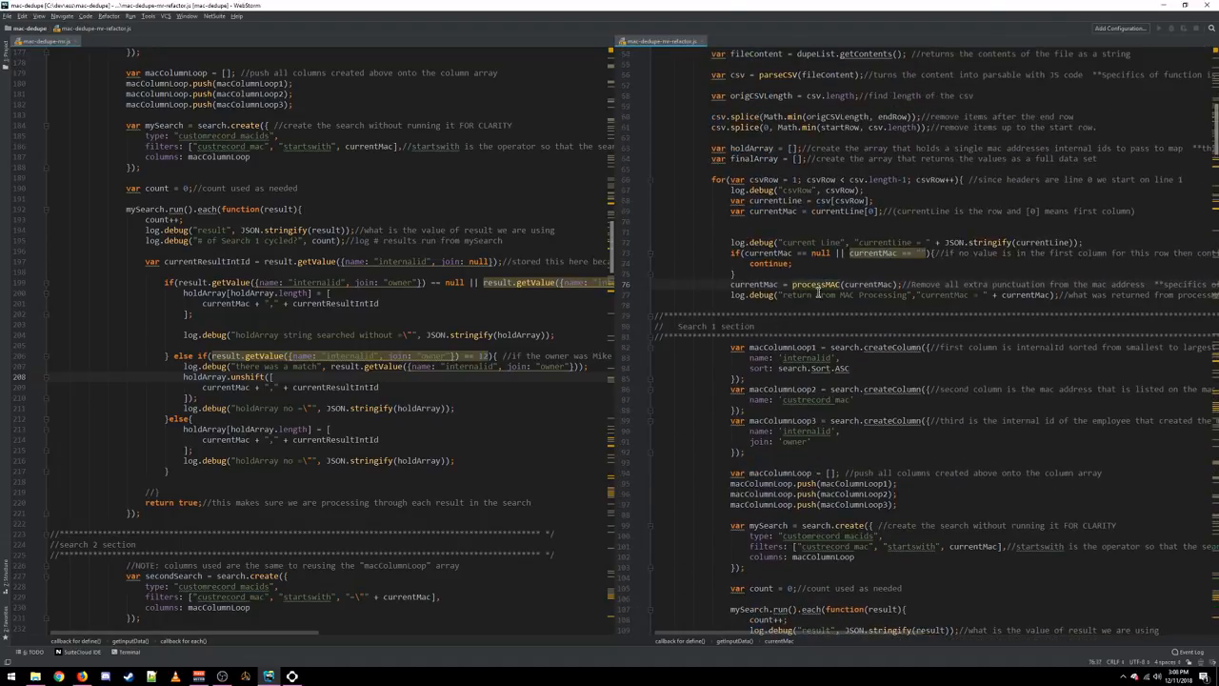
{"action": "double_click", "coordinate": [816, 284]}
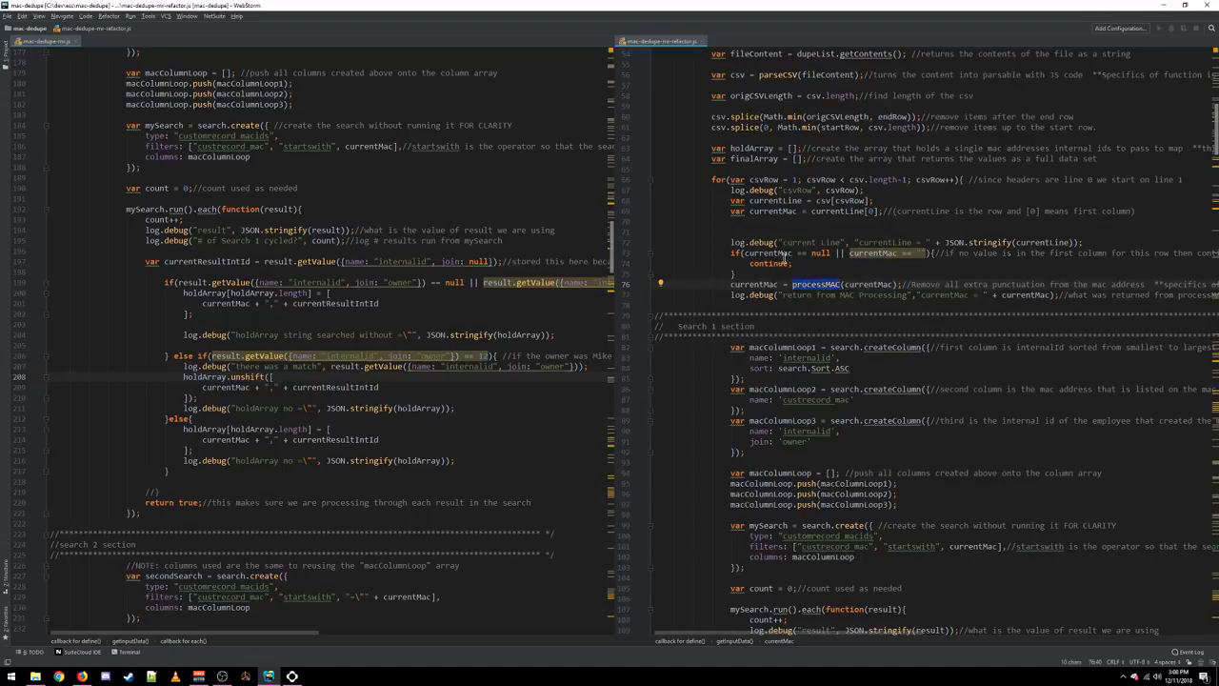
{"action": "scroll", "scroll_direction": "down", "scroll_amount": 3}
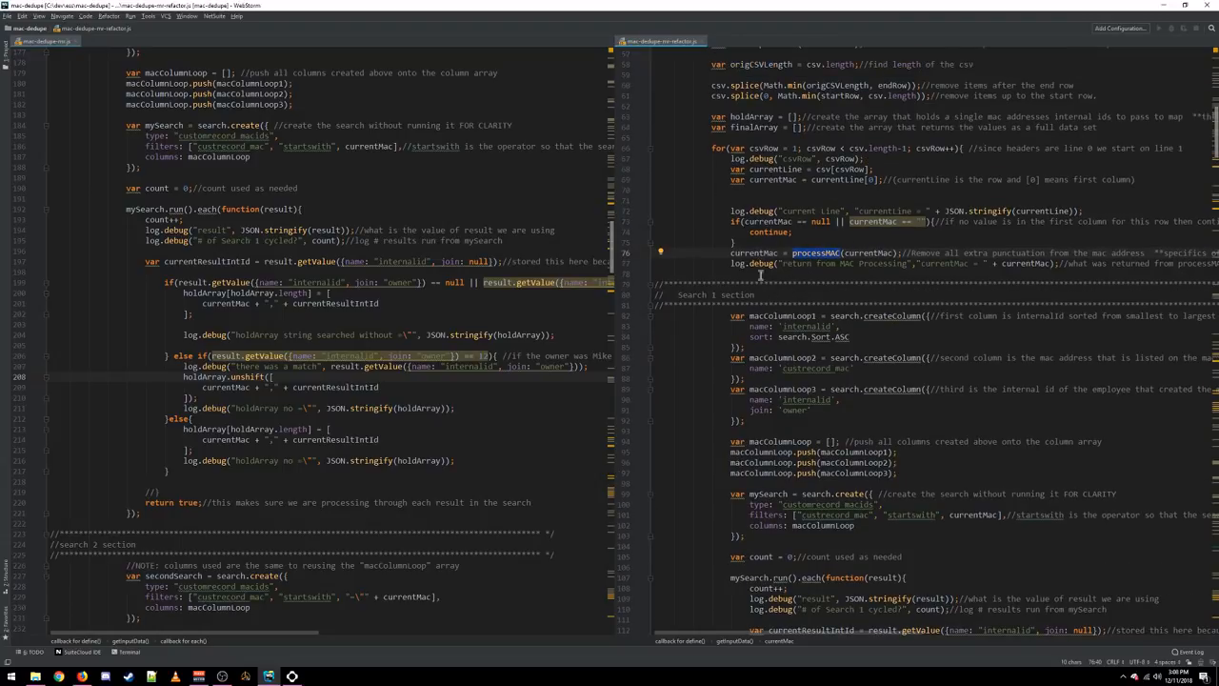
- Place the empty-owner comment above the if check and highlight the owner condition
{"action": "scroll", "scroll_direction": "down", "scroll_amount": 3}
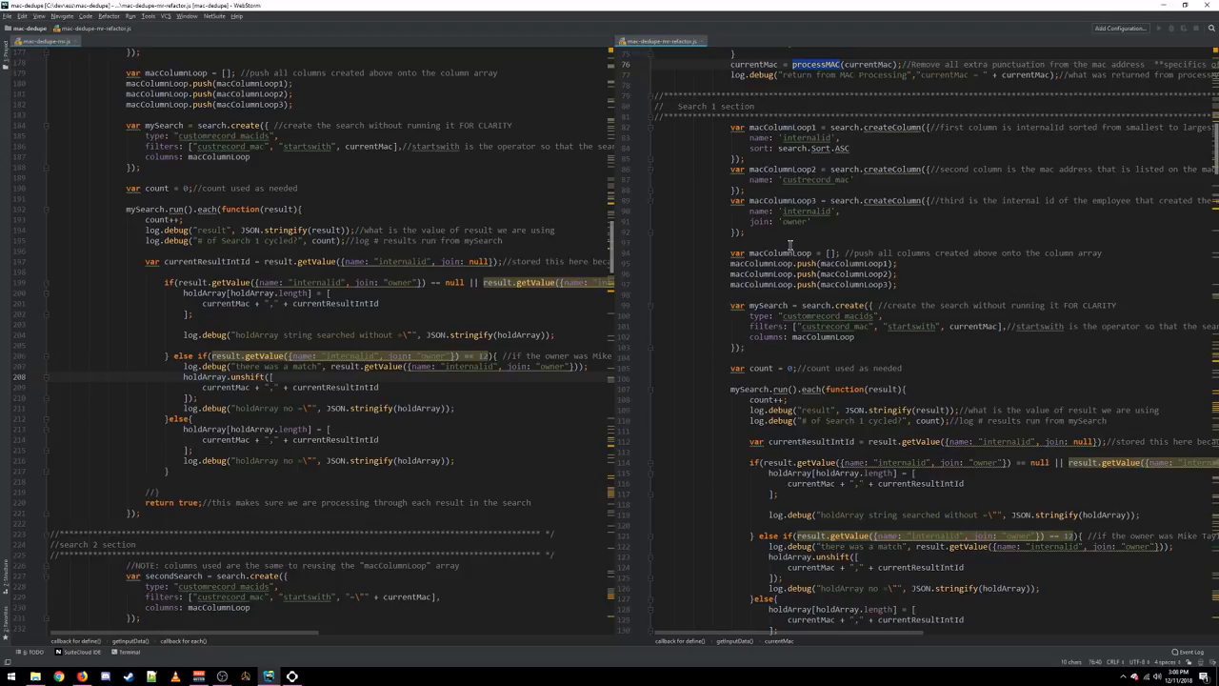
{"action": "left_click_drag", "start_coordinate": [734, 125], "coordinate": [895, 284]}
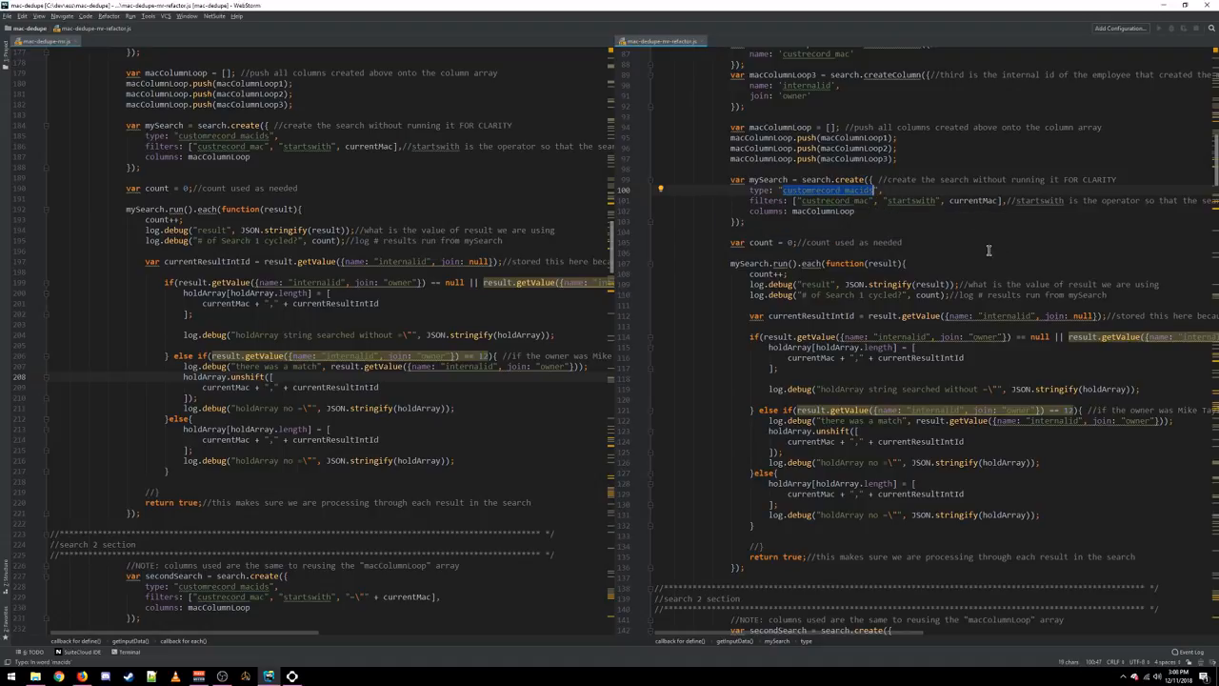
{"action": "mouse_move", "coordinate": [701, 274]}
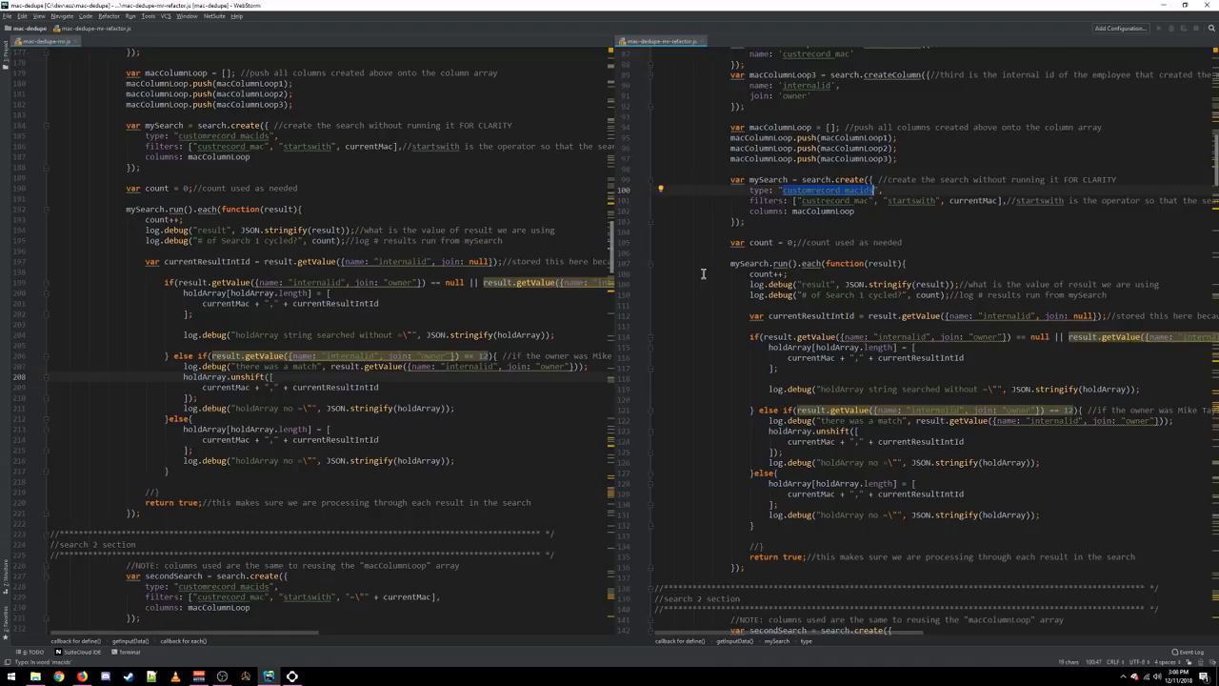
{"action": "scroll", "scroll_direction": "down", "scroll_amount": 3}
{"action": "type", "text": "//if the owner is empty or null then just add the internal id to end of the hold array"}
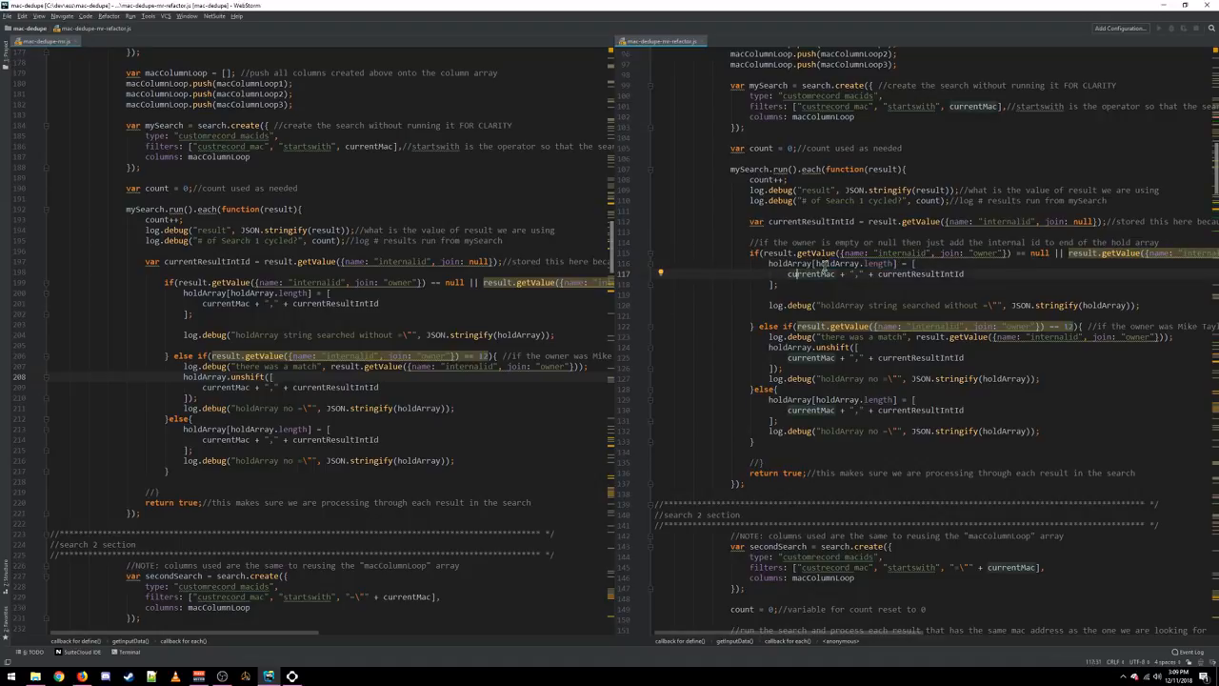
{"action": "double_click", "coordinate": [789, 263]}
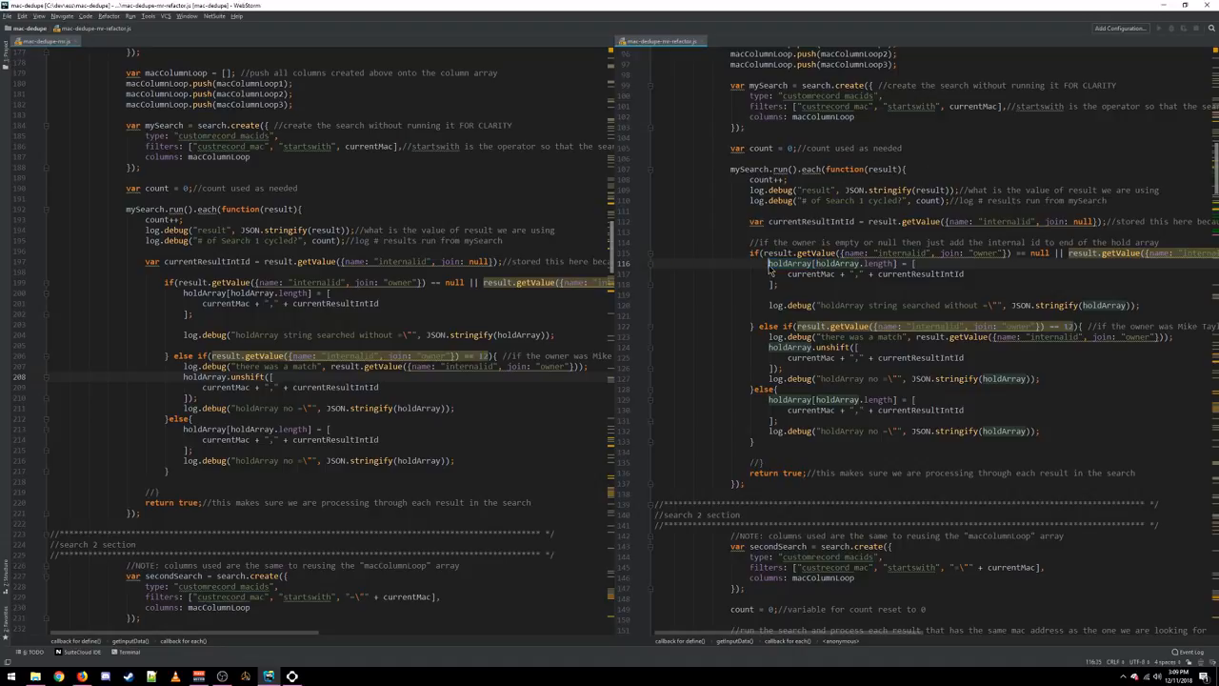
{"action": "double_click", "coordinate": [787, 263]}
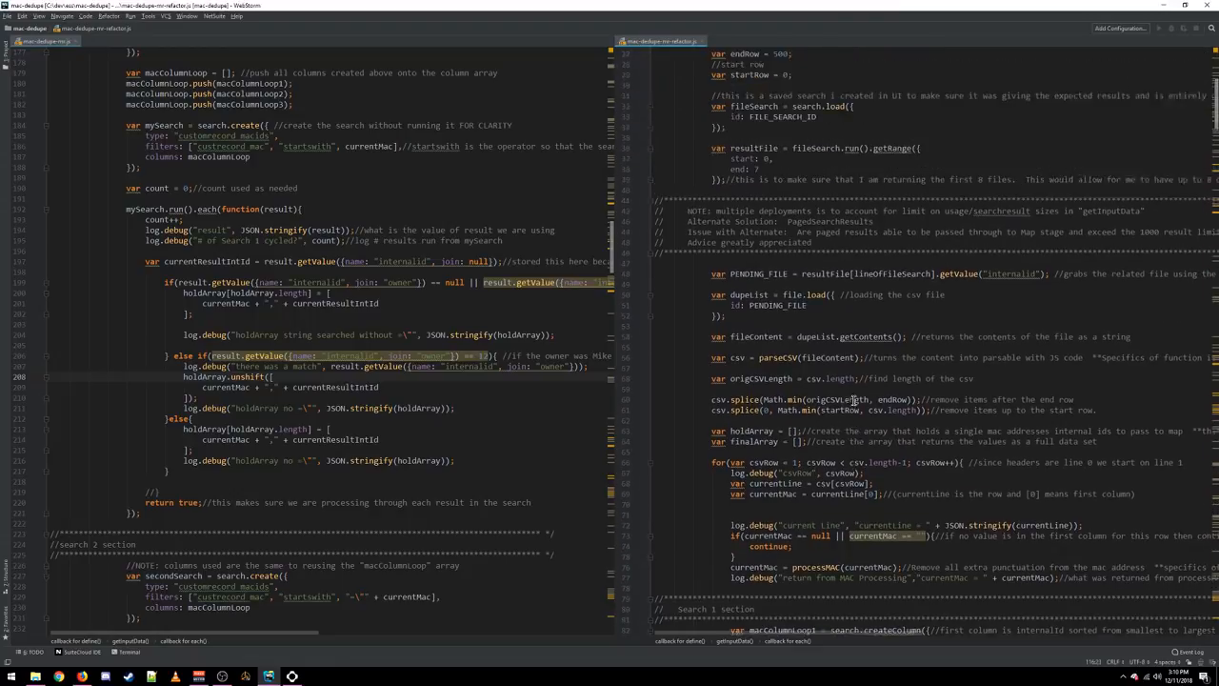
- Write a /* */ block of sample hold array entries such as "abcdefg,12345" above the owner check
{"action": "scroll", "scroll_direction": "down", "scroll_amount": 3}
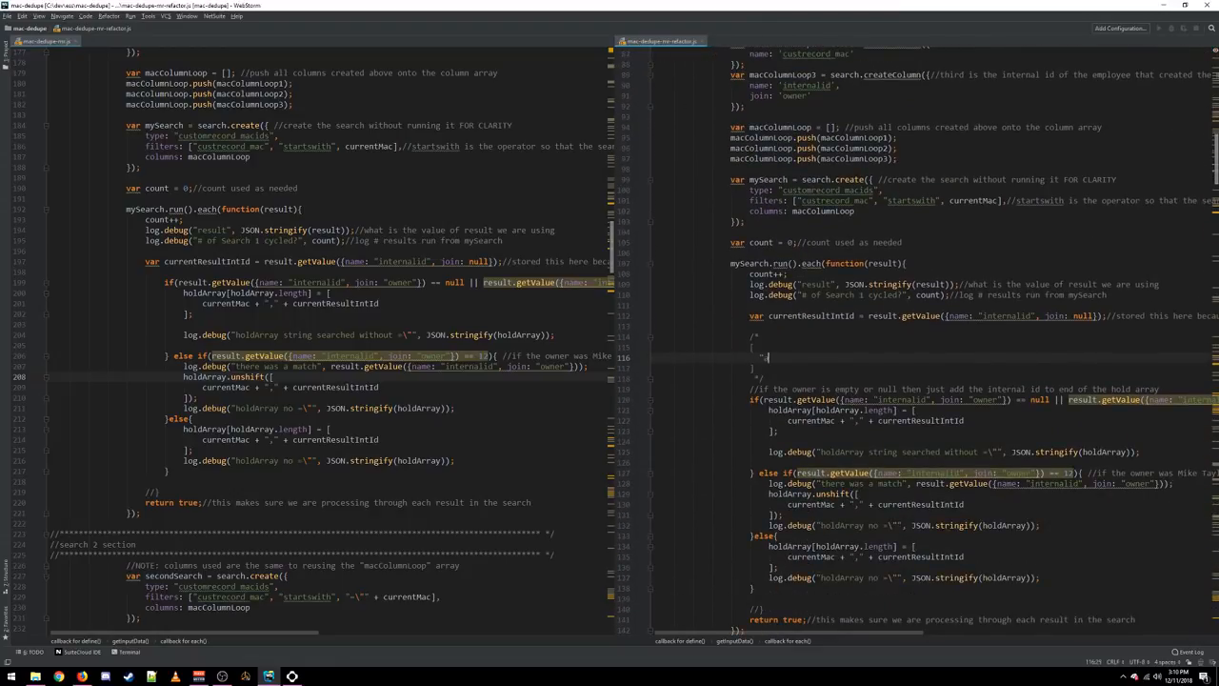
{"action": "type", "text": "abcdefg"}
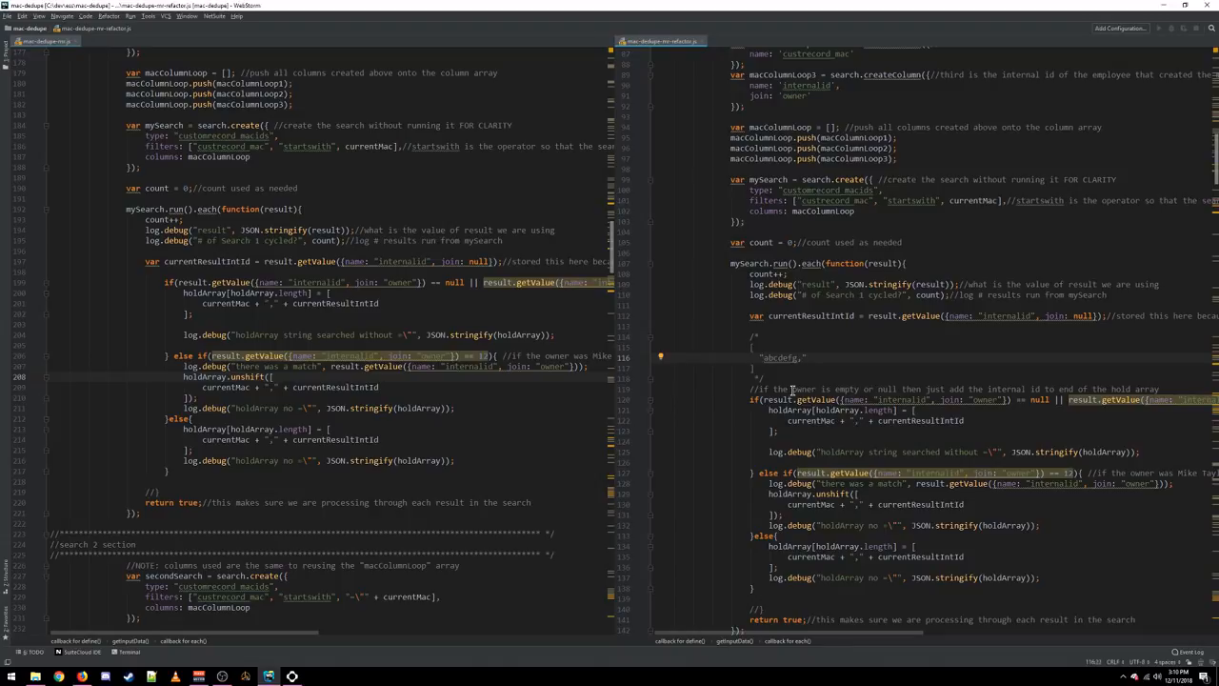
{"action": "double_click", "coordinate": [781, 358]}
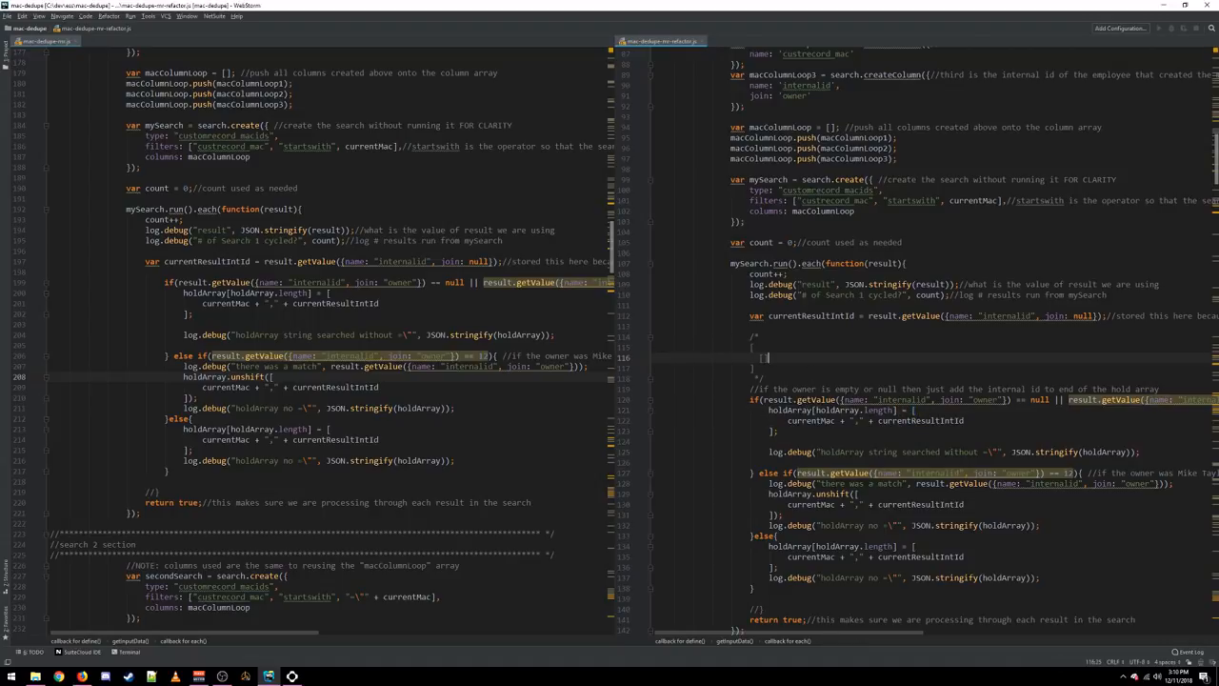
{"action": "double_click", "coordinate": [800, 421]}
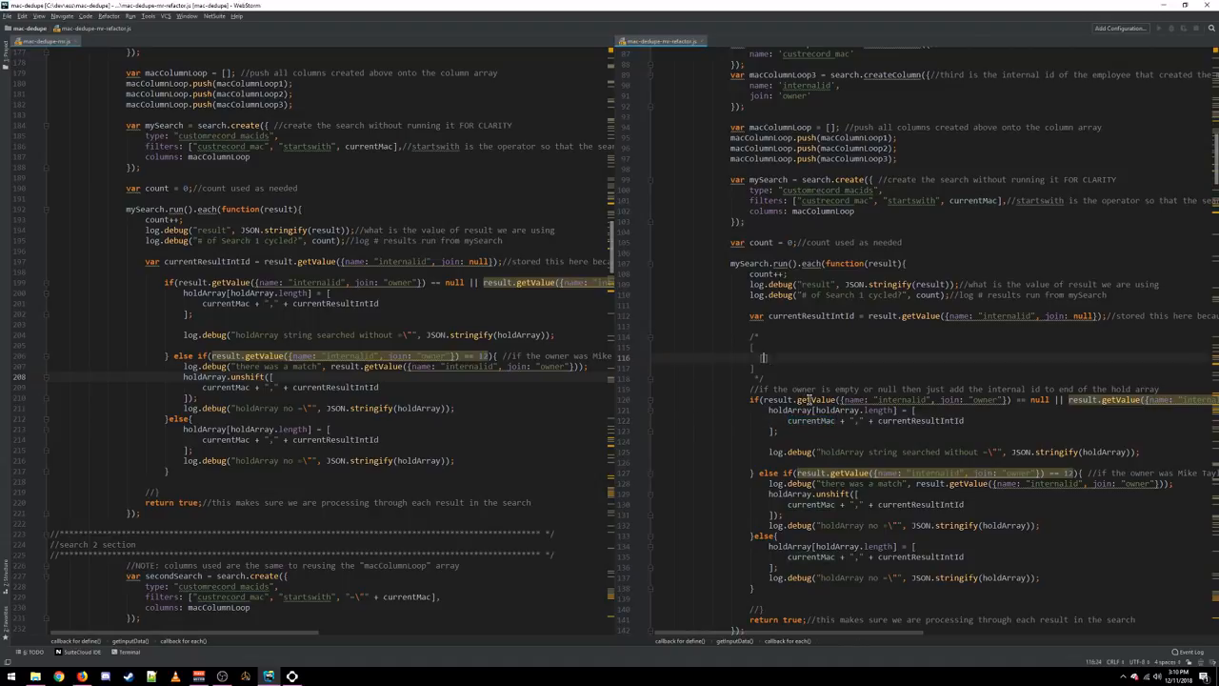
{"action": "type", "text": "abcdefg\""}
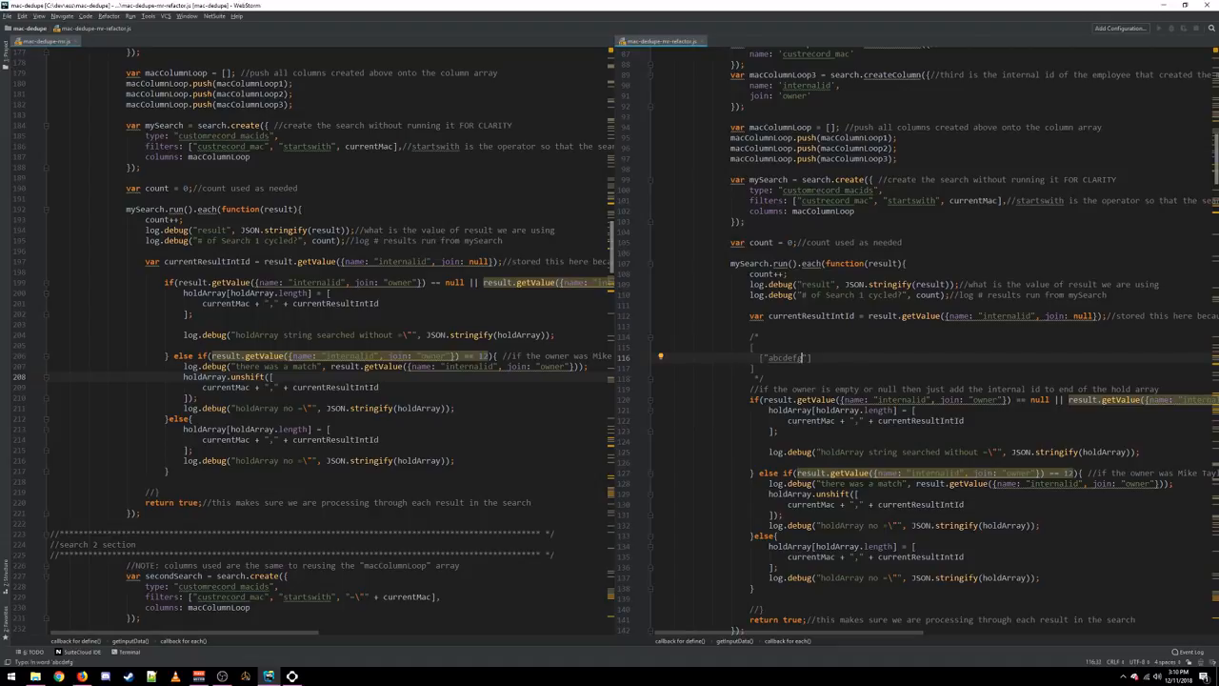
{"action": "type", "text": "g,"}
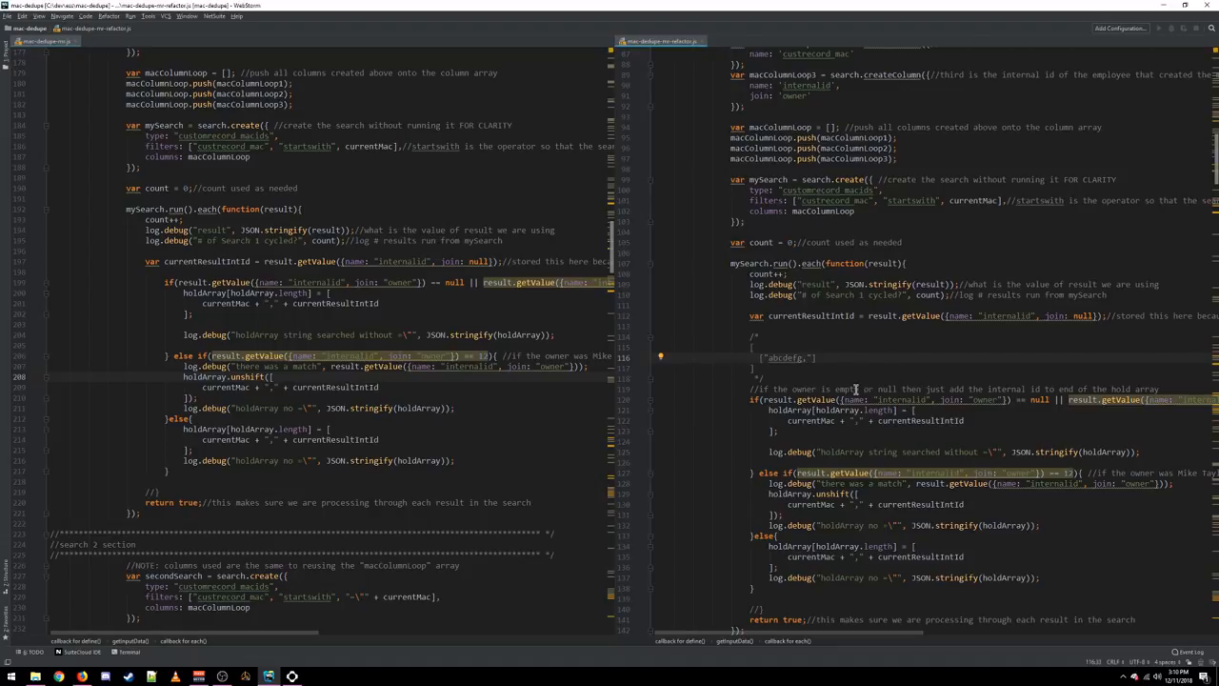
{"action": "type", "text": "12345"}
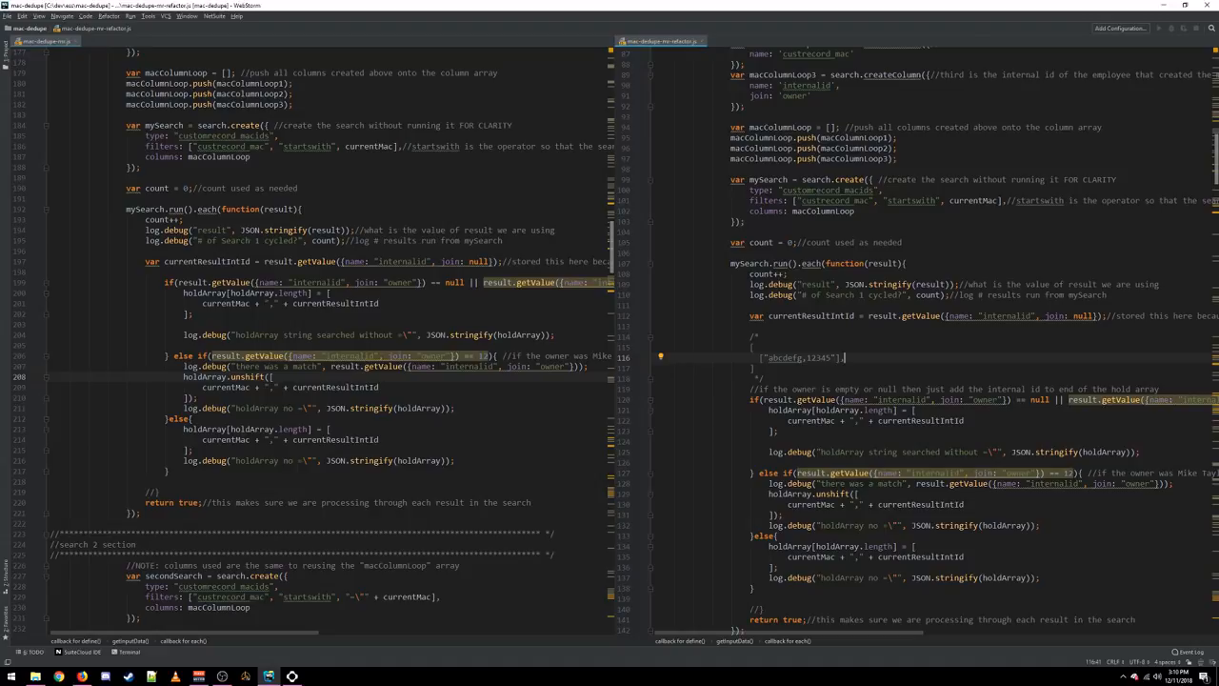
{"action": "type", "text": "[\"abcdefg,12345],"}
{"action": "type", "text": "[\"aserrin,23\"],"}
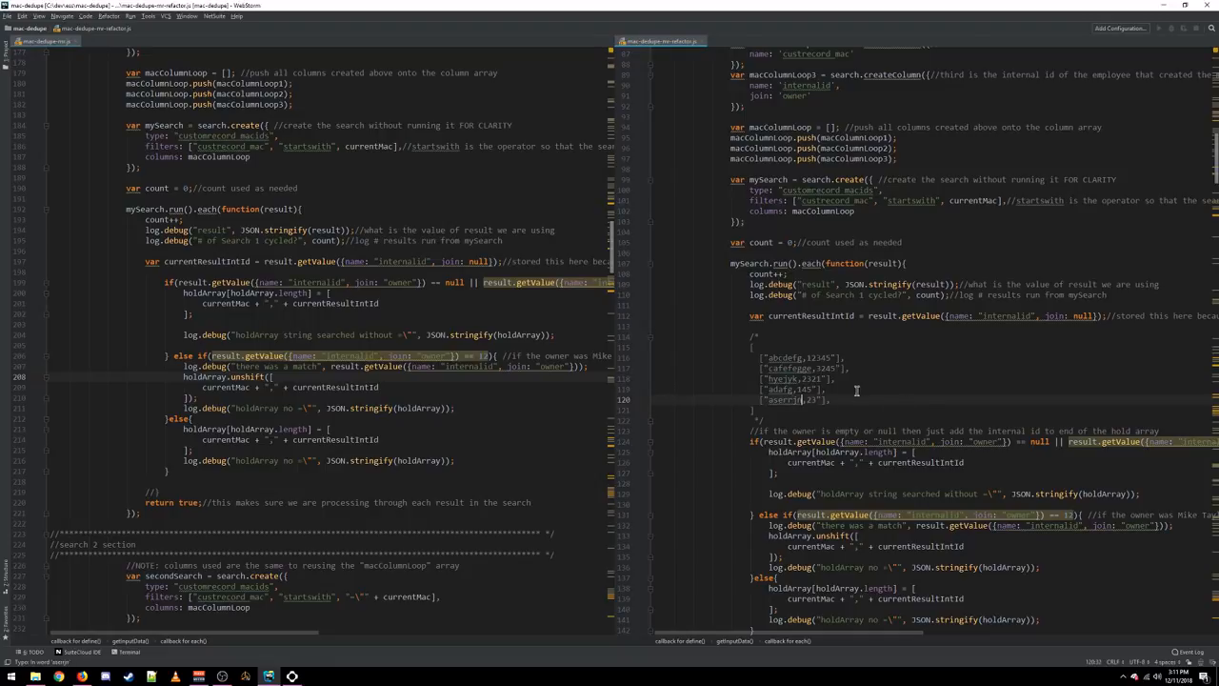
- Scroll down to the else-if unshift branch where owners go to the array's front
{"action": "scroll", "scroll_direction": "down", "scroll_amount": 3}
{"action": "type", "text": "..."}
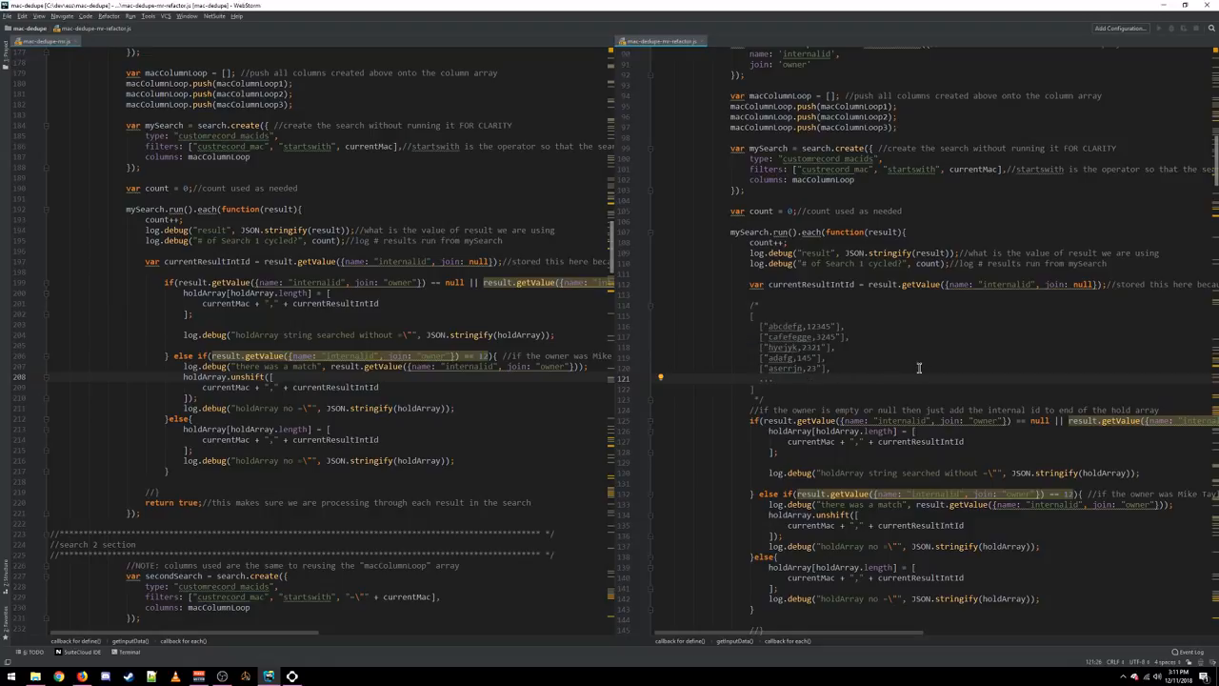
{"action": "scroll", "scroll_direction": "down", "scroll_amount": 3}
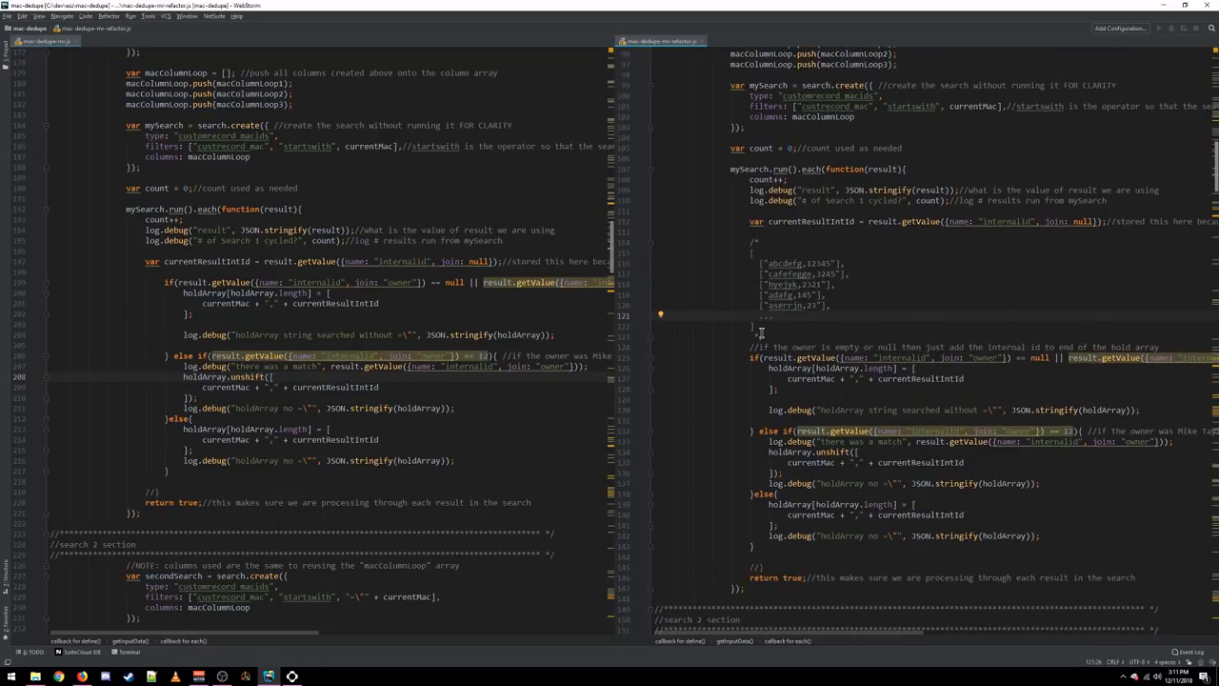
{"action": "scroll", "scroll_direction": "down", "scroll_amount": 3}
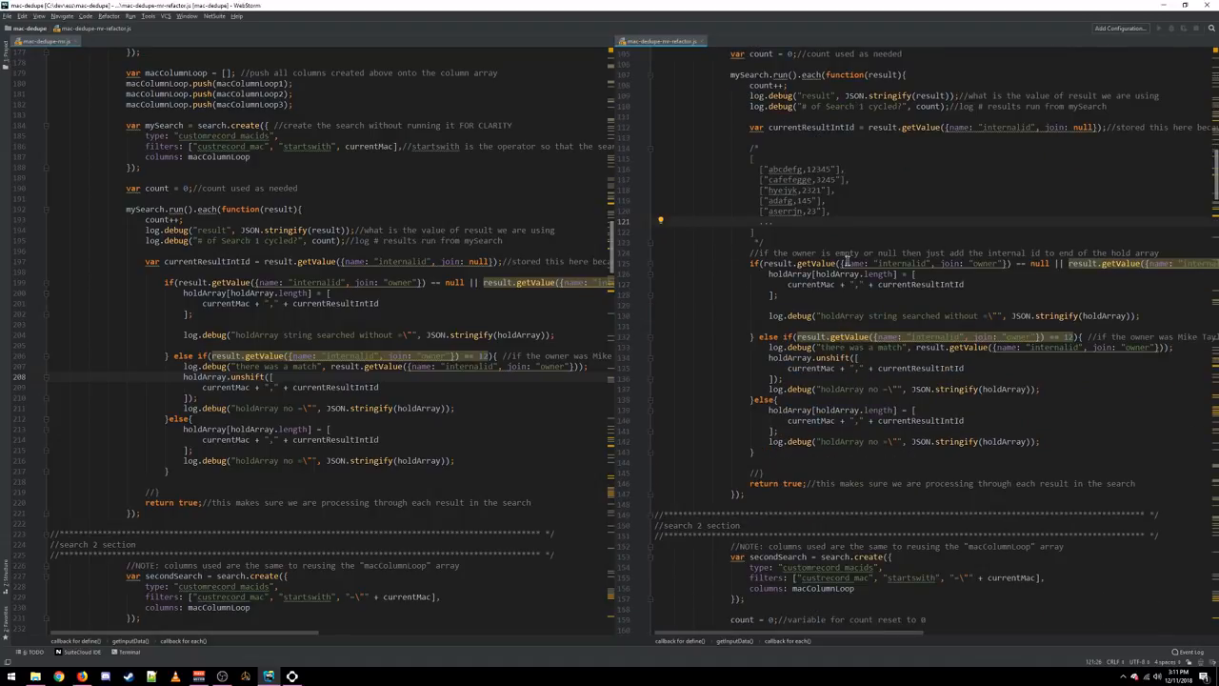
{"action": "scroll", "scroll_direction": "down", "scroll_amount": 3}
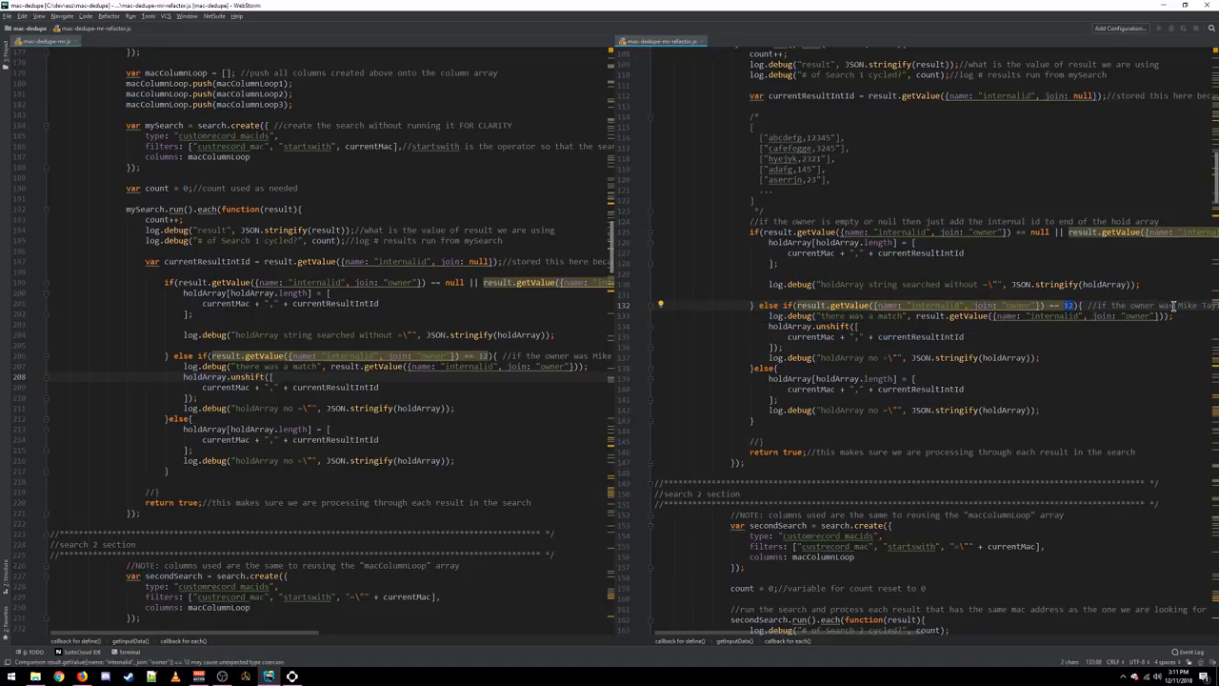
{"action": "mouse_move", "coordinate": [1038, 308]}
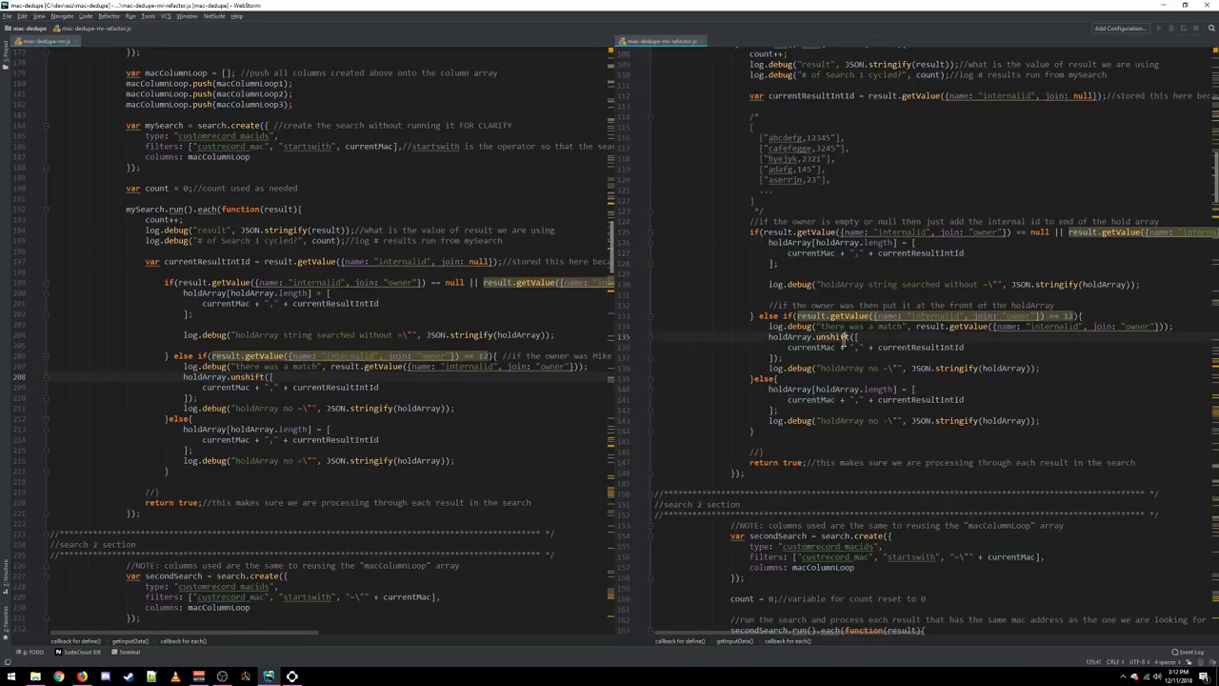
{"action": "left_click_drag", "start_coordinate": [771, 336], "coordinate": [962, 346]}
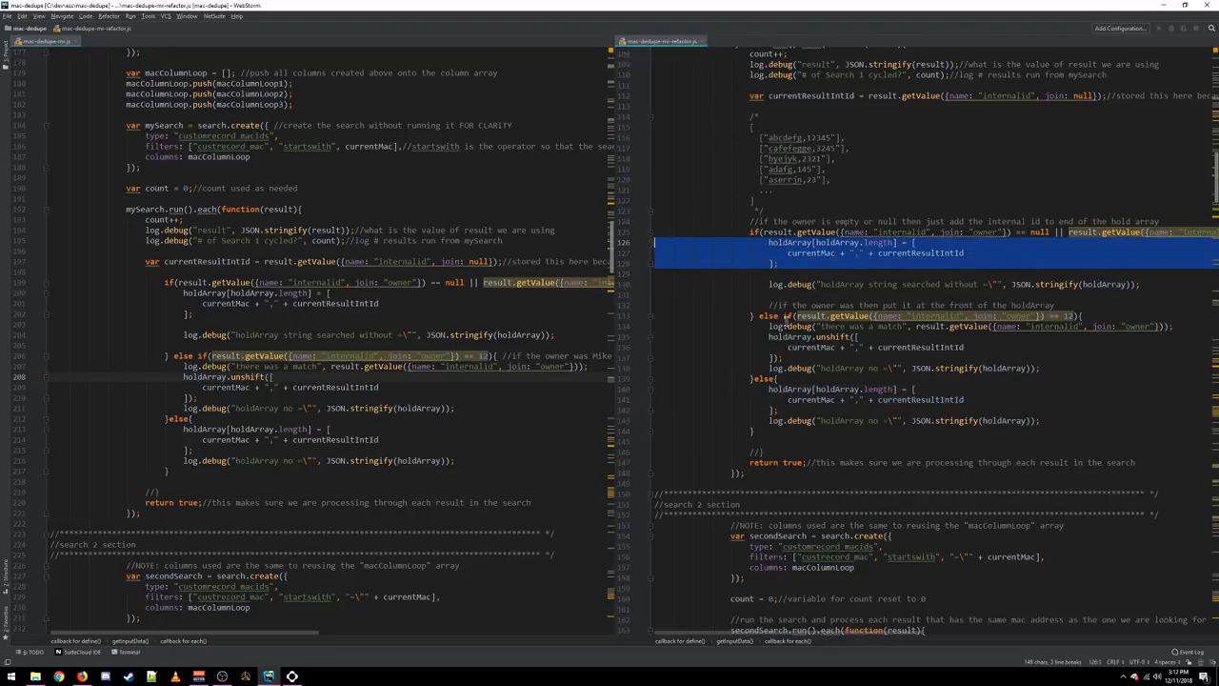
{"action": "mouse_move", "coordinate": [736, 333]}
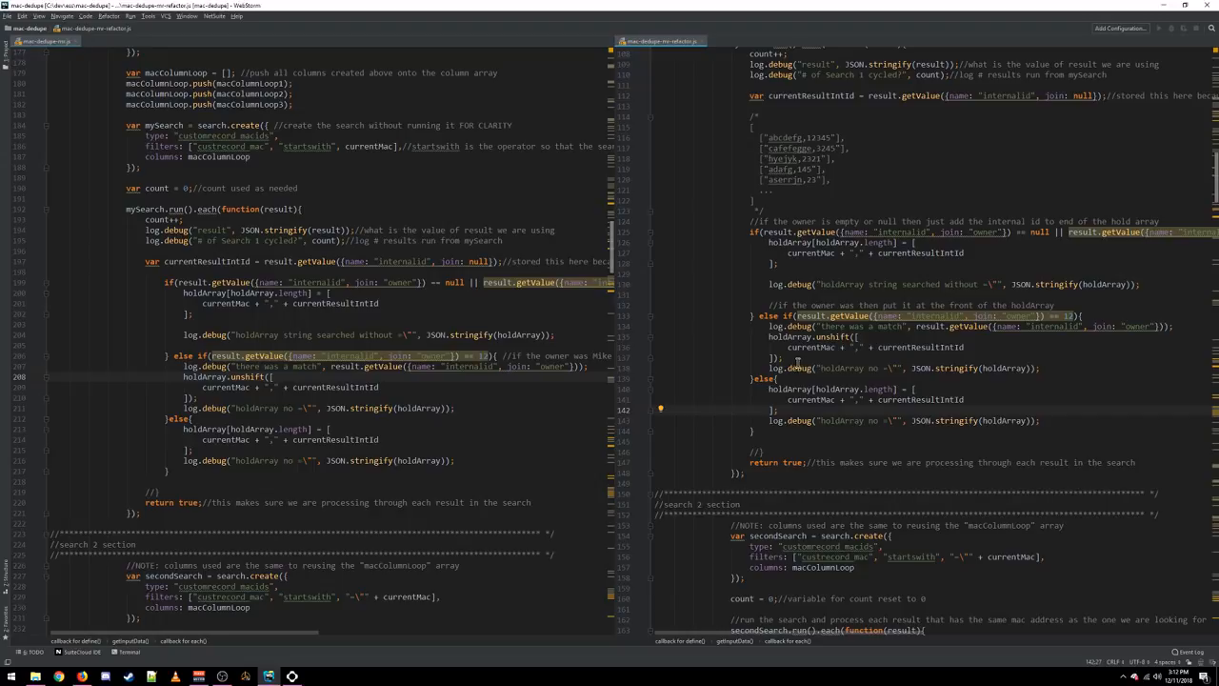
{"action": "left_click_drag", "start_coordinate": [763, 339], "coordinate": [777, 361]}
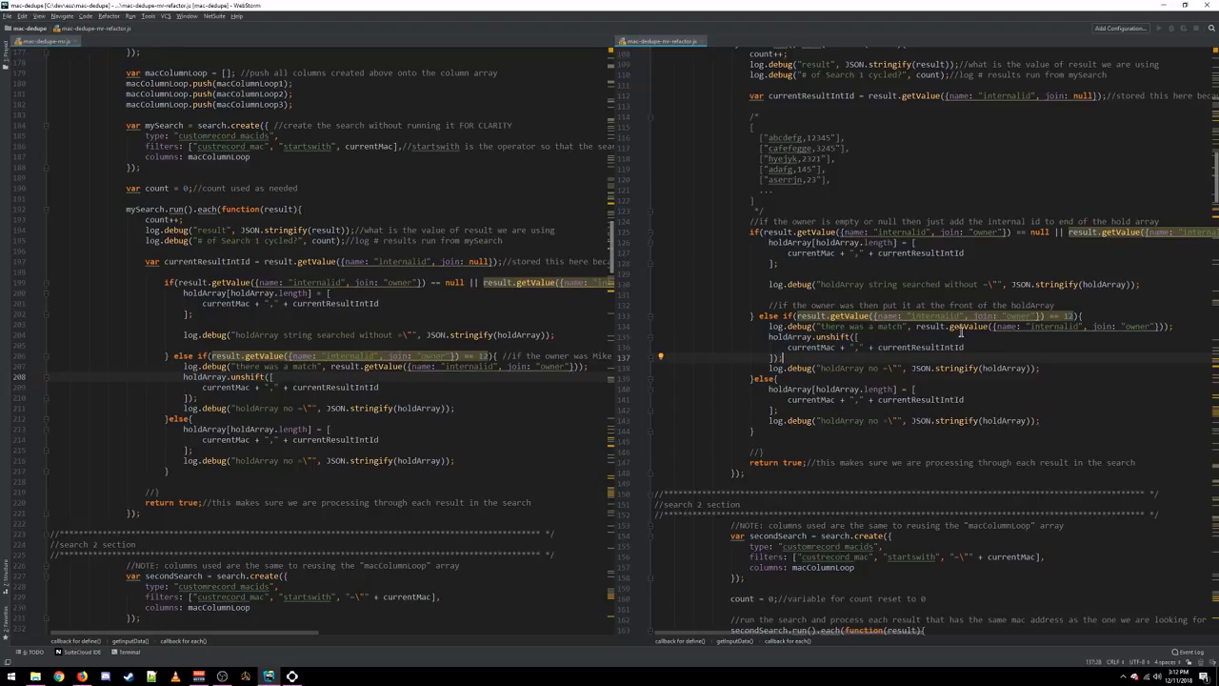
{"action": "mouse_move", "coordinate": [885, 391]}
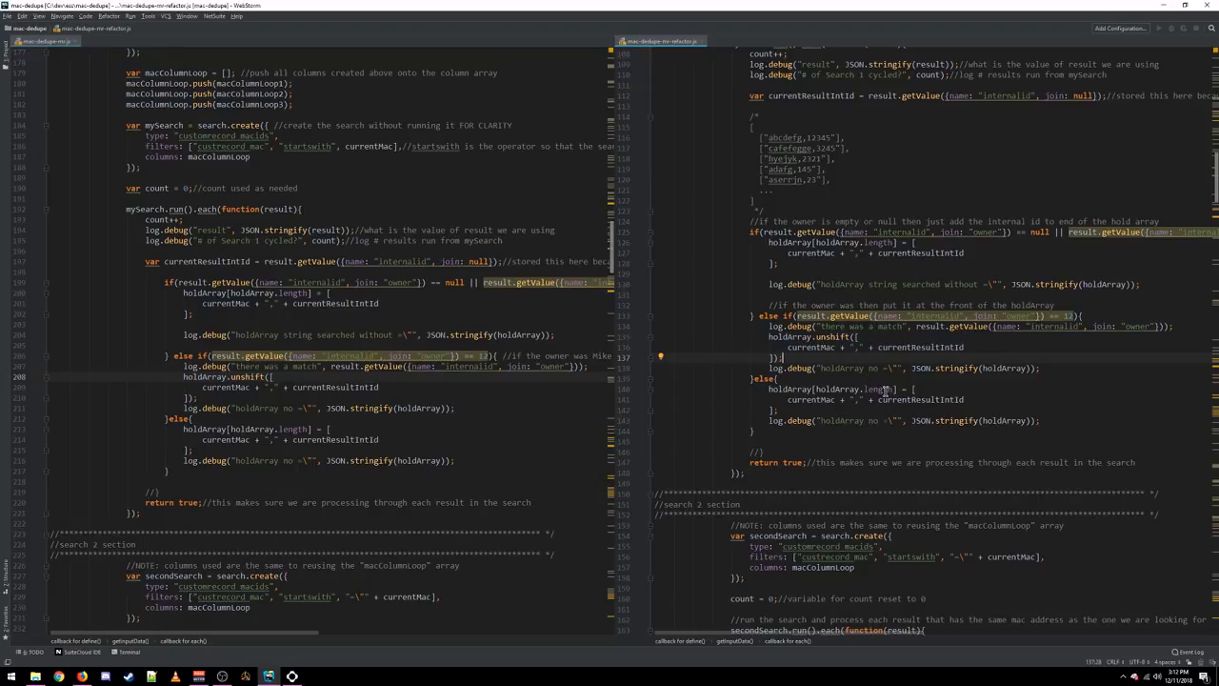
{"action": "mouse_move", "coordinate": [886, 393]}
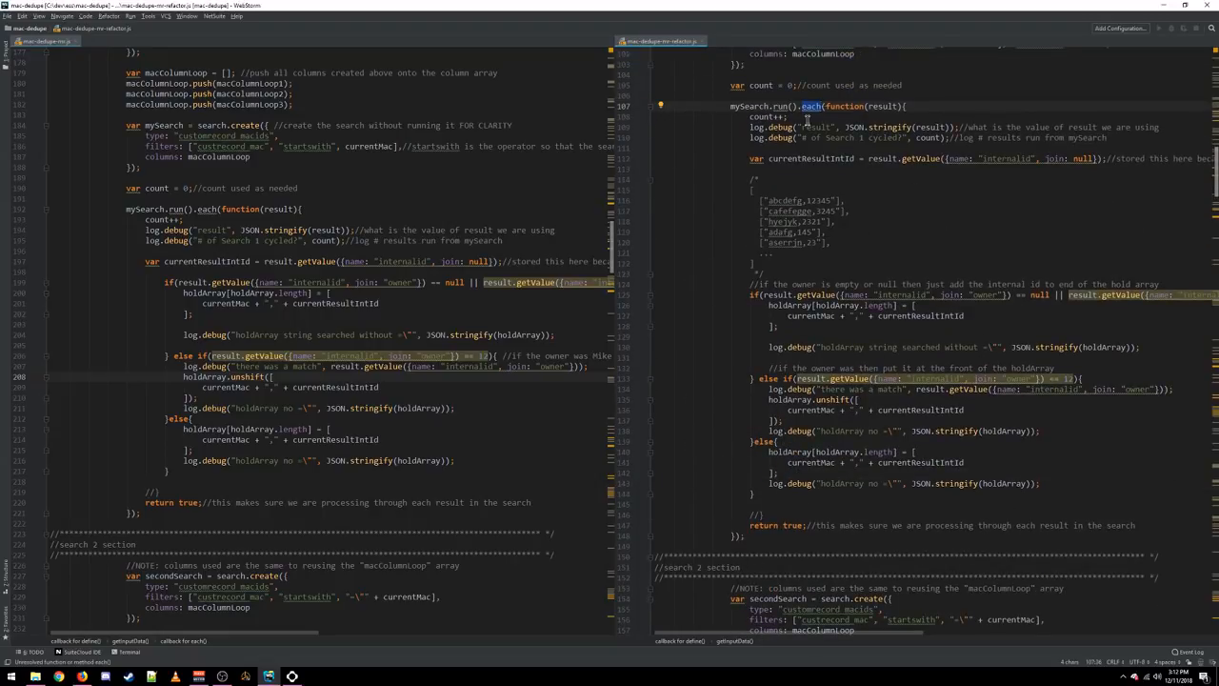
{"action": "scroll", "scroll_direction": "down", "scroll_amount": 3}
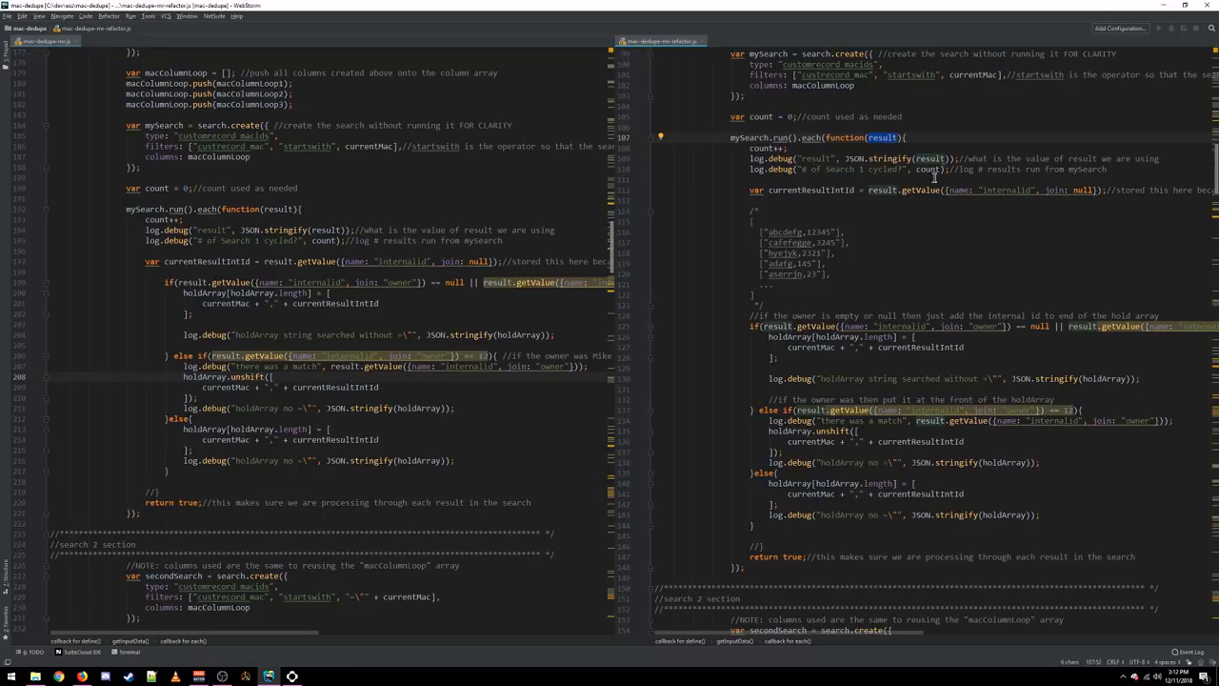
{"action": "left_click_drag", "start_coordinate": [752, 232], "coordinate": [836, 270]}
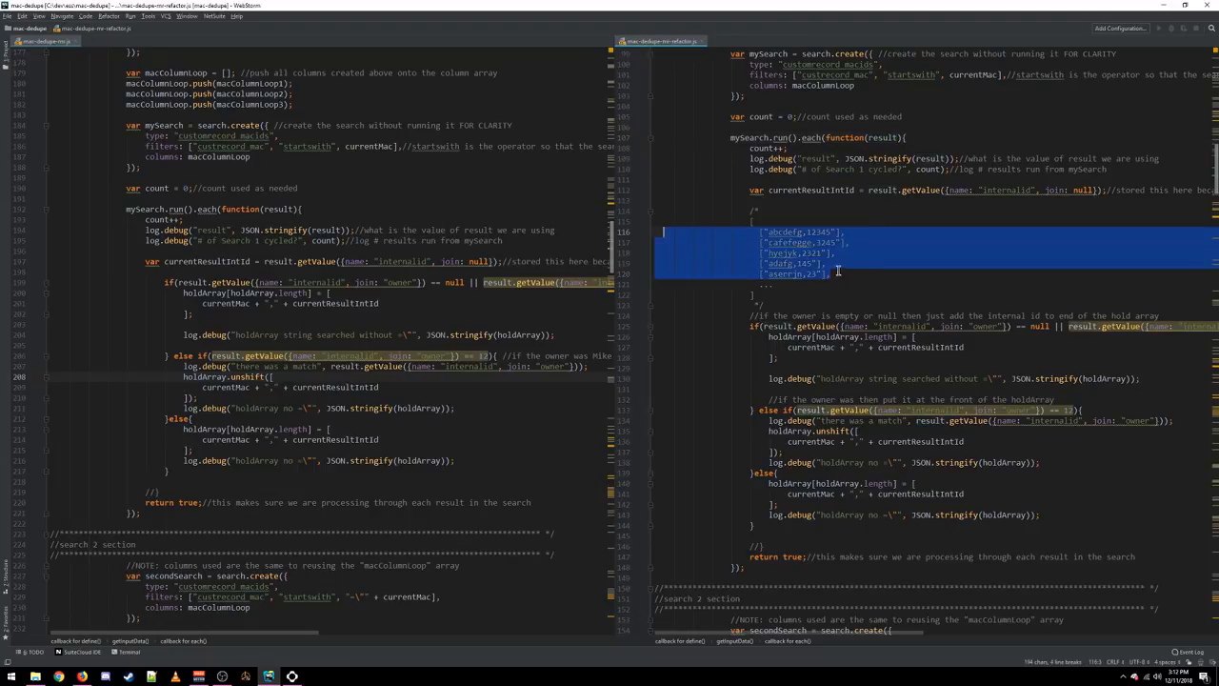
{"action": "left_click", "coordinate": [899, 252]}
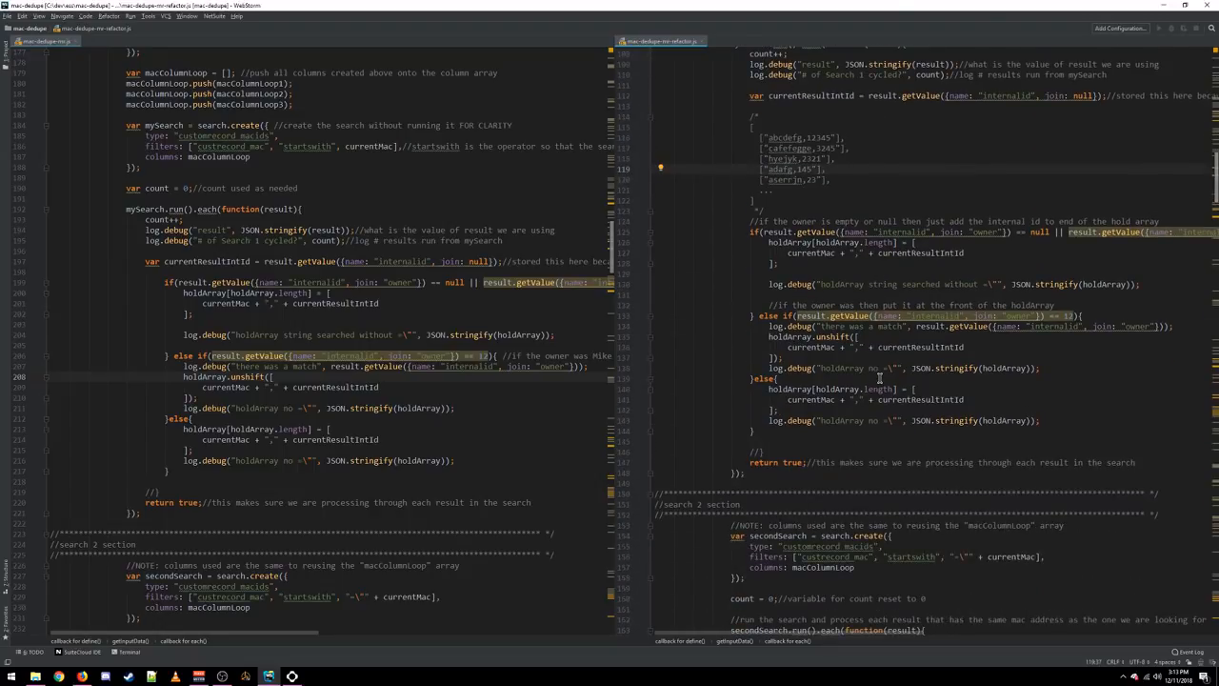
{"action": "scroll", "scroll_direction": "down", "scroll_amount": 3}
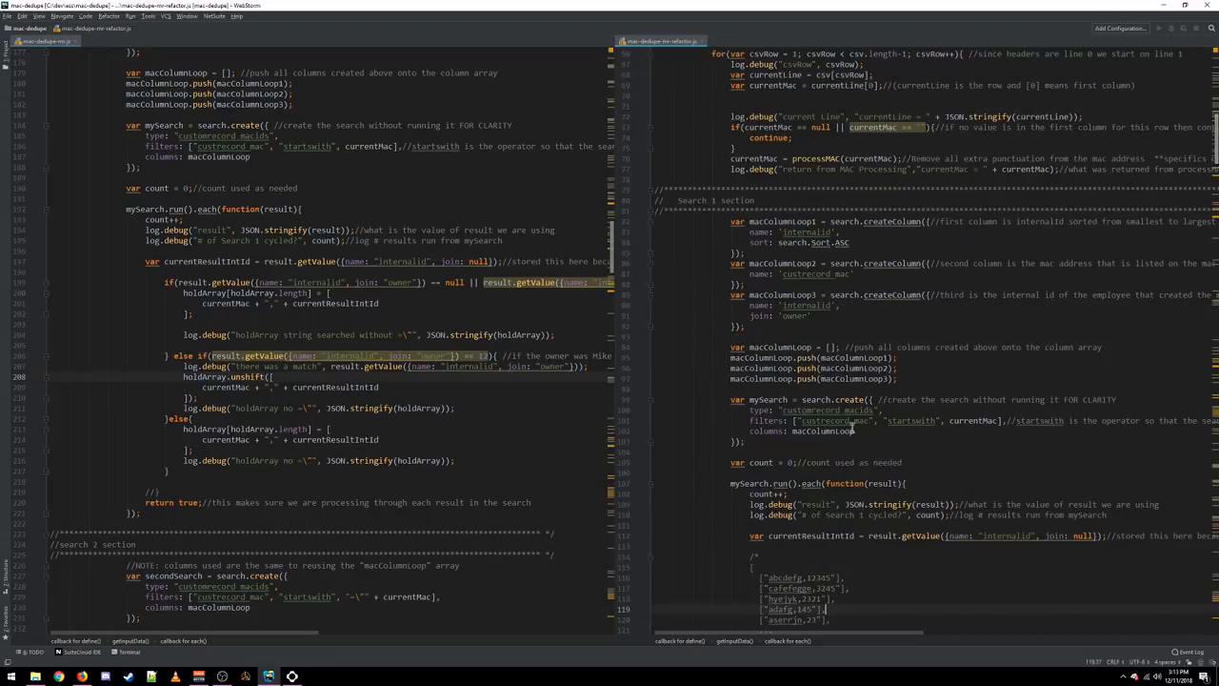
- Highlight currentMac in the first search filter and scroll down to the search 2 section header
{"action": "scroll", "scroll_direction": "down", "scroll_amount": 3}
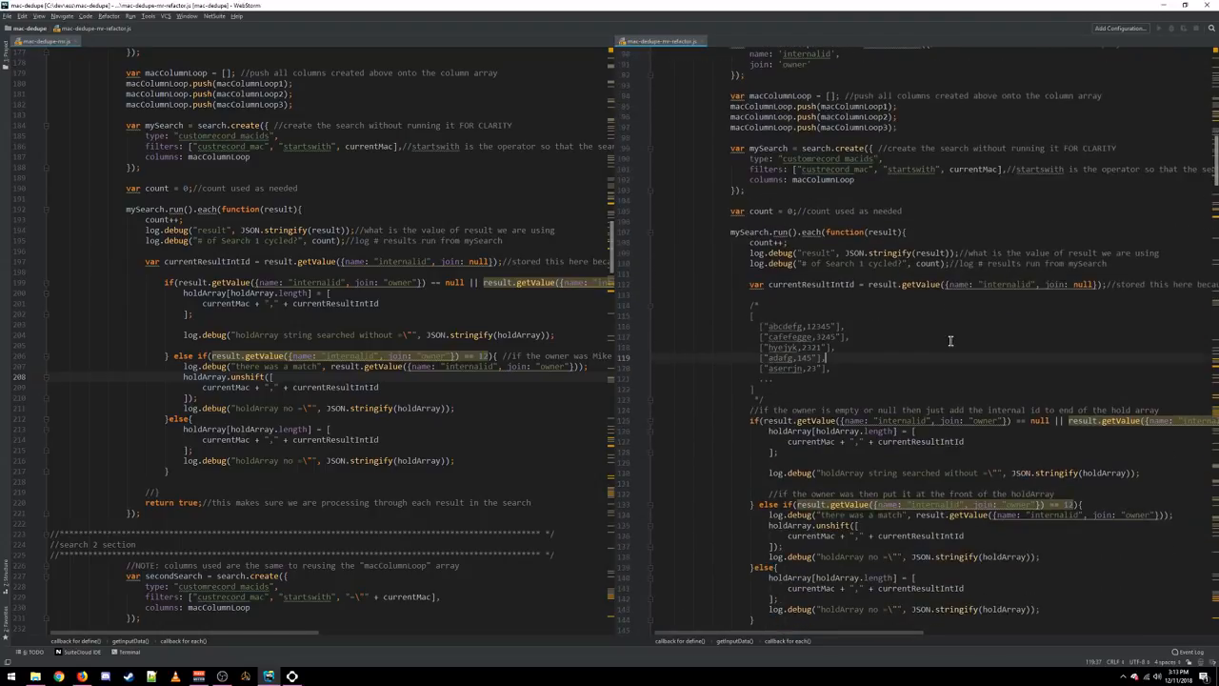
{"action": "scroll", "scroll_direction": "down", "scroll_amount": 3}
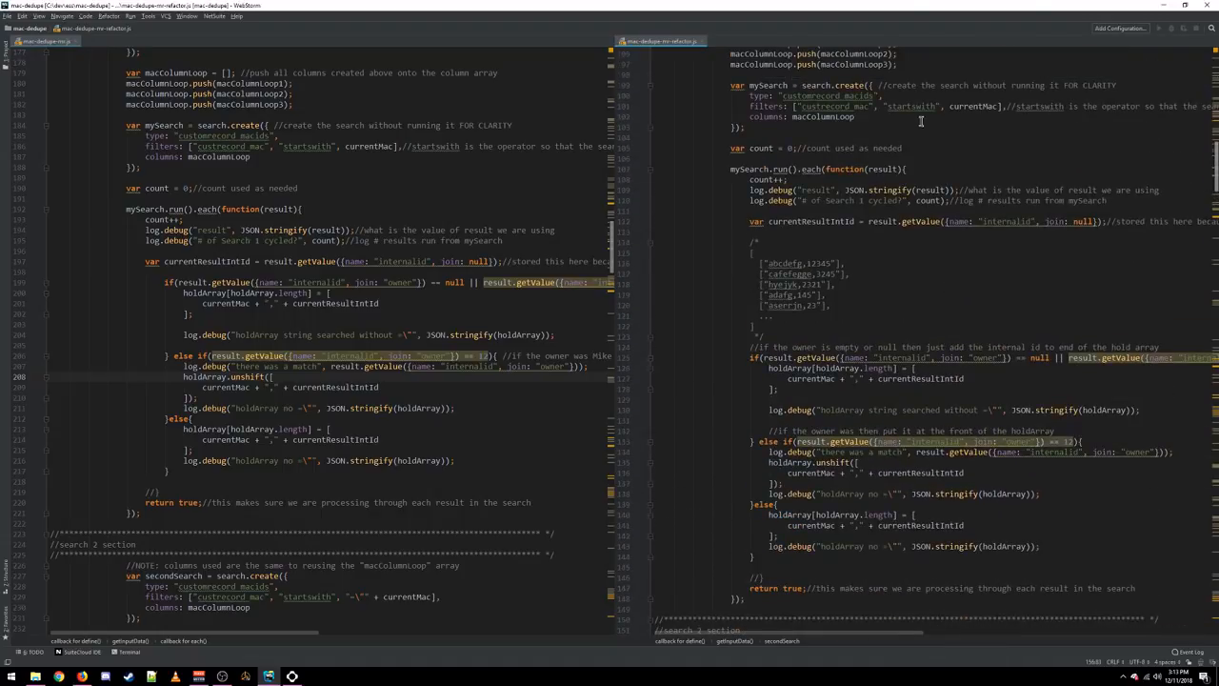
{"action": "double_click", "coordinate": [976, 107]}
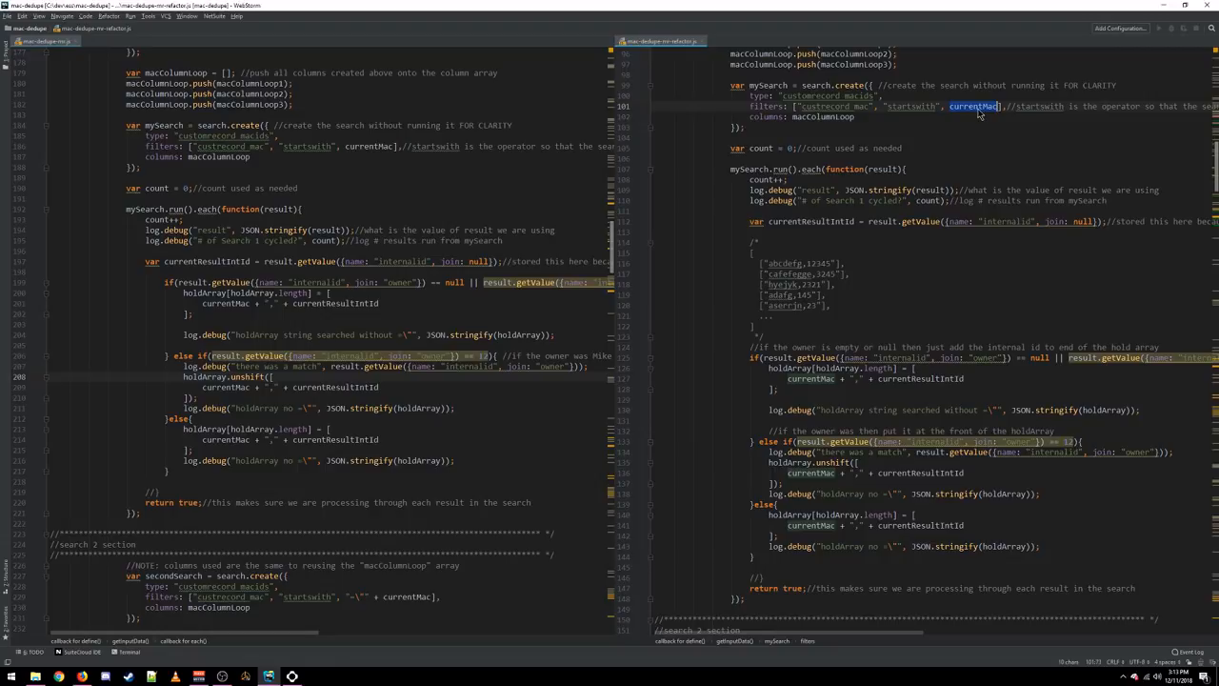
{"action": "scroll", "scroll_direction": "down", "scroll_amount": 3}
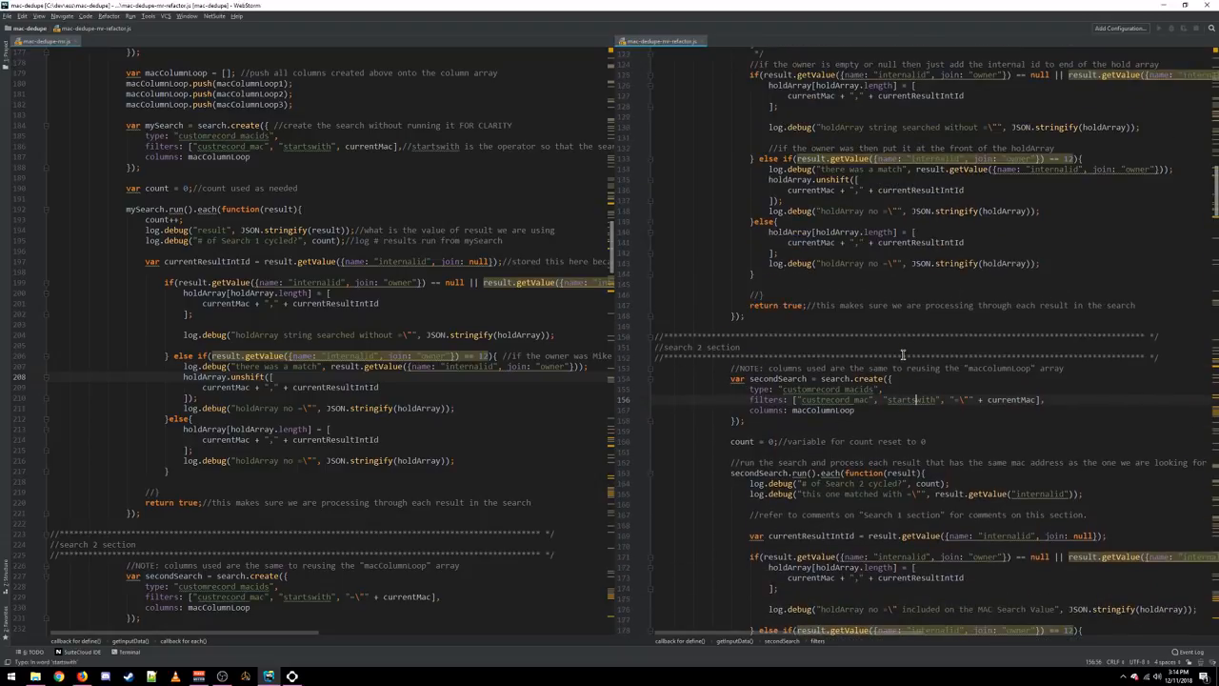
- Read through the secondSearch run().each loop, selecting words in its matching logic
{"action": "scroll", "scroll_direction": "down", "scroll_amount": 3}
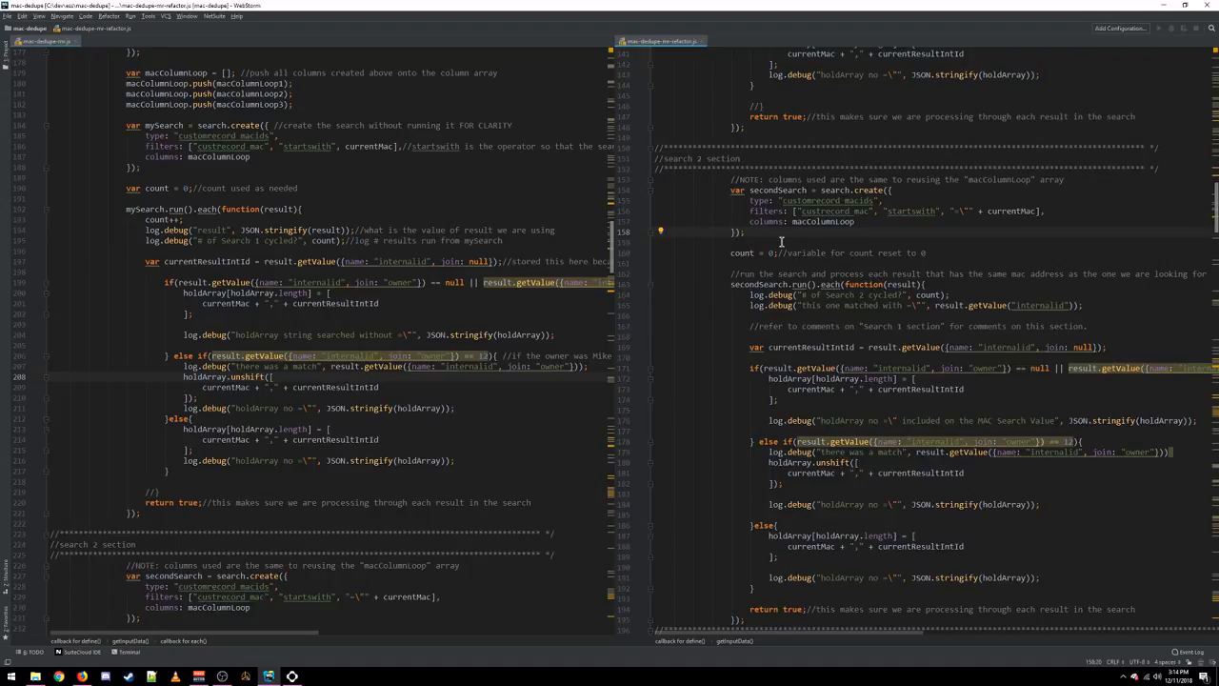
{"action": "scroll", "scroll_direction": "down", "scroll_amount": 3}
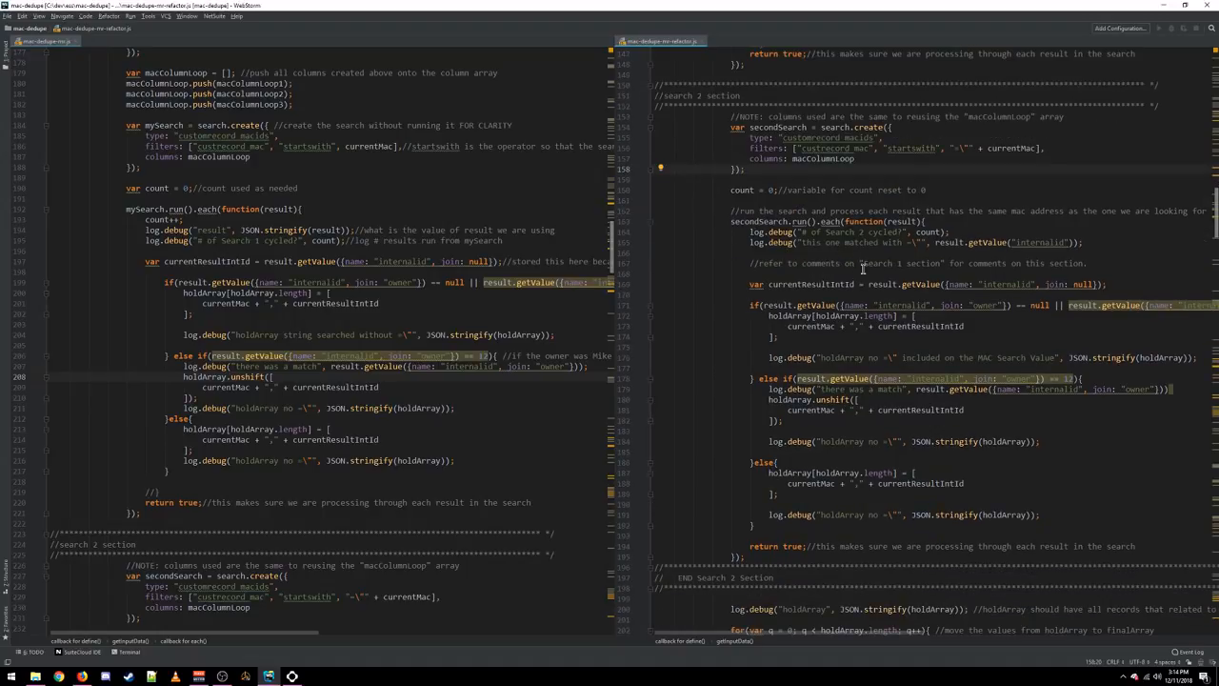
{"action": "mouse_move", "coordinate": [772, 221]}
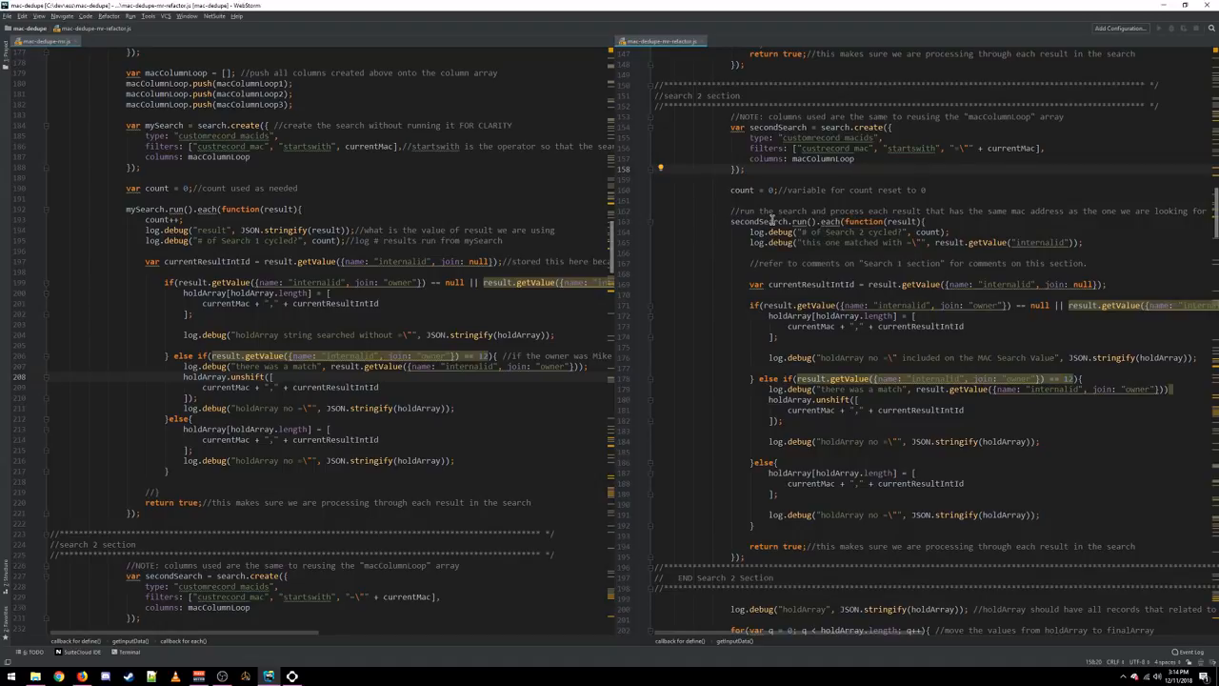
{"action": "scroll", "scroll_direction": "down", "scroll_amount": 3}
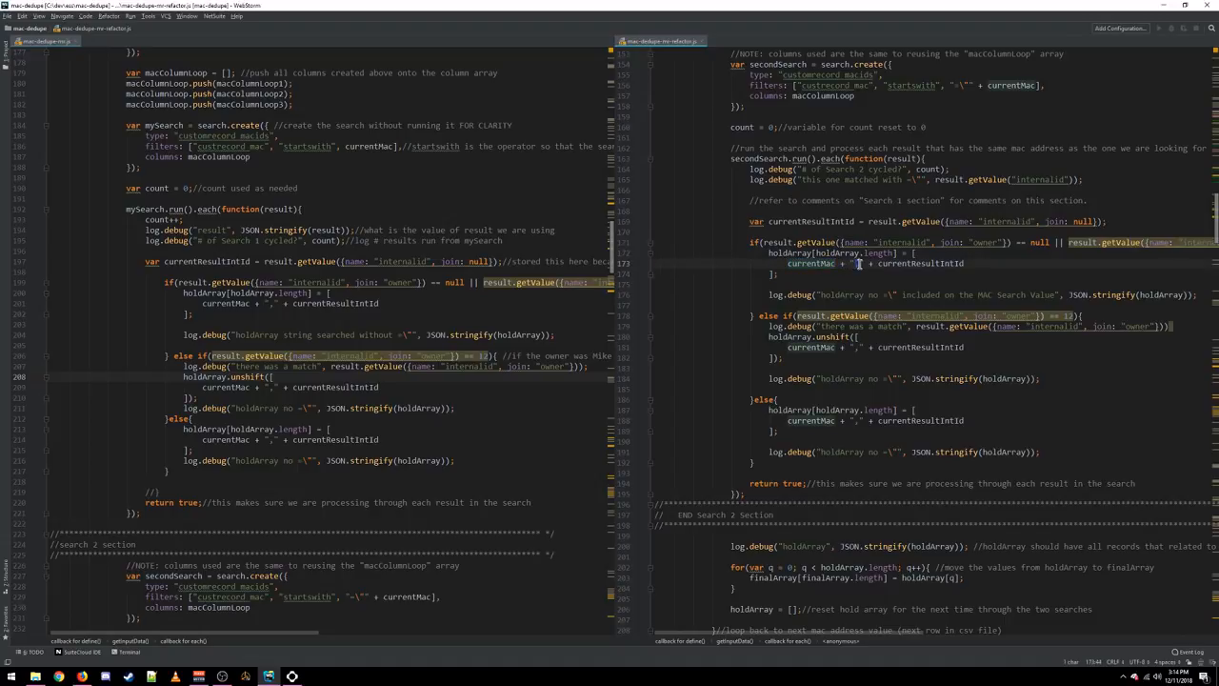
{"action": "double_click", "coordinate": [918, 263]}
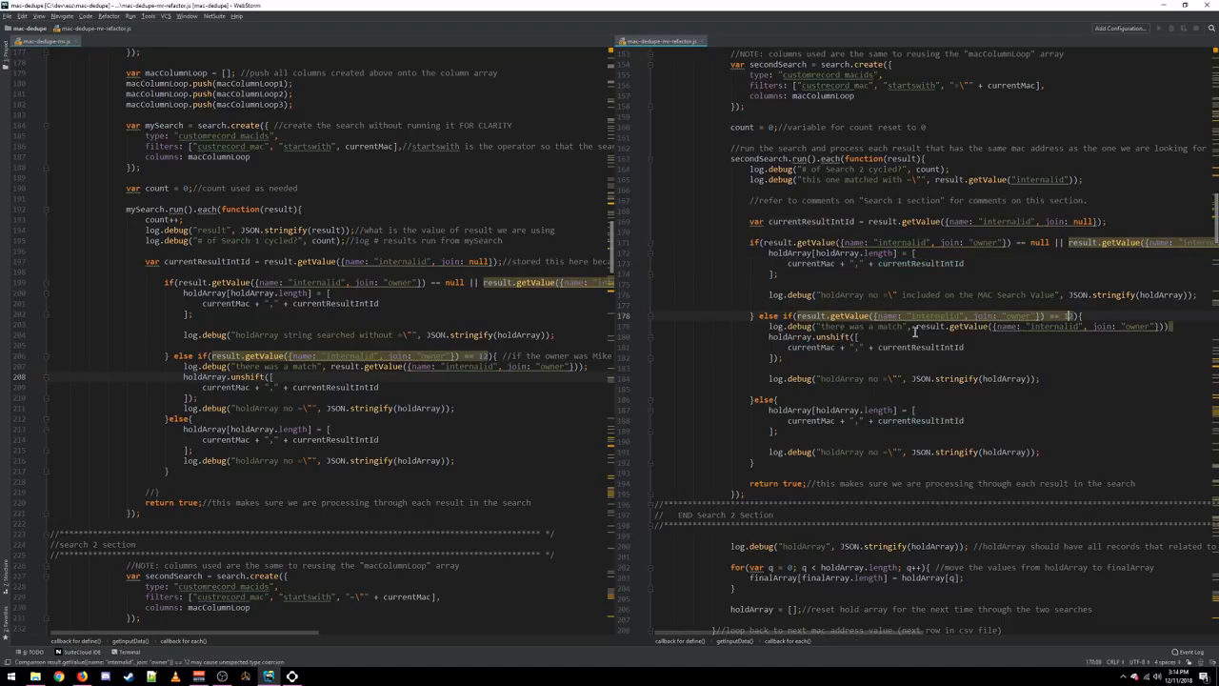
{"action": "double_click", "coordinate": [831, 335]}
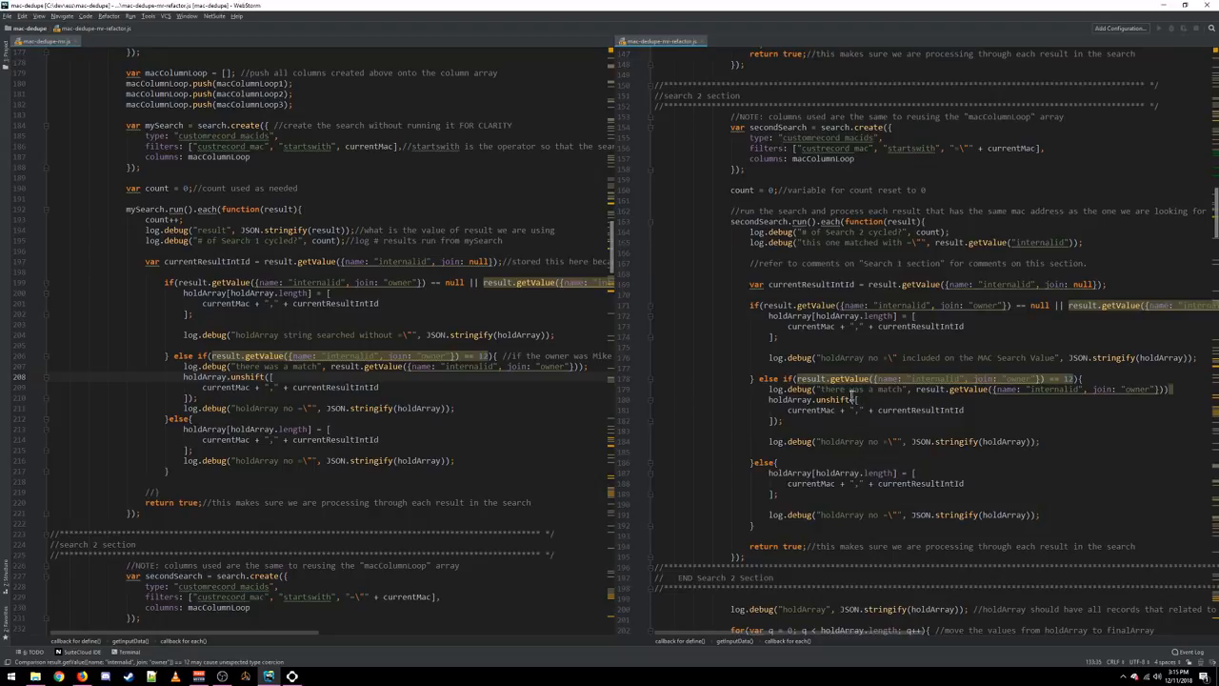
- Scroll through Search 1 back down to the END Search 2 section with the finalArray loop
{"action": "scroll", "scroll_direction": "down", "scroll_amount": 3}
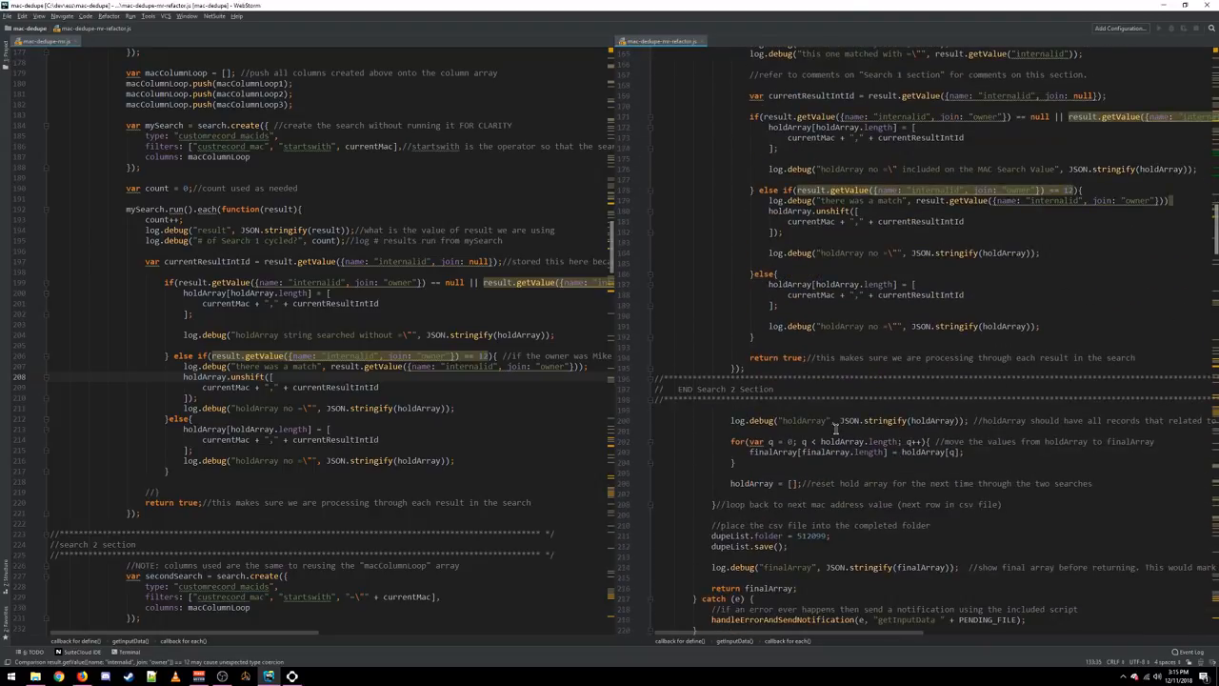
{"action": "scroll", "scroll_direction": "down", "scroll_amount": 3}
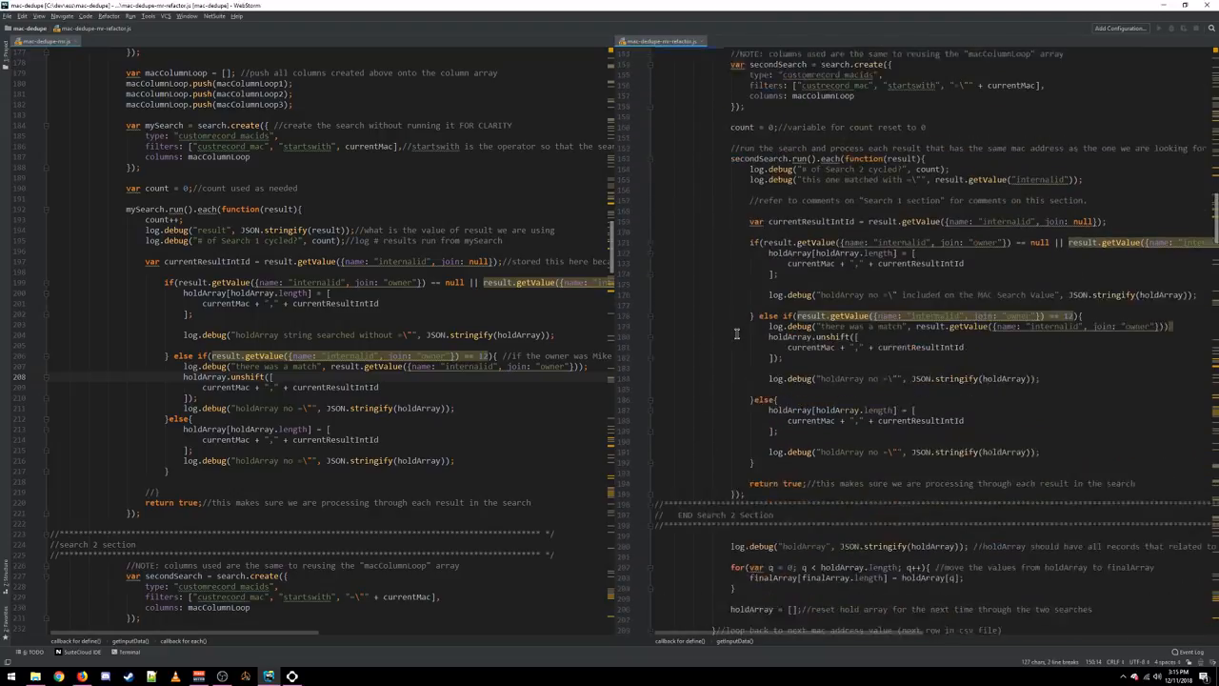
{"action": "scroll", "scroll_direction": "down", "scroll_amount": 3}
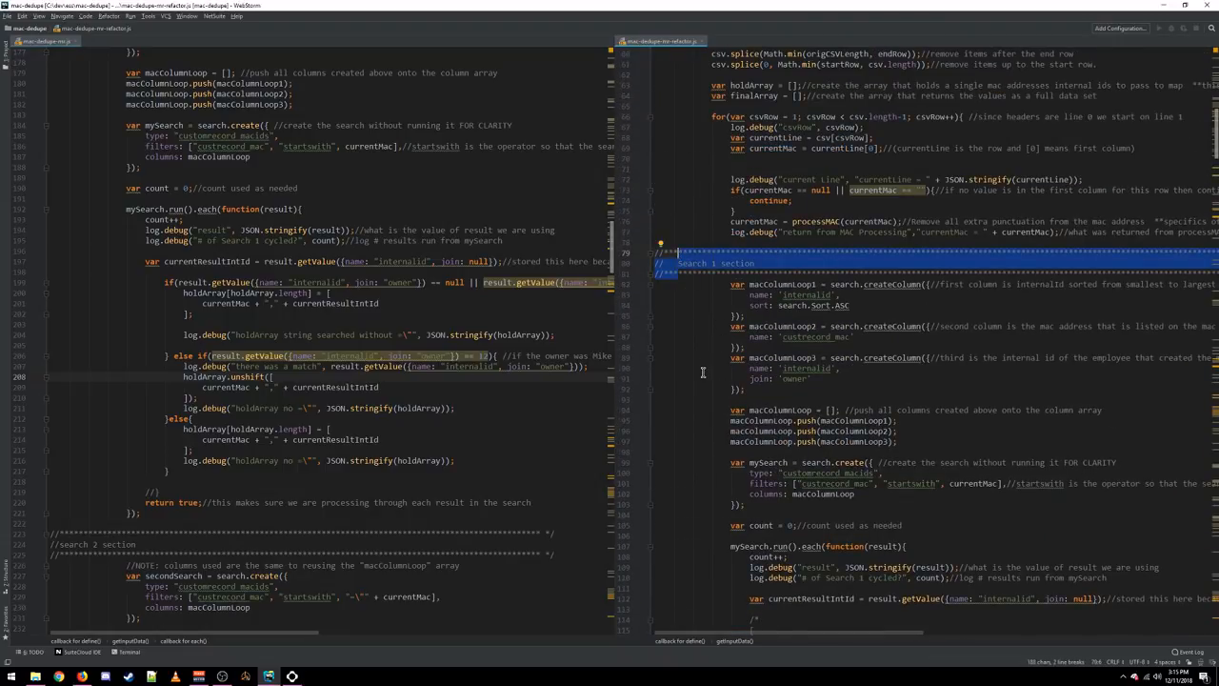
{"action": "scroll", "scroll_direction": "down", "scroll_amount": 3}
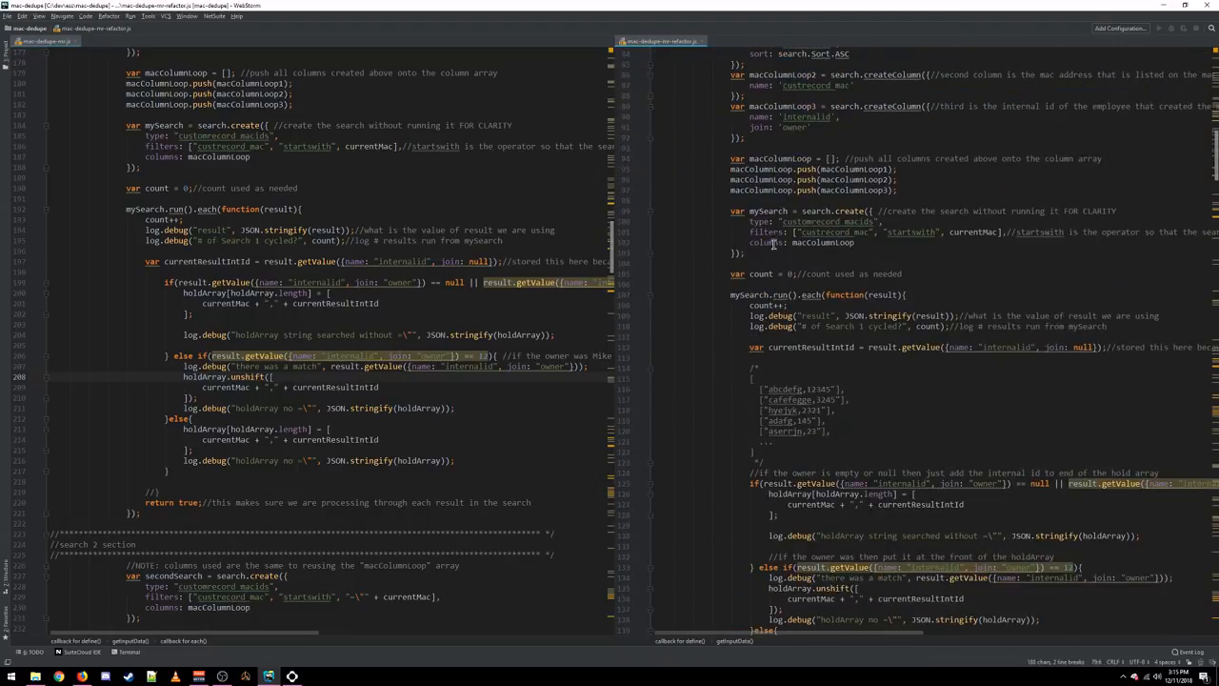
{"action": "scroll", "scroll_direction": "down", "scroll_amount": 3}
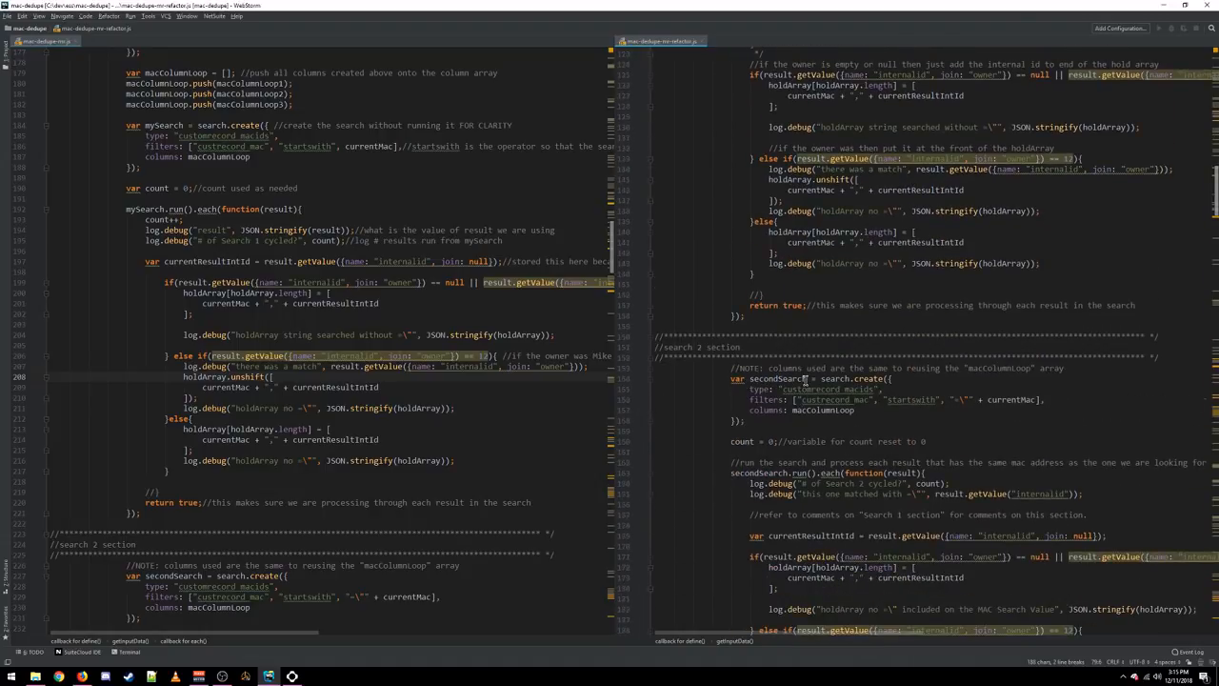
{"action": "scroll", "scroll_direction": "down", "scroll_amount": 3}
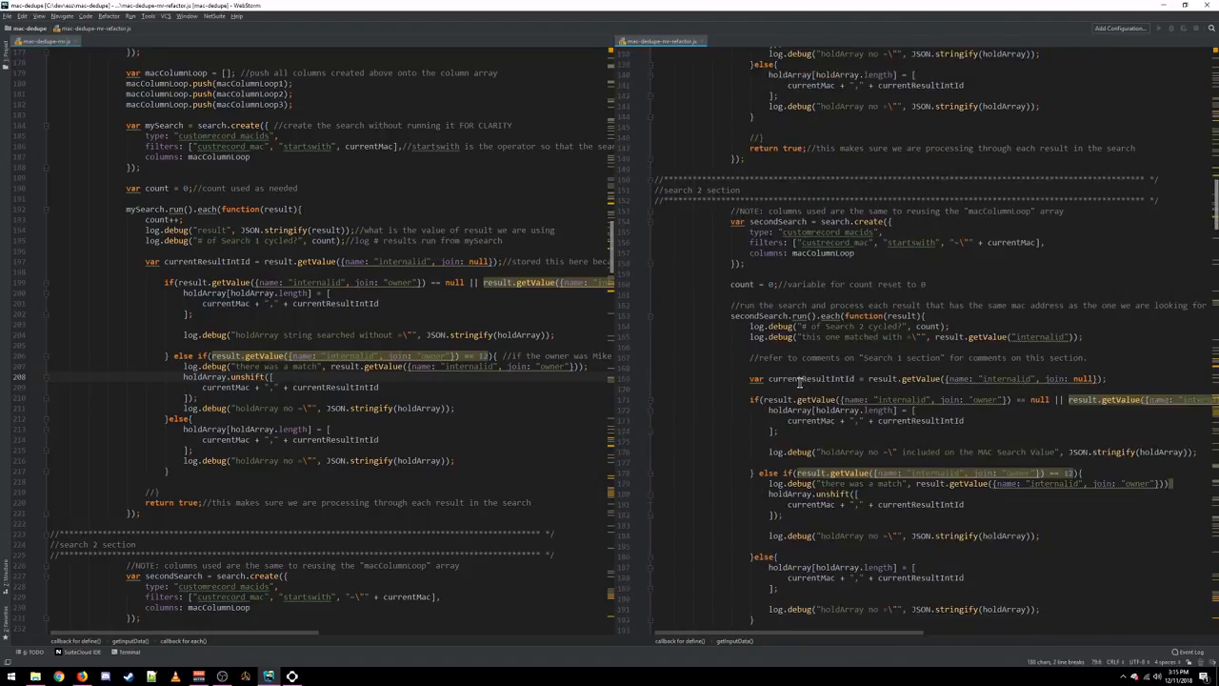
{"action": "scroll", "scroll_direction": "down", "scroll_amount": 3}
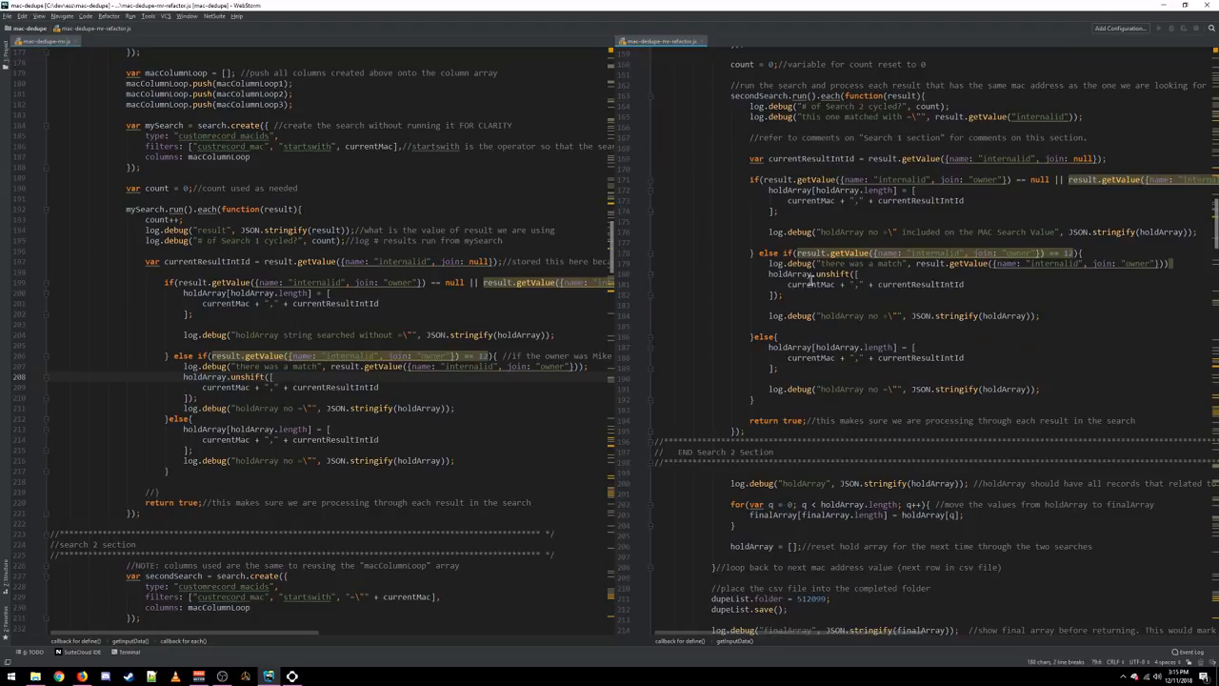
{"action": "scroll", "scroll_direction": "down", "scroll_amount": 3}
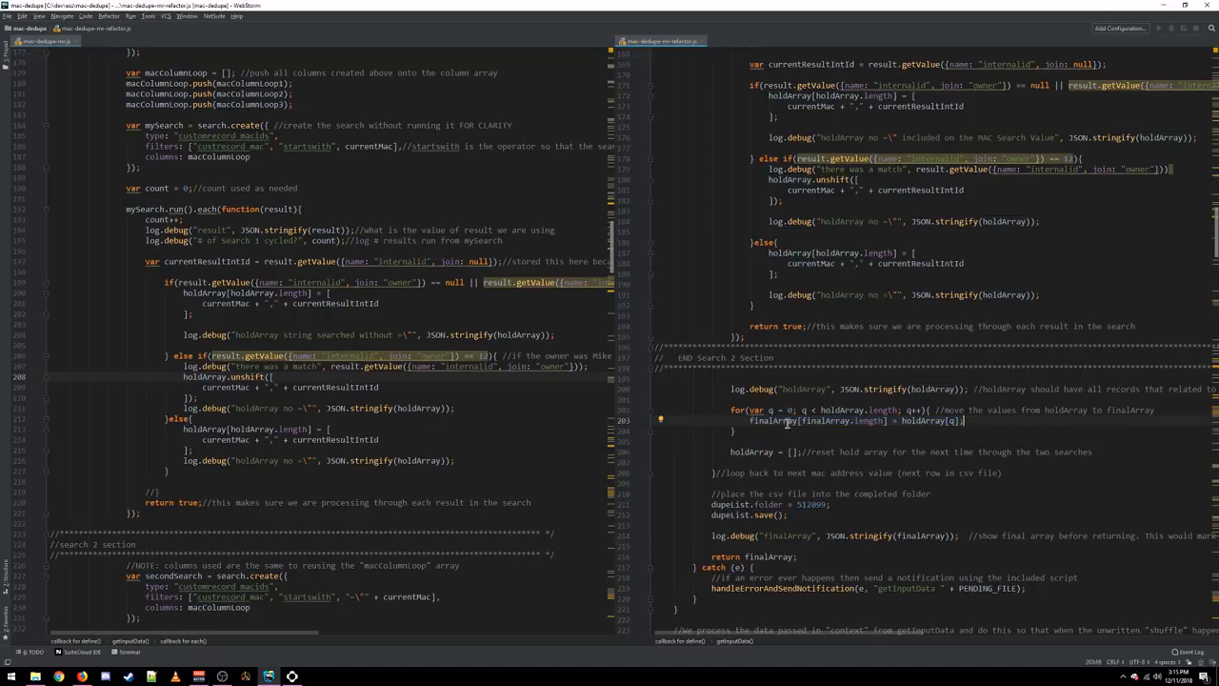
- Scroll down to function map(context), up to Search 1, then back to the search 2 section
{"action": "scroll", "scroll_direction": "down", "scroll_amount": 3}
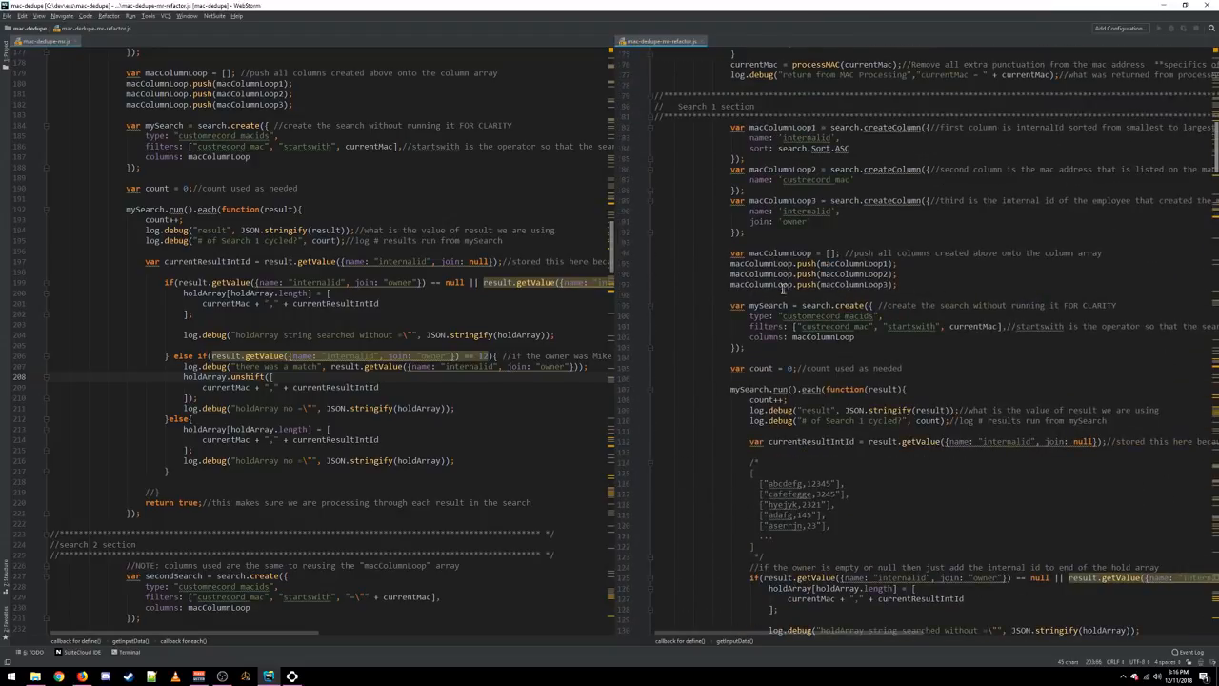
{"action": "scroll", "scroll_direction": "down", "scroll_amount": 3}
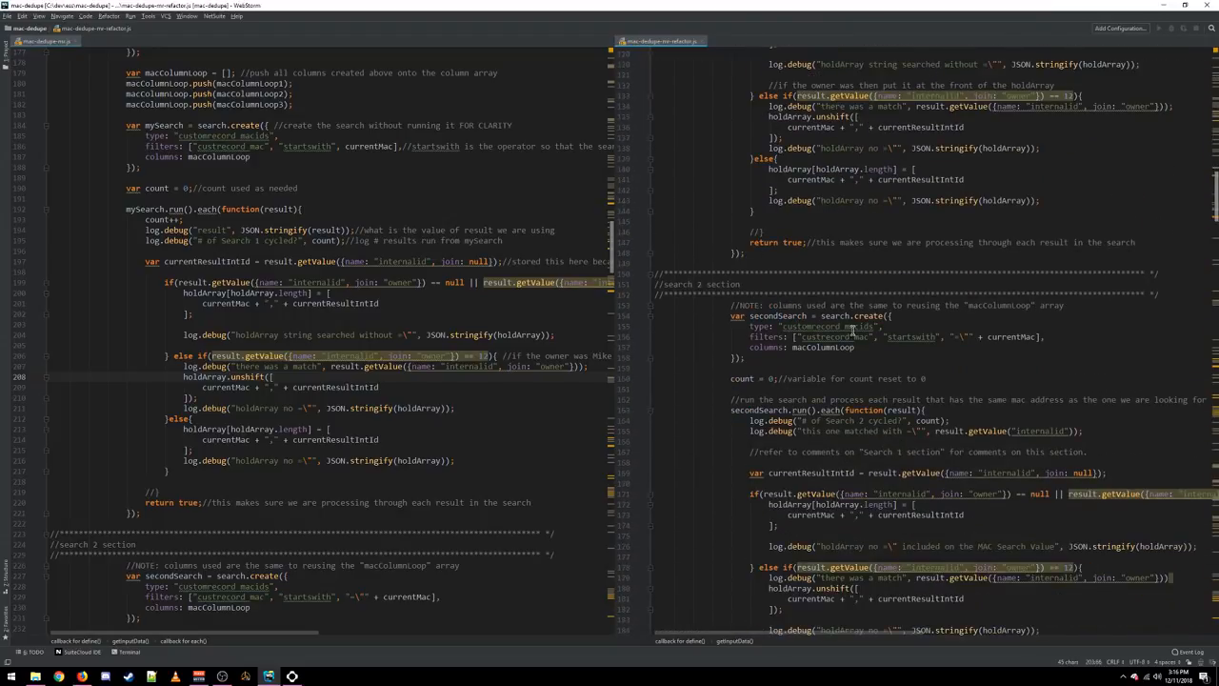
{"action": "scroll", "scroll_direction": "down", "scroll_amount": 3}
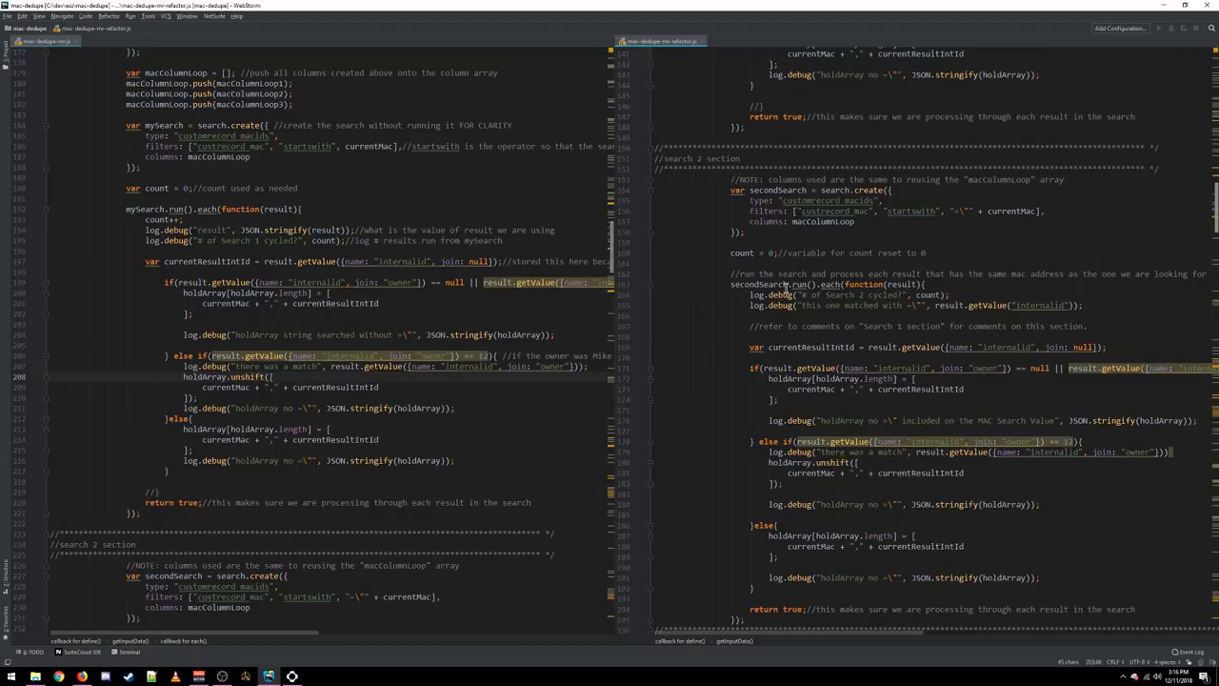
{"action": "scroll", "scroll_direction": "down", "scroll_amount": 3}
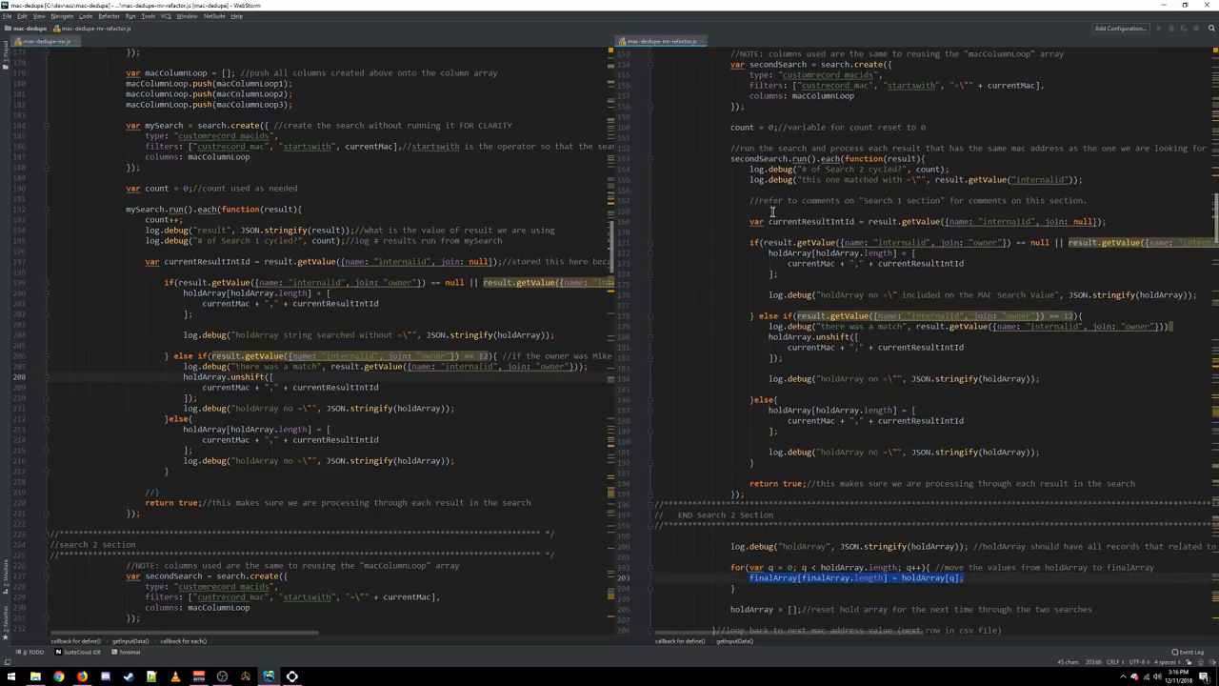
{"action": "scroll", "scroll_direction": "down", "scroll_amount": 3}
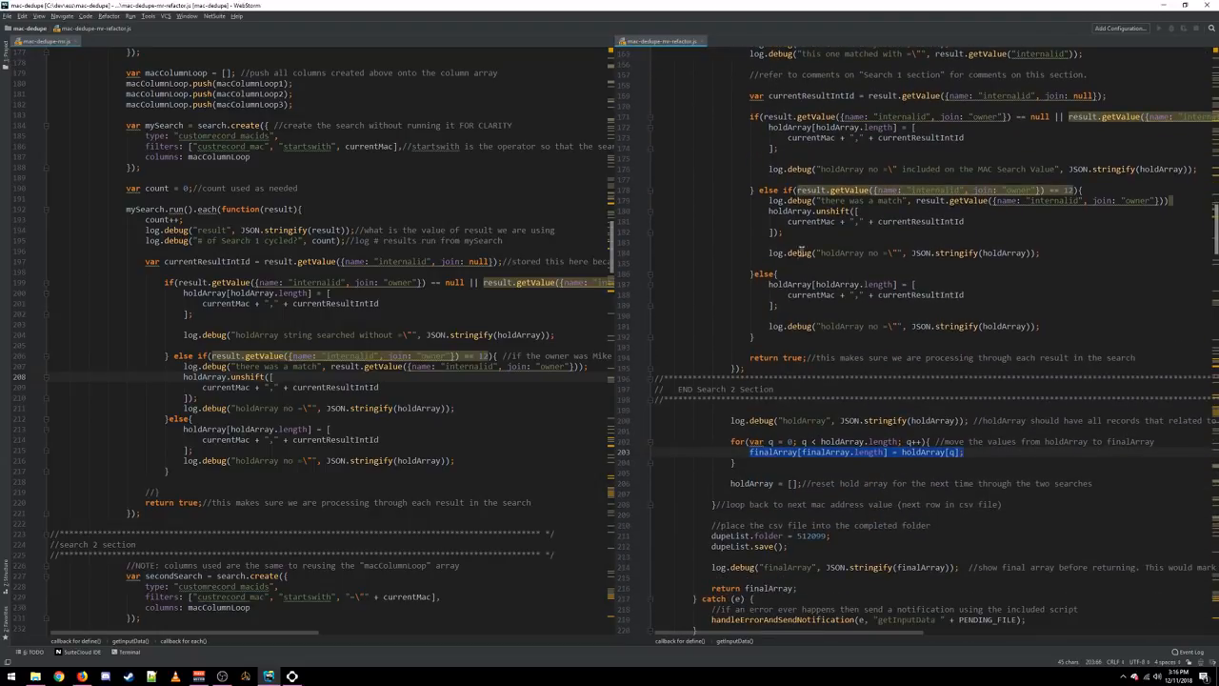
{"action": "scroll", "scroll_direction": "down", "scroll_amount": 3}
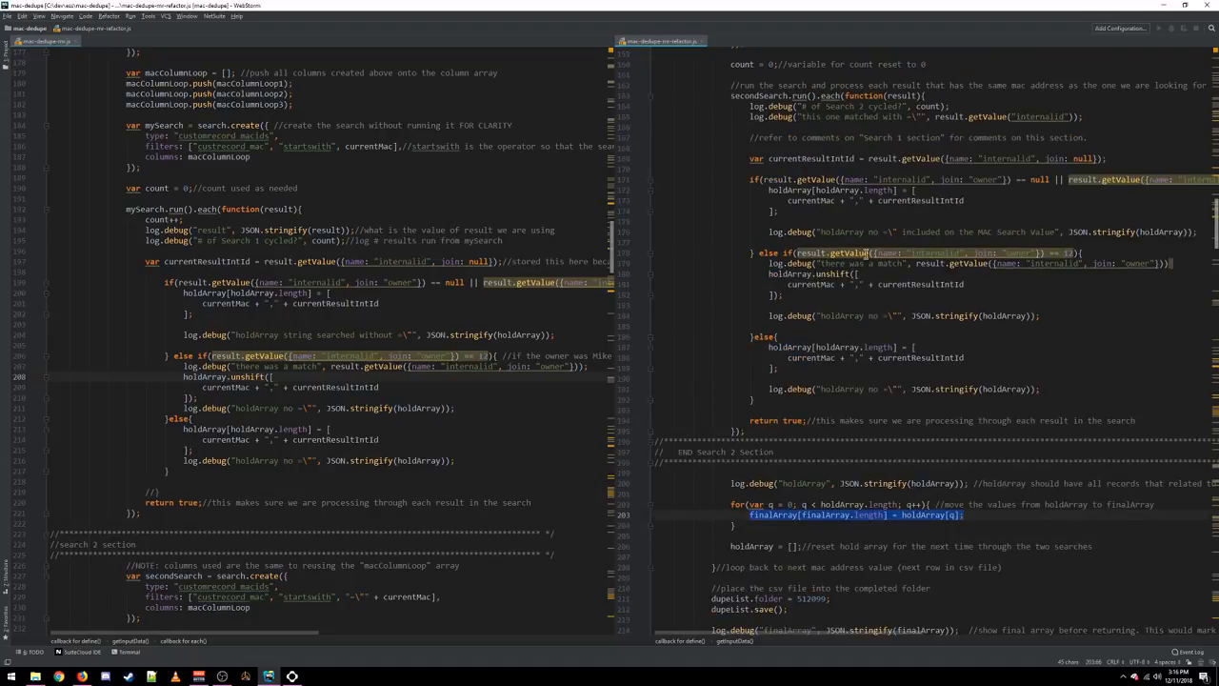
{"action": "scroll", "scroll_direction": "down", "scroll_amount": 3}
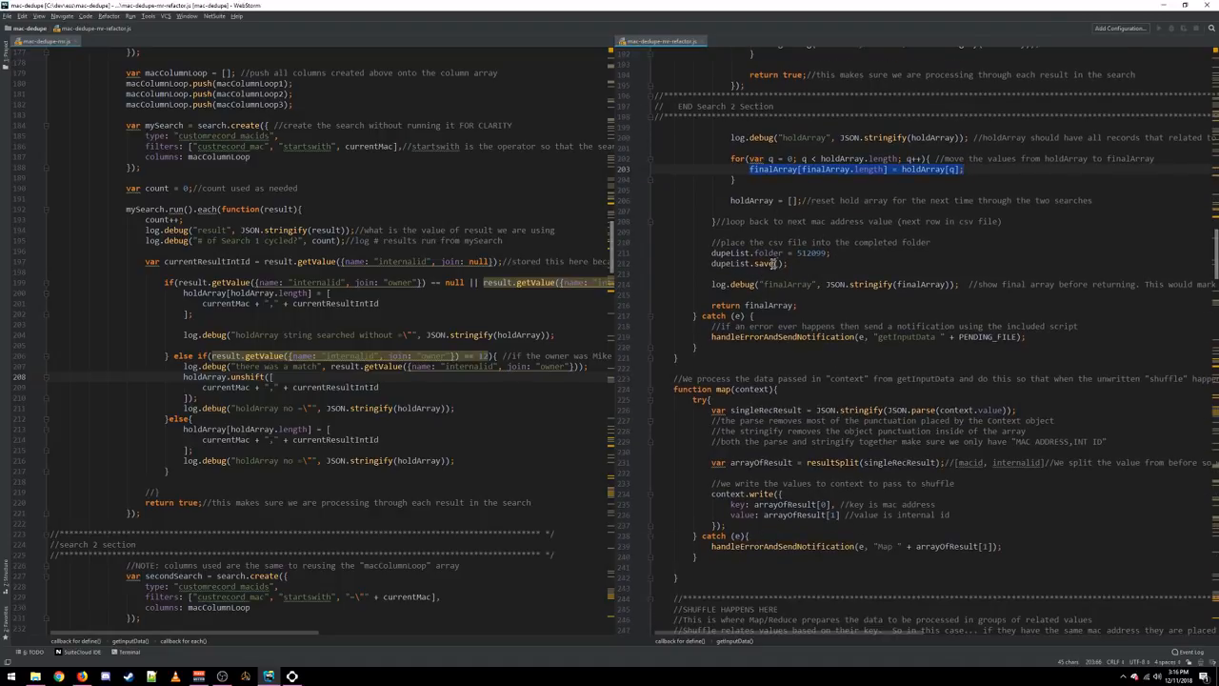
{"action": "mouse_move", "coordinate": [754, 278]}
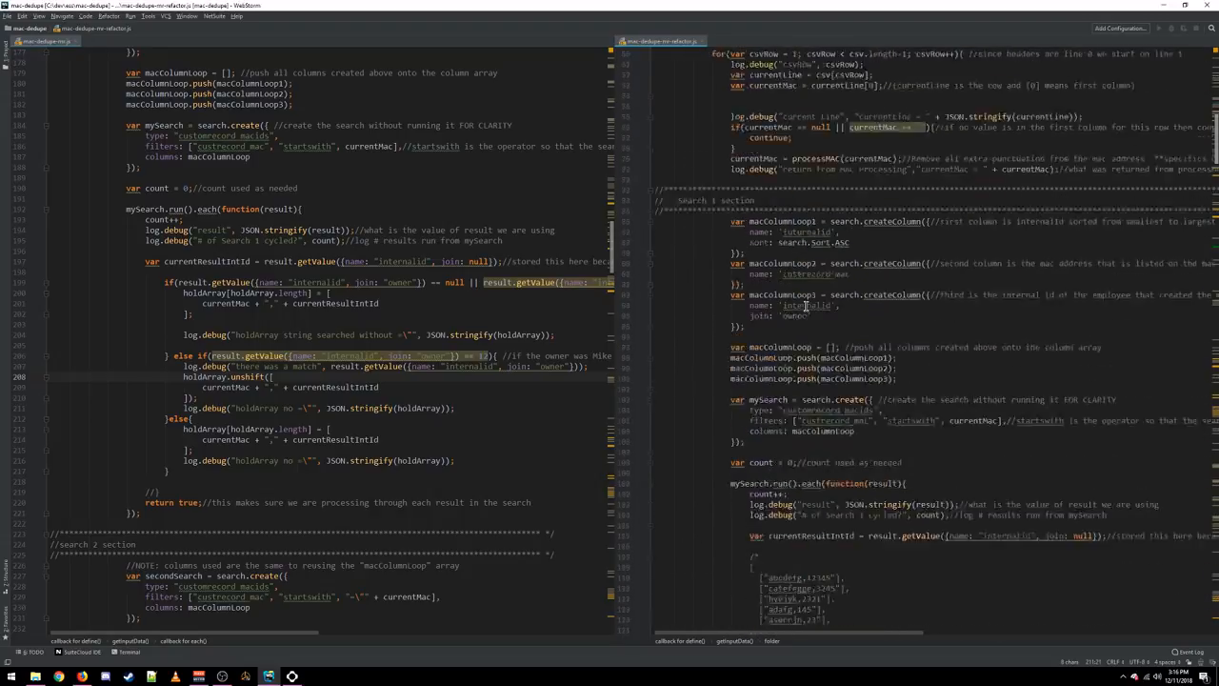
{"action": "scroll", "scroll_direction": "down", "scroll_amount": 3}
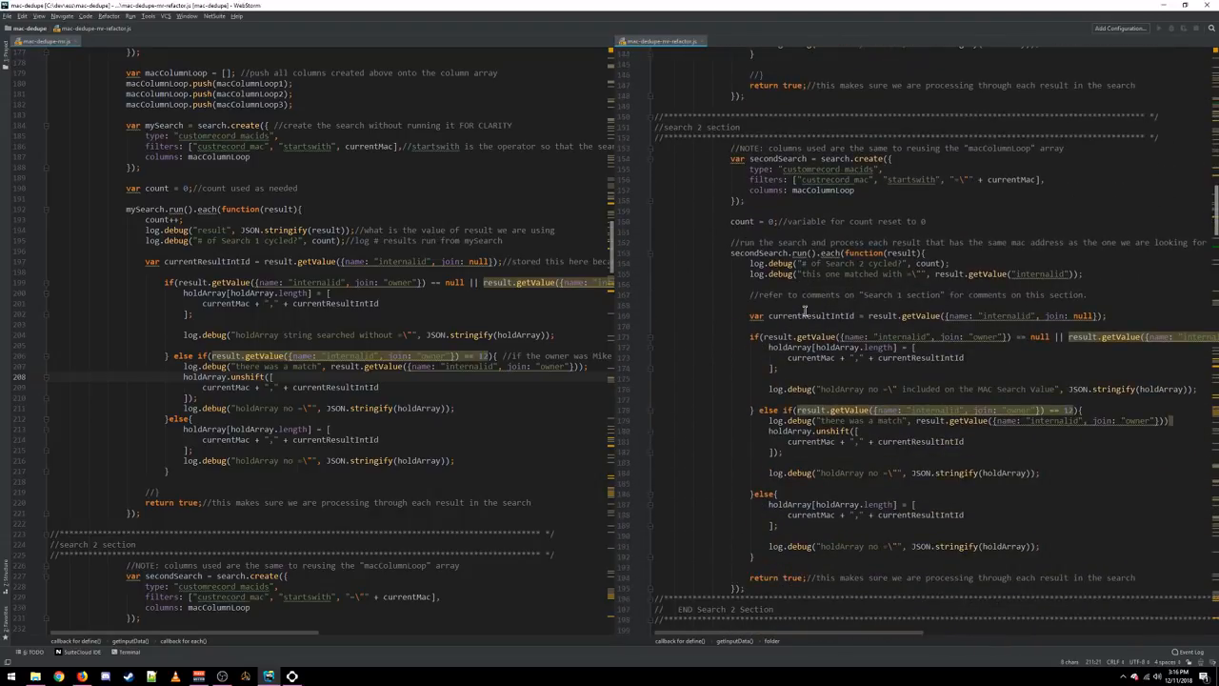
- Scroll to the code after Search 2 and select the duplicate file's folder id
{"action": "scroll", "scroll_direction": "down", "scroll_amount": 3}
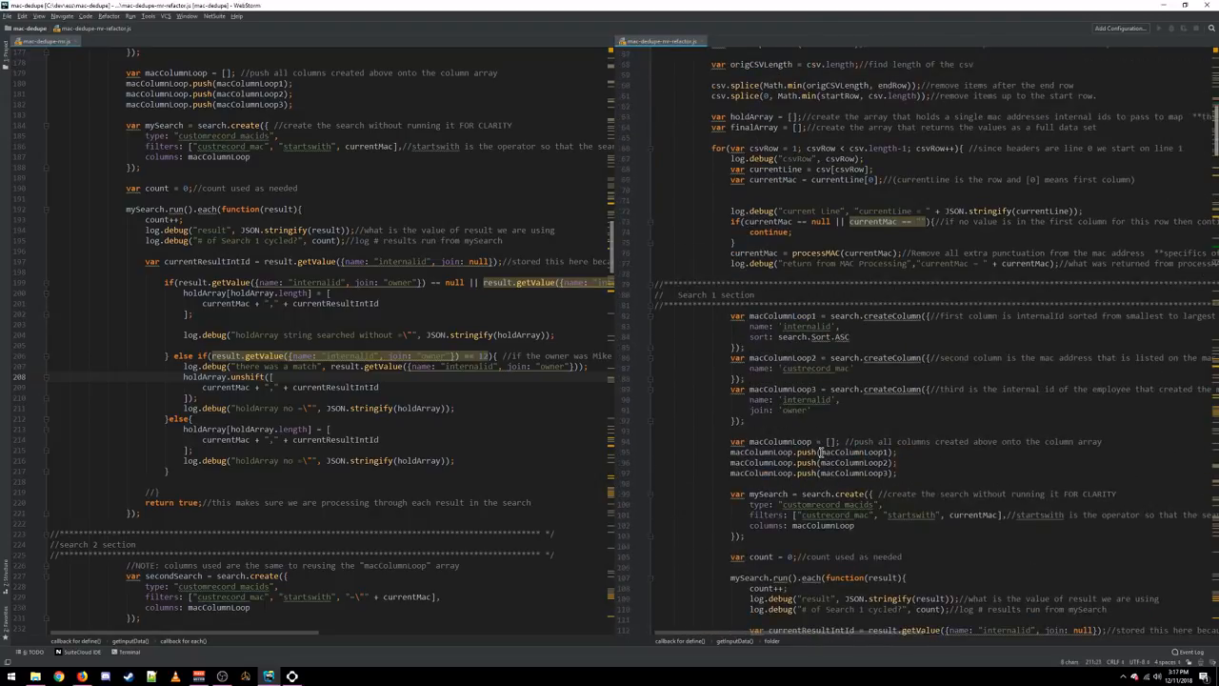
{"action": "scroll", "scroll_direction": "down", "scroll_amount": 3}
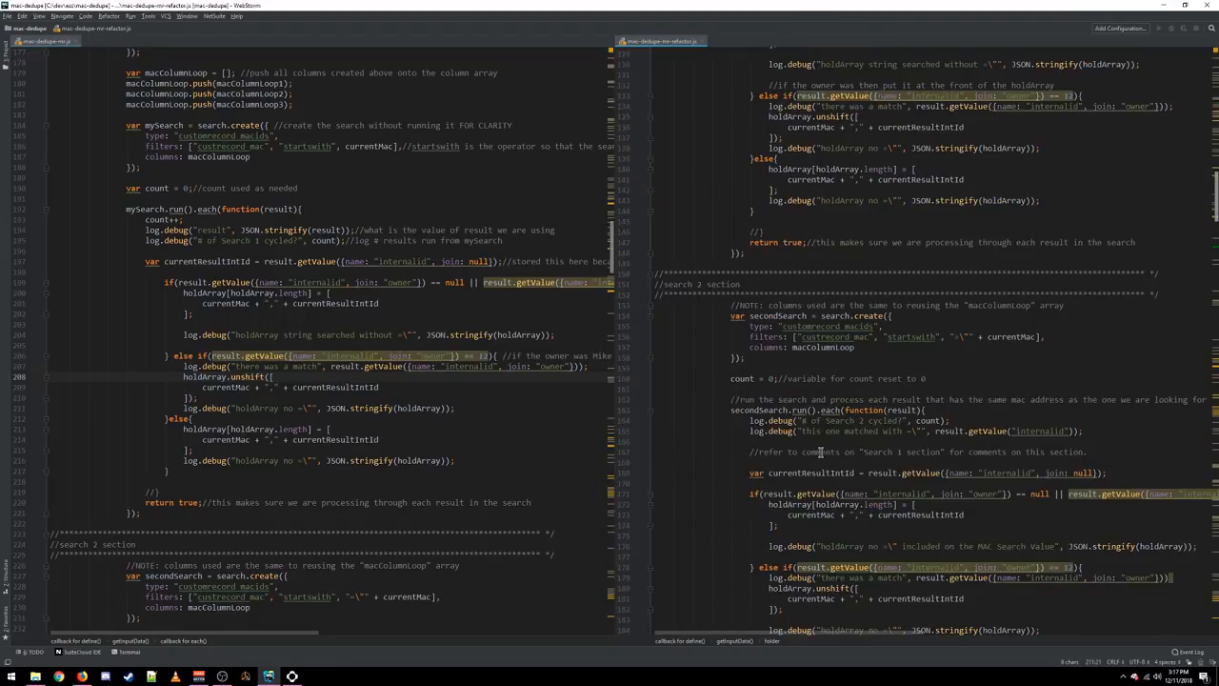
{"action": "scroll", "scroll_direction": "down", "scroll_amount": 3}
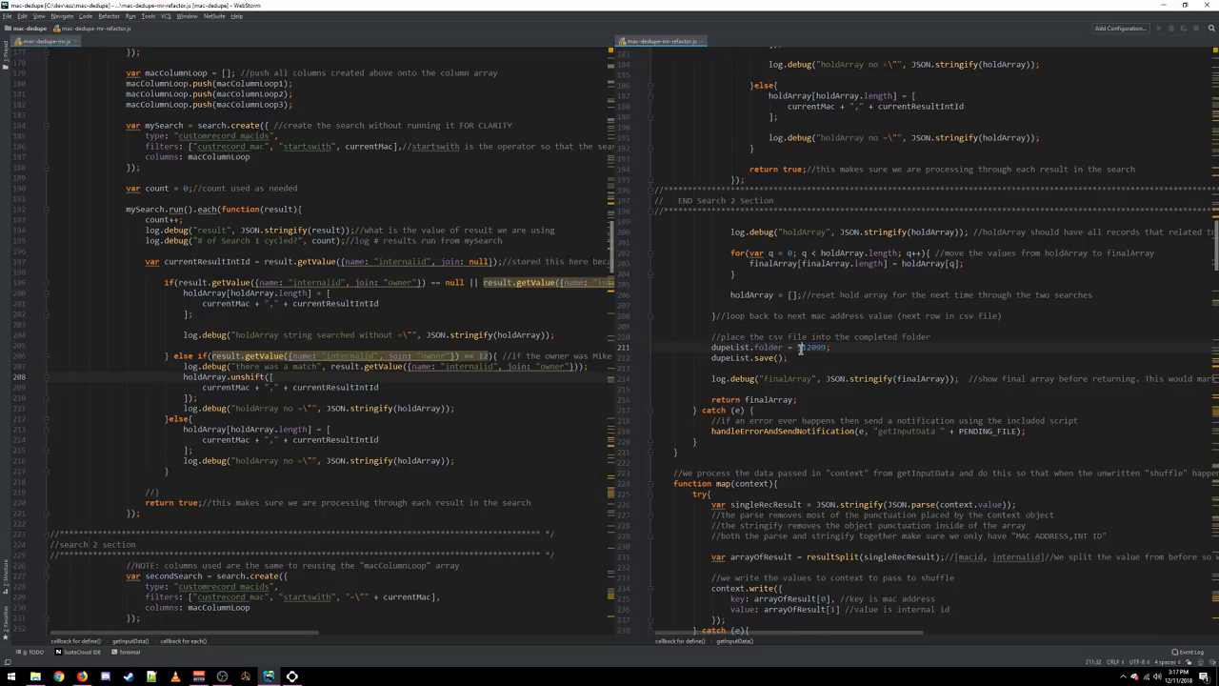
{"action": "double_click", "coordinate": [811, 347]}
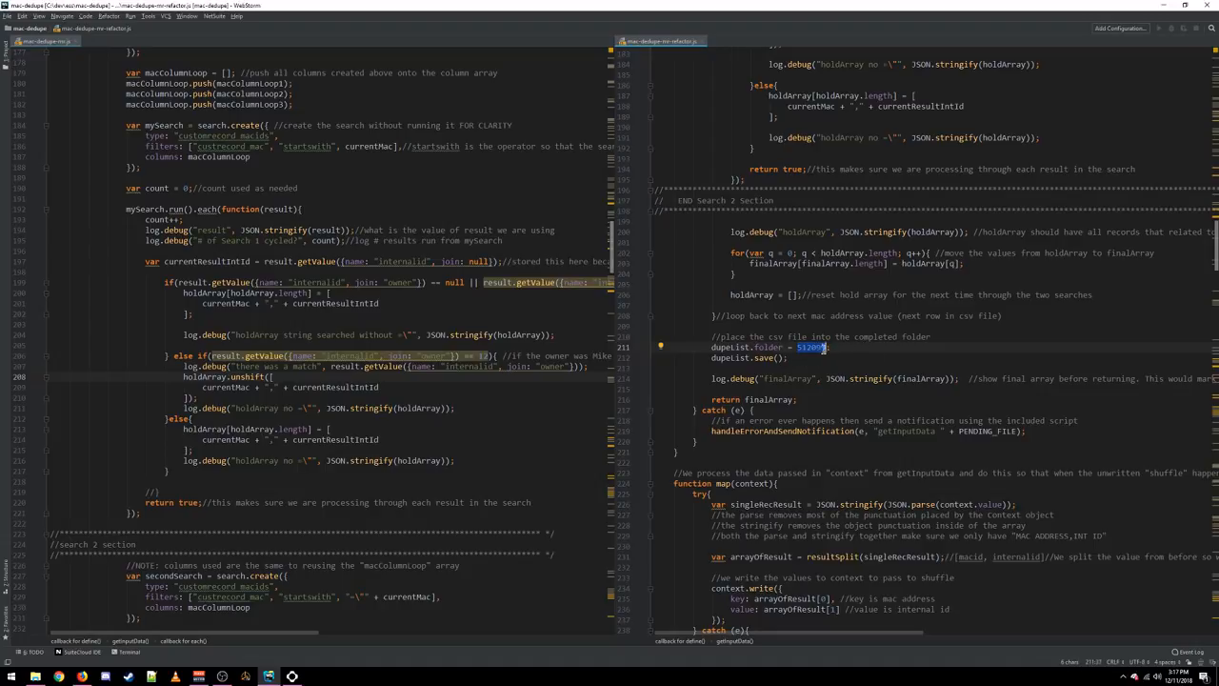
{"action": "scroll", "scroll_direction": "down", "scroll_amount": 3}
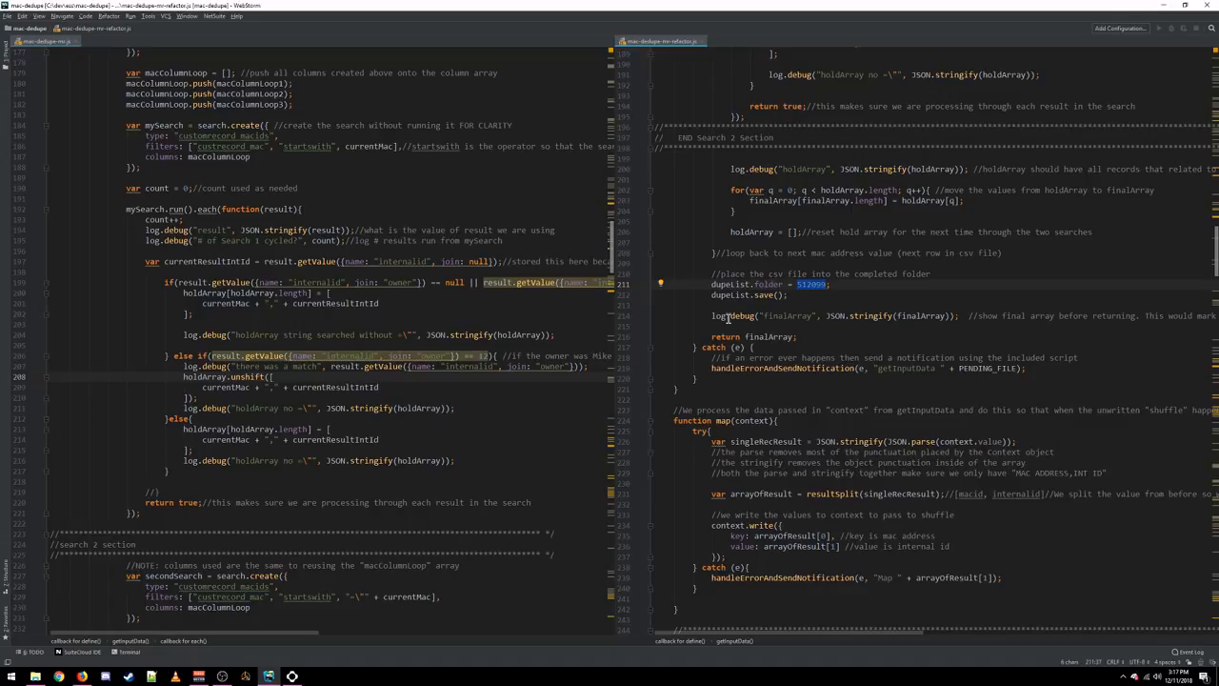
{"action": "mouse_move", "coordinate": [762, 381]}
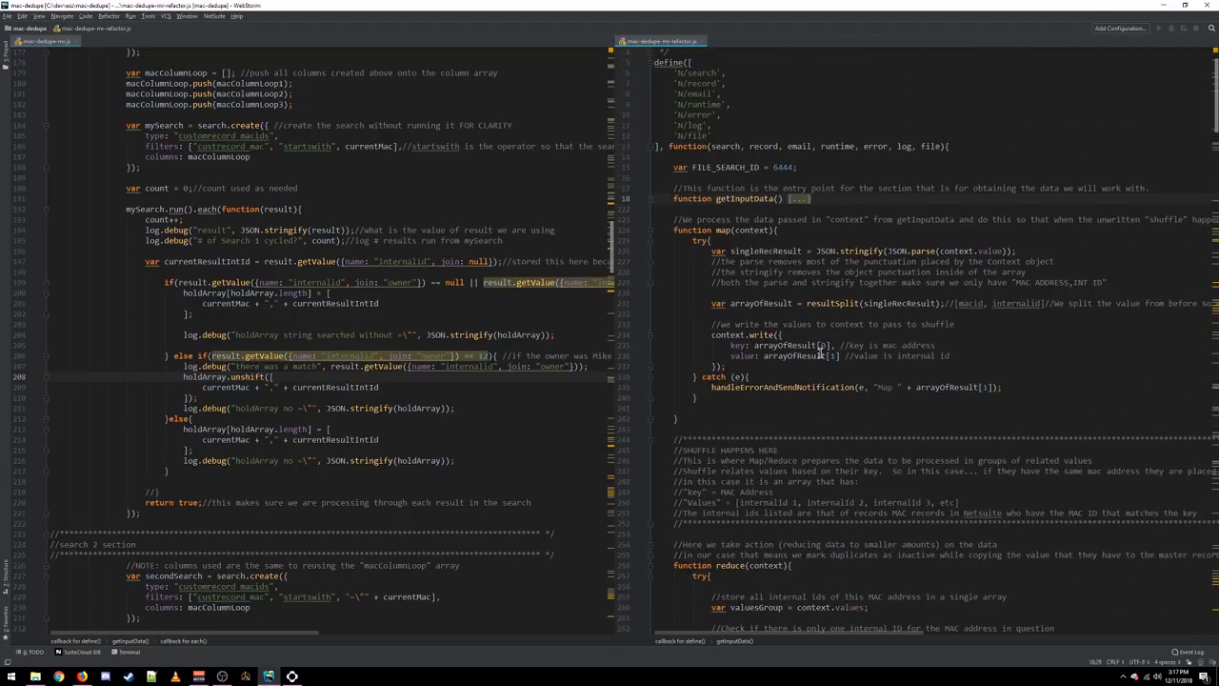
- Highlight JSON.parse(context.value) and the word context inside the map function
{"action": "scroll", "scroll_direction": "down", "scroll_amount": 3}
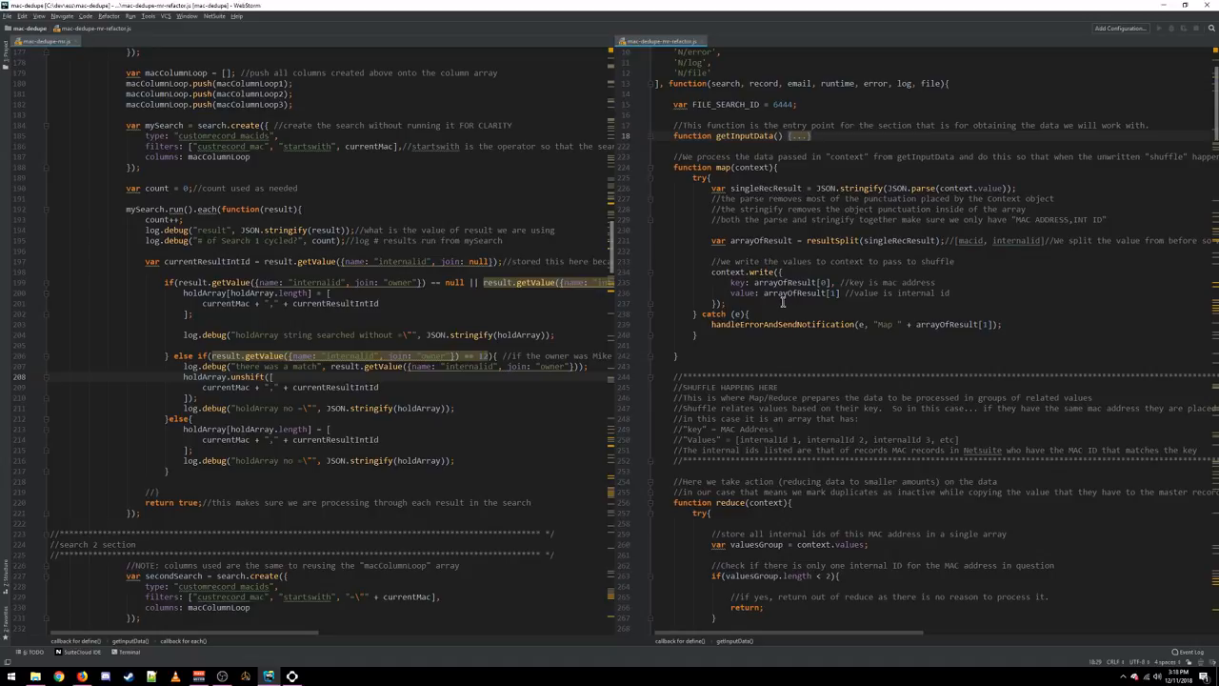
{"action": "mouse_move", "coordinate": [783, 297]}
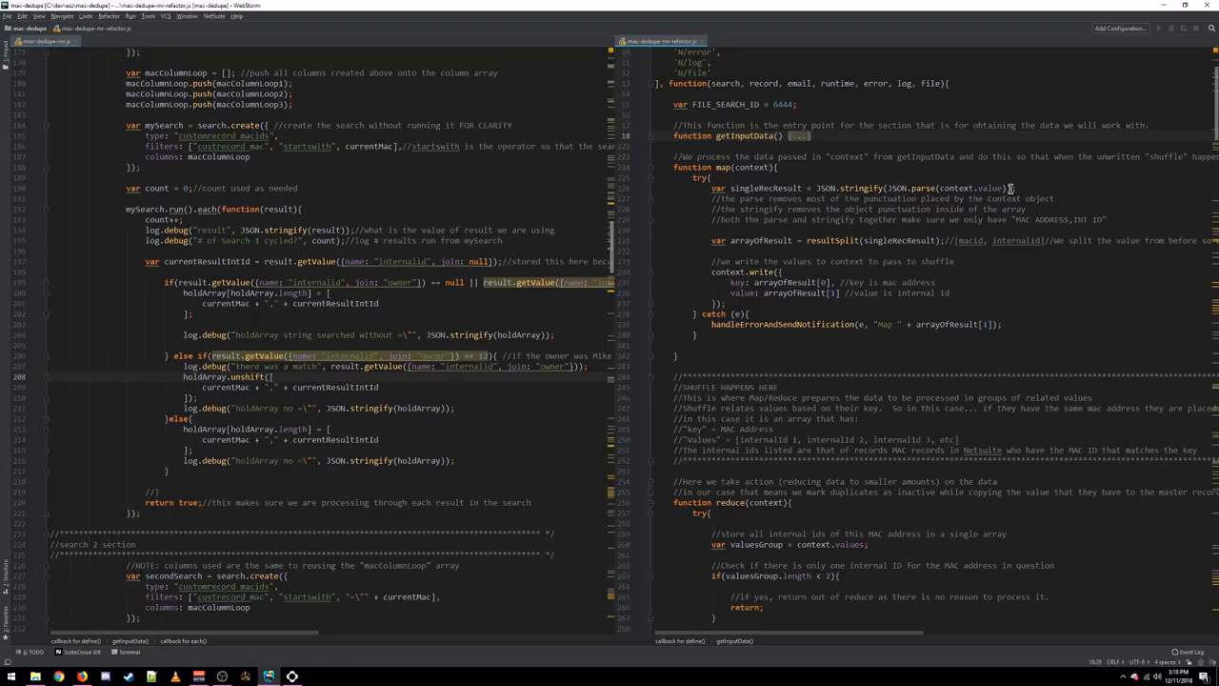
{"action": "left_click_drag", "start_coordinate": [815, 188], "coordinate": [1010, 189]}
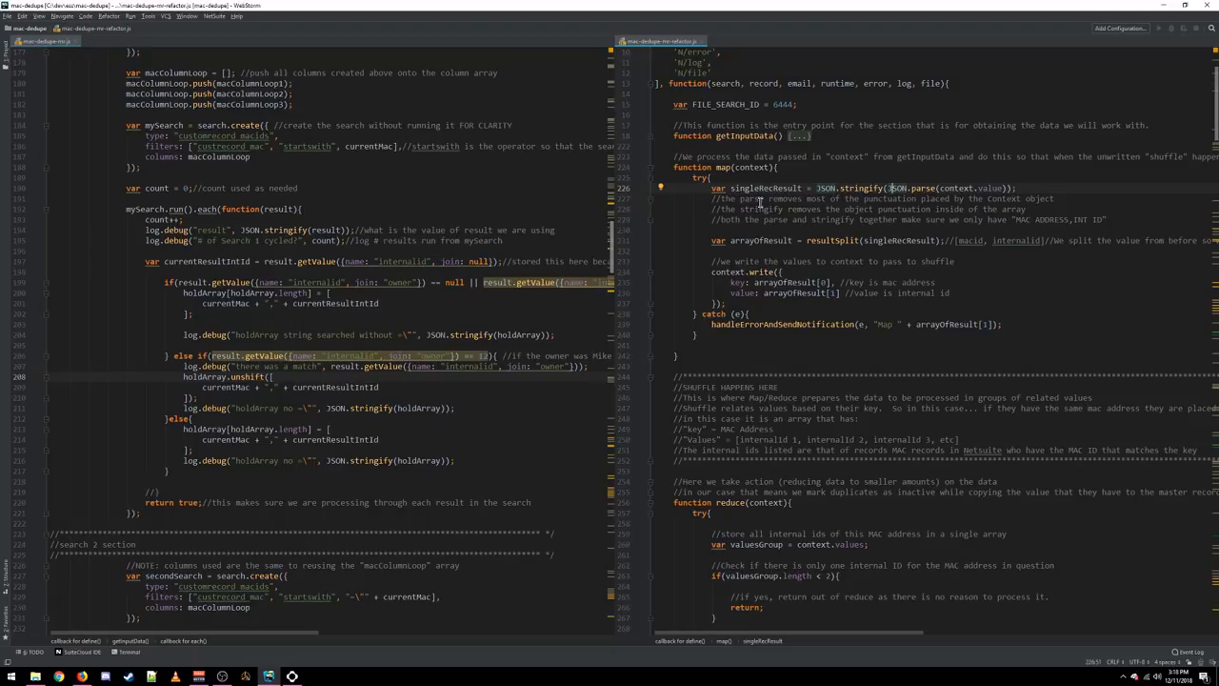
{"action": "mouse_move", "coordinate": [762, 200]}
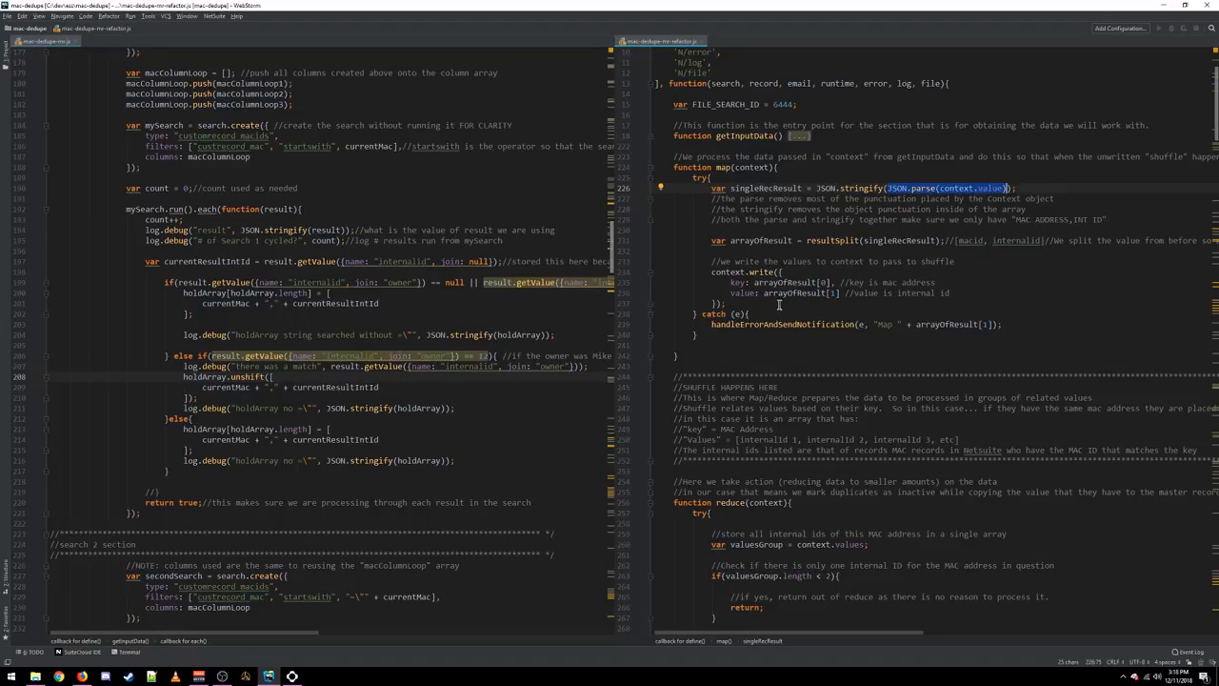
{"action": "mouse_move", "coordinate": [745, 303]}
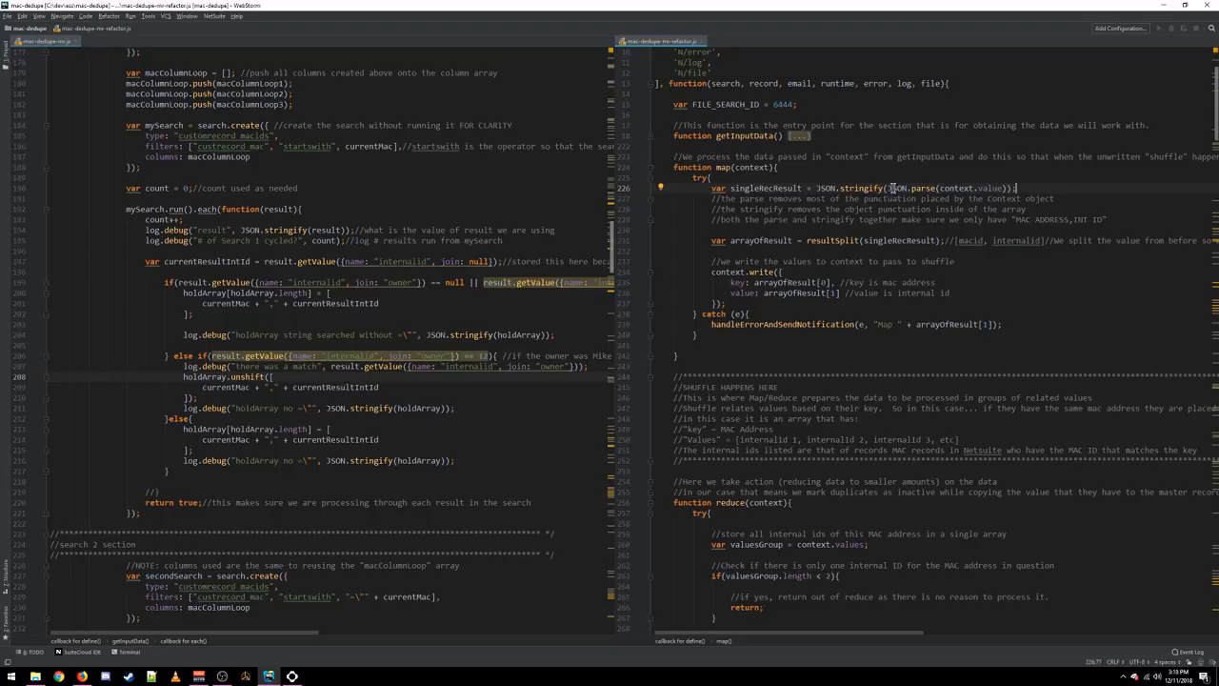
{"action": "mouse_move", "coordinate": [892, 189]}
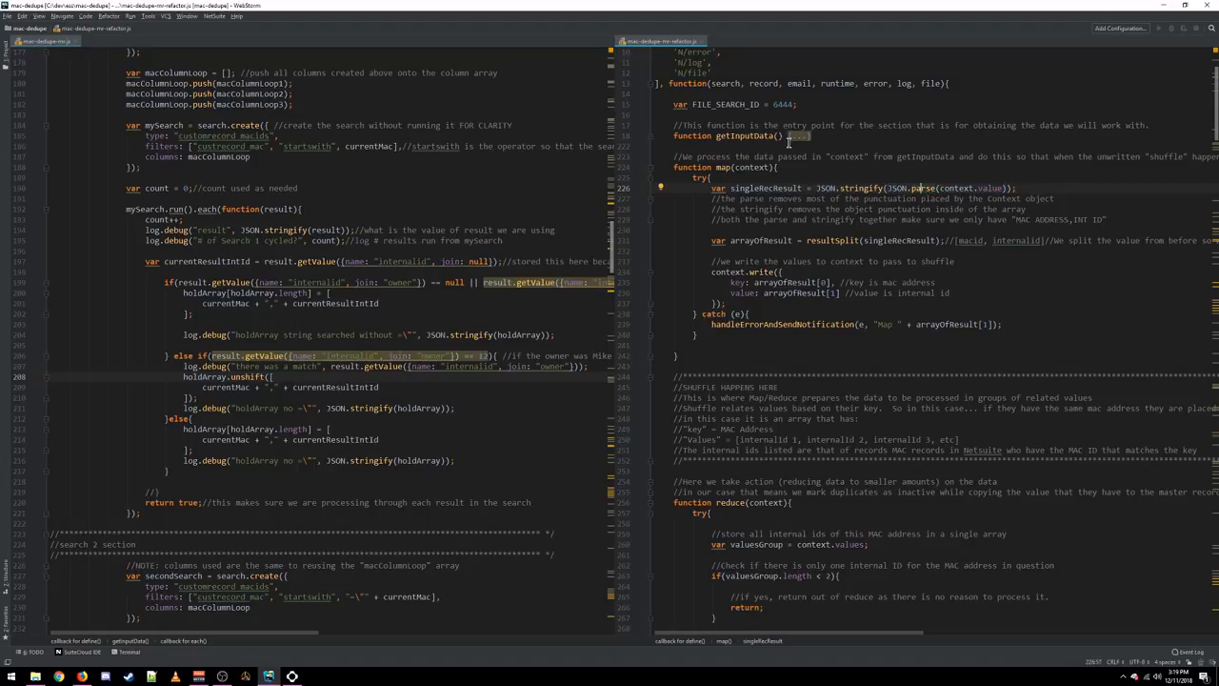
{"action": "double_click", "coordinate": [755, 168]}
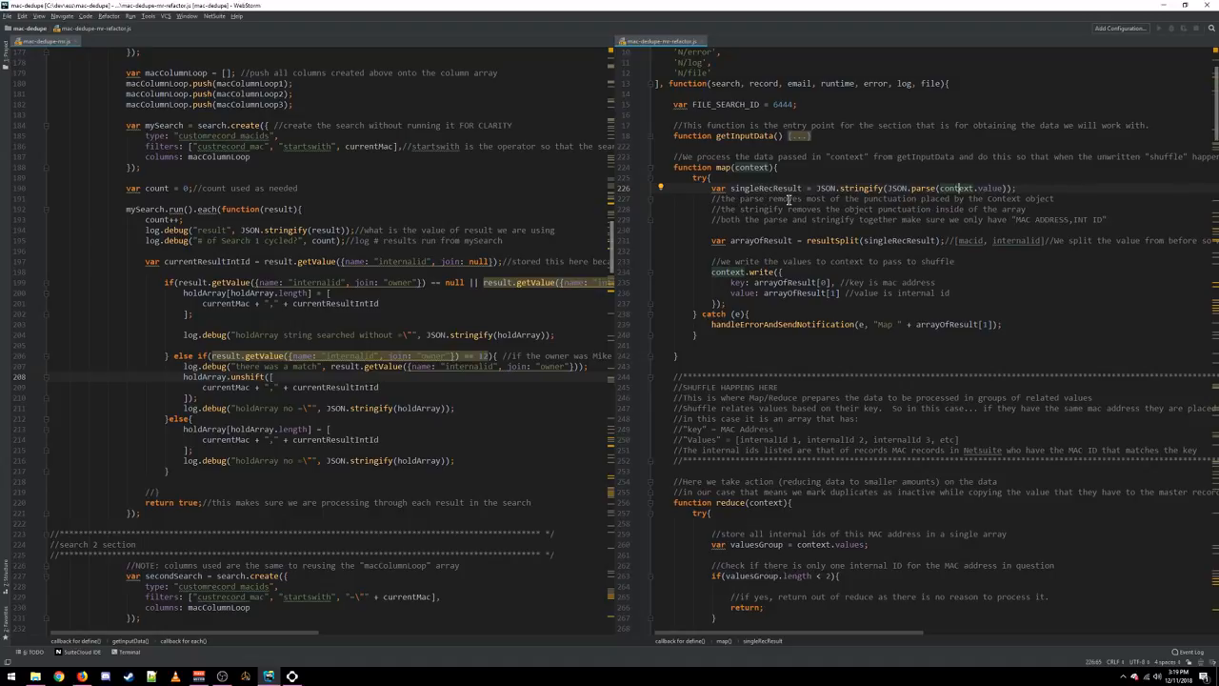
{"action": "mouse_move", "coordinate": [1056, 208]}
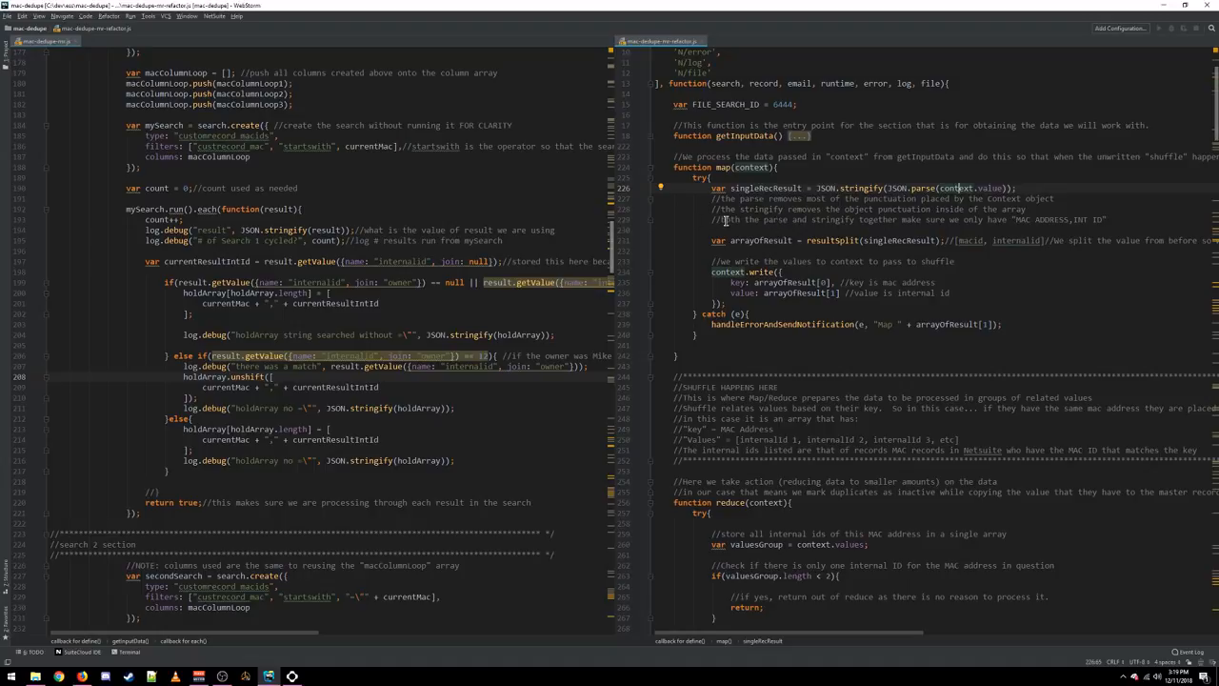
{"action": "mouse_move", "coordinate": [834, 221]}
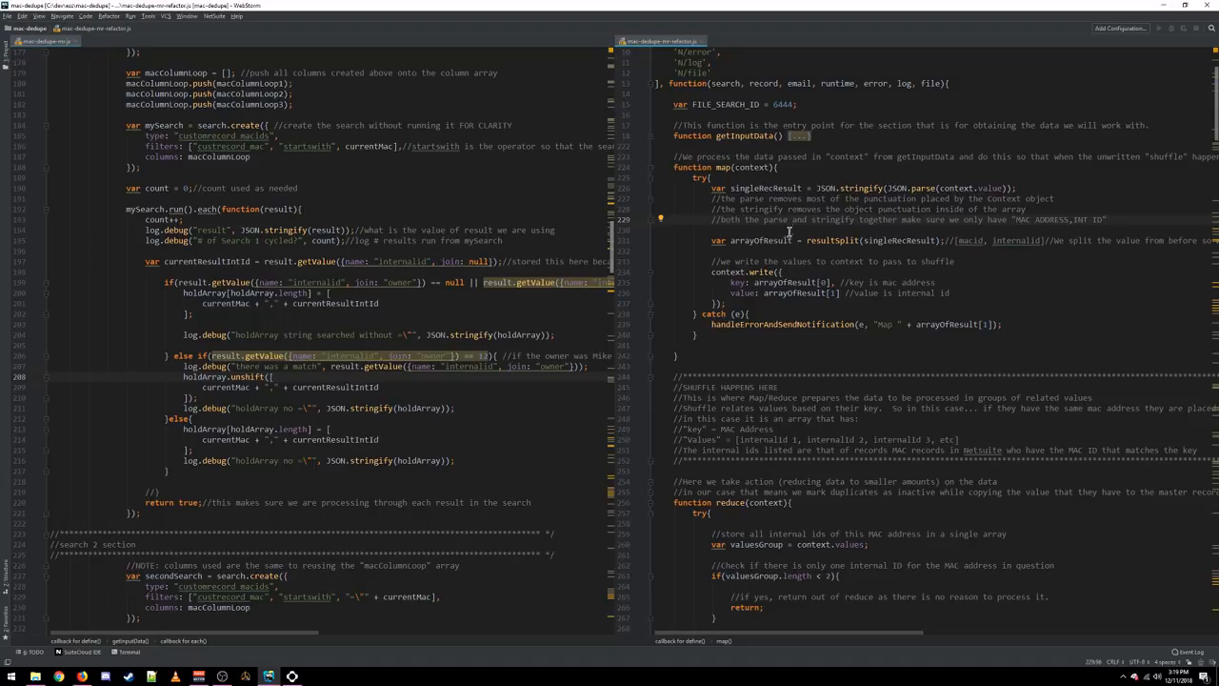
{"action": "mouse_move", "coordinate": [823, 244]}
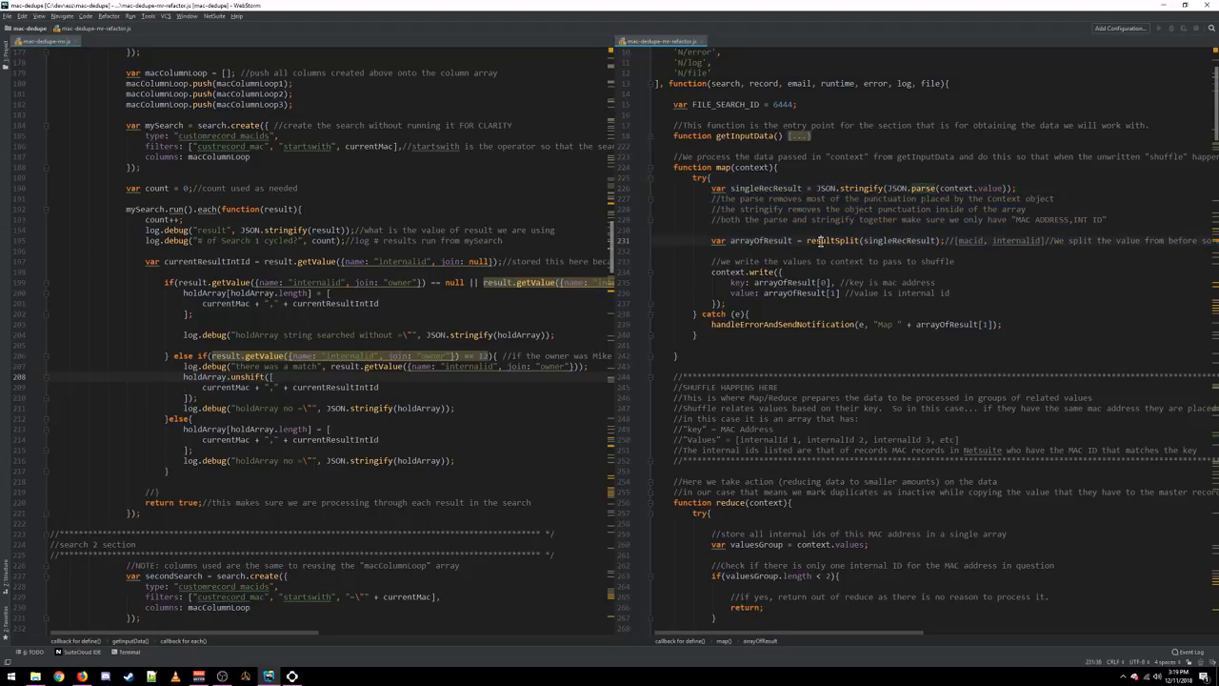
- Scroll toward reduce() and highlight the word address in the key comment
{"action": "scroll", "scroll_direction": "down", "scroll_amount": 3}
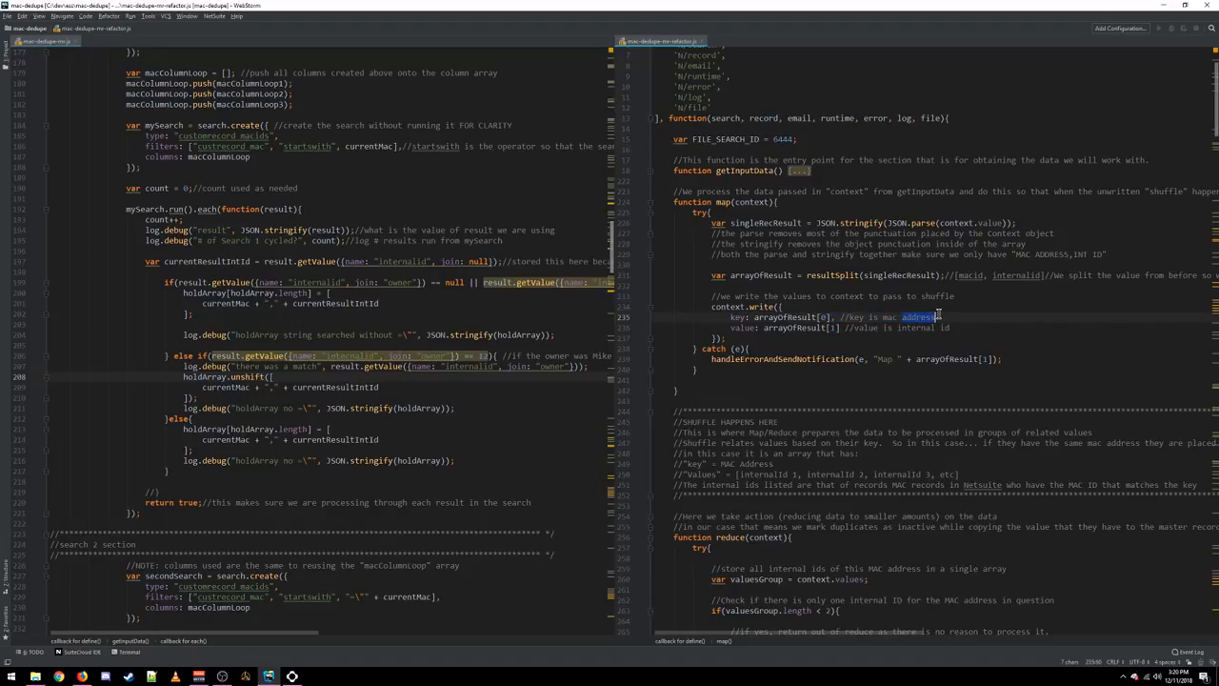
{"action": "double_click", "coordinate": [915, 317]}
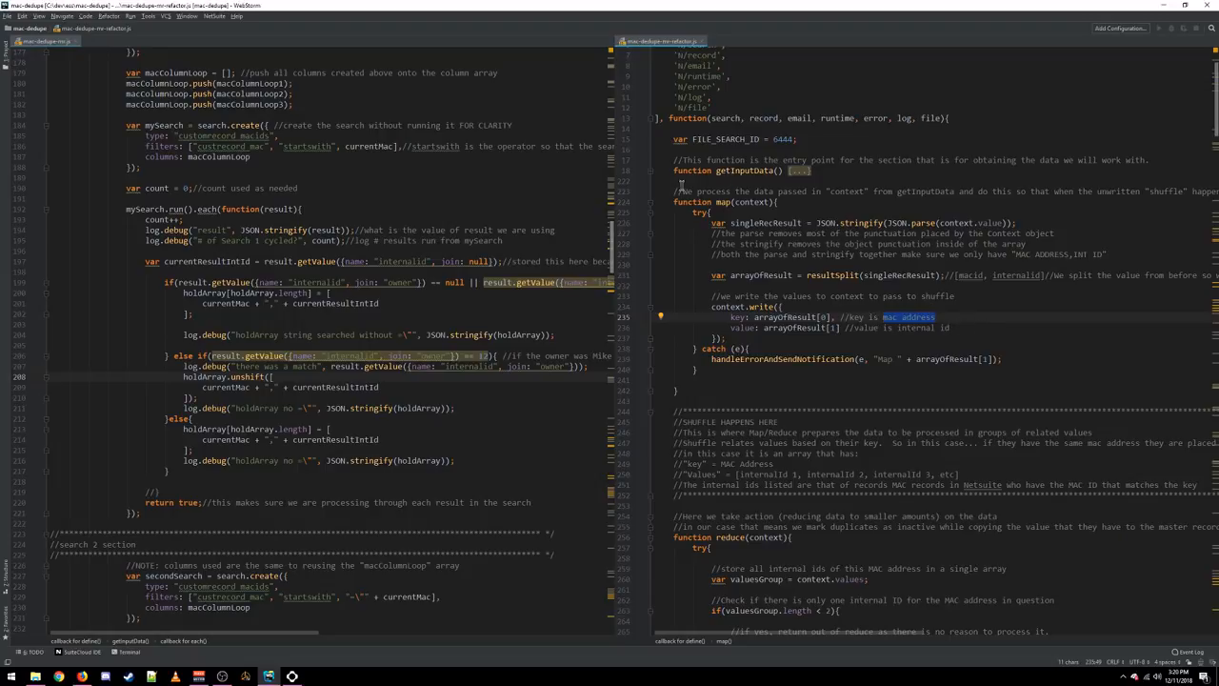
{"action": "mouse_move", "coordinate": [976, 320]}
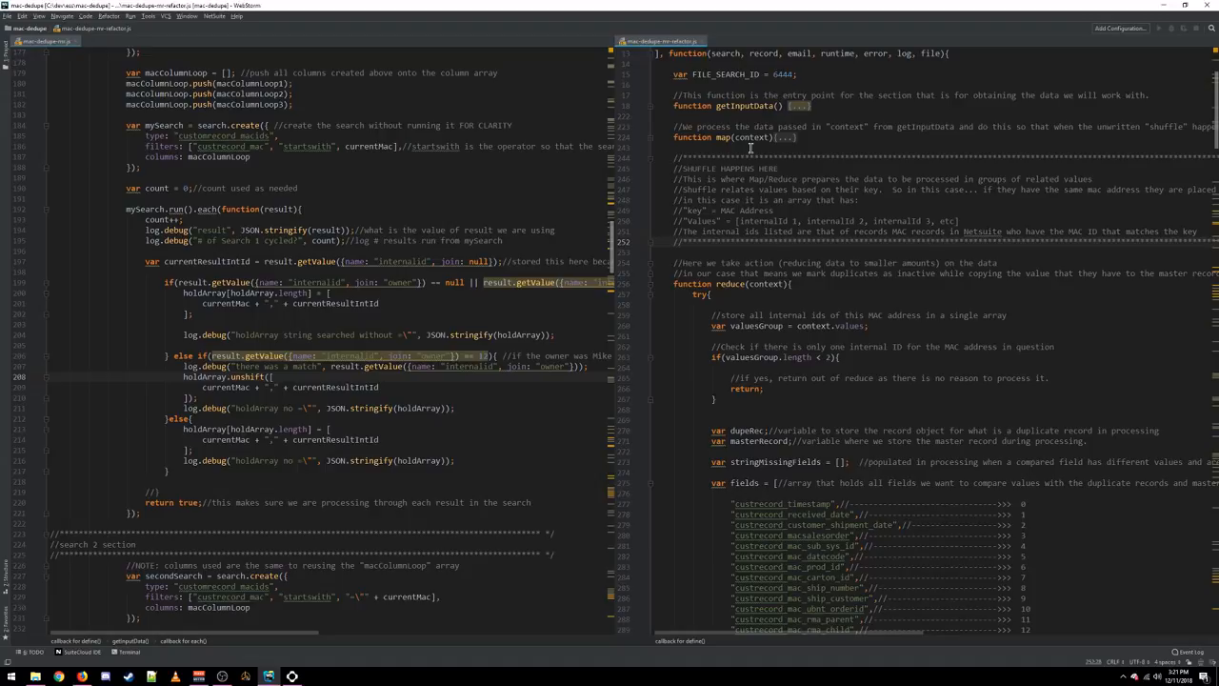
{"action": "scroll", "scroll_direction": "down", "scroll_amount": 3}
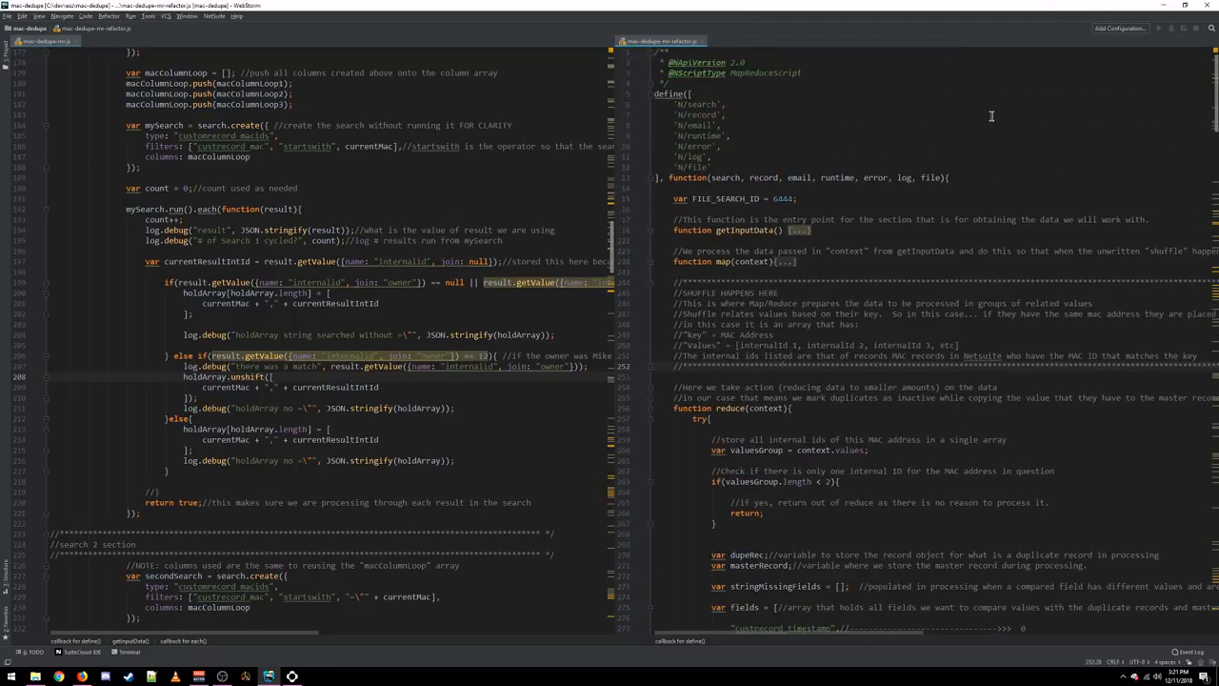
{"action": "scroll", "scroll_direction": "down", "scroll_amount": 3}
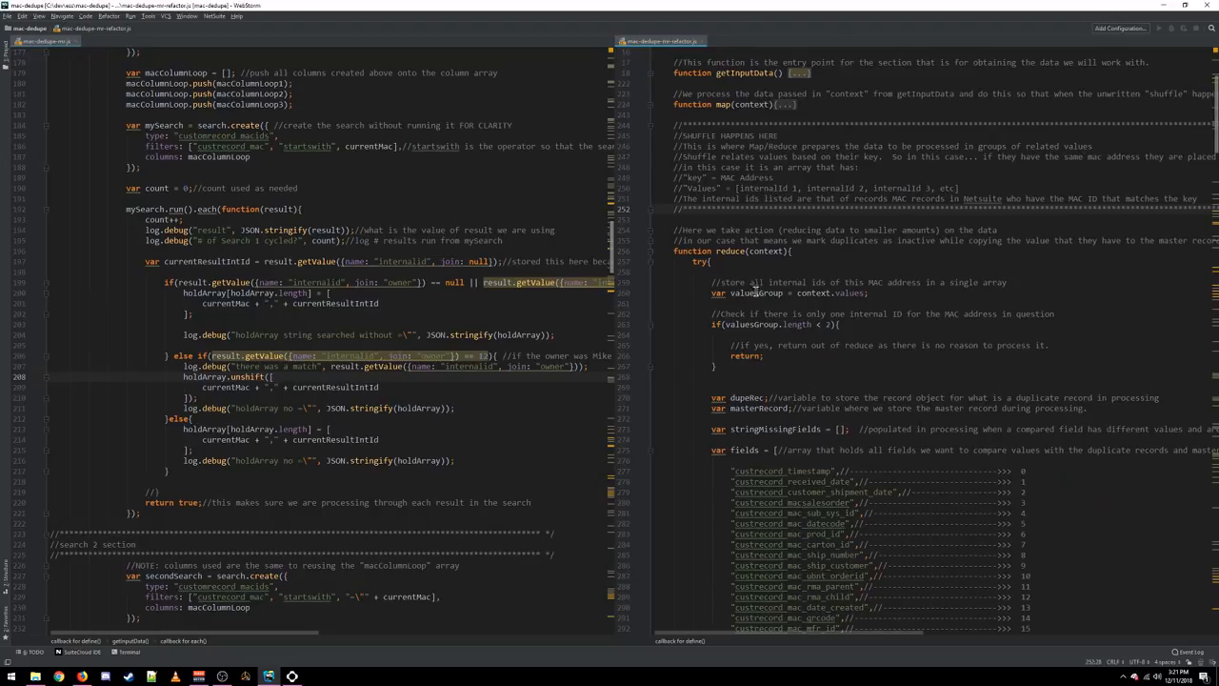
{"action": "scroll", "scroll_direction": "down", "scroll_amount": 3}
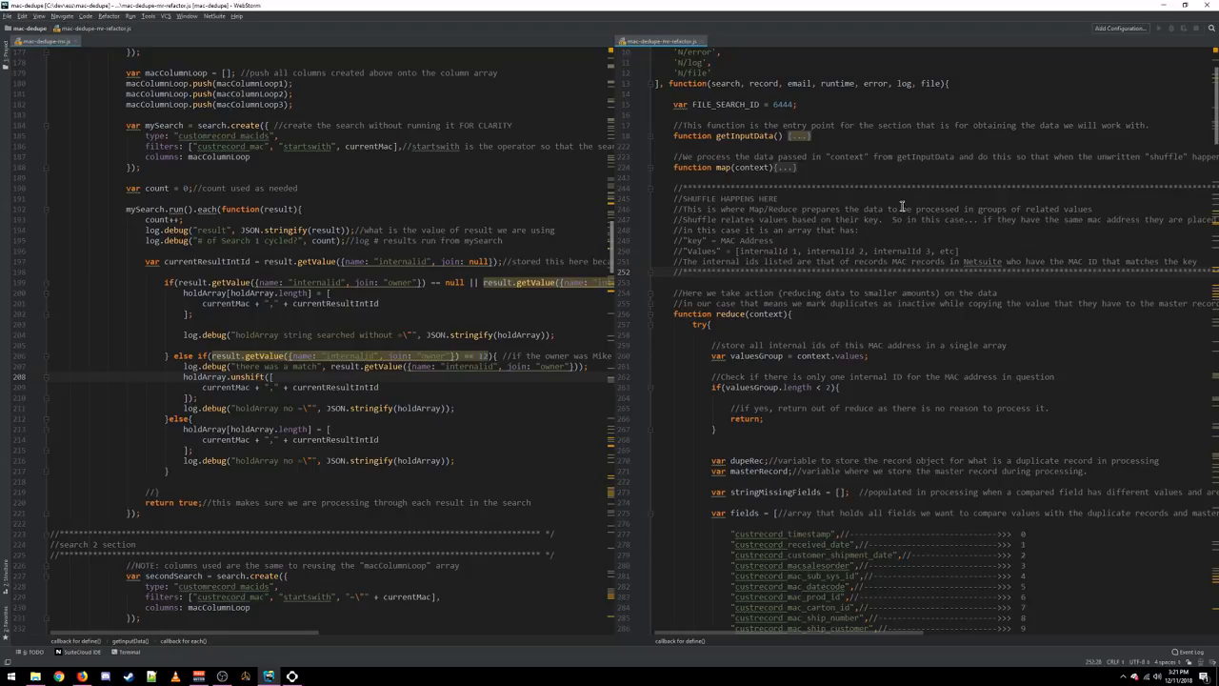
{"action": "mouse_move", "coordinate": [800, 225]}
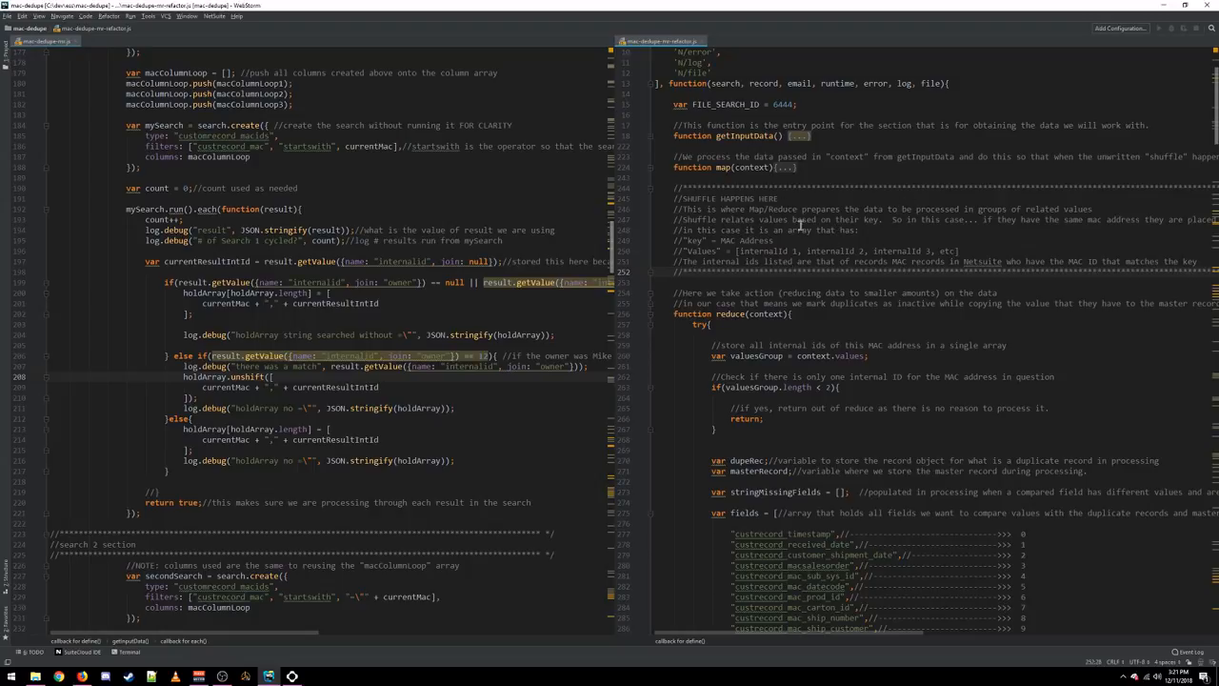
{"action": "scroll", "scroll_direction": "down", "scroll_amount": 3}
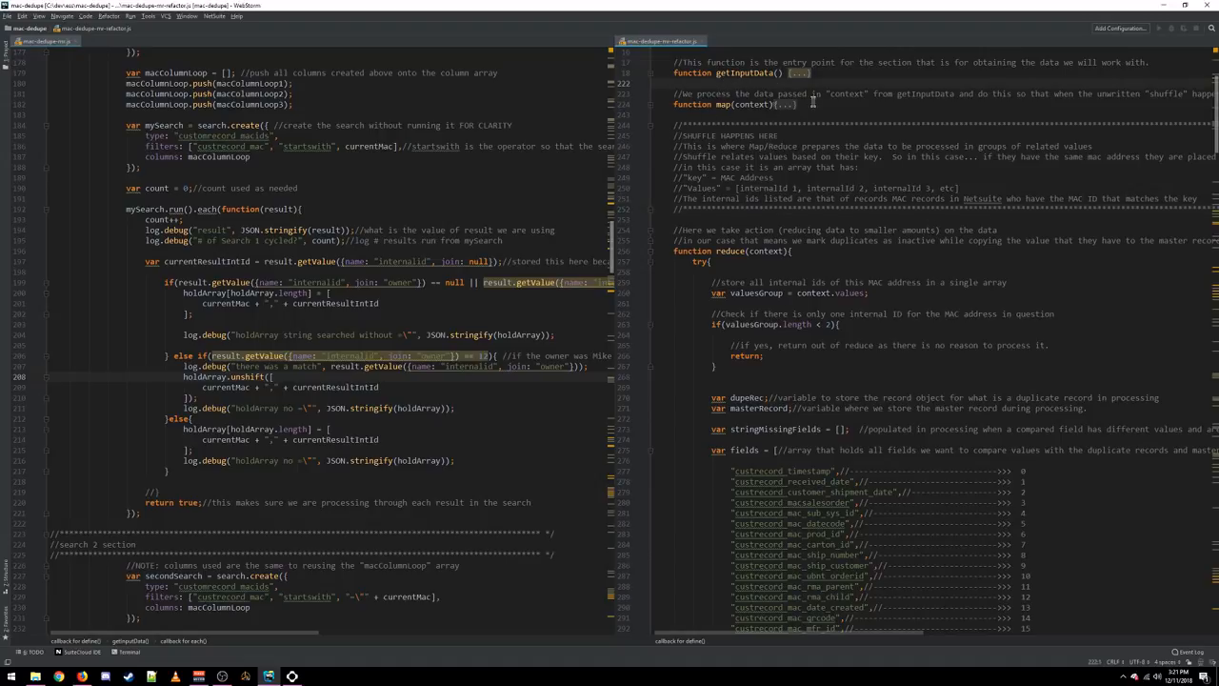
{"action": "mouse_move", "coordinate": [853, 244]}
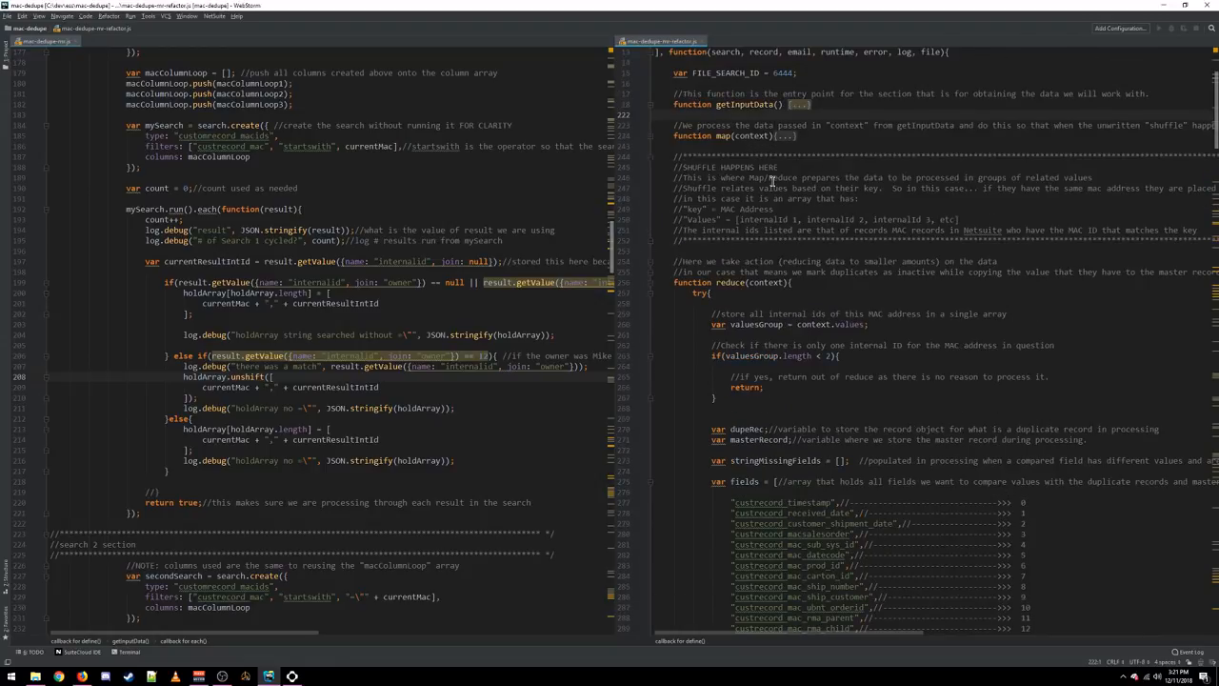
{"action": "mouse_move", "coordinate": [739, 265]}
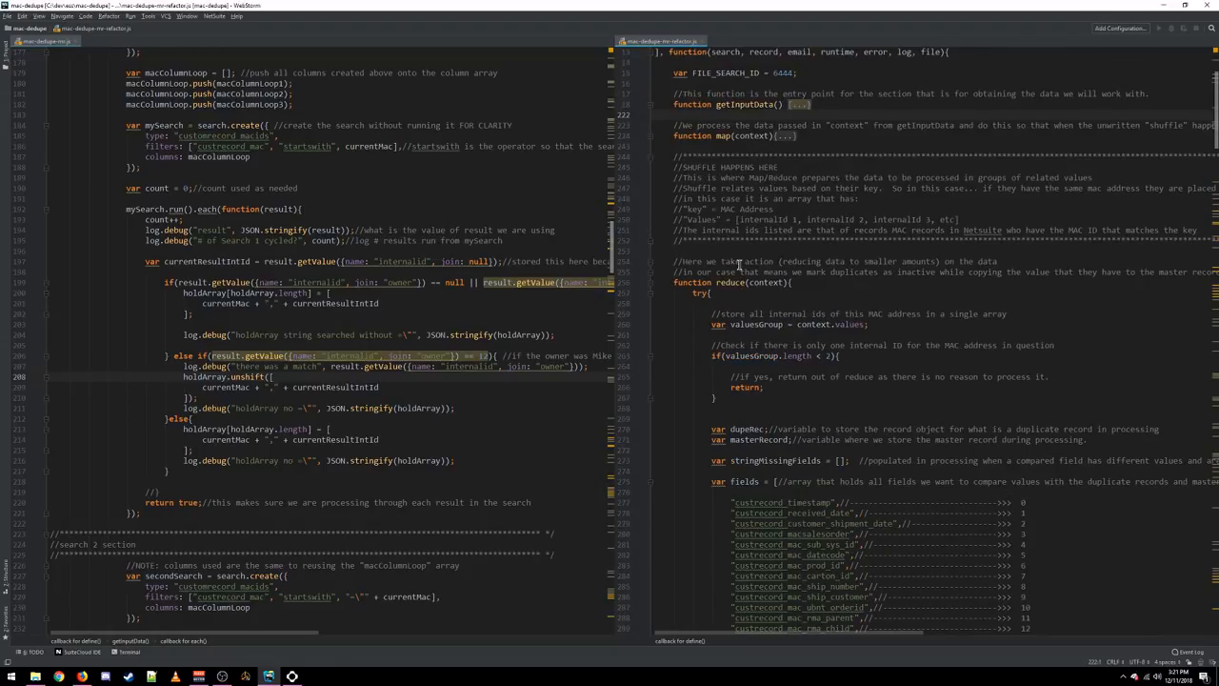
{"action": "scroll", "scroll_direction": "down", "scroll_amount": 3}
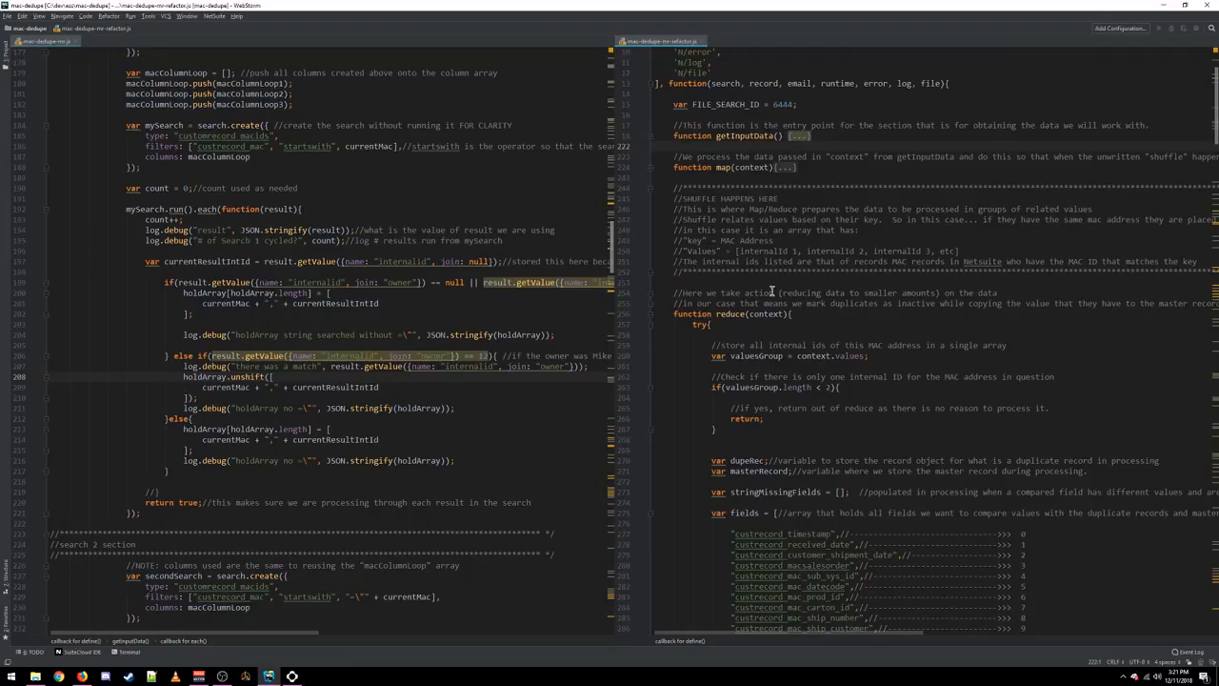
{"action": "scroll", "scroll_direction": "down", "scroll_amount": 3}
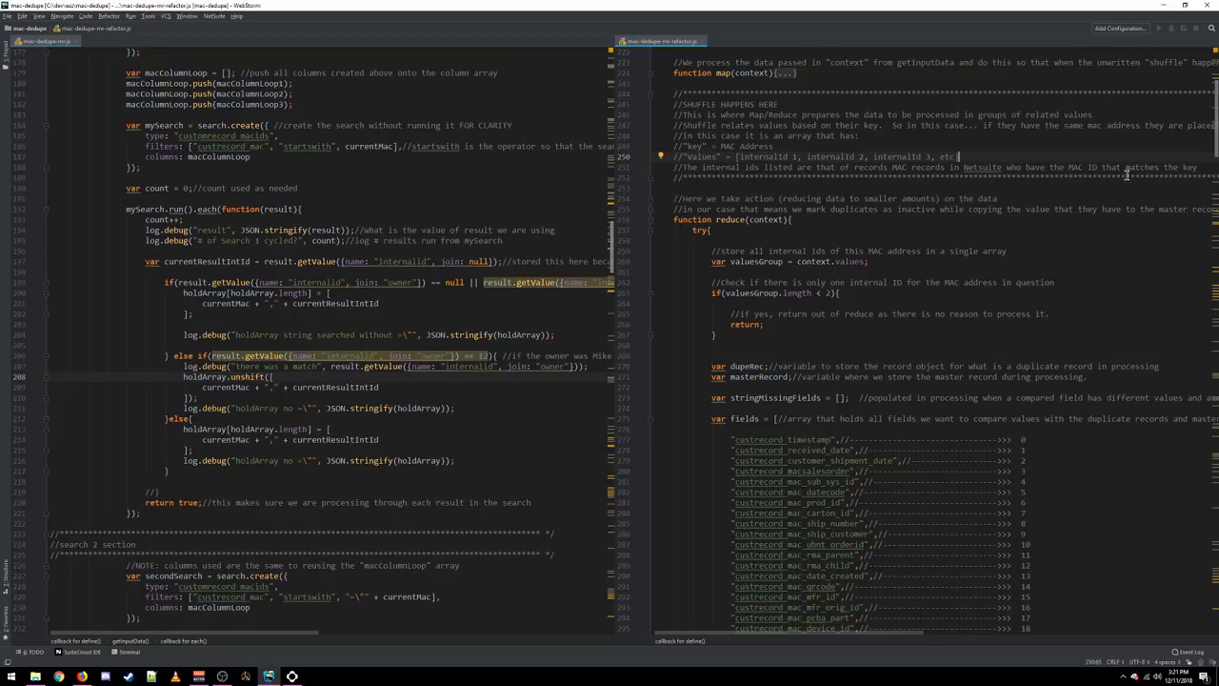
{"action": "mouse_move", "coordinate": [775, 210]}
{"action": "type", "text": "]"}
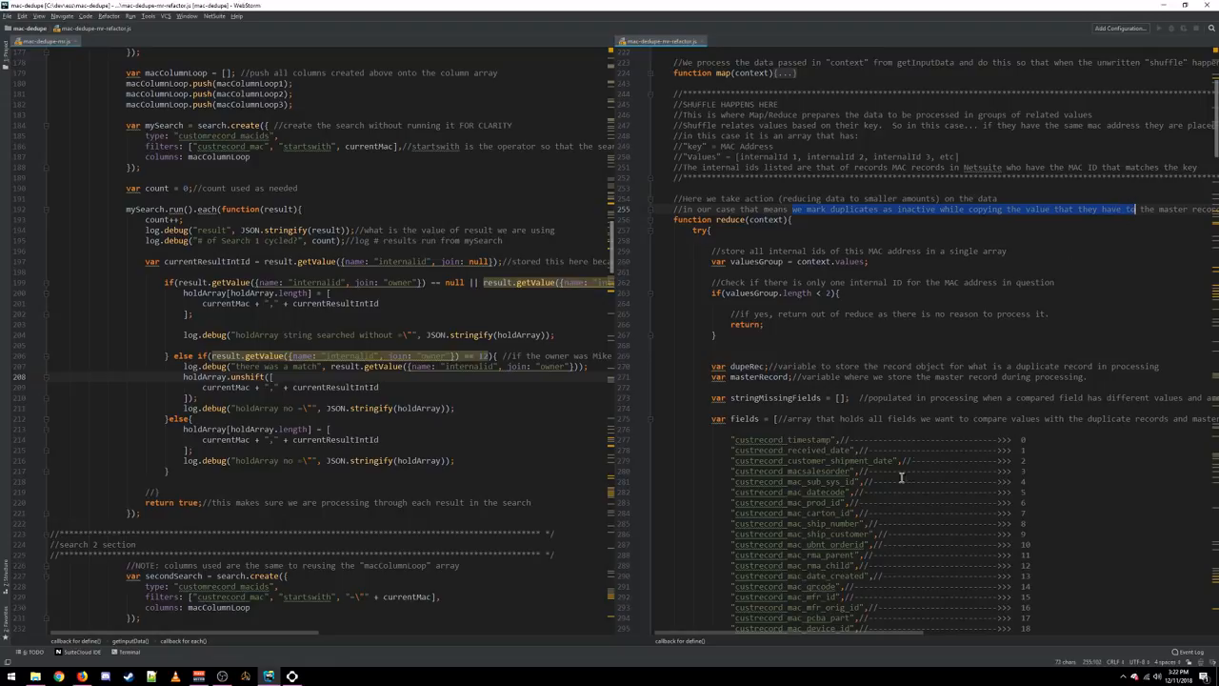
{"action": "scroll", "scroll_direction": "right", "scroll_amount": 3}
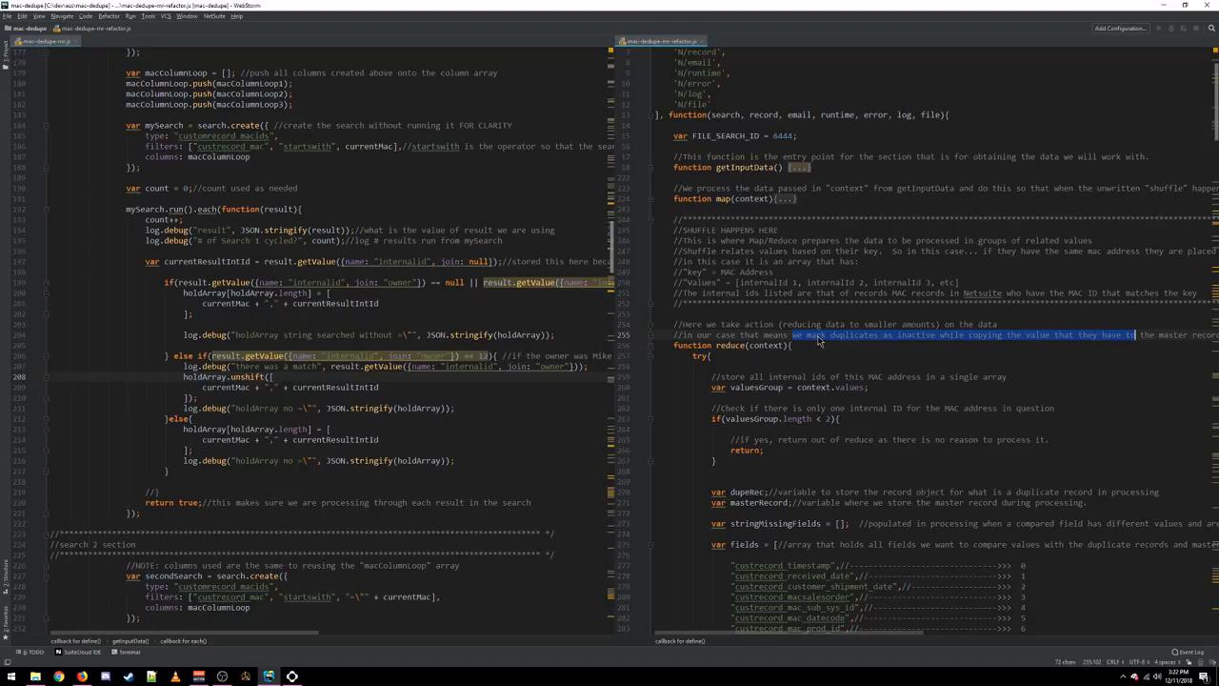
{"action": "mouse_move", "coordinate": [823, 333]}
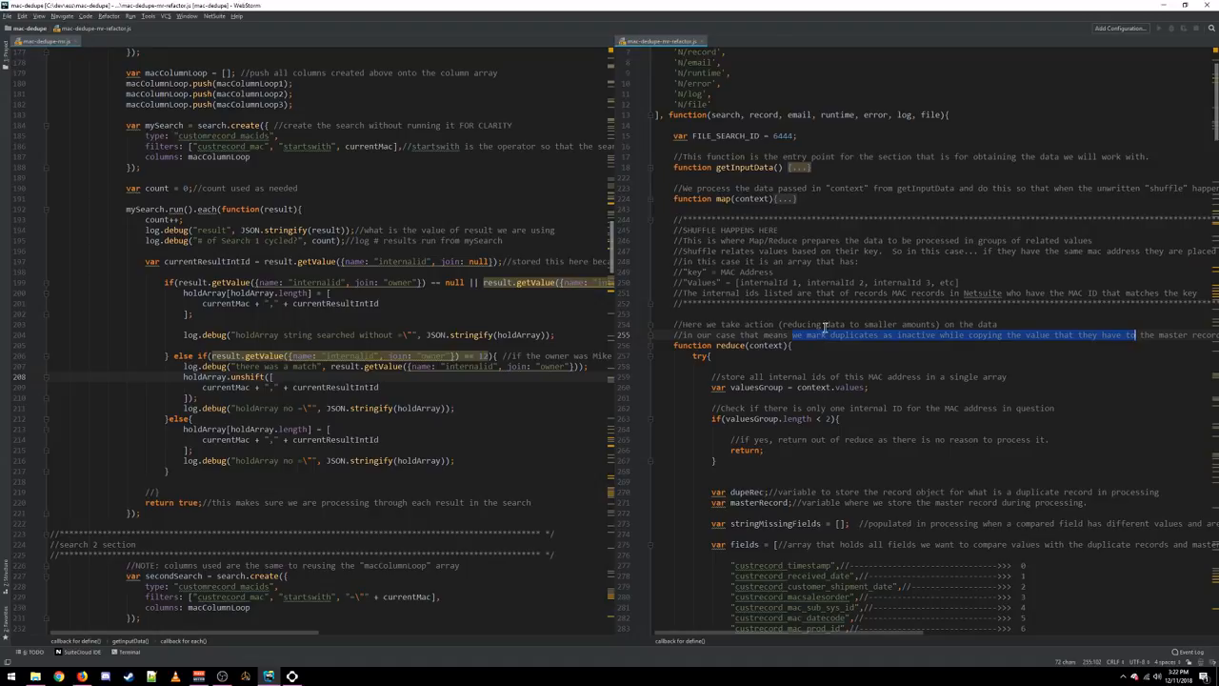
{"action": "scroll", "scroll_direction": "down", "scroll_amount": 3}
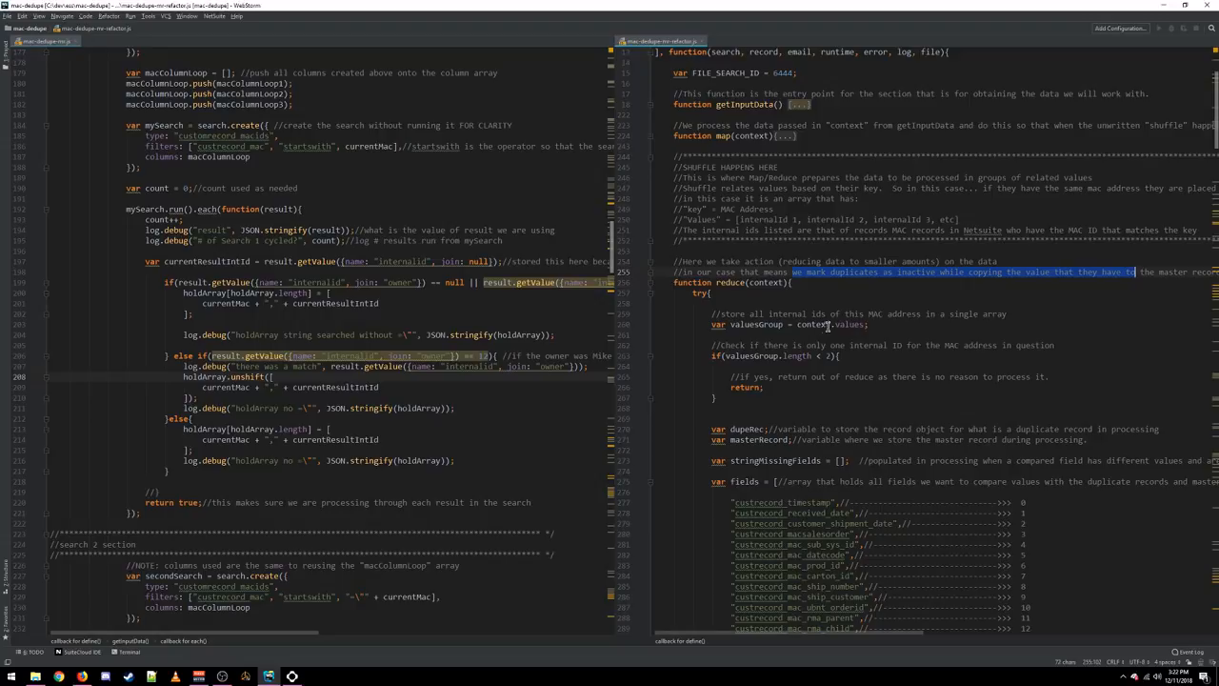
{"action": "scroll", "scroll_direction": "down", "scroll_amount": 3}
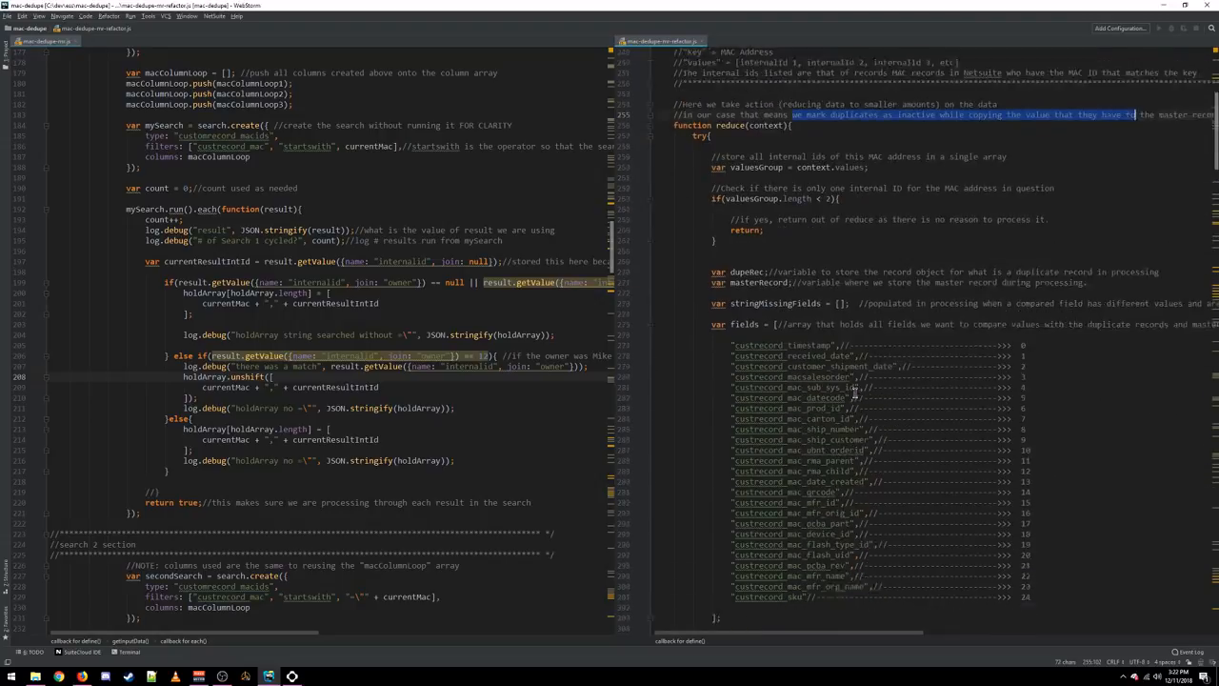
{"action": "scroll", "scroll_direction": "down", "scroll_amount": 3}
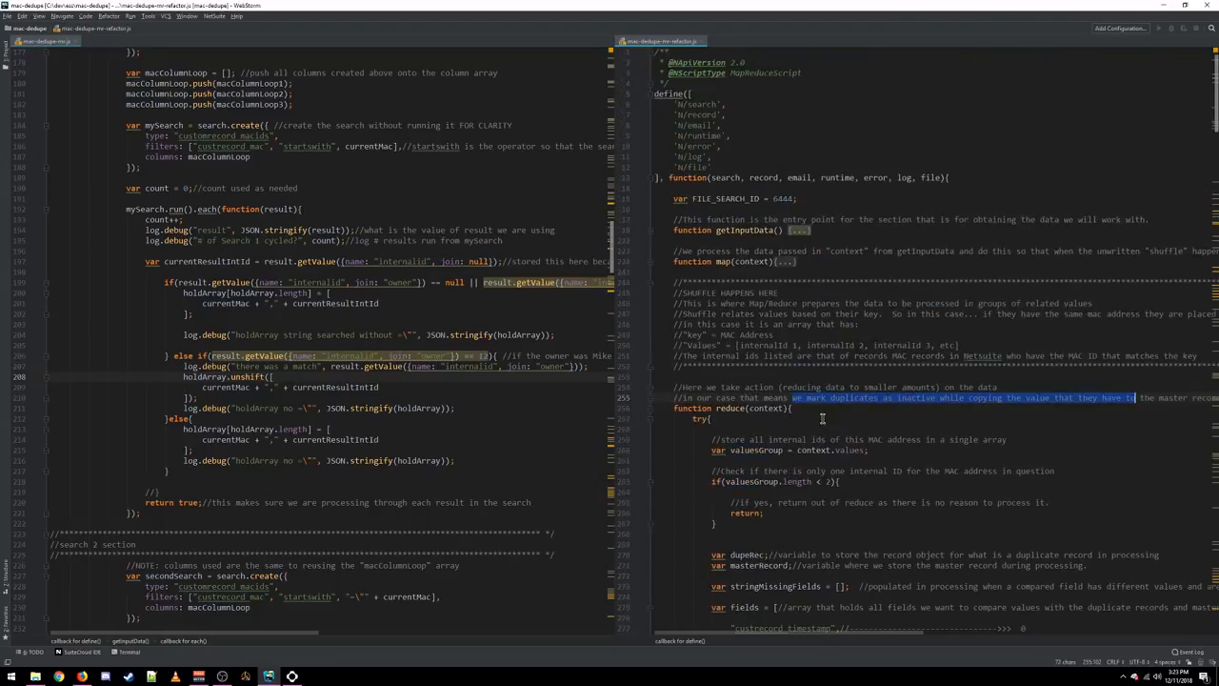
{"action": "mouse_move", "coordinate": [838, 328]}
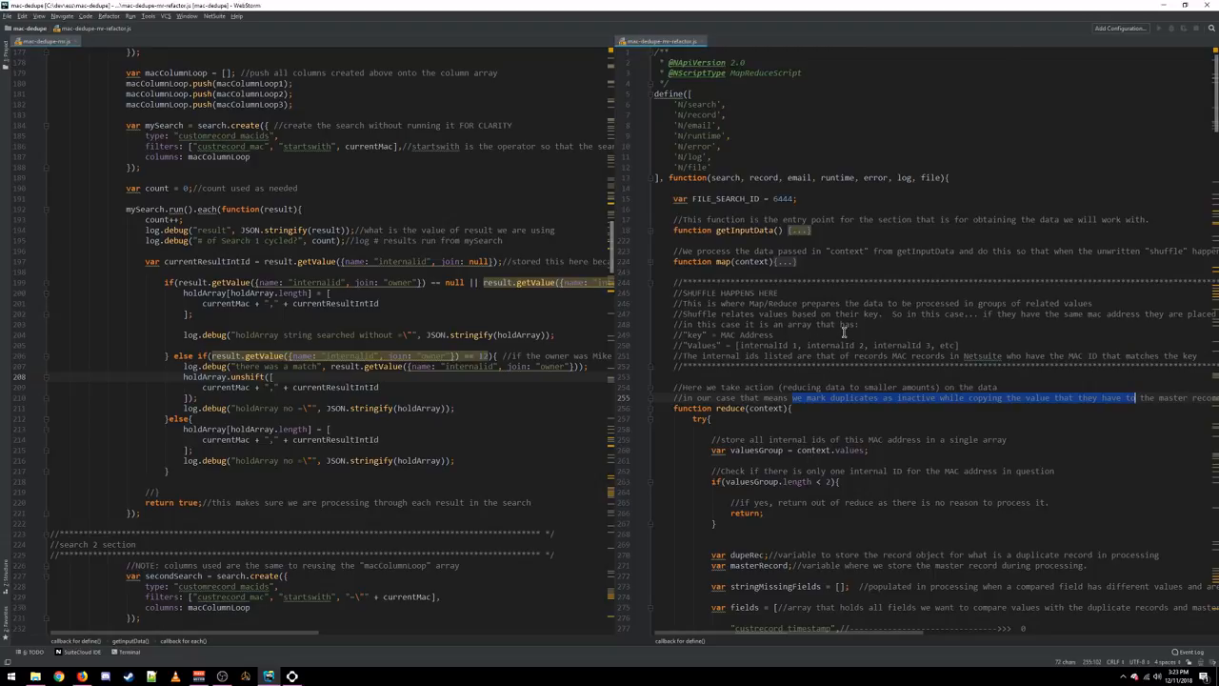
{"action": "scroll", "scroll_direction": "down", "scroll_amount": 3}
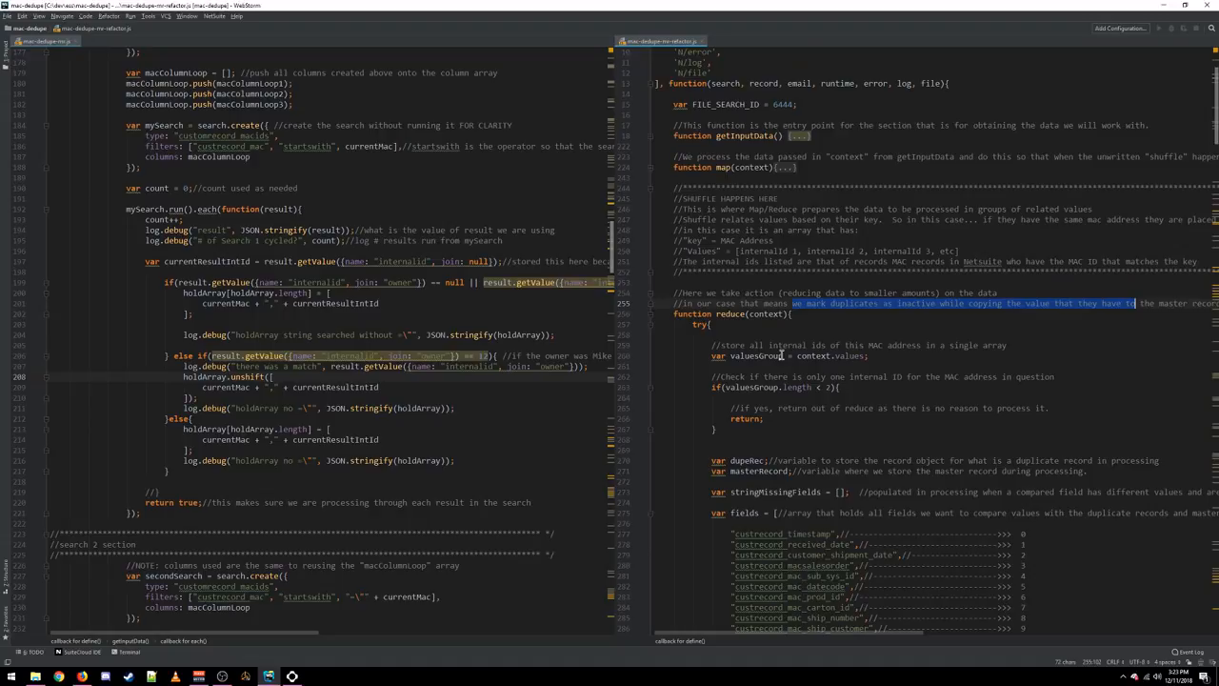
{"action": "scroll", "scroll_direction": "down", "scroll_amount": 3}
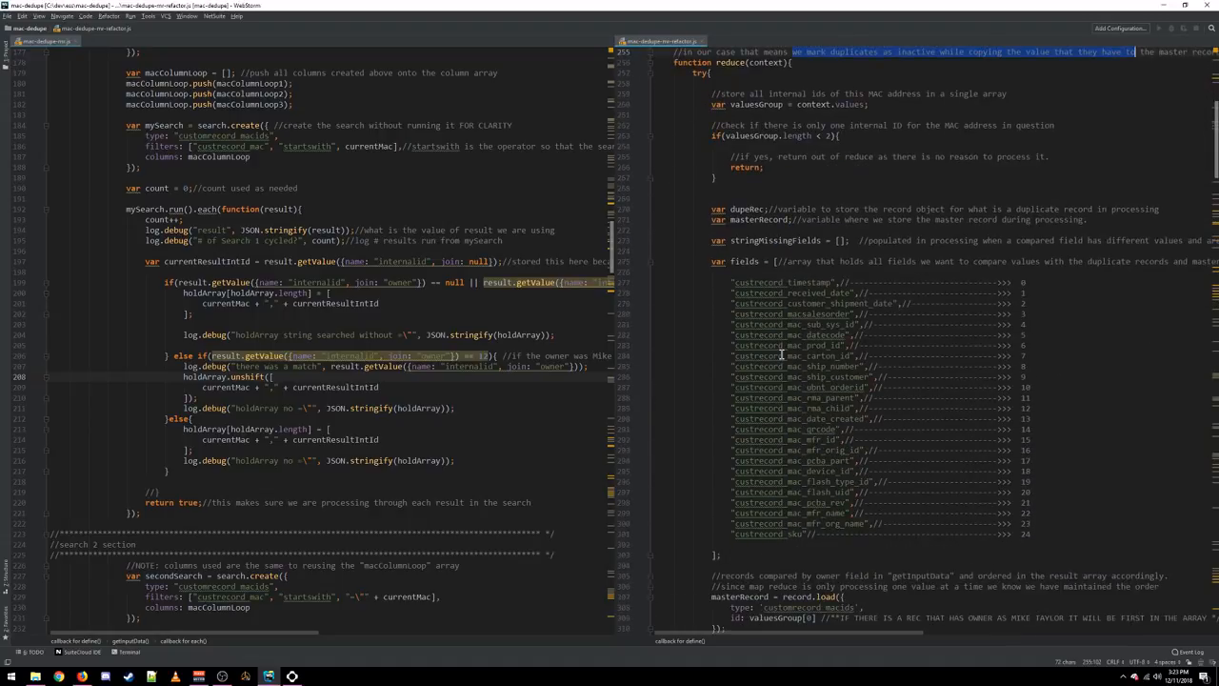
{"action": "scroll", "scroll_direction": "down", "scroll_amount": 3}
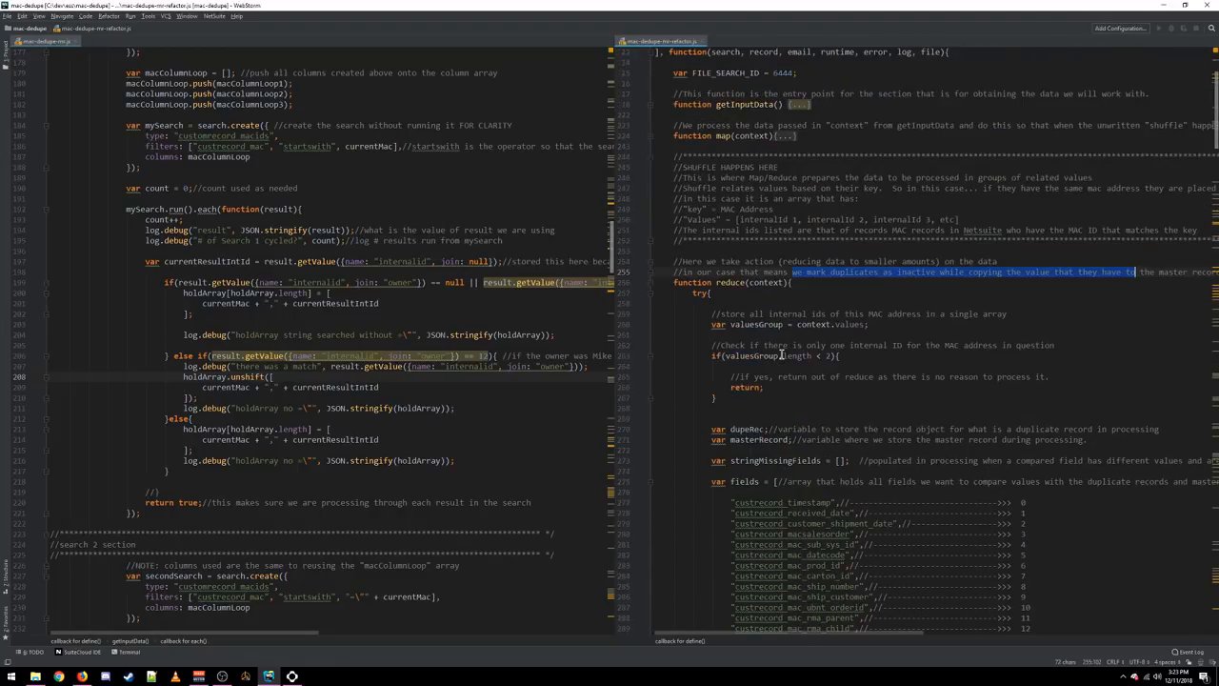
{"action": "scroll", "scroll_direction": "down", "scroll_amount": 3}
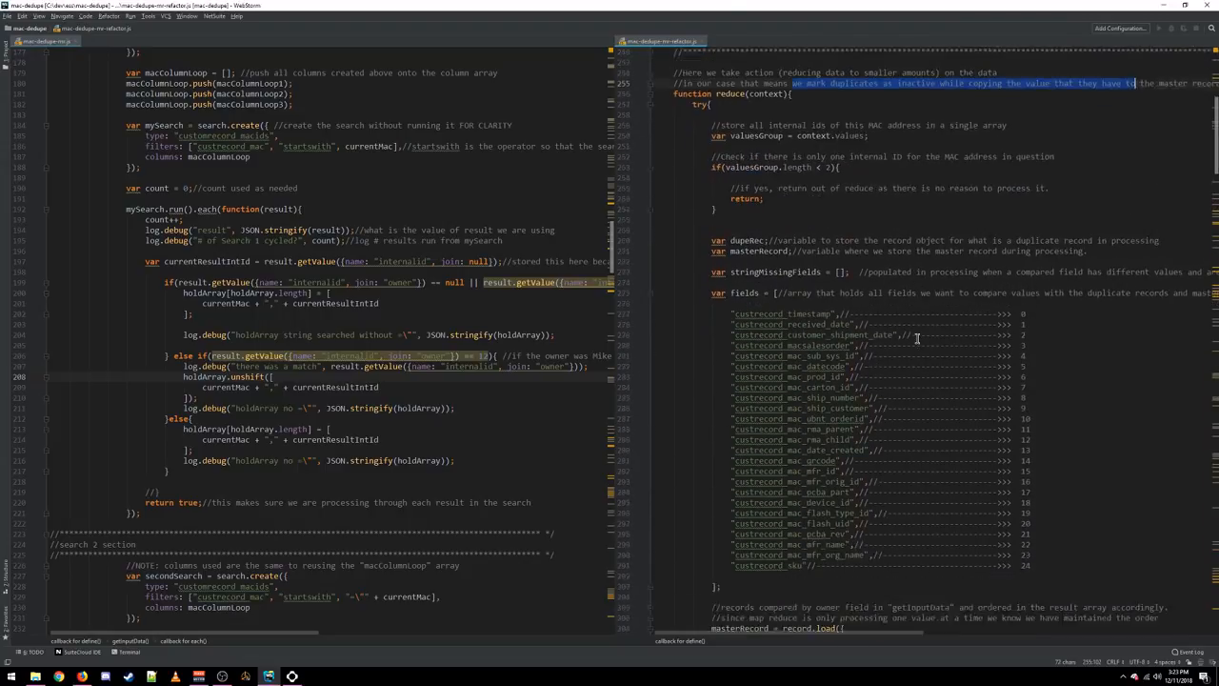
{"action": "scroll", "scroll_direction": "down", "scroll_amount": 3}
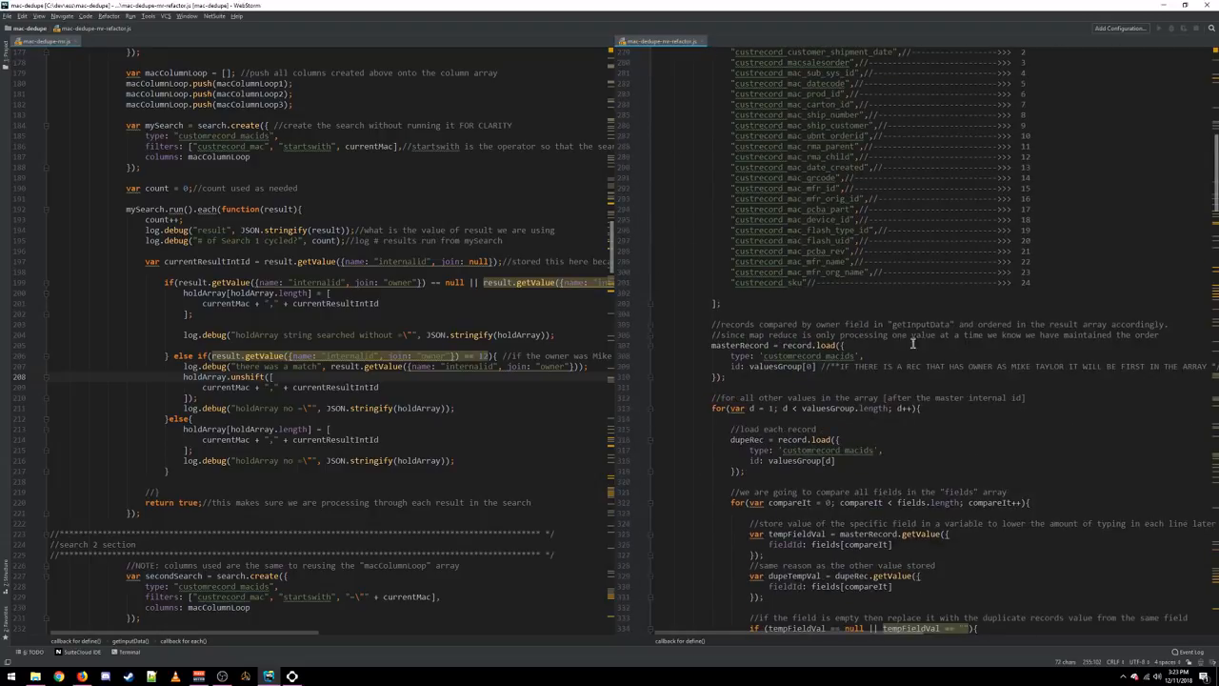
{"action": "scroll", "scroll_direction": "down", "scroll_amount": 3}
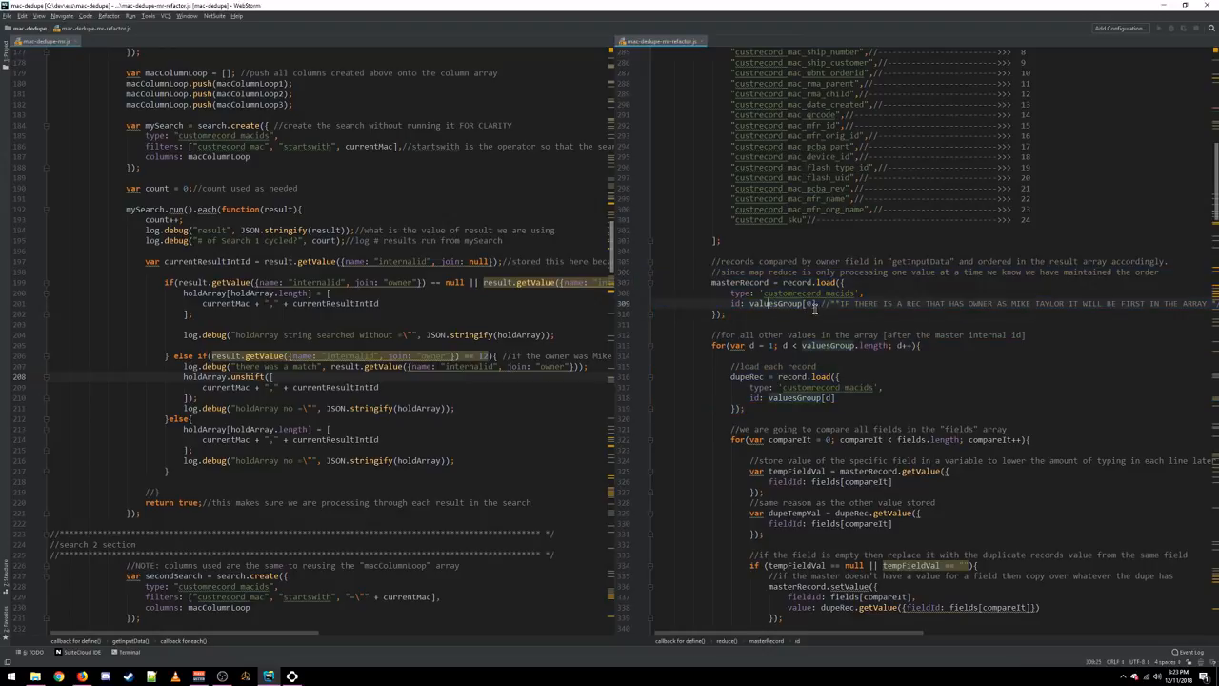
{"action": "scroll", "scroll_direction": "down", "scroll_amount": 3}
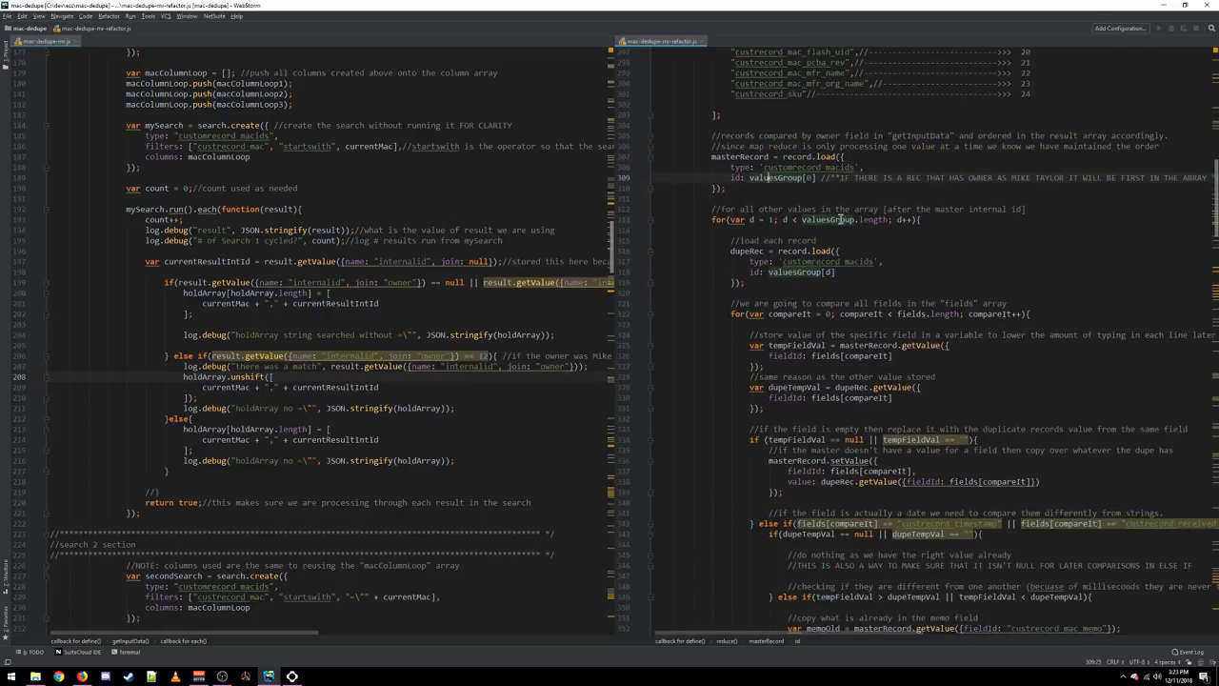
{"action": "scroll", "scroll_direction": "down", "scroll_amount": 3}
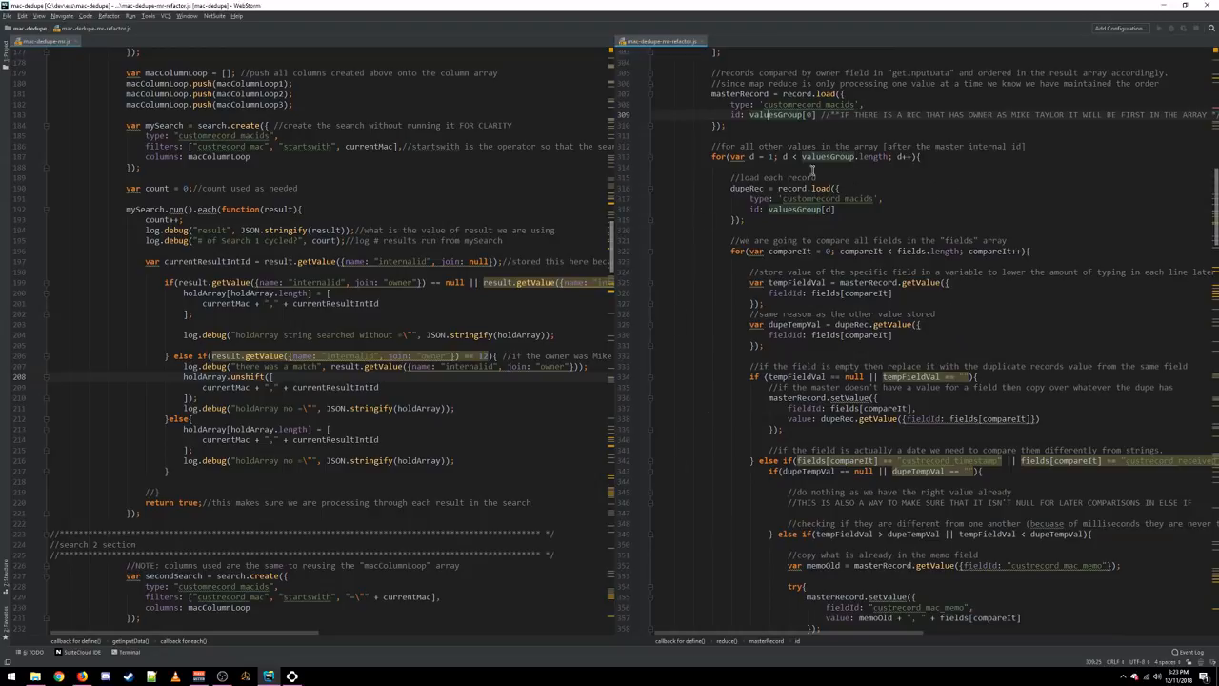
{"action": "scroll", "scroll_direction": "down", "scroll_amount": 3}
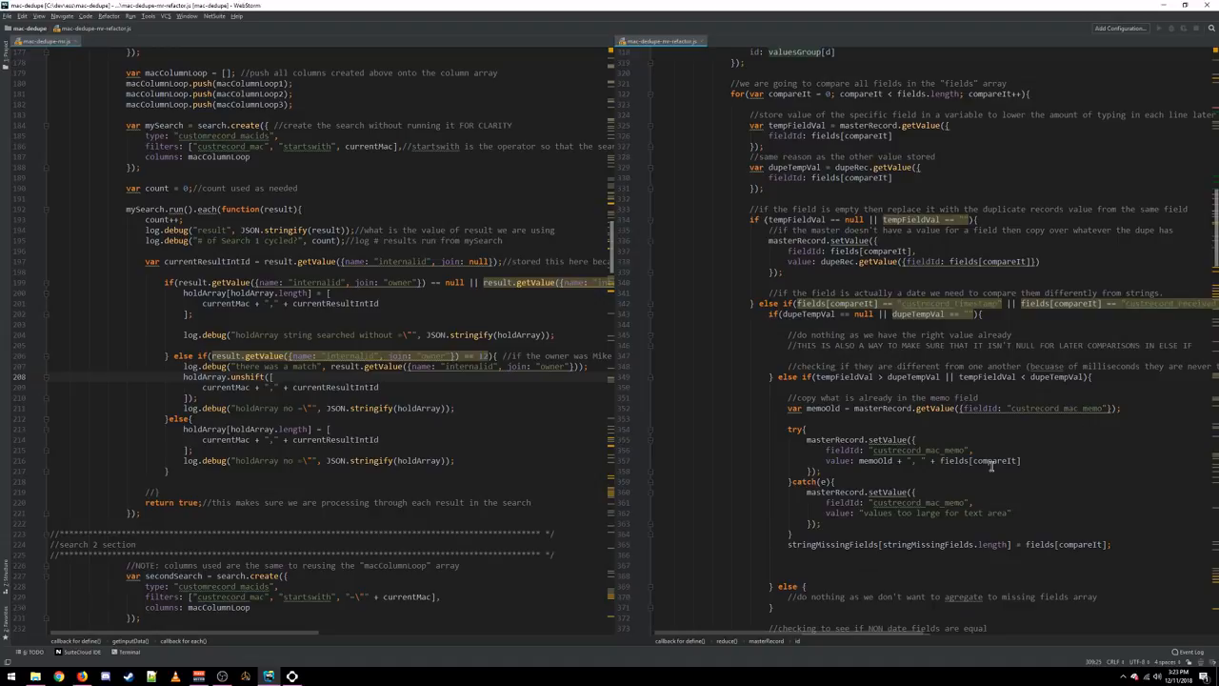
{"action": "scroll", "scroll_direction": "down", "scroll_amount": 3}
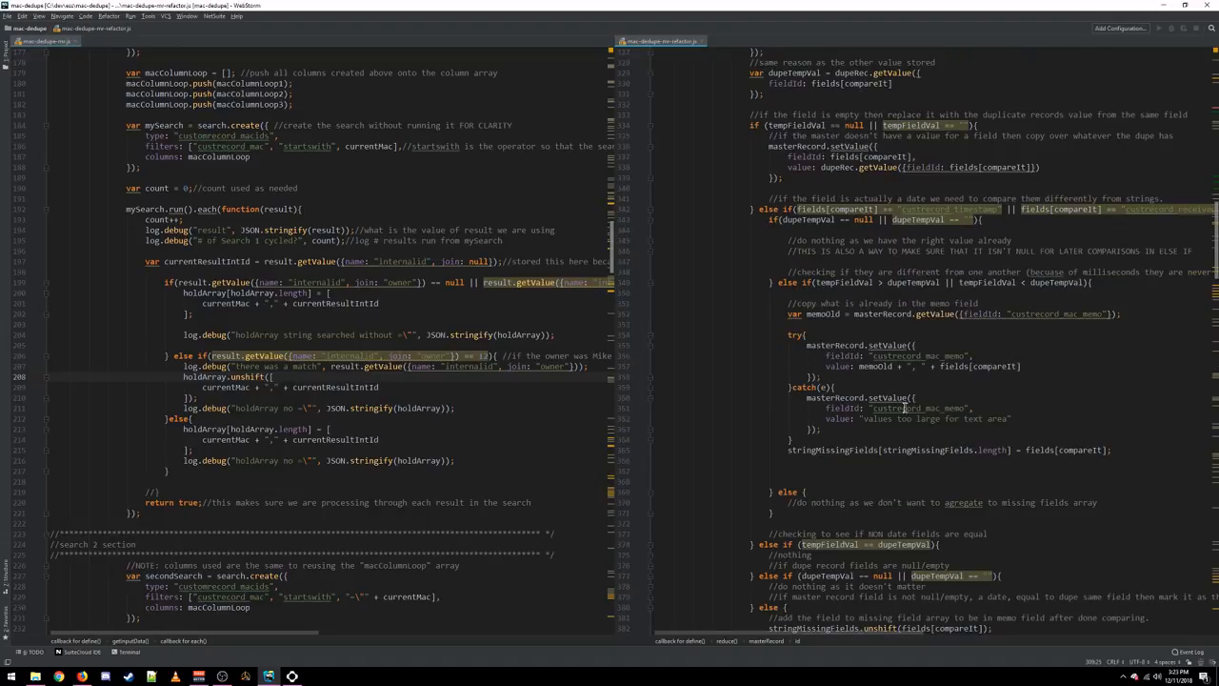
{"action": "scroll", "scroll_direction": "down", "scroll_amount": 3}
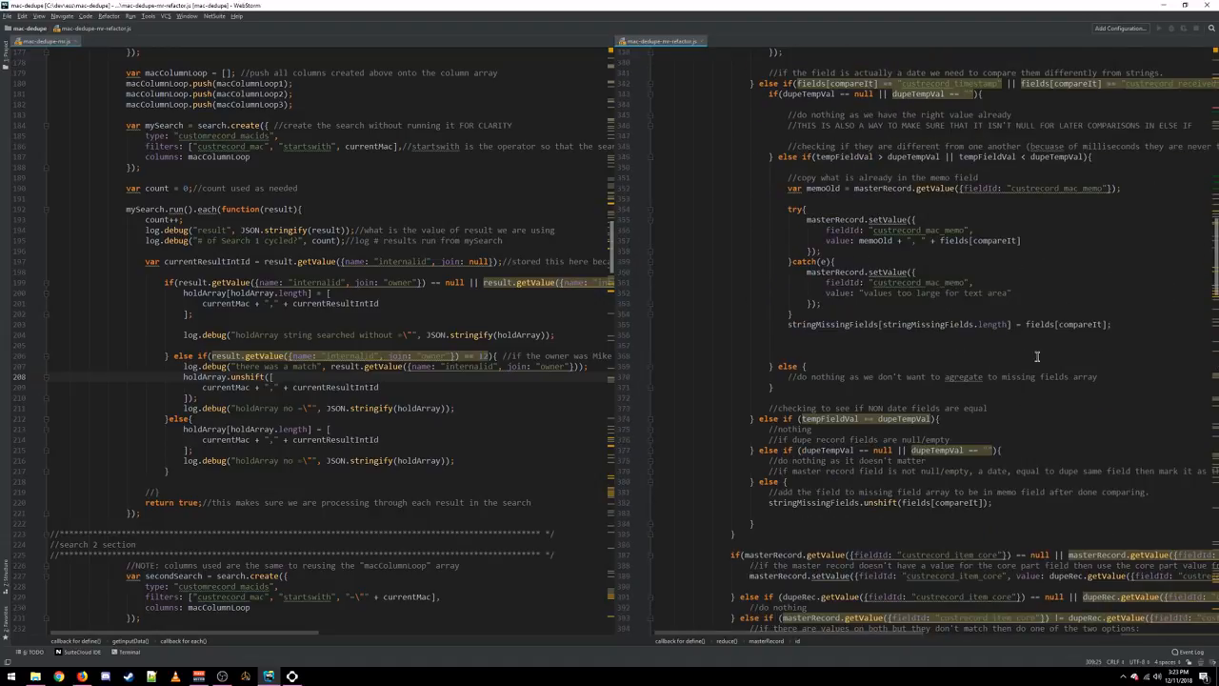
{"action": "scroll", "scroll_direction": "down", "scroll_amount": 3}
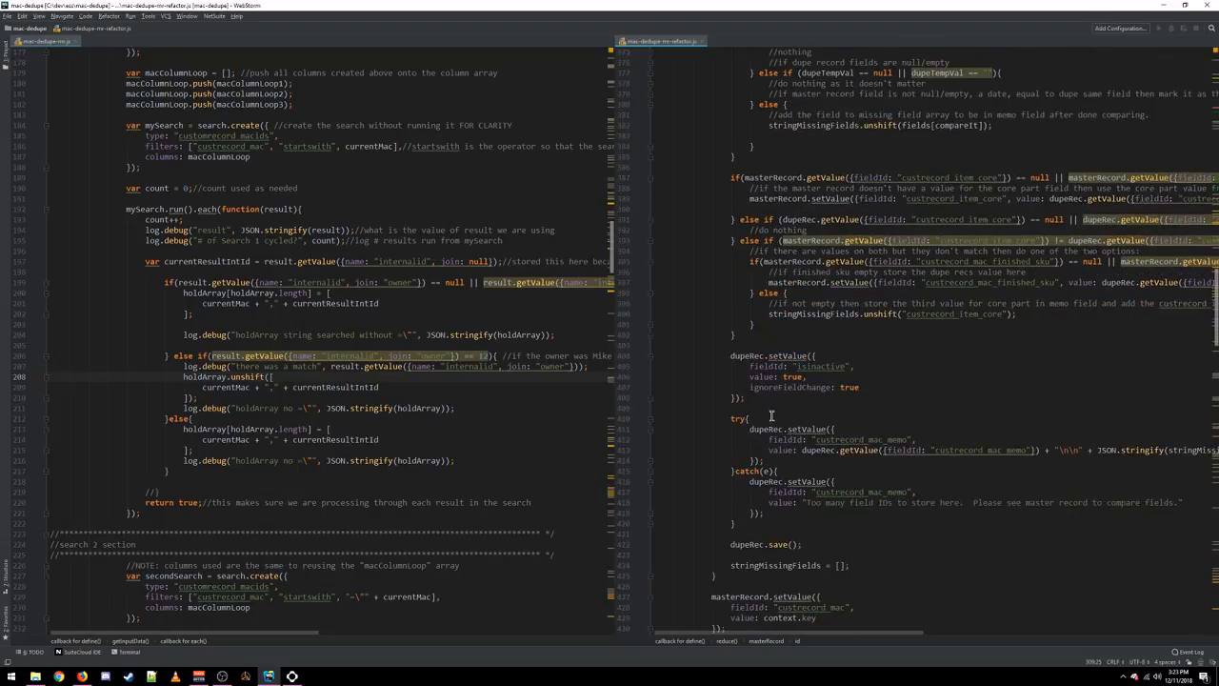
{"action": "scroll", "scroll_direction": "down", "scroll_amount": 3}
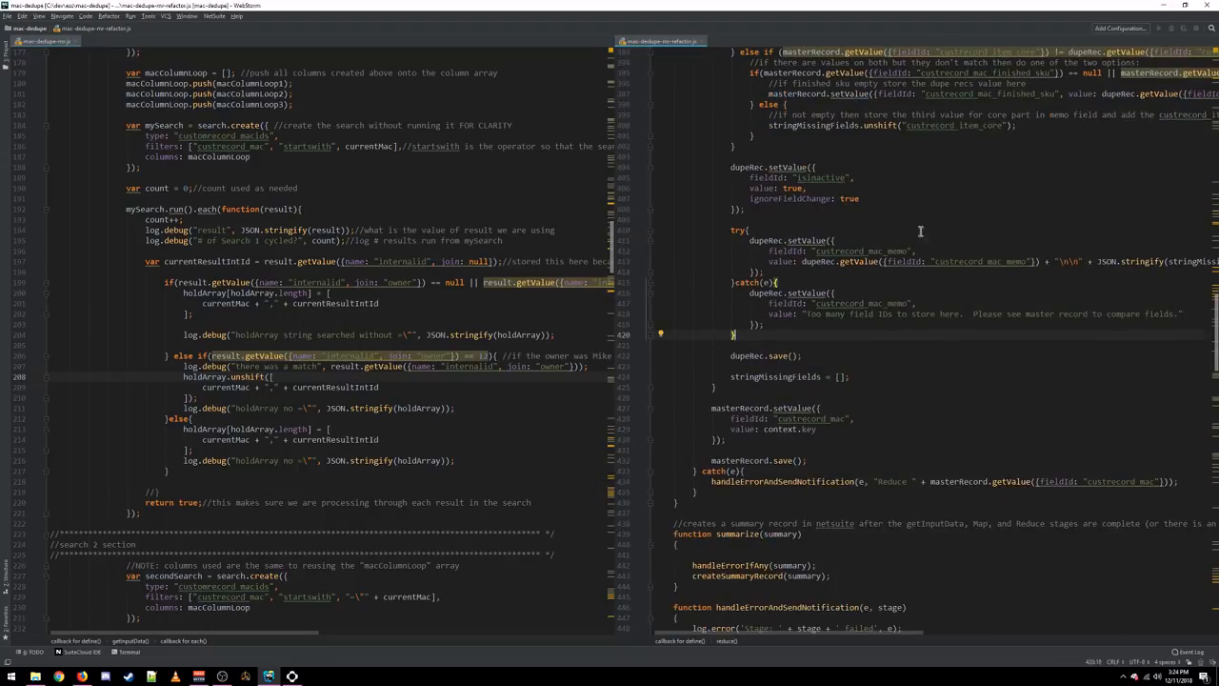
{"action": "scroll", "scroll_direction": "down", "scroll_amount": 3}
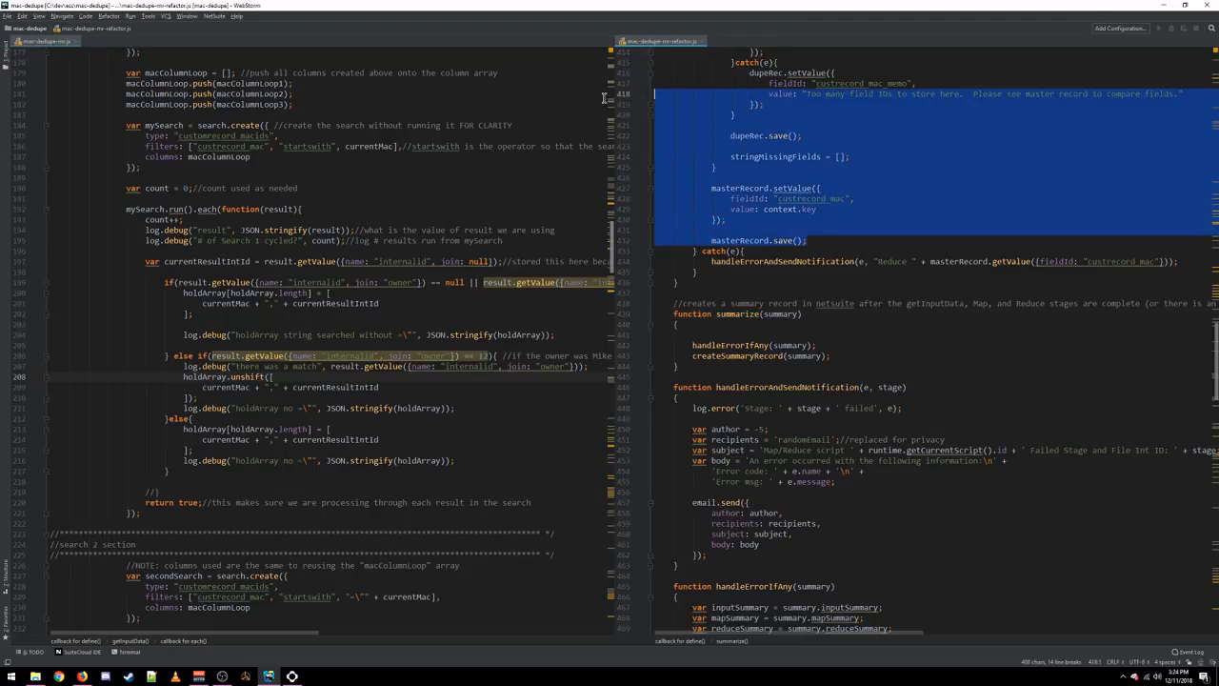
{"action": "left_click", "coordinate": [854, 157]}
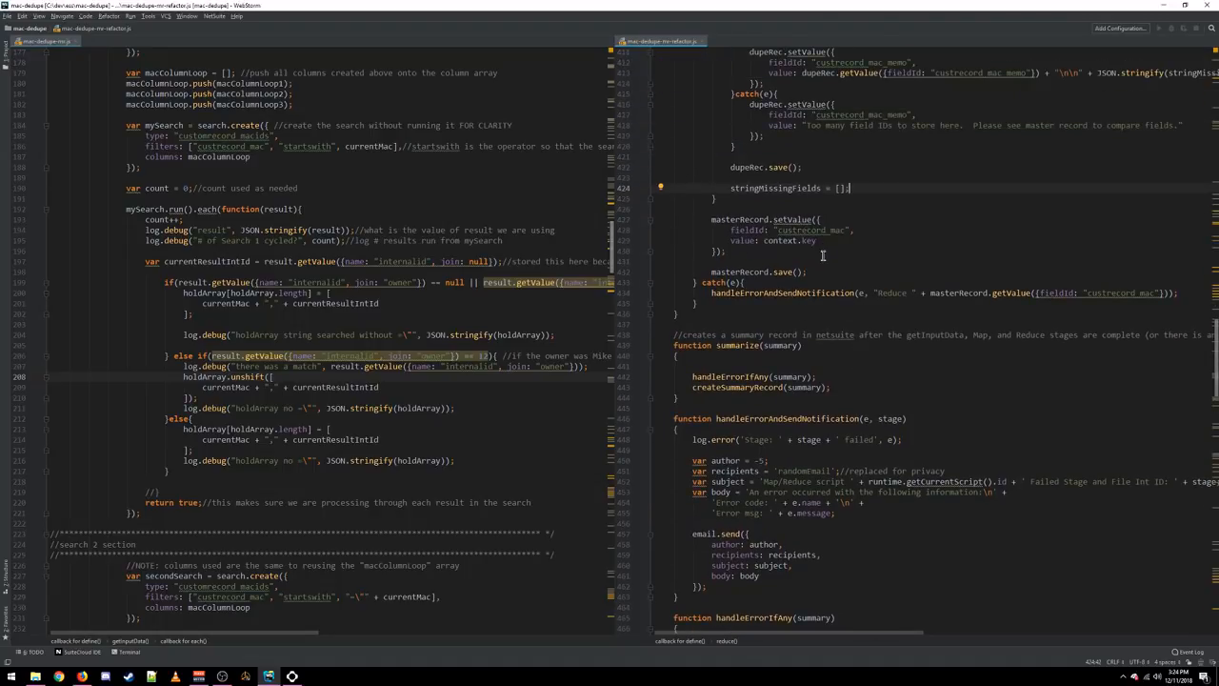
{"action": "scroll", "scroll_direction": "down", "scroll_amount": 3}
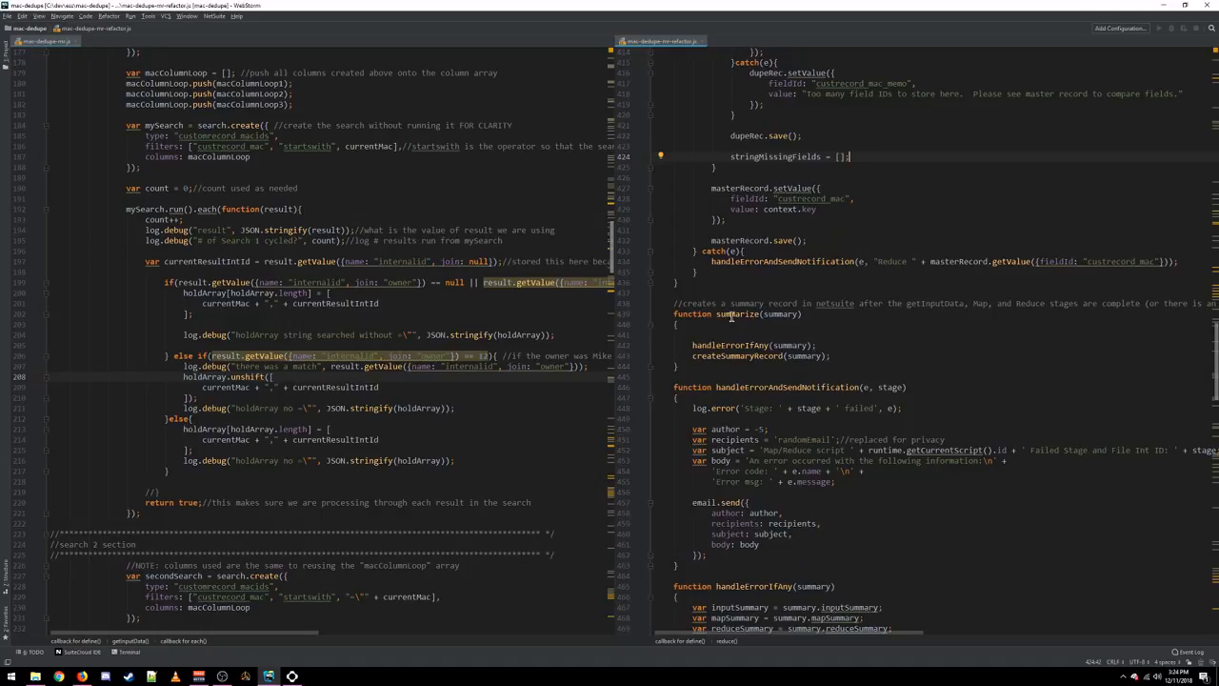
{"action": "mouse_move", "coordinate": [684, 350]}
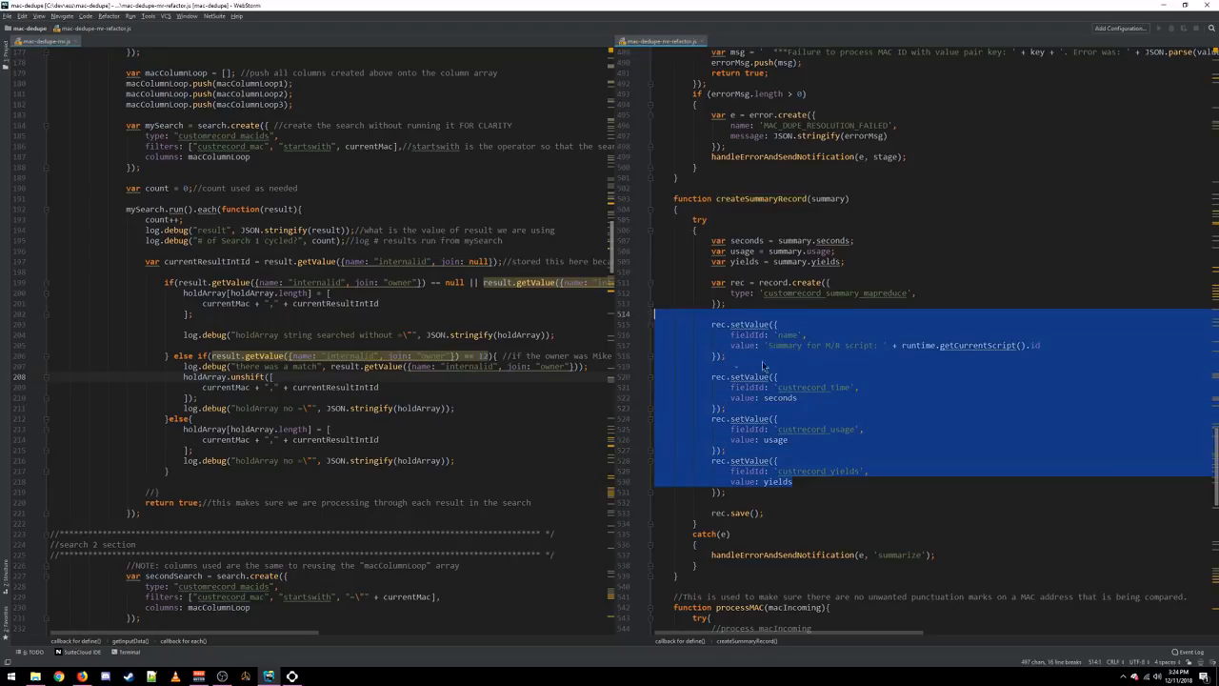
{"action": "scroll", "scroll_direction": "down", "scroll_amount": 3}
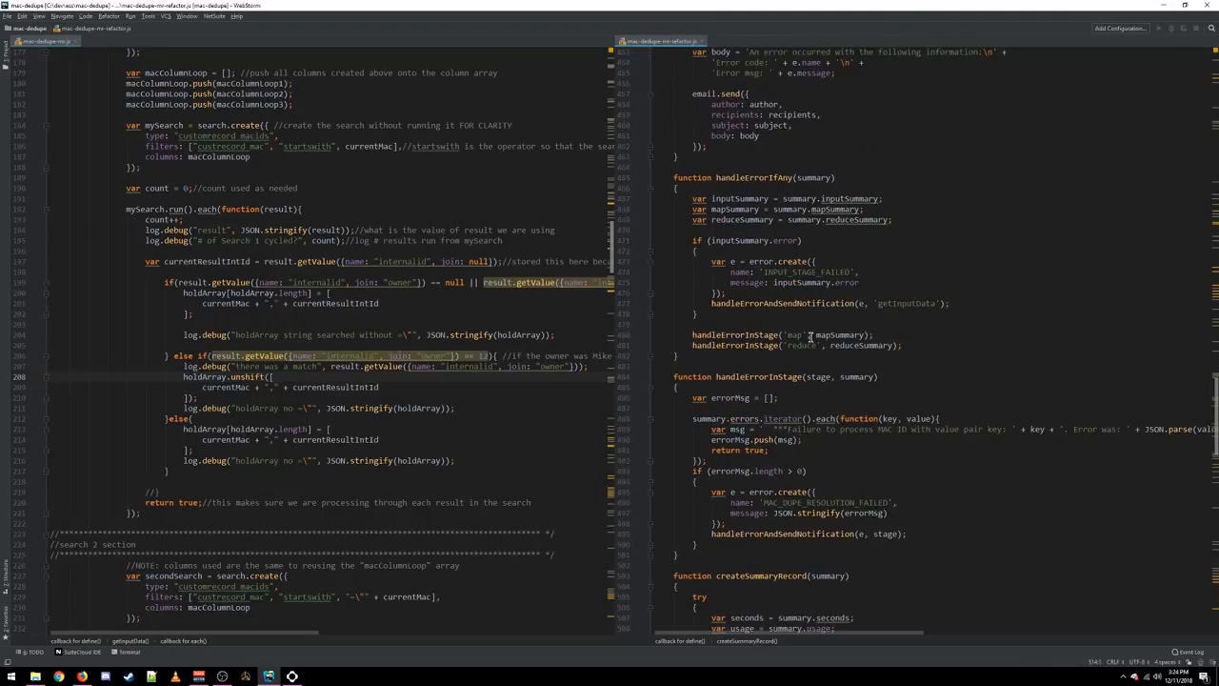
{"action": "scroll", "scroll_direction": "down", "scroll_amount": 3}
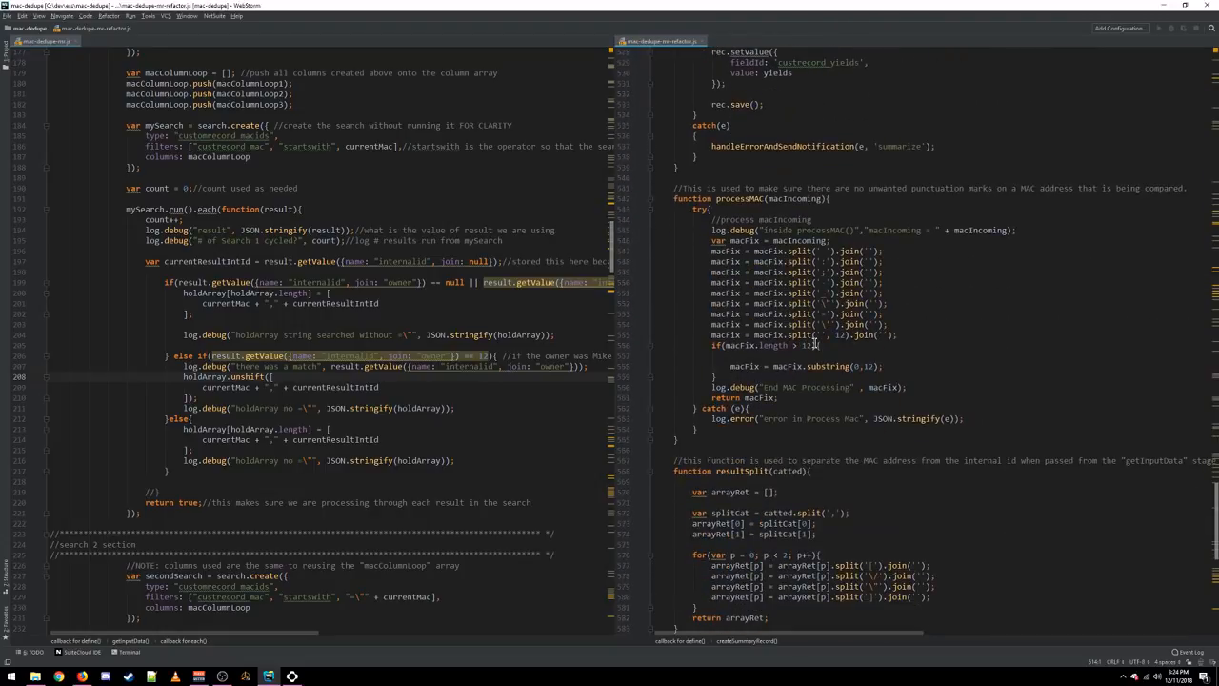
{"action": "scroll", "scroll_direction": "down", "scroll_amount": 3}
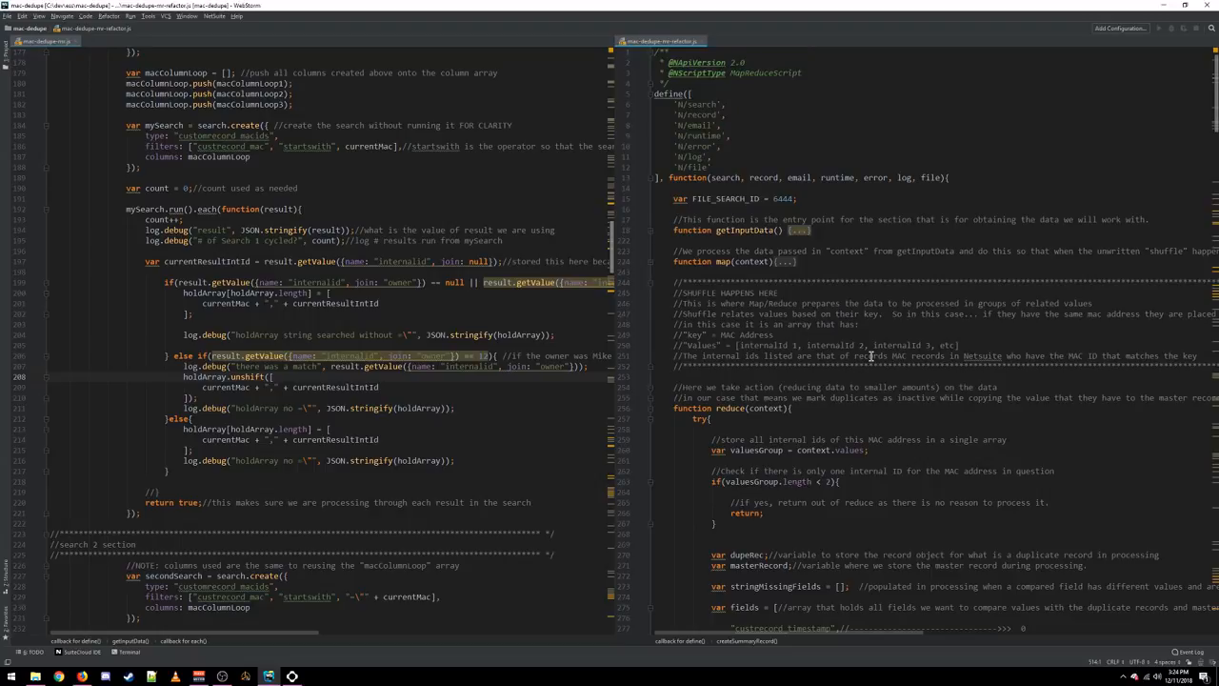
{"action": "mouse_move", "coordinate": [872, 375]}
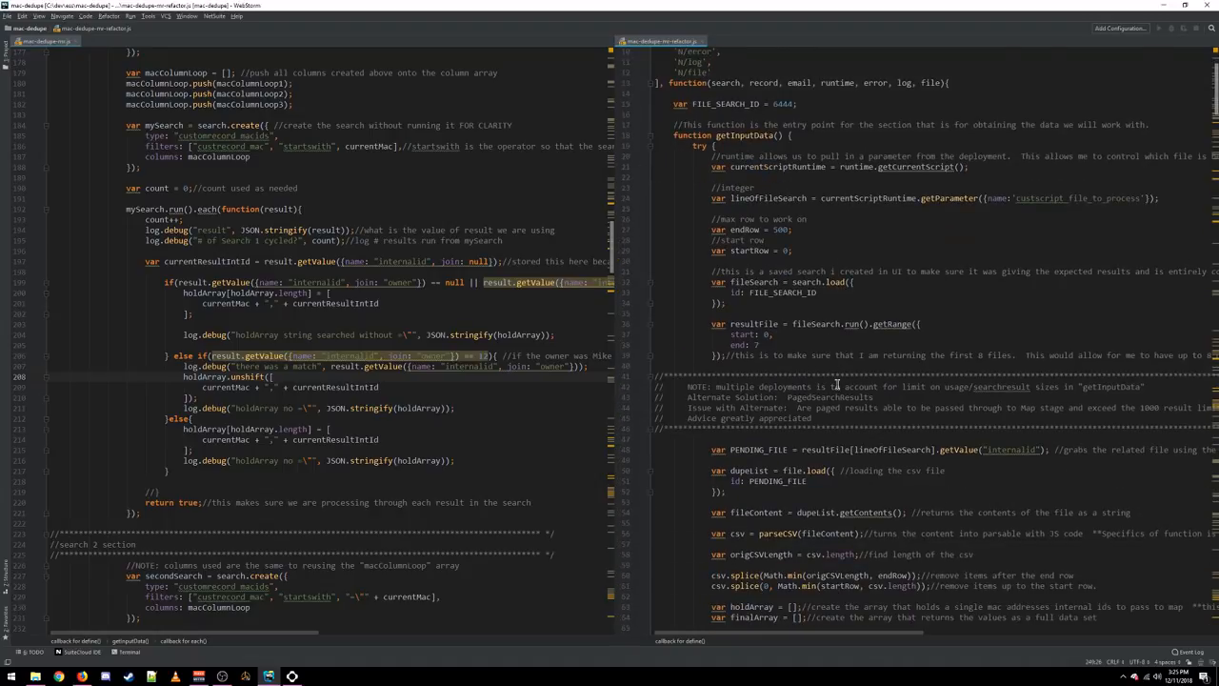
{"action": "scroll", "scroll_direction": "down", "scroll_amount": 3}
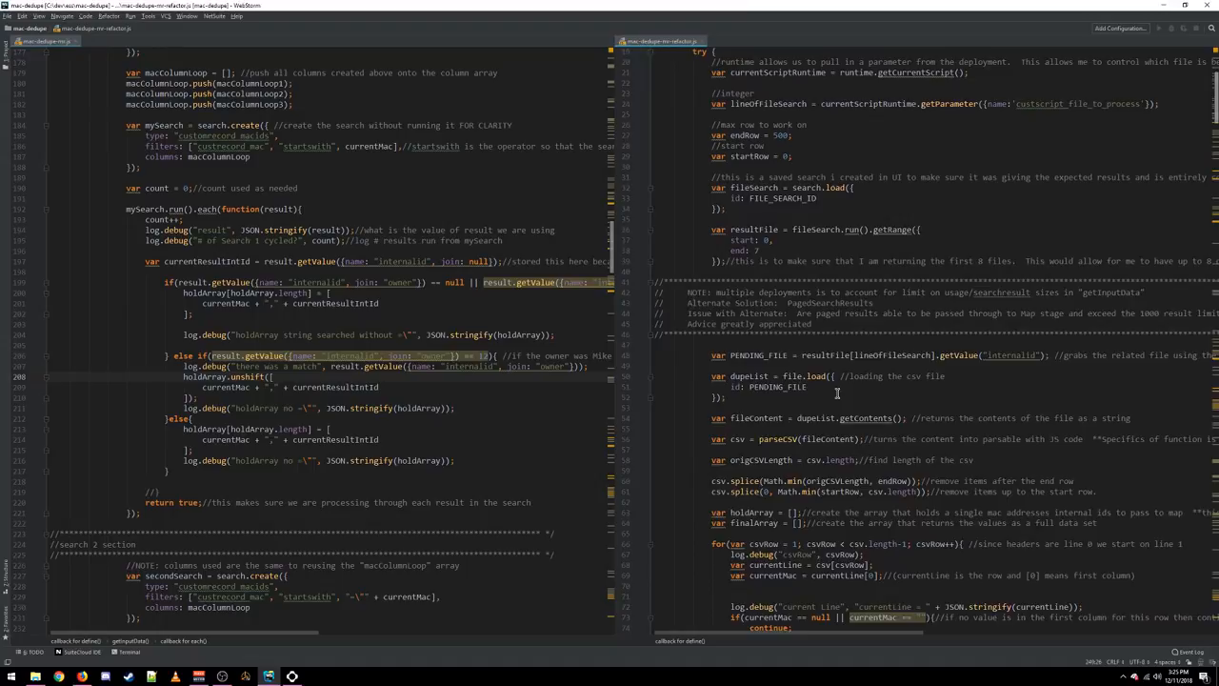